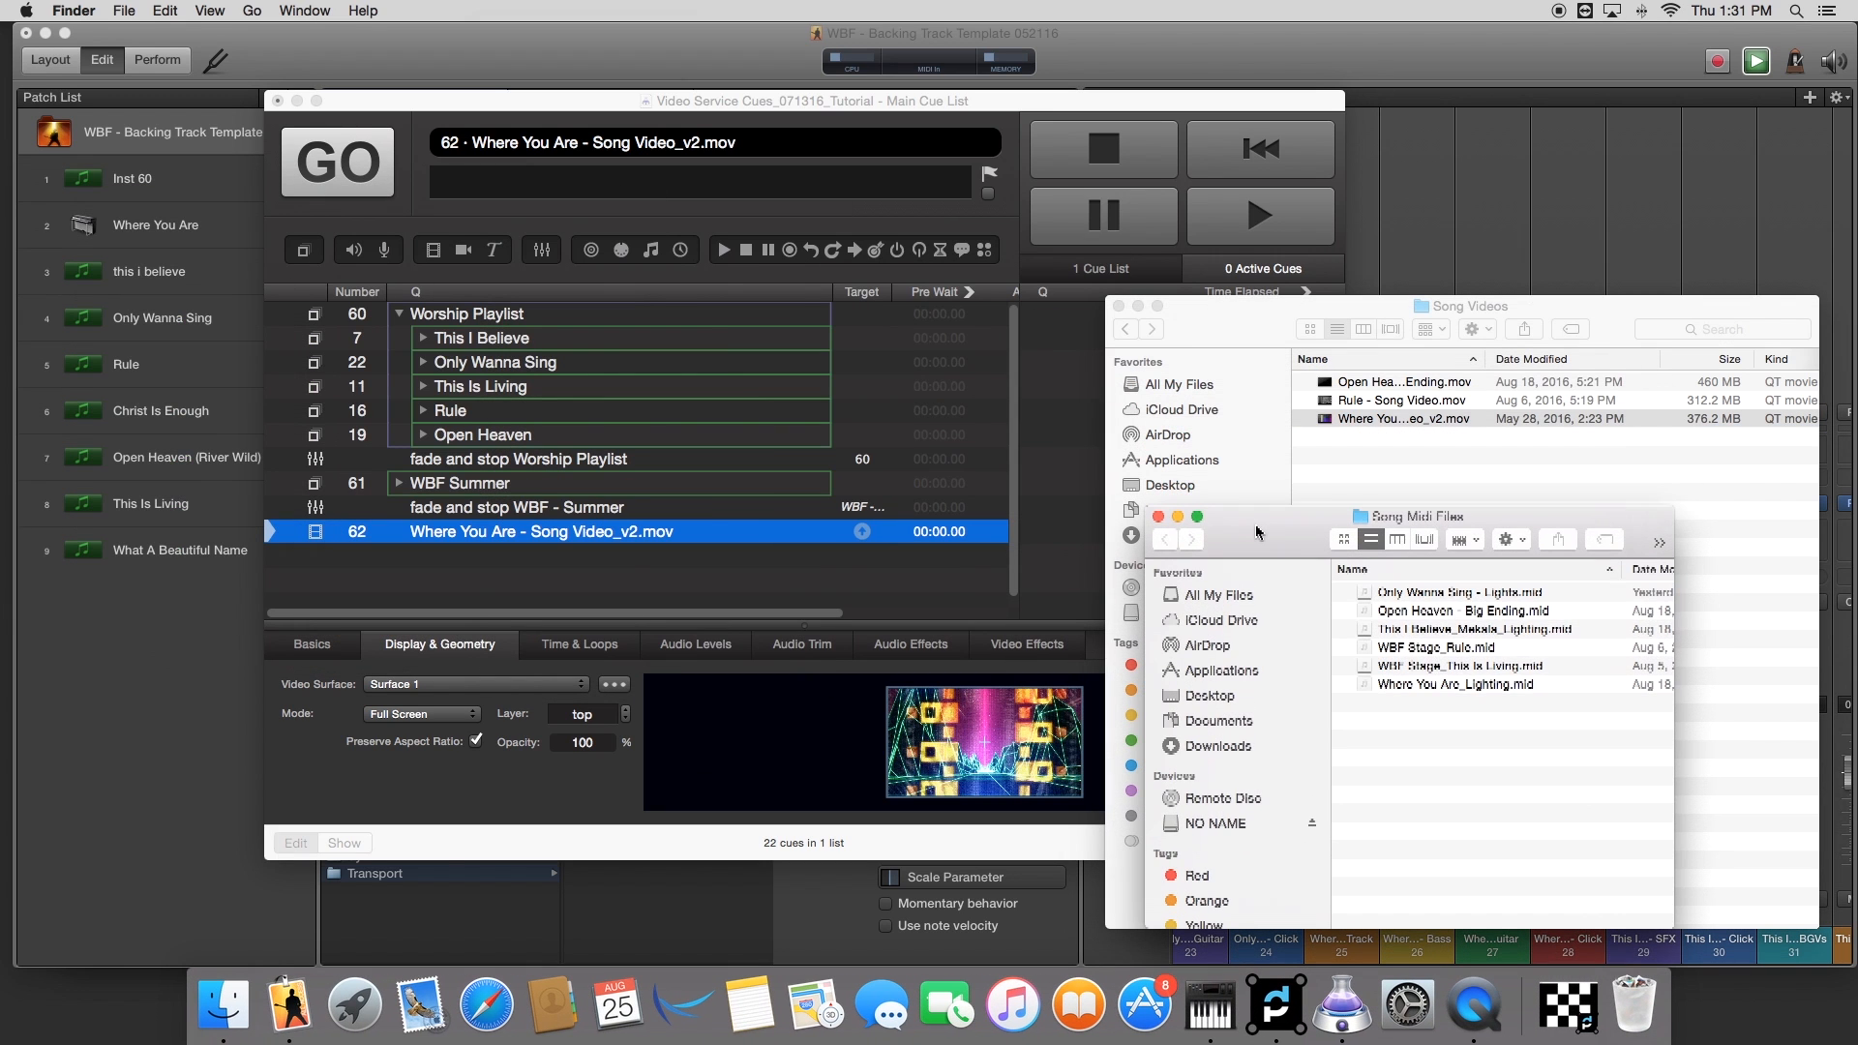
Step: Bring the Where You Are_Lighting.mid file into the cue list right after the song video cue
click(1456, 685)
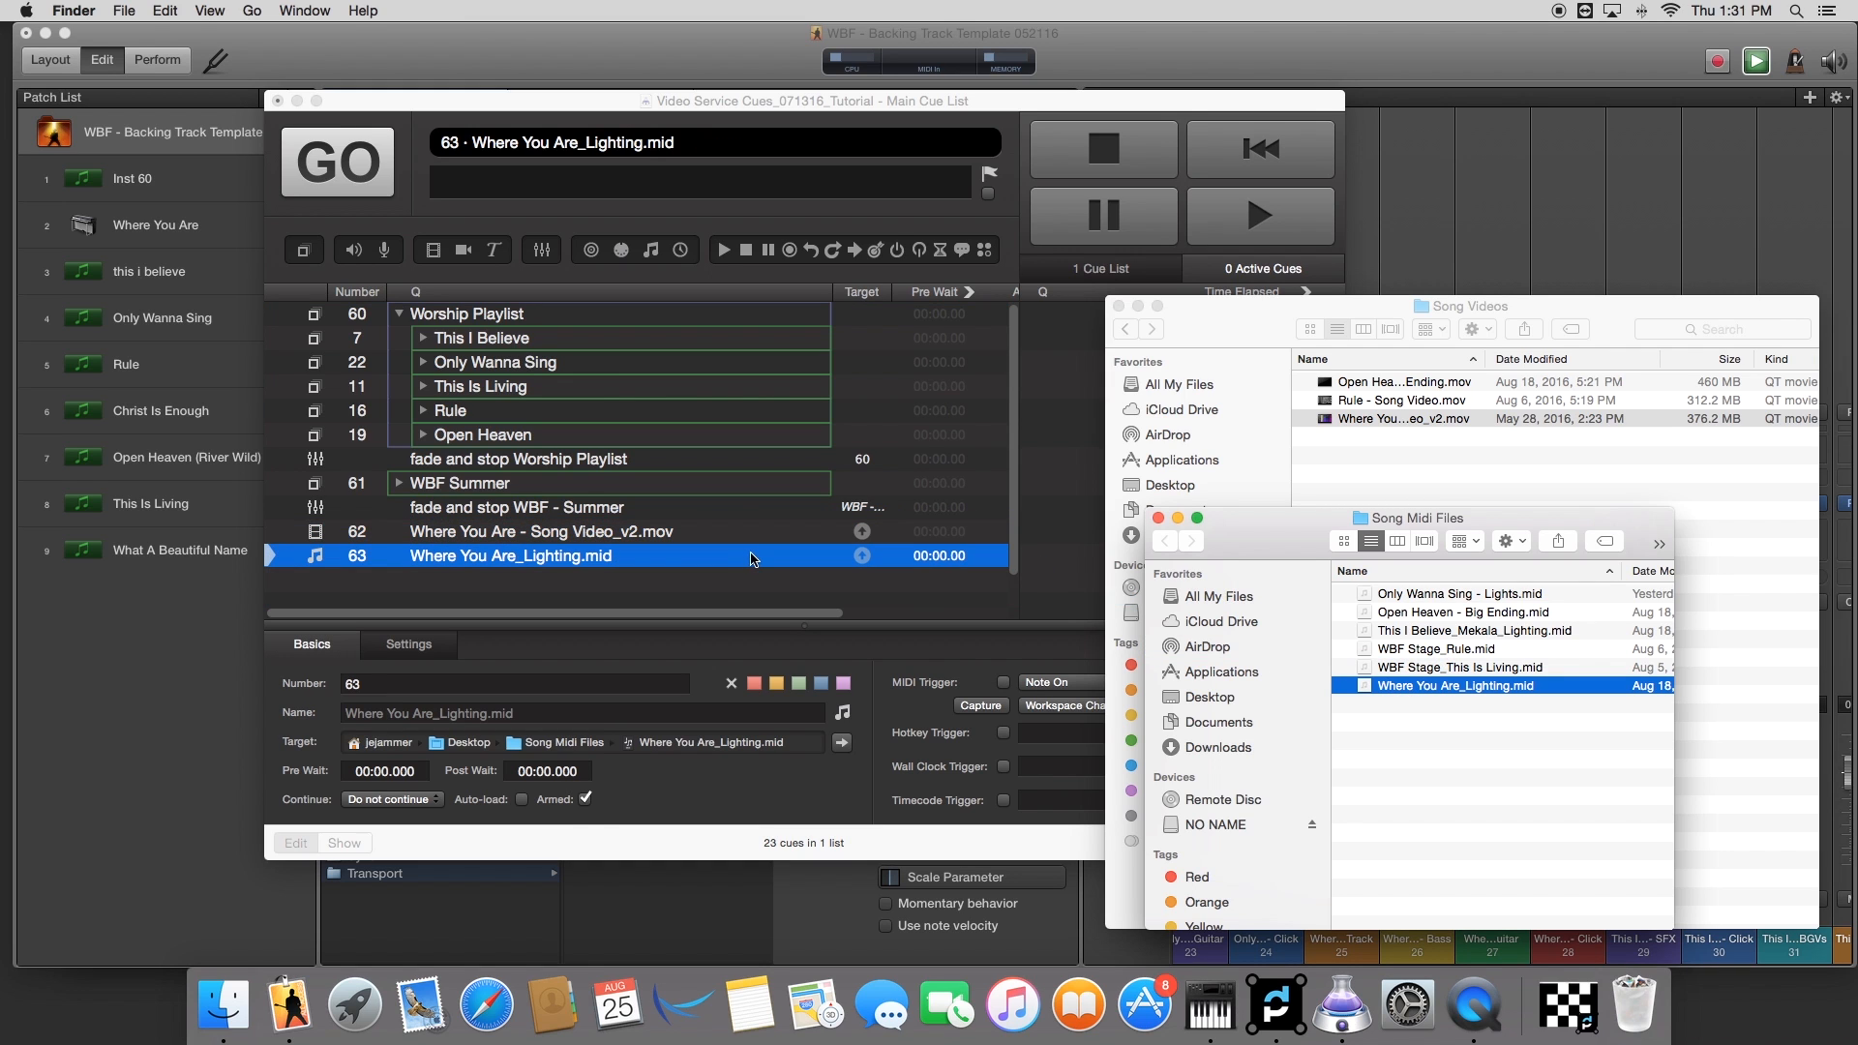
mouse_move(1147, 323)
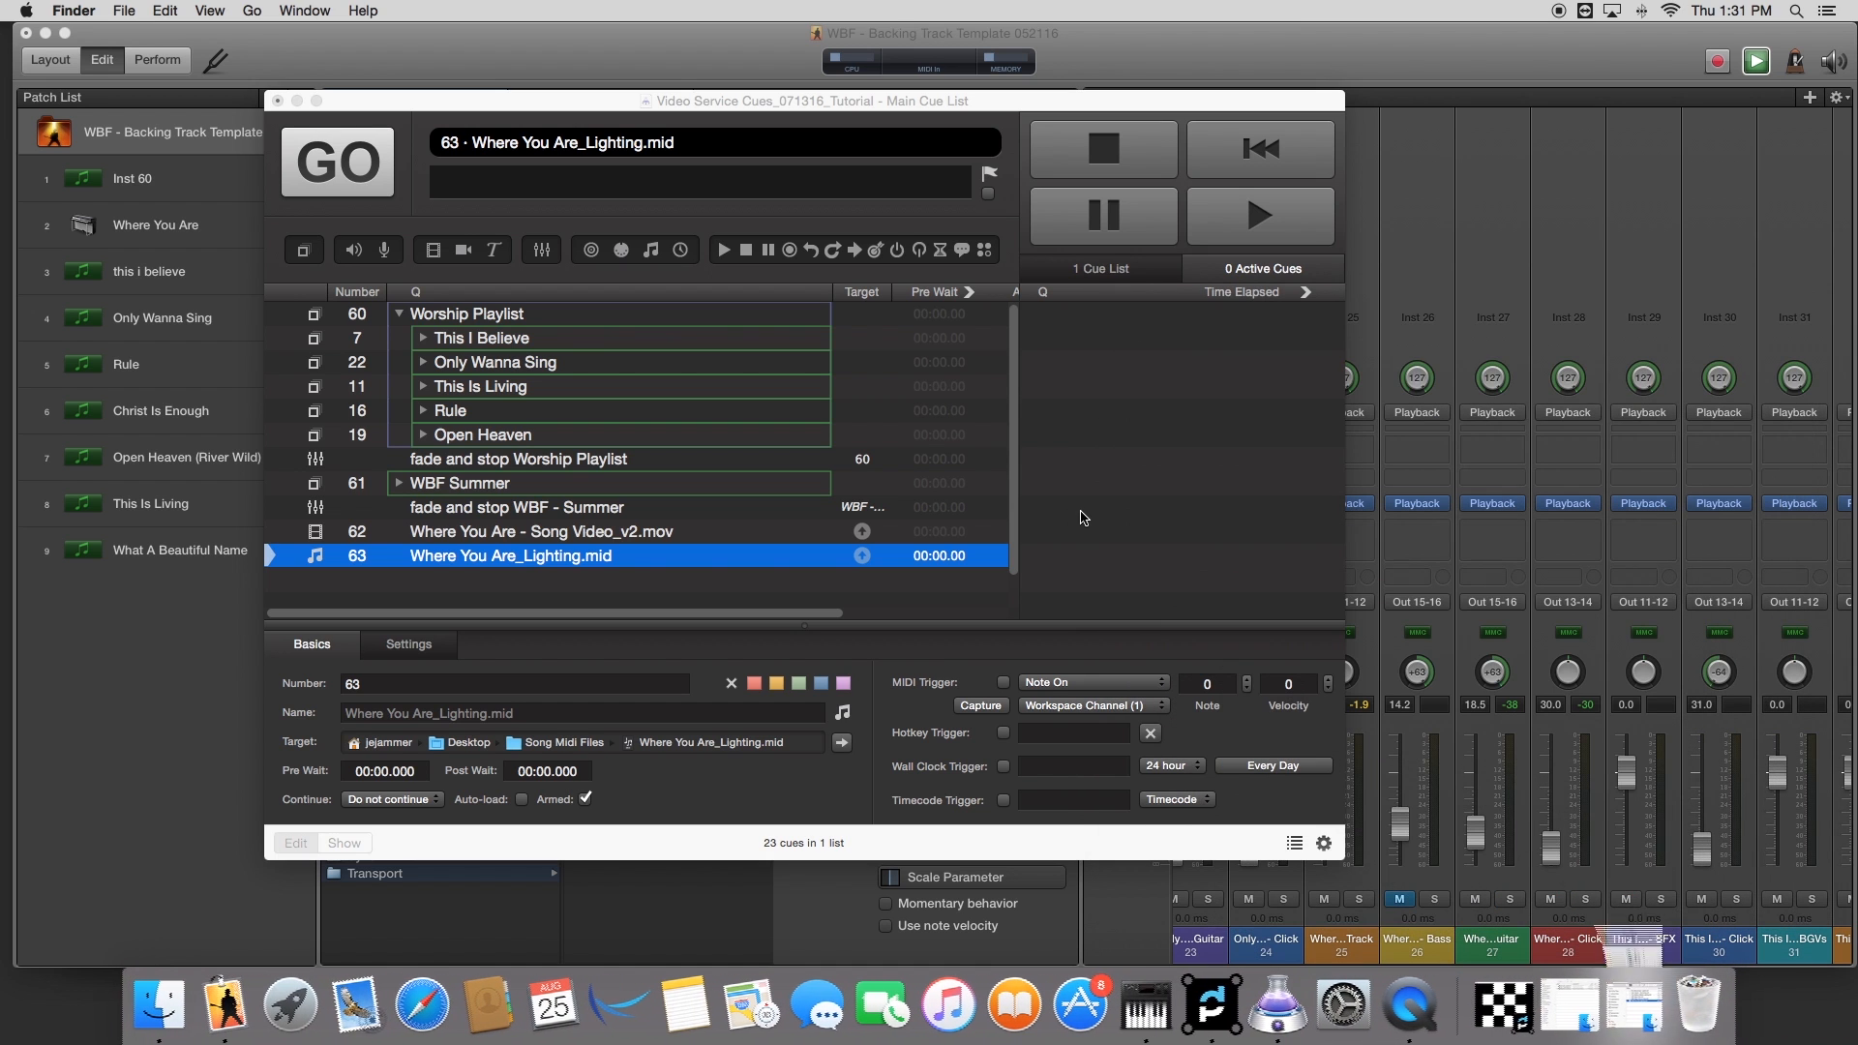
Step: Group the song video and lighting MIDI cues into a new group cue named 'Where You Are' and expand it
click(540, 531)
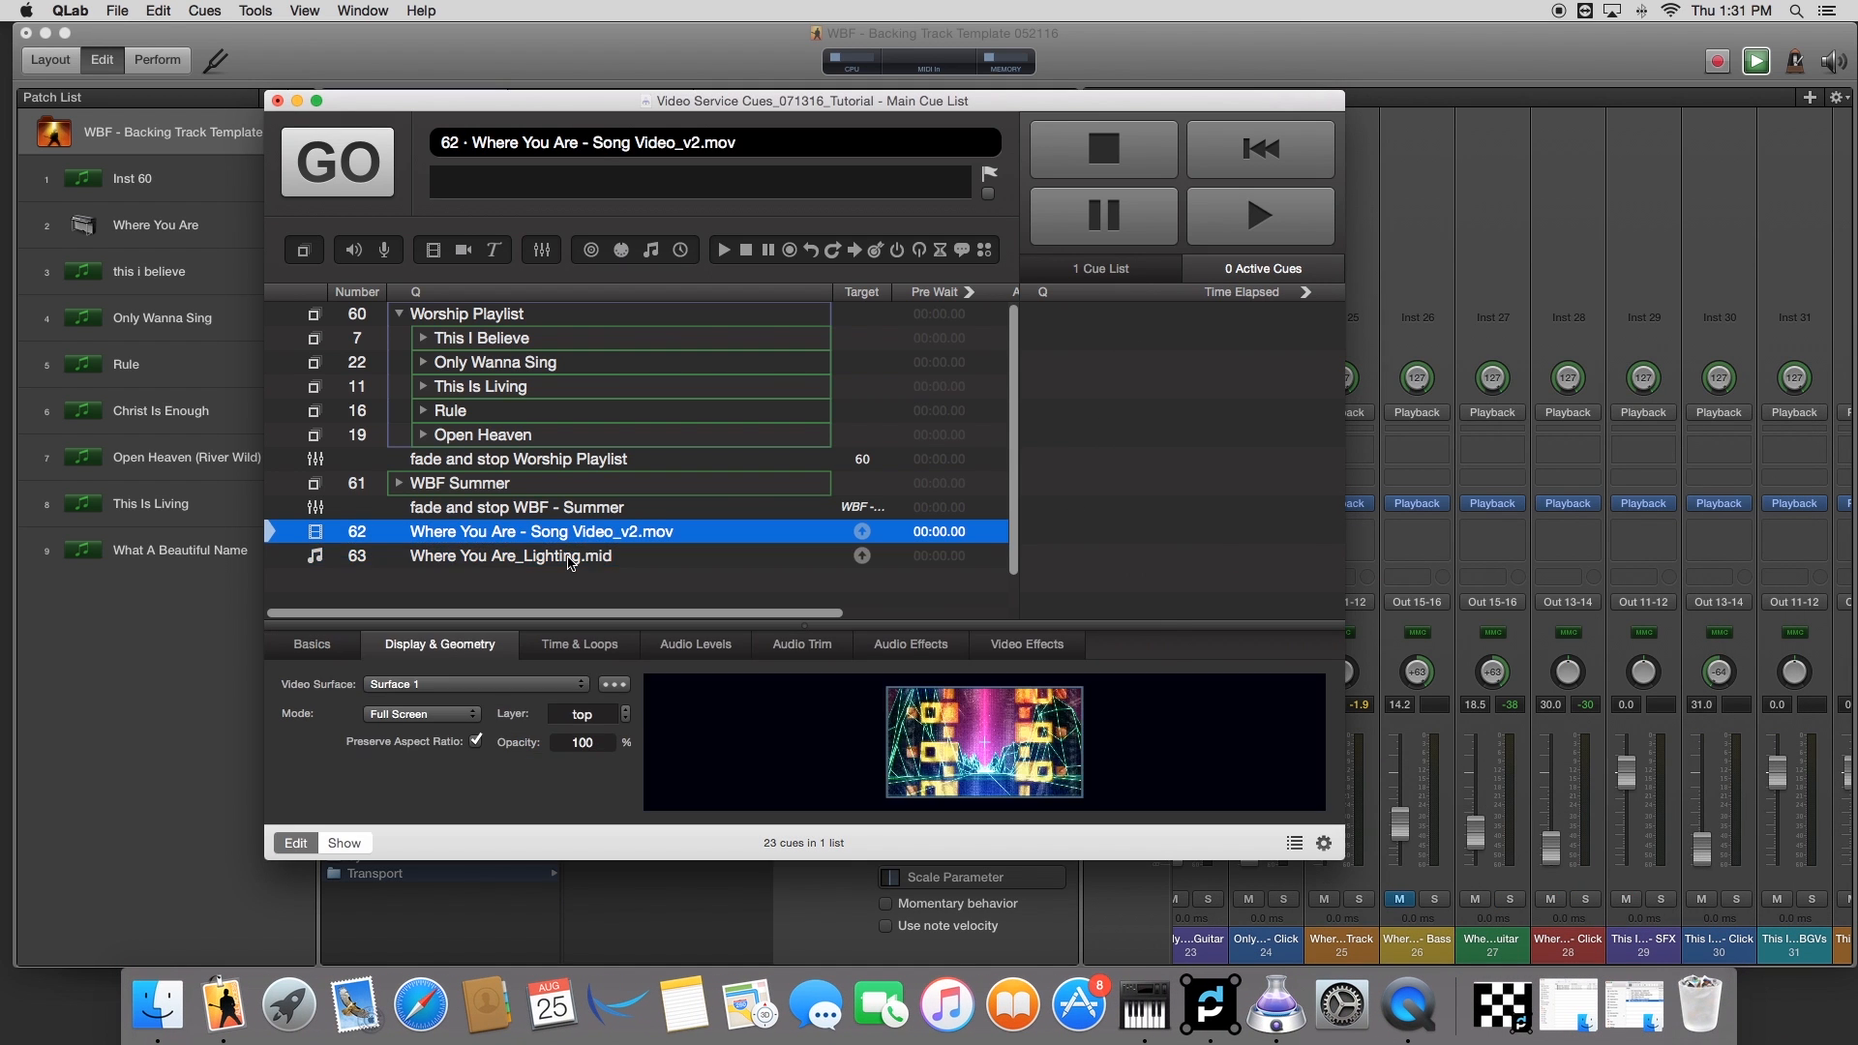
click(509, 556)
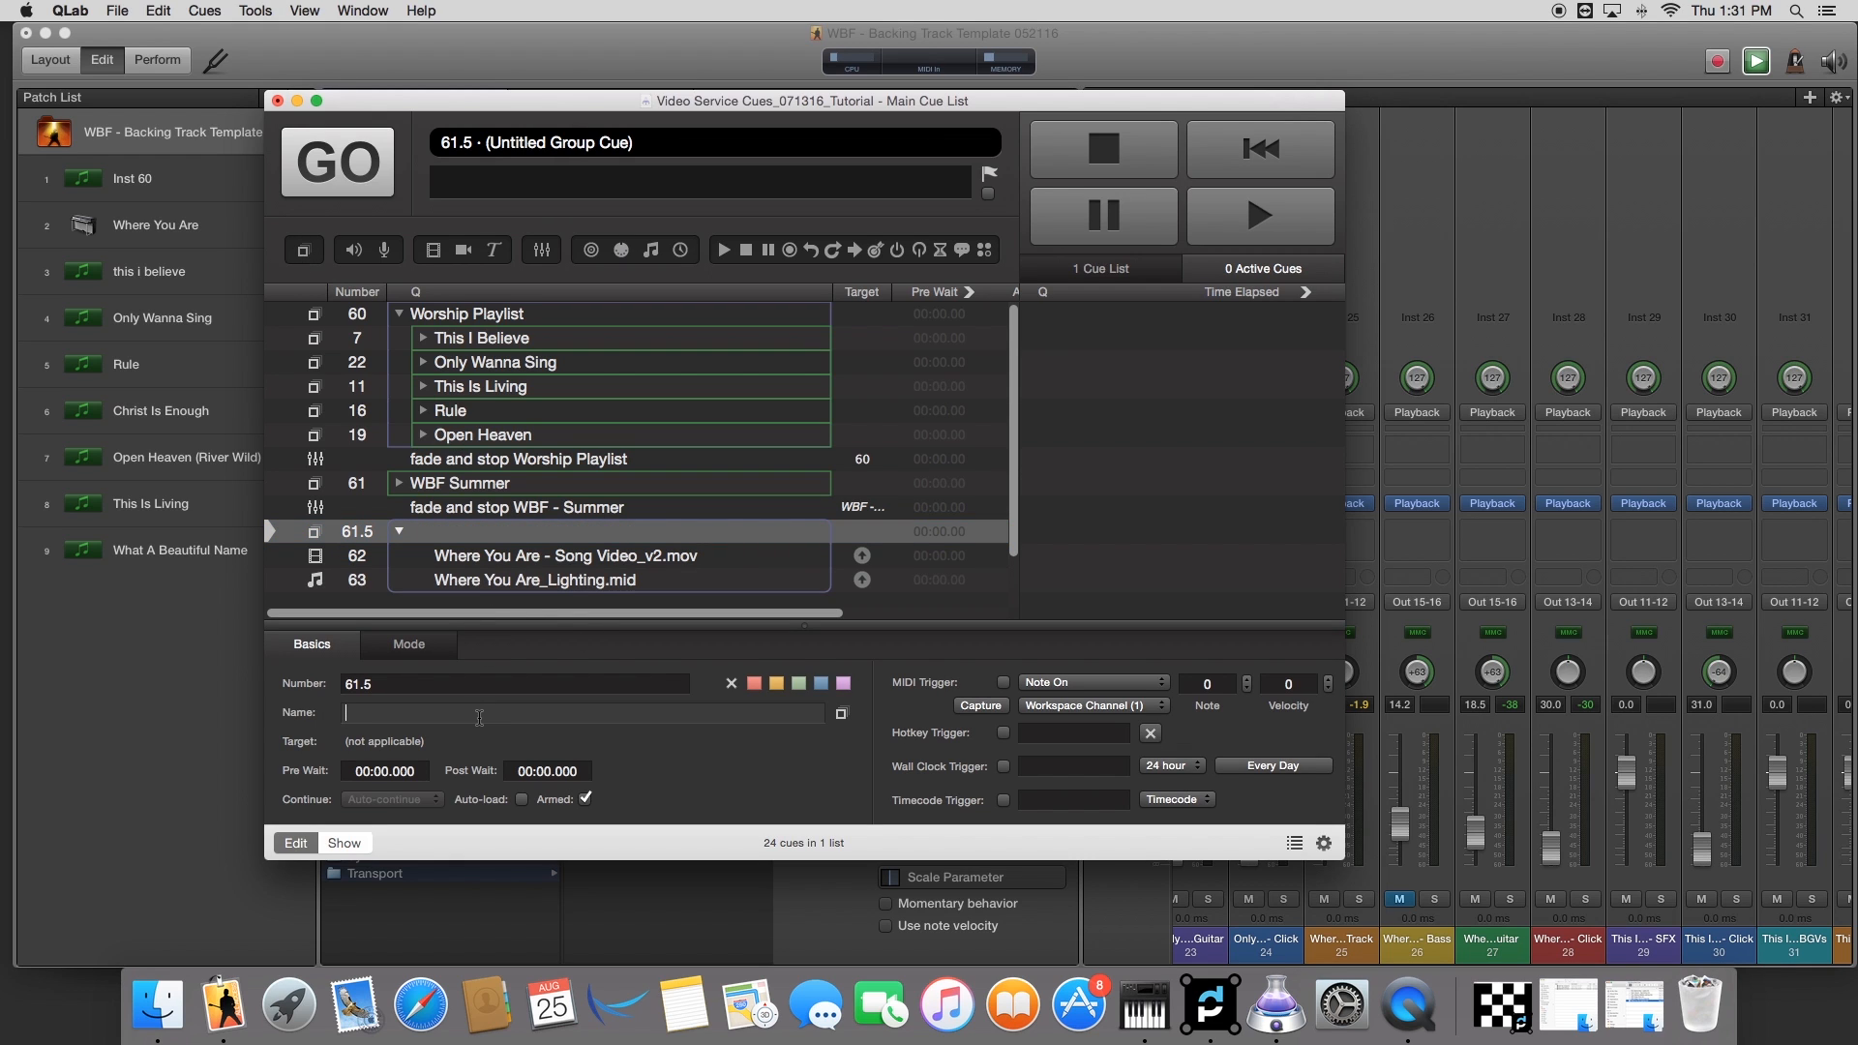
text(Where You Are)
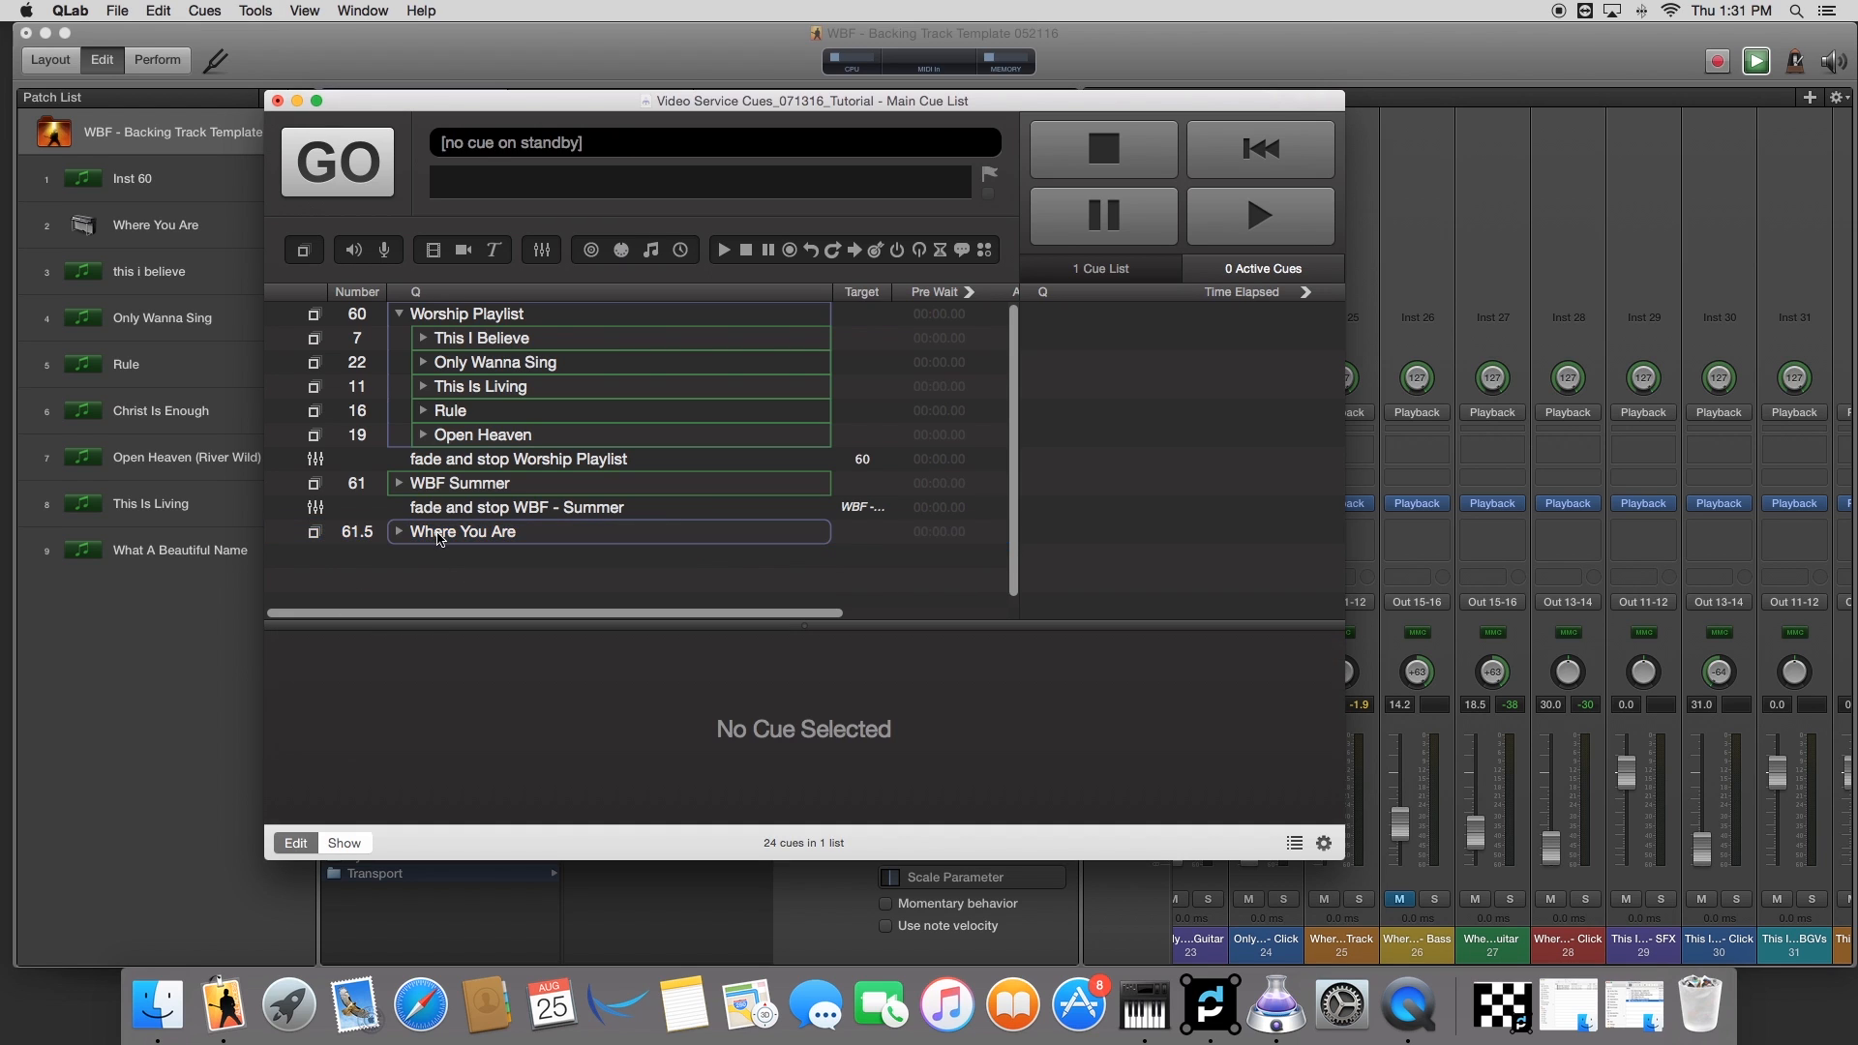
click(463, 530)
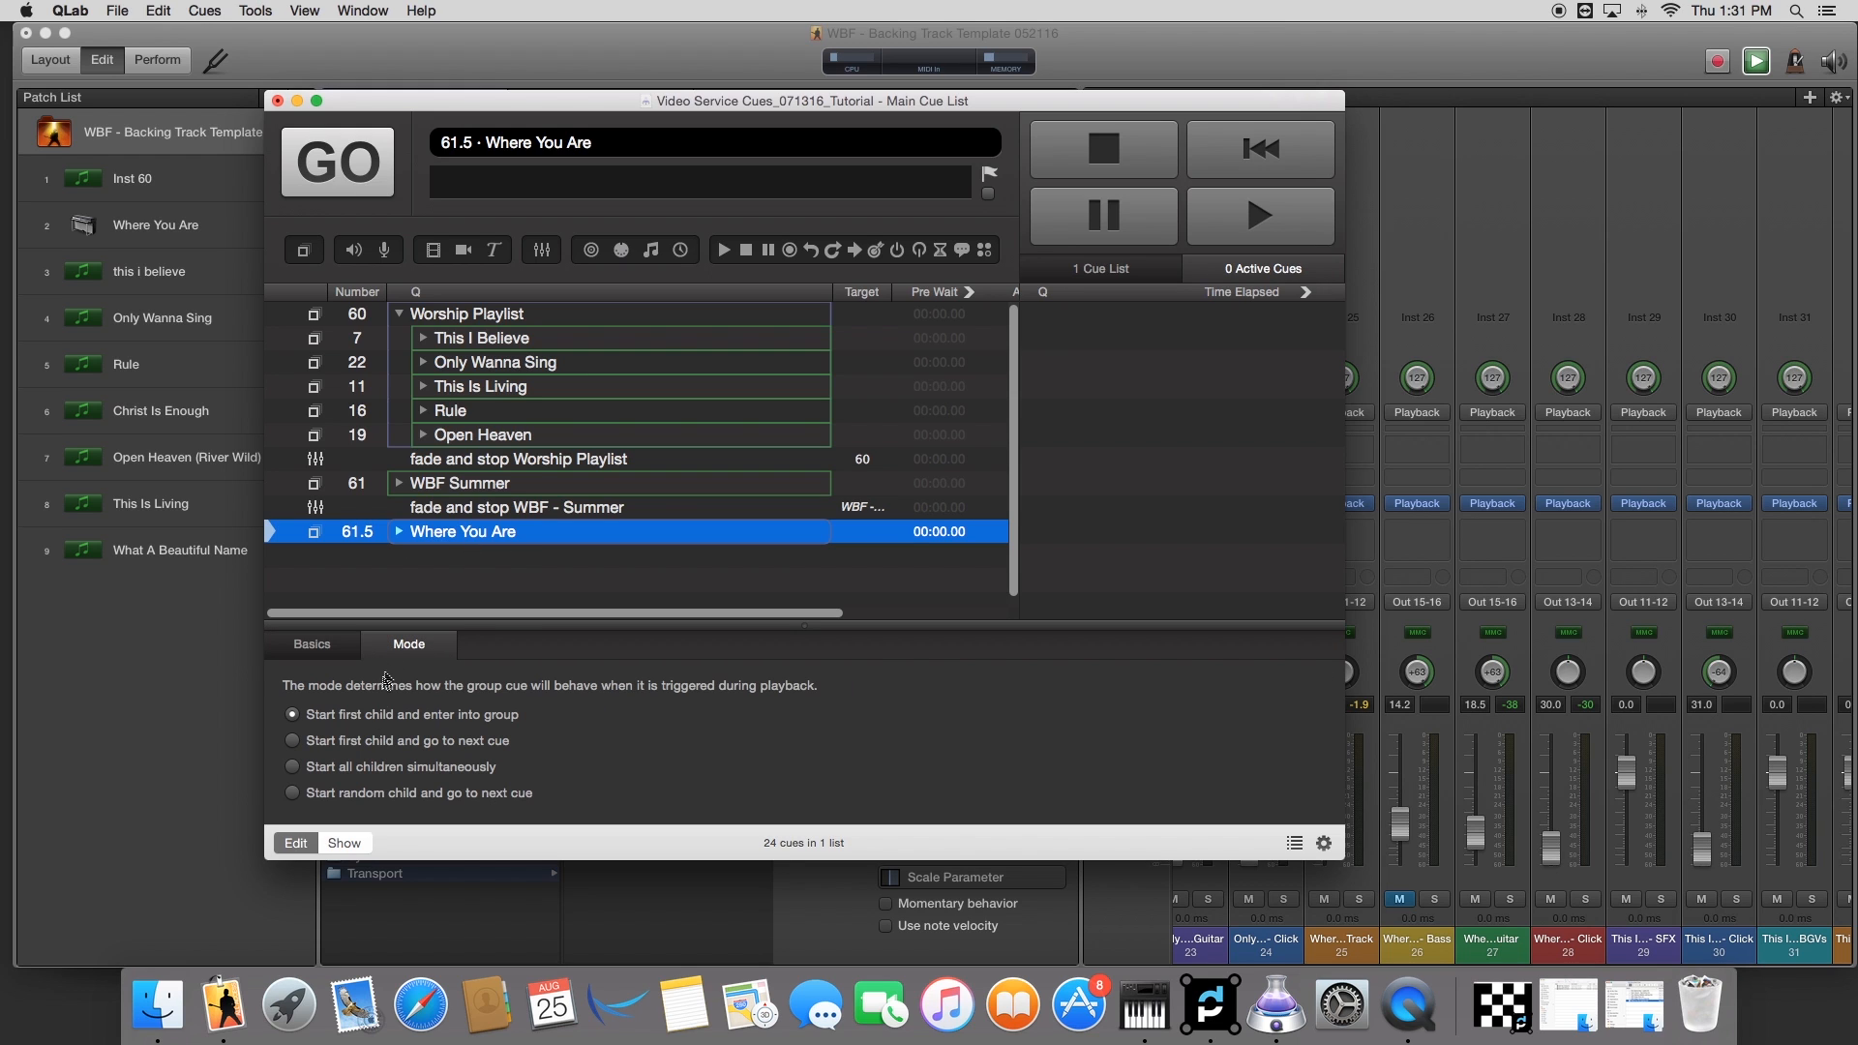
click(292, 766)
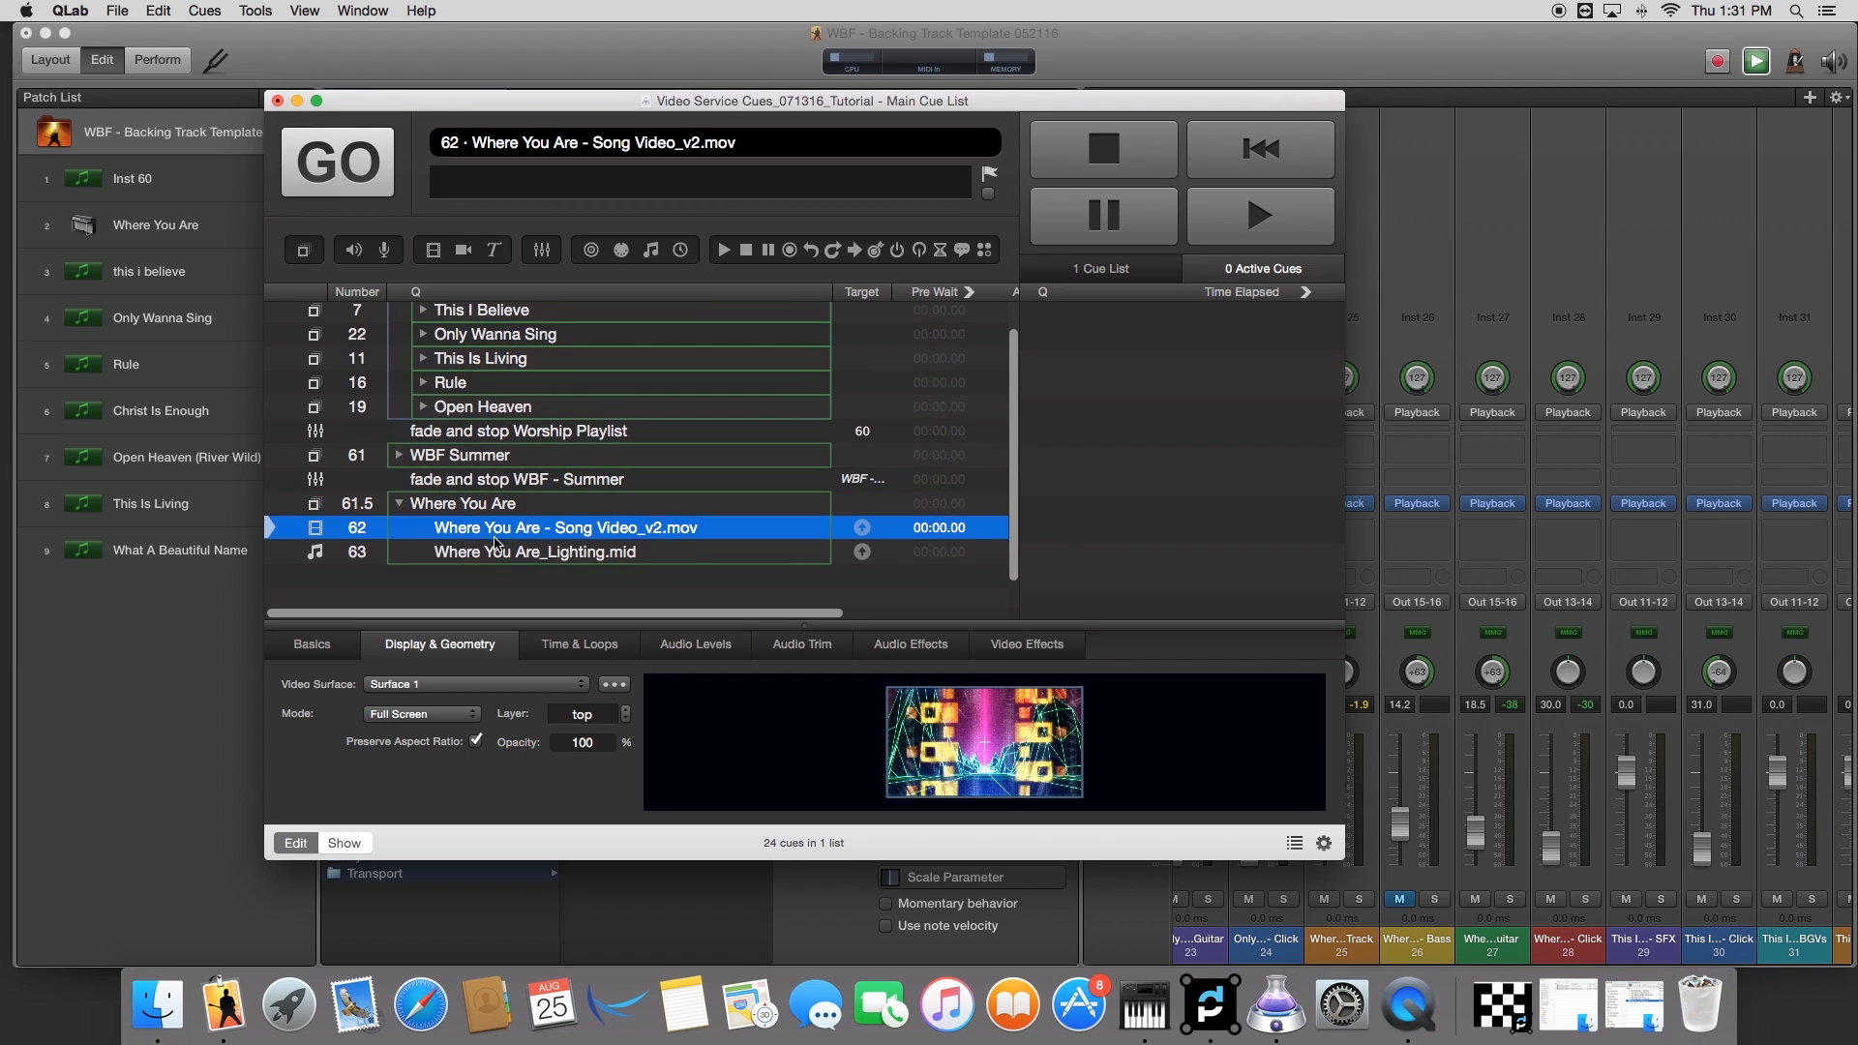
click(462, 503)
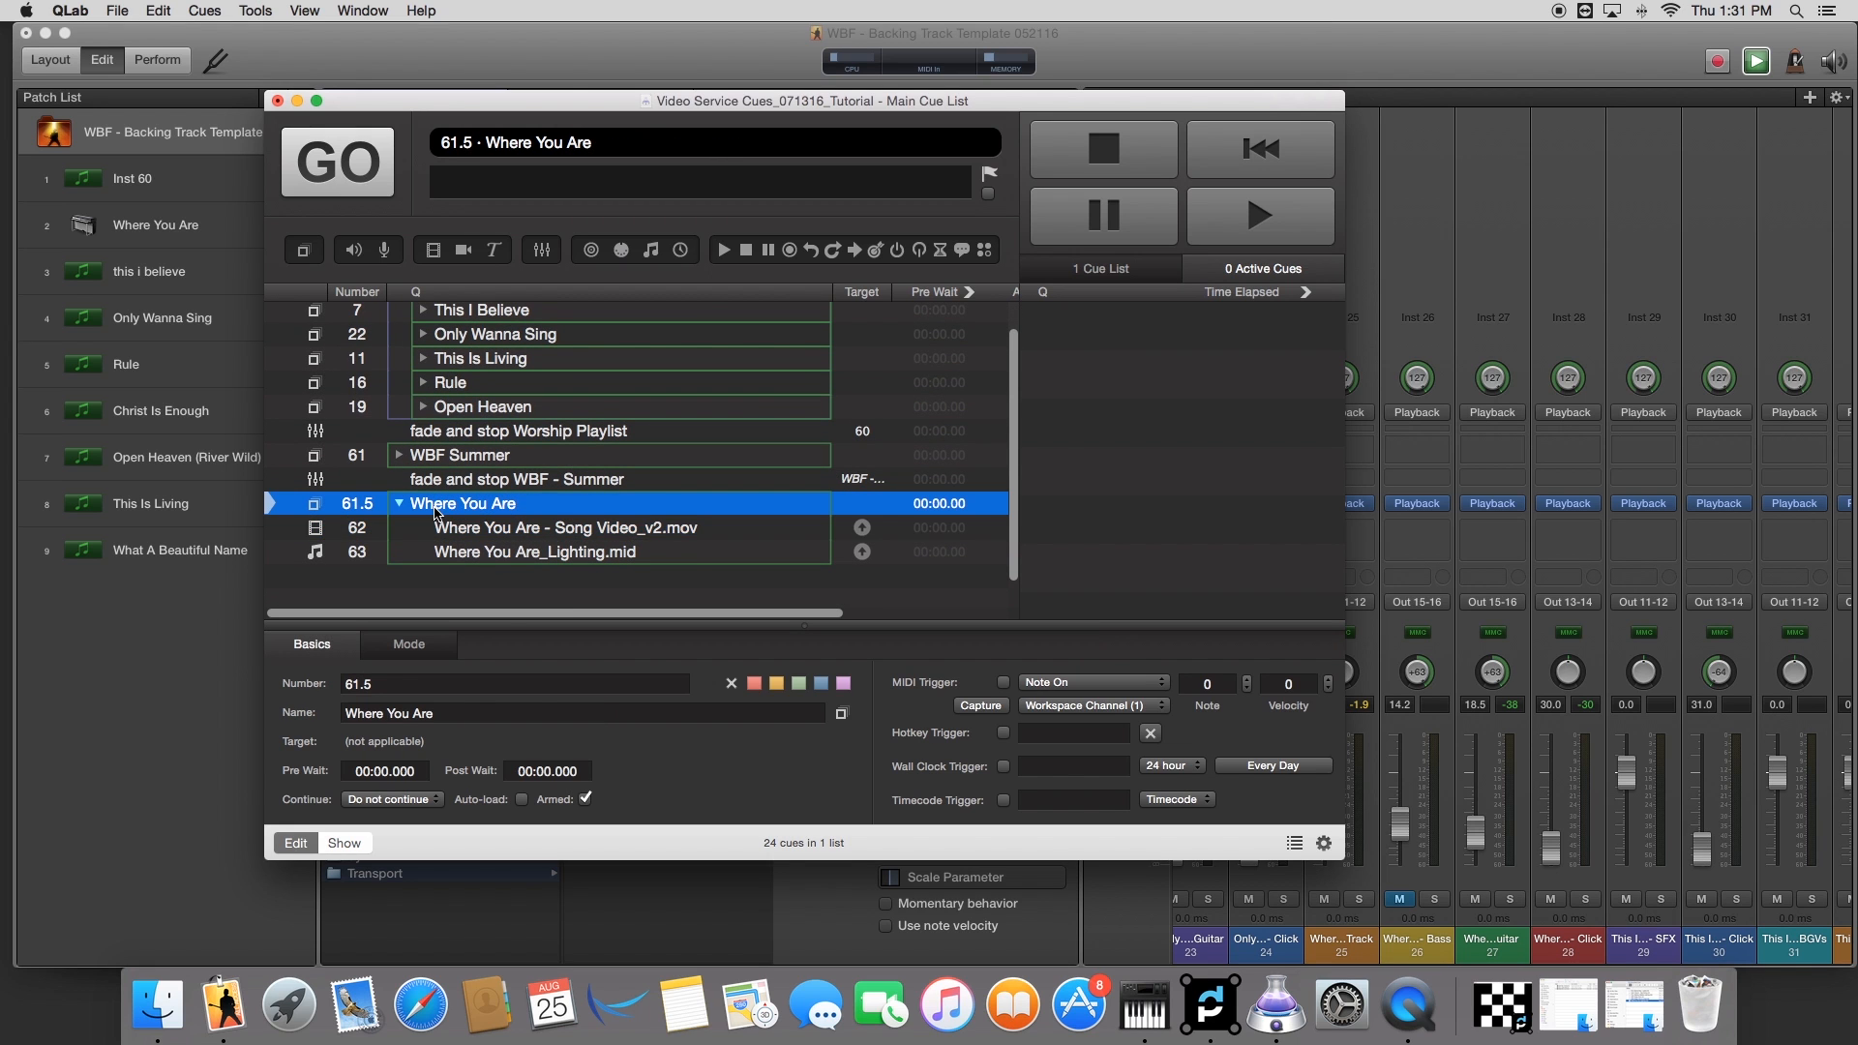
mouse_move(485, 540)
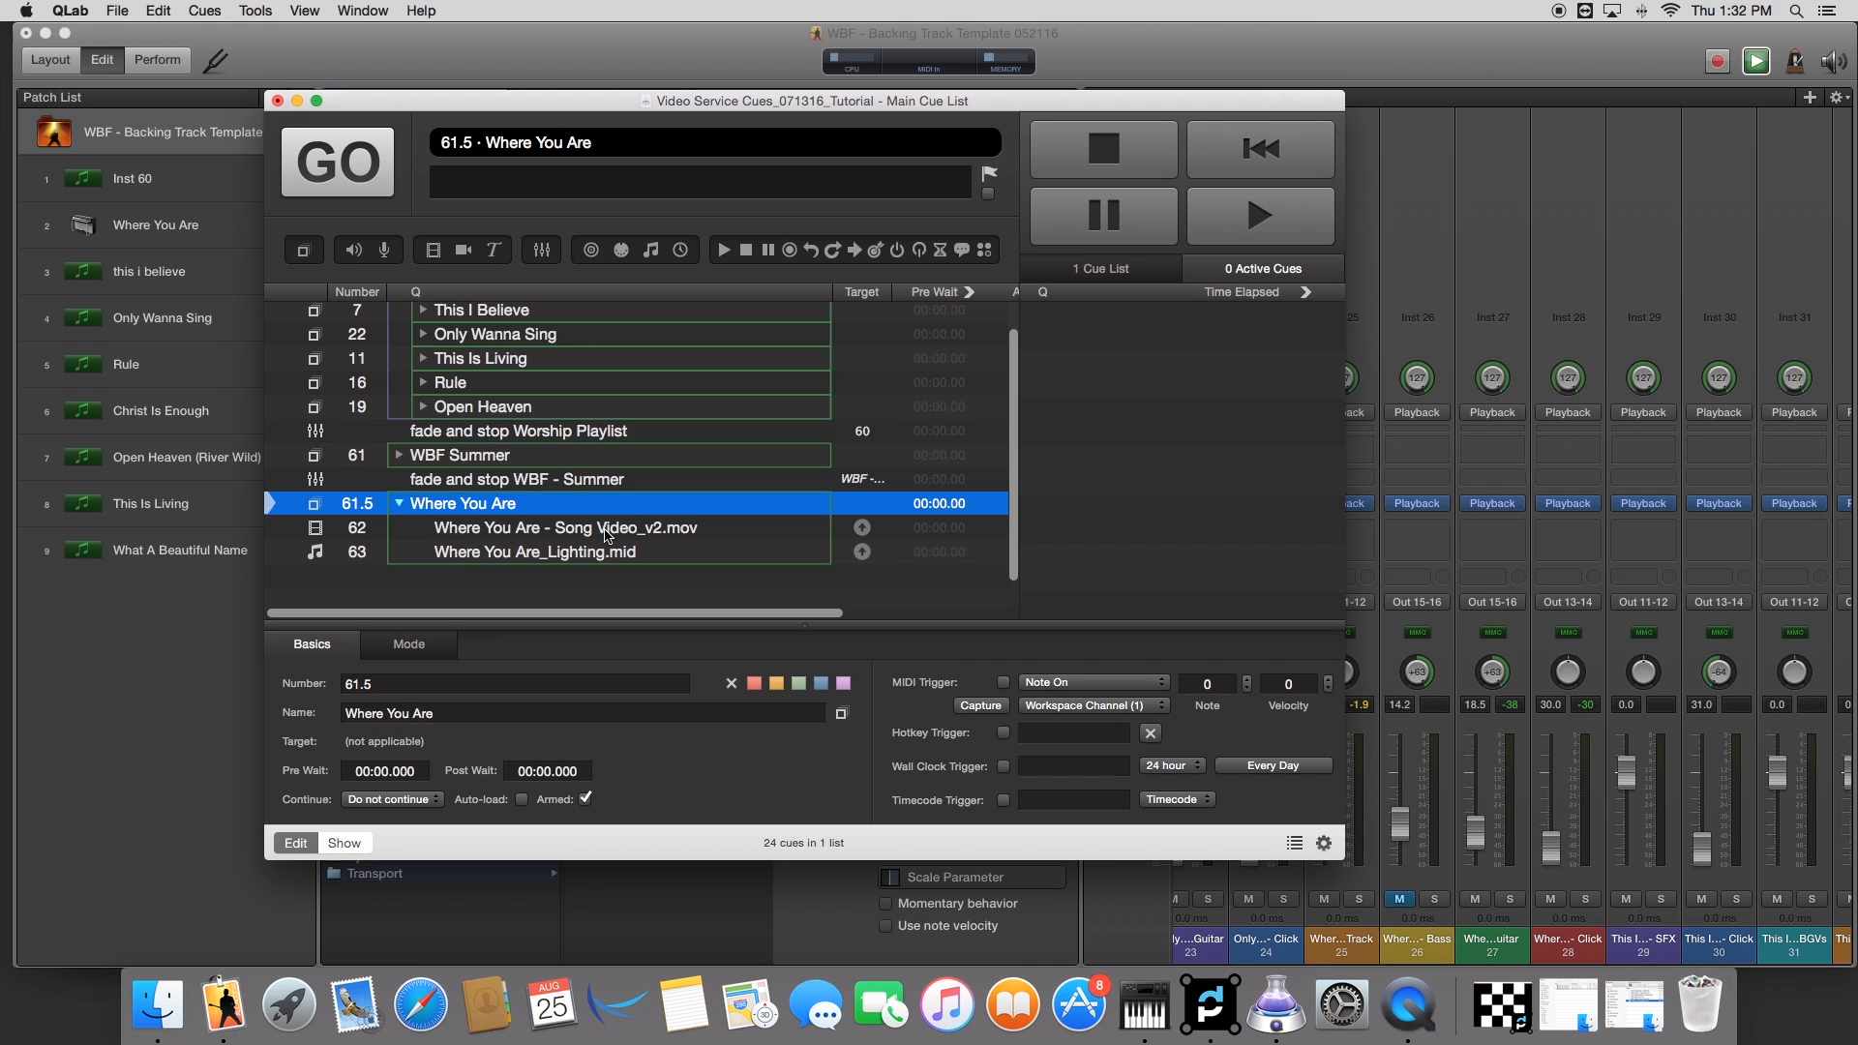
mouse_move(620, 555)
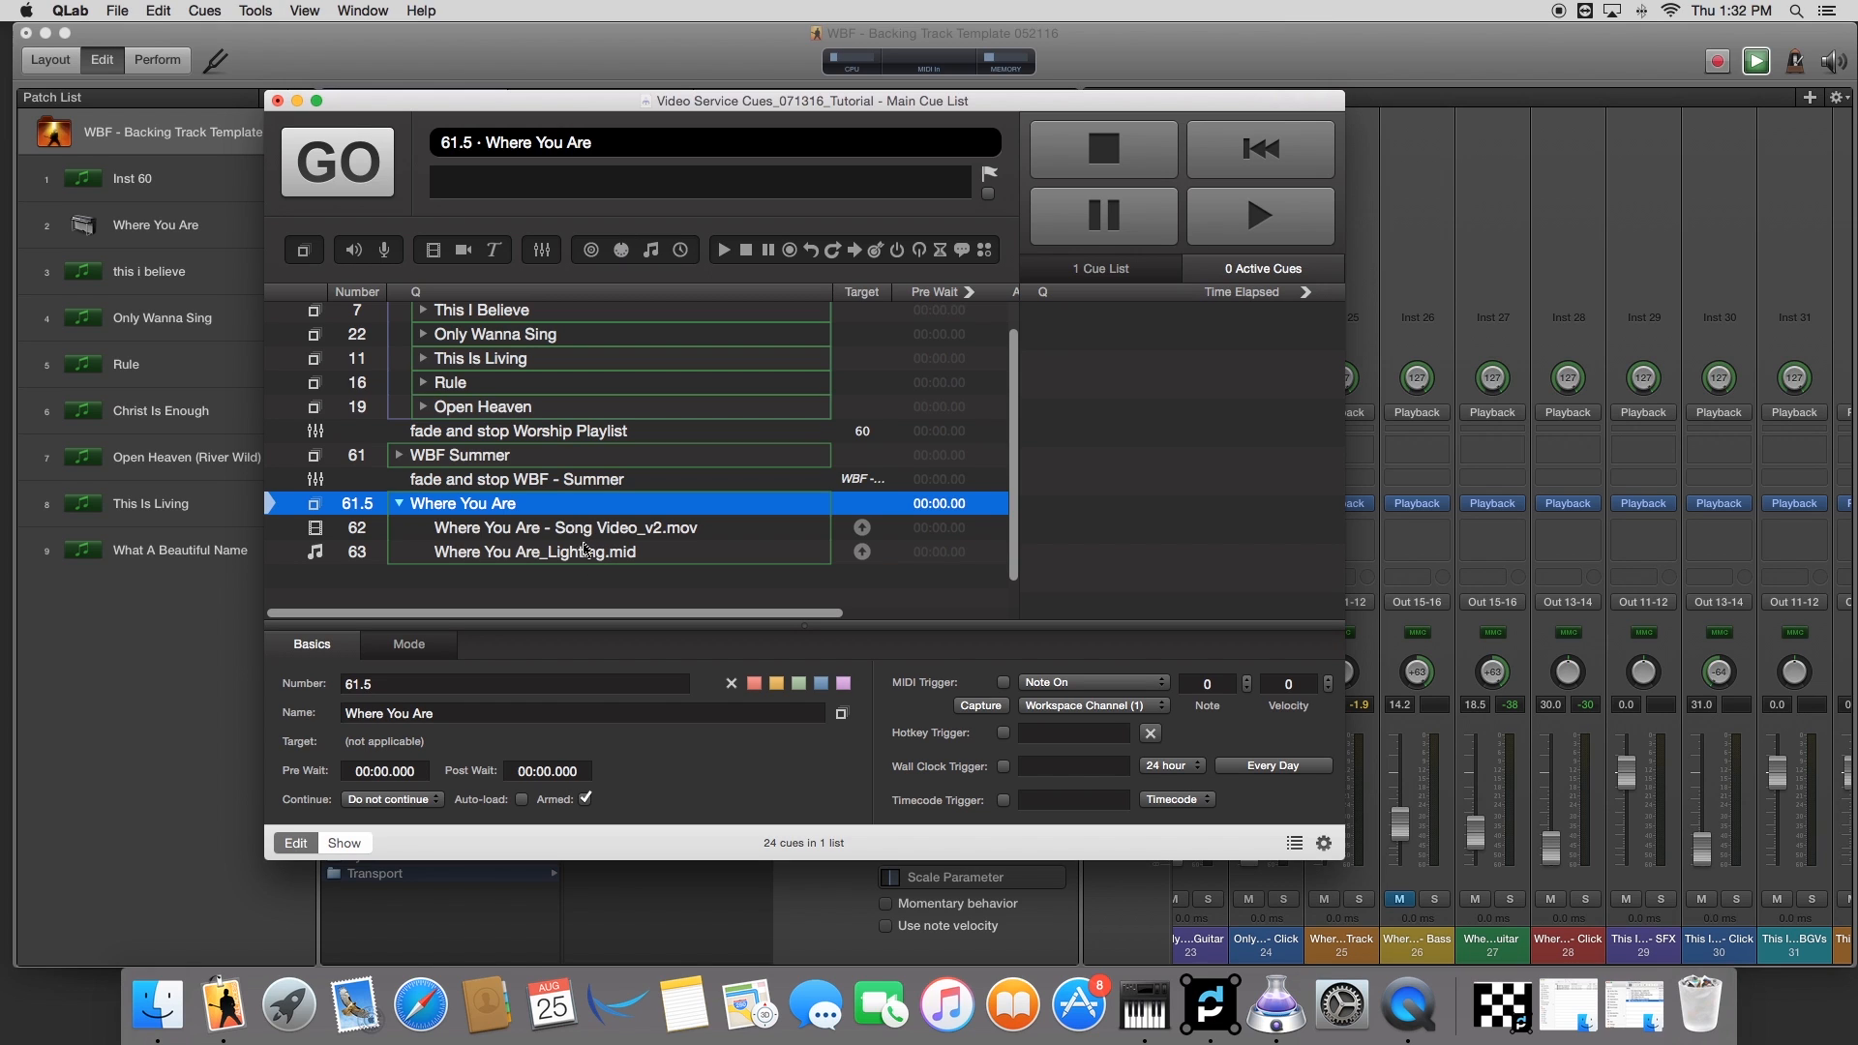
Step: Confirm the lighting MIDI cue's destination is 1 - IAC Driver Bus 1 in its Settings
click(534, 551)
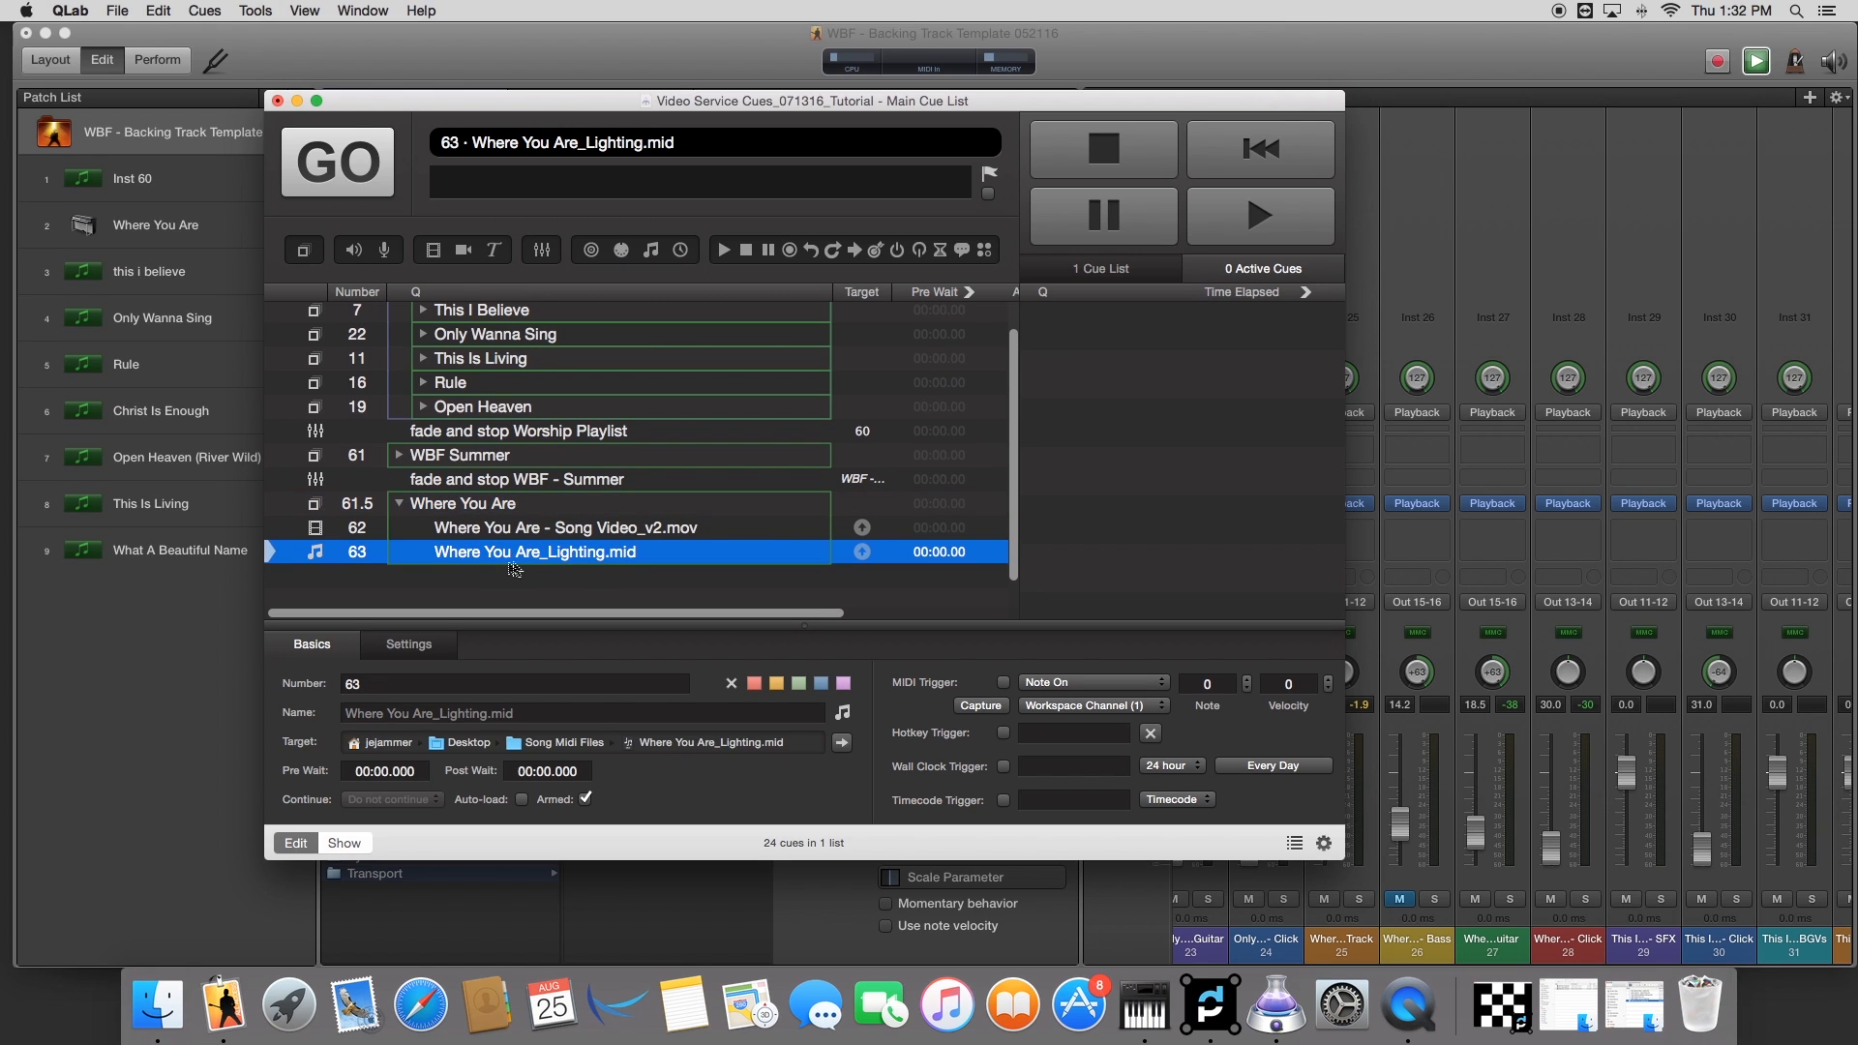
click(408, 642)
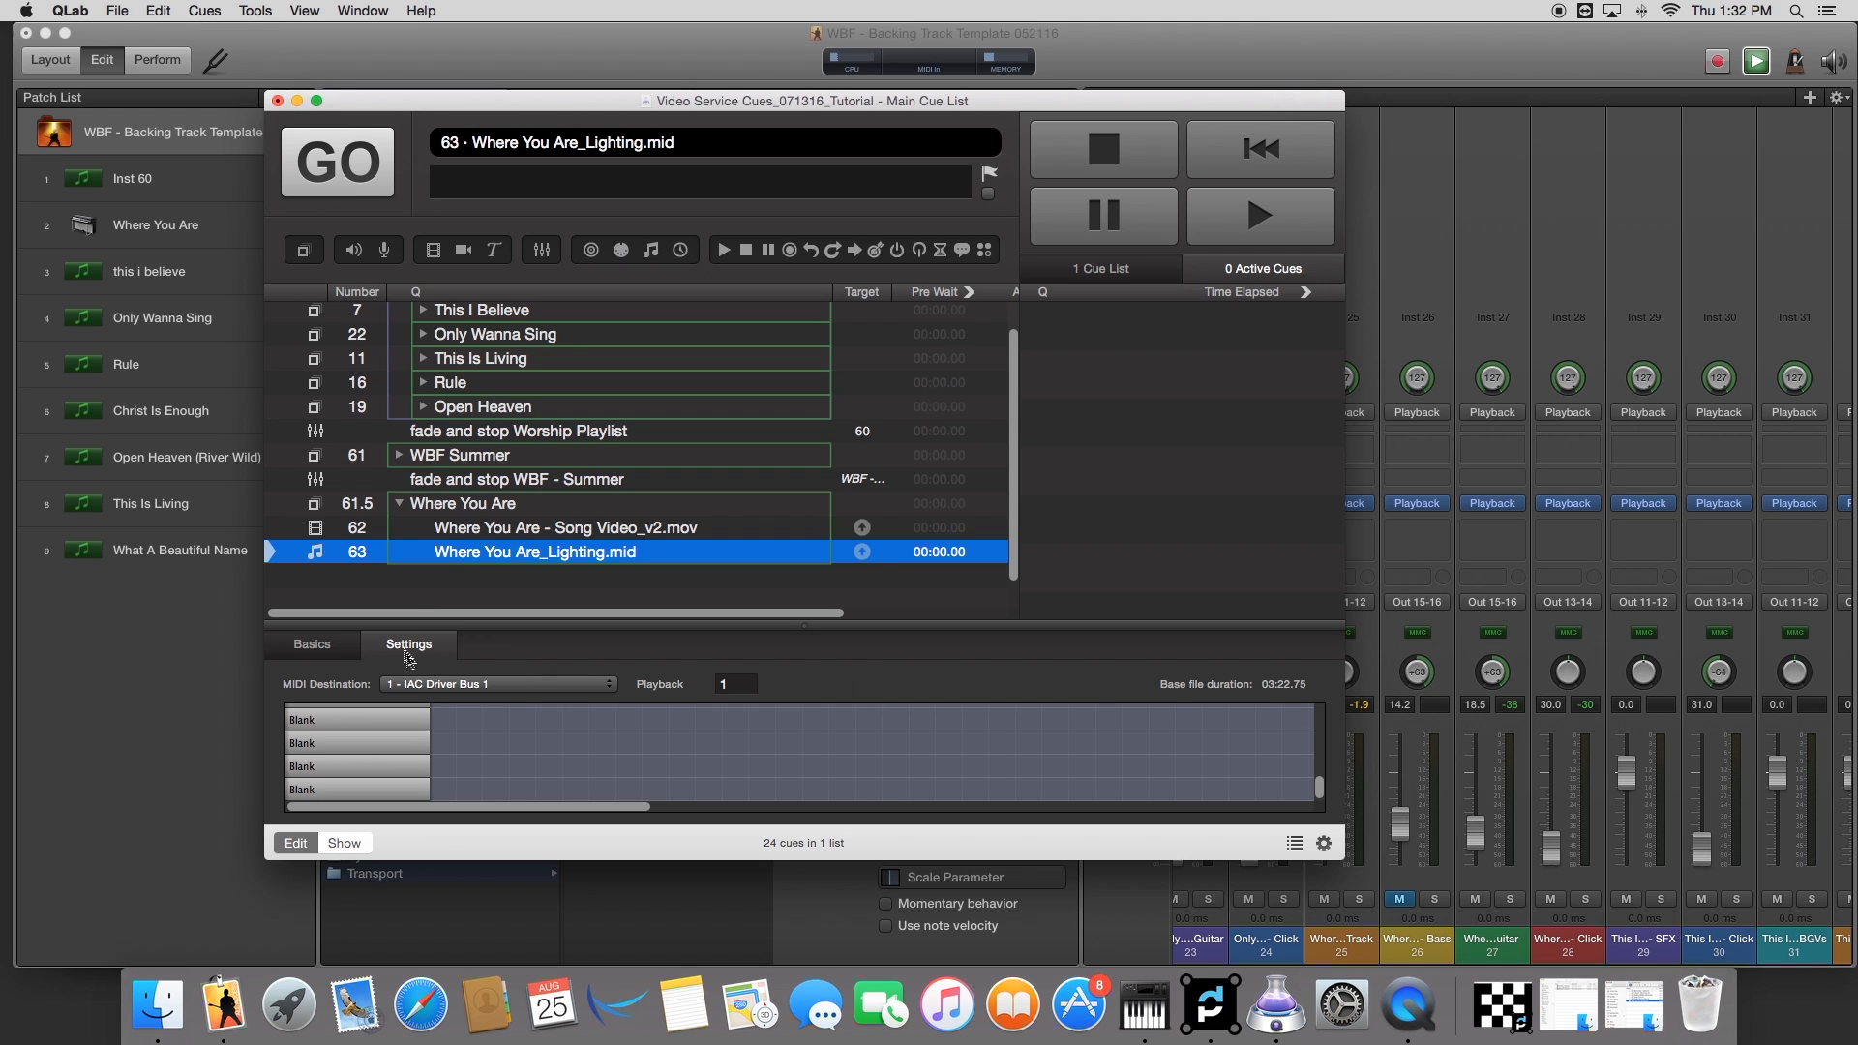
click(497, 683)
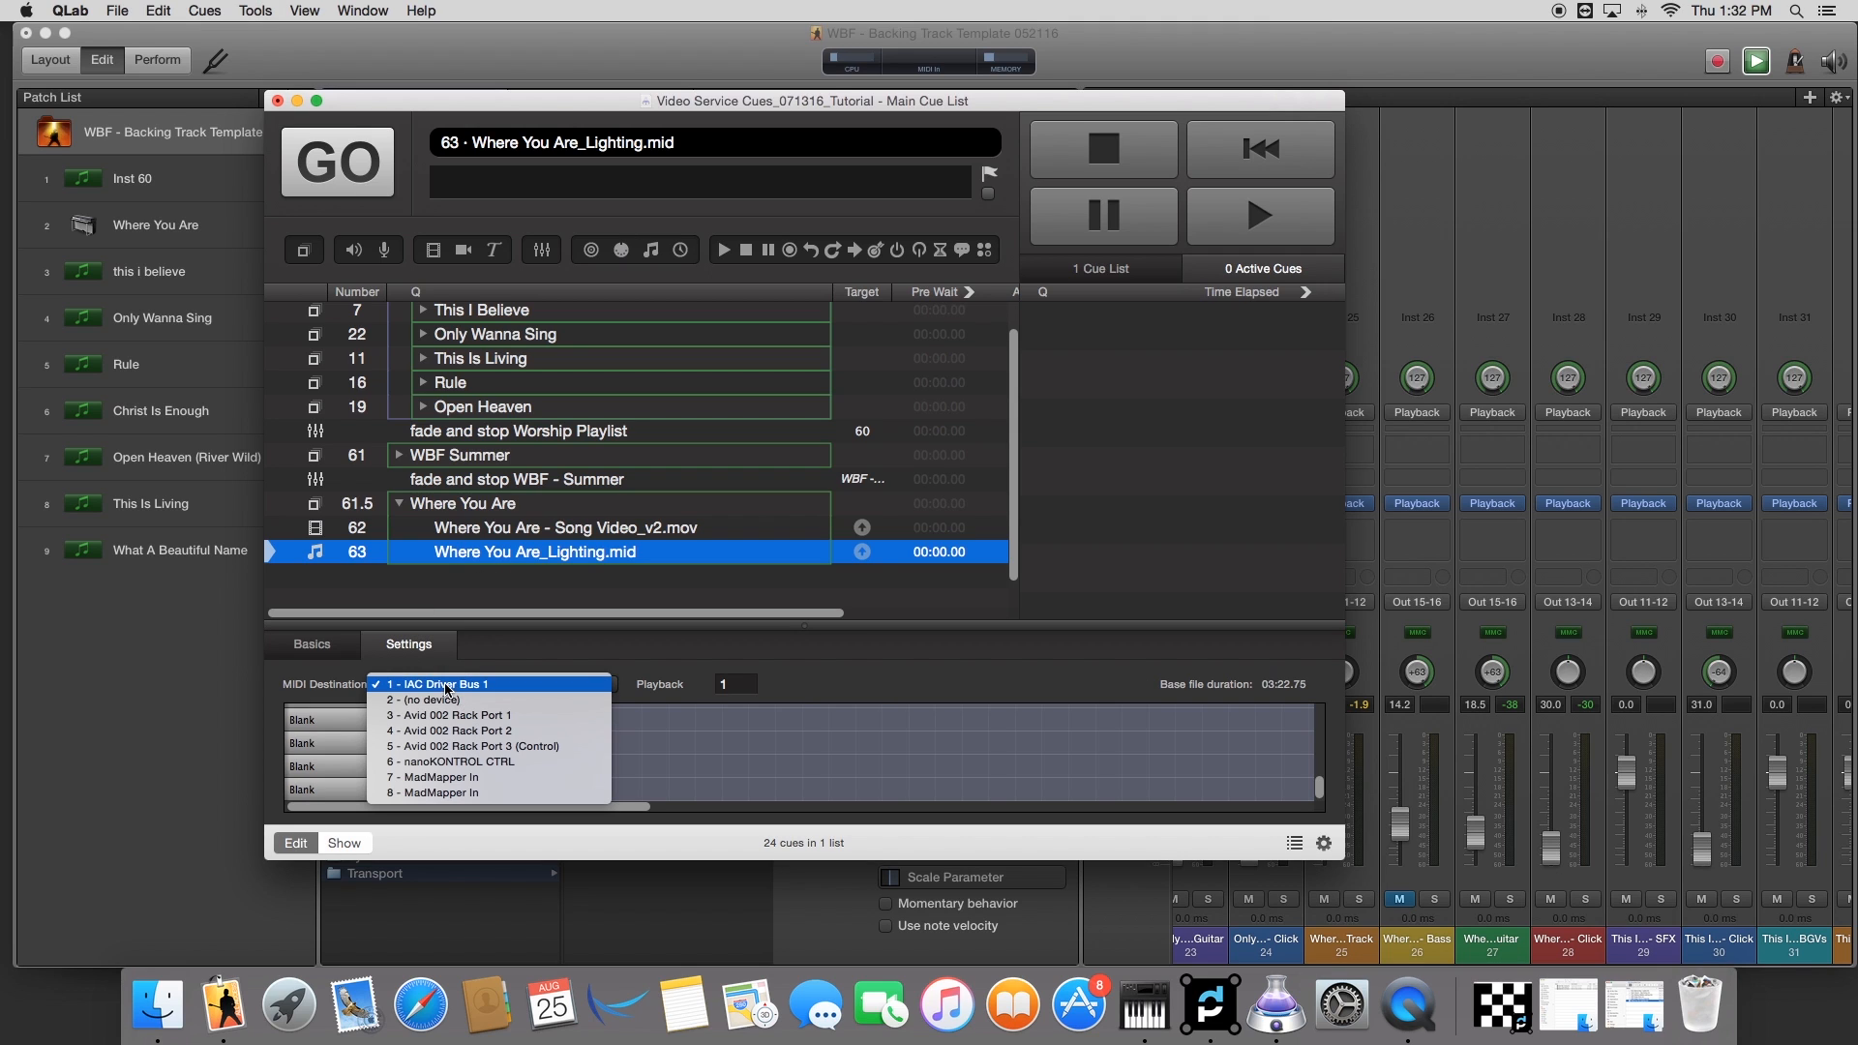
mouse_move(462, 699)
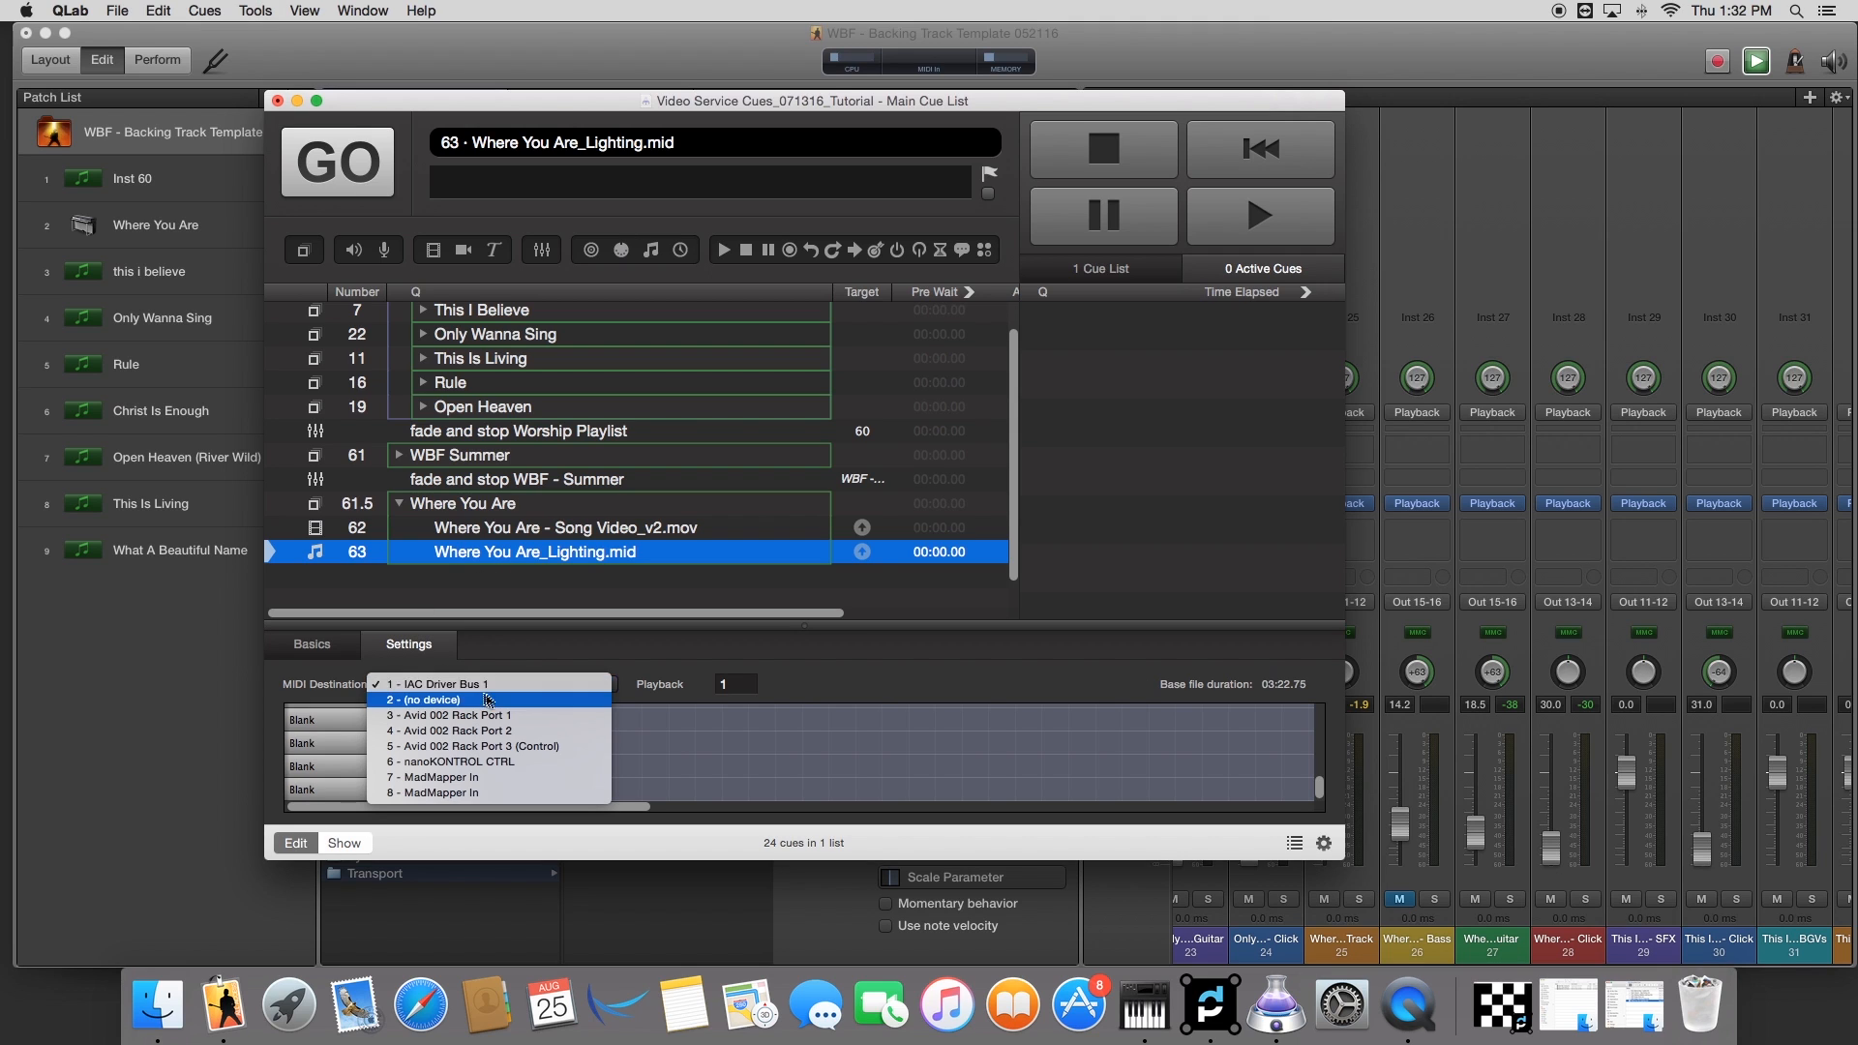
mouse_move(482, 662)
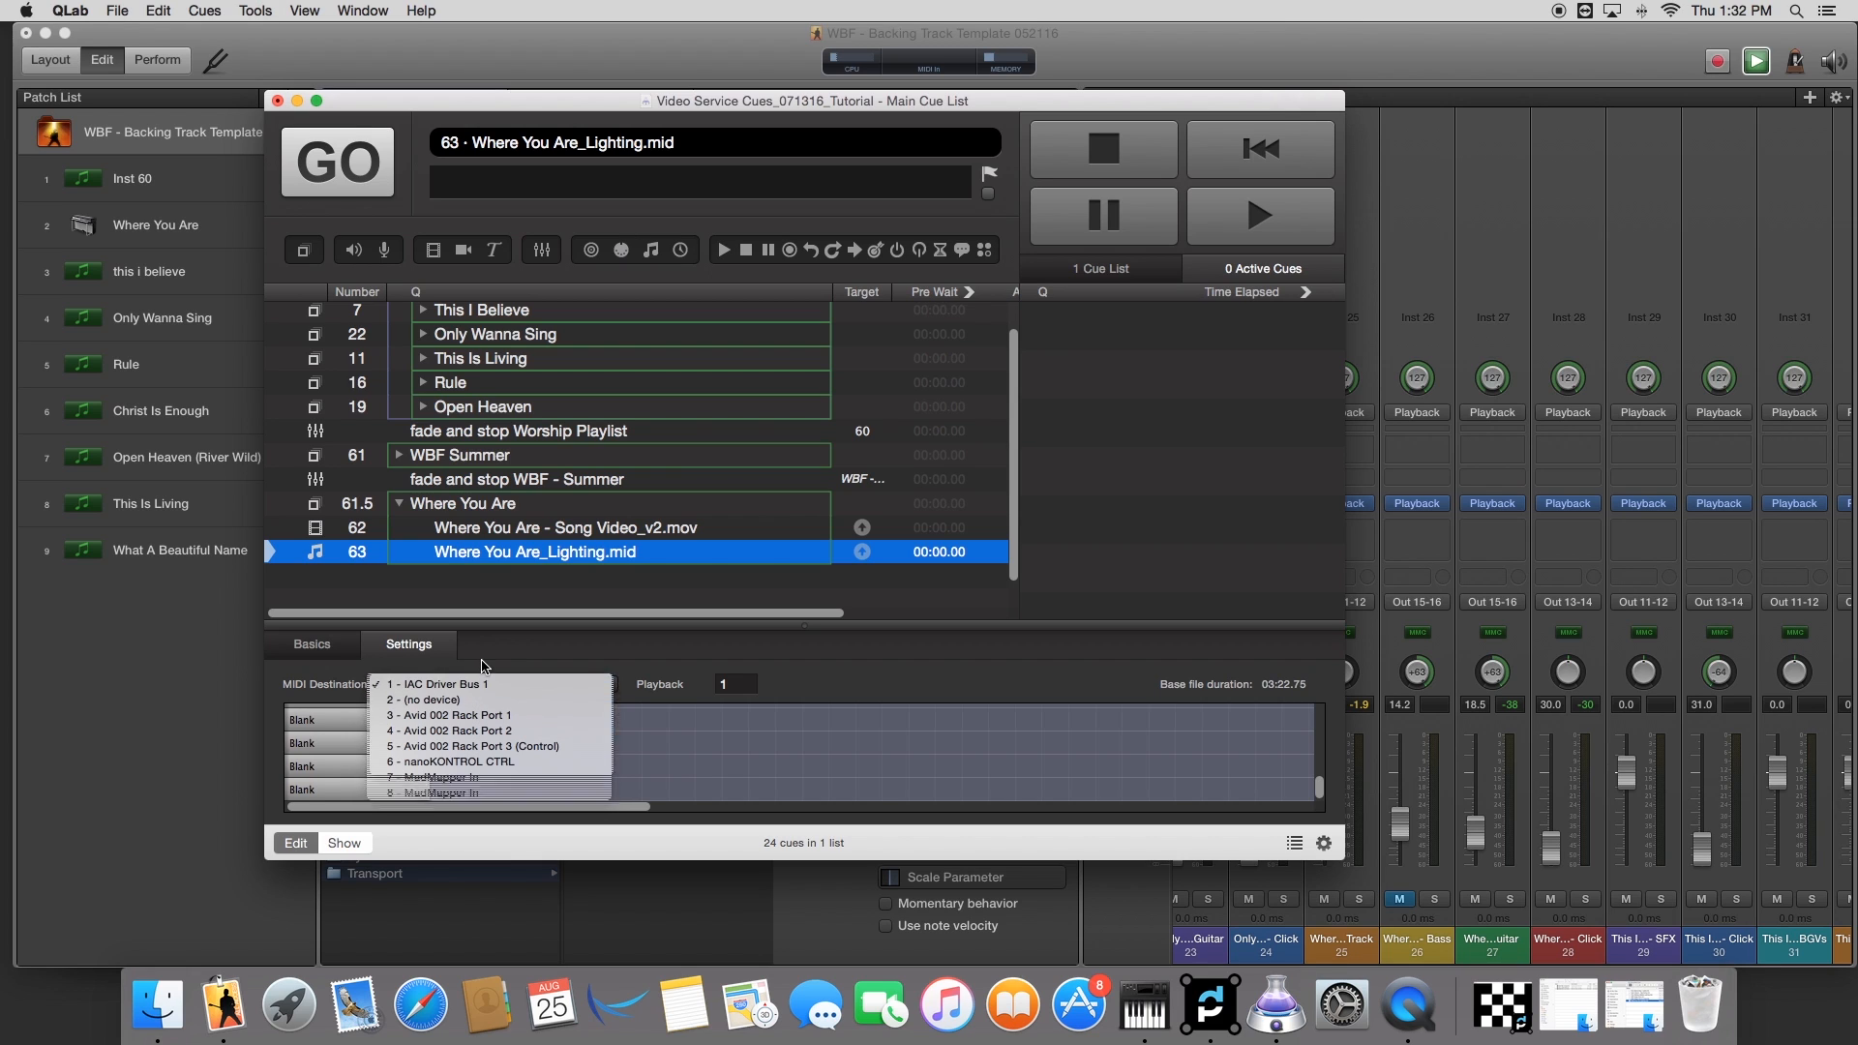
click(439, 683)
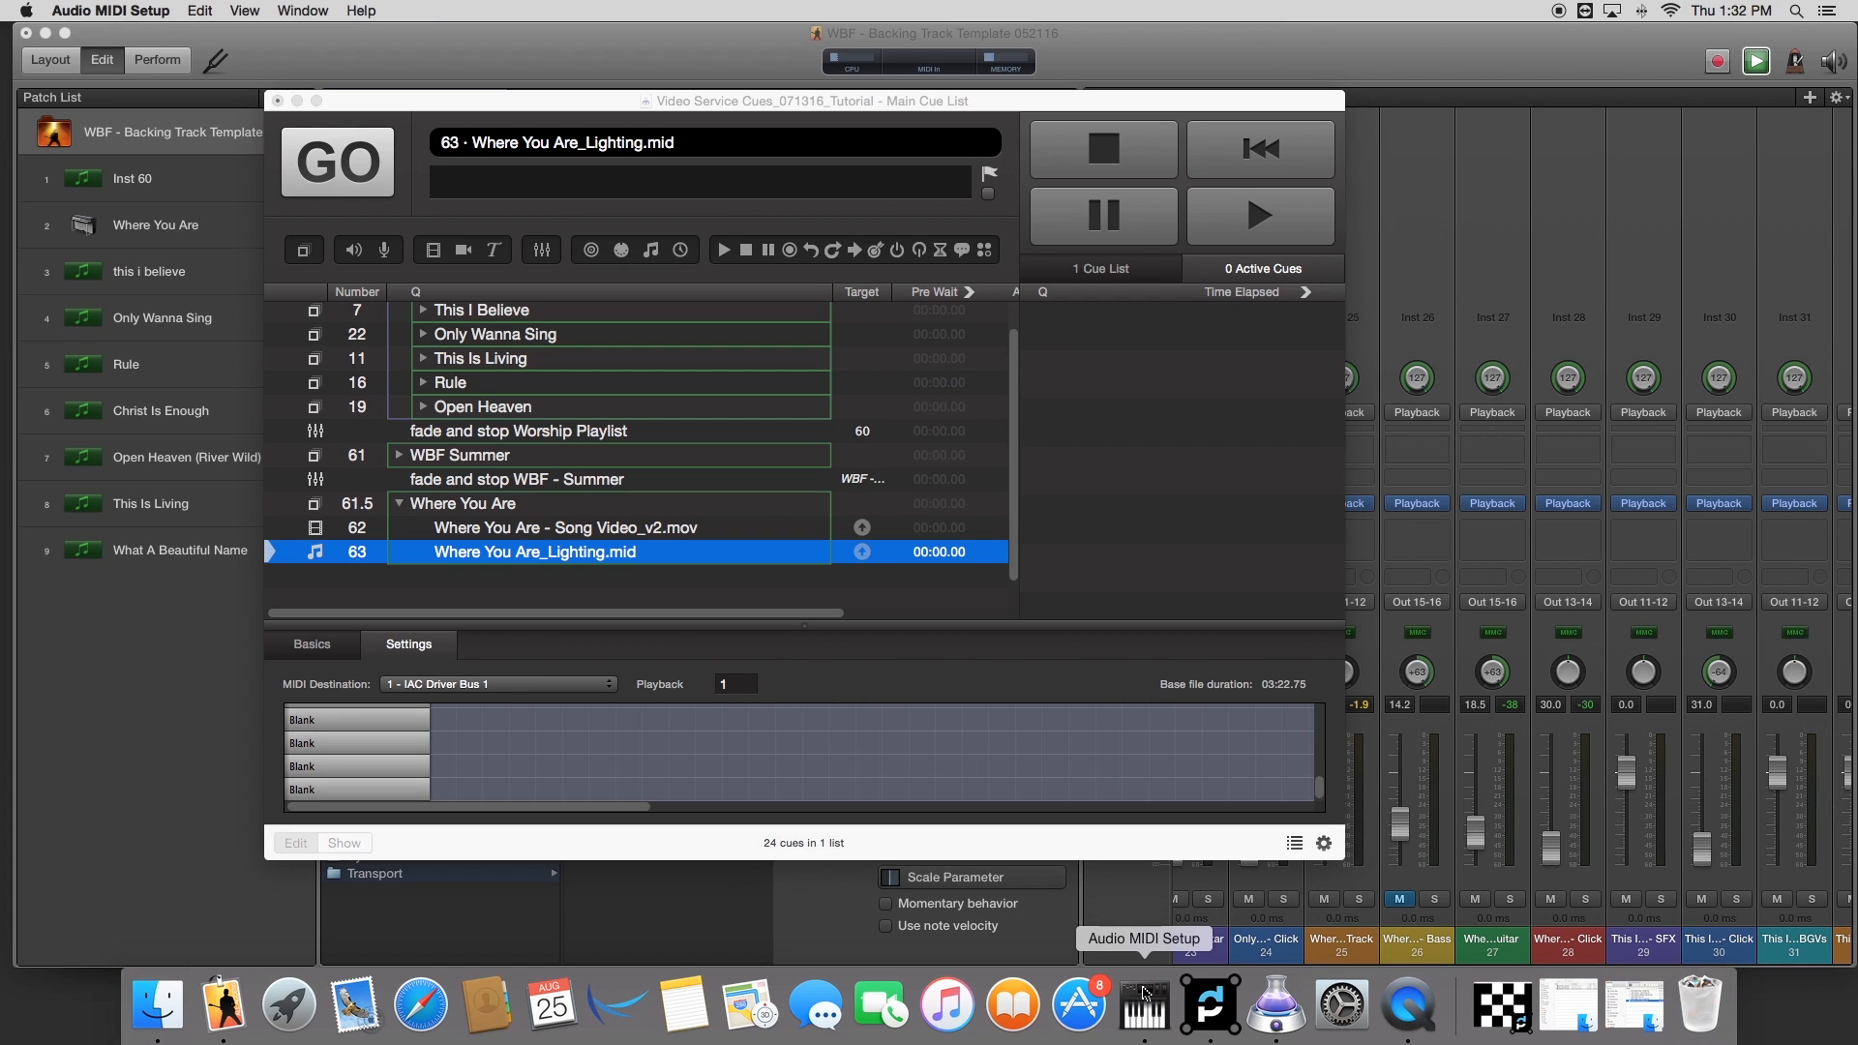
Step: Review the IAC Driver's properties in MIDI Studio (Bus 1 and IAC Bus 2 online) and move the window aside
click(1142, 1007)
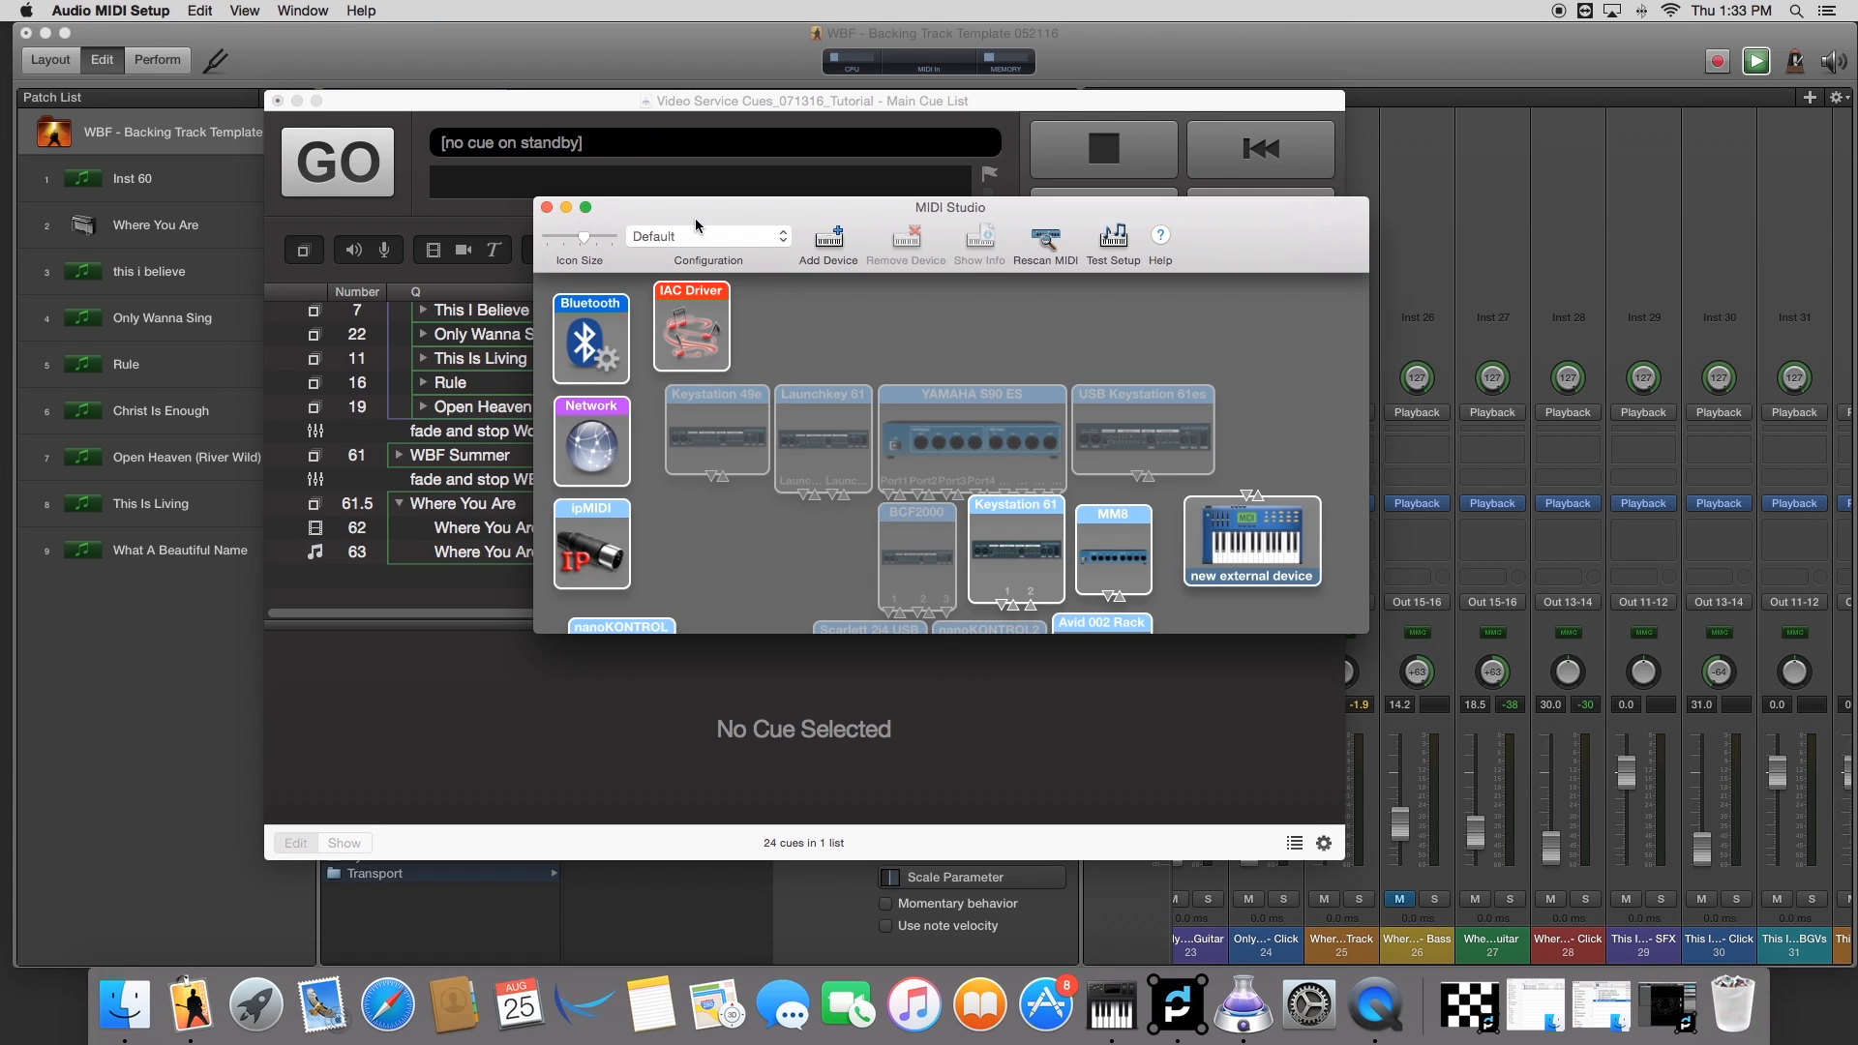
double_click(690, 325)
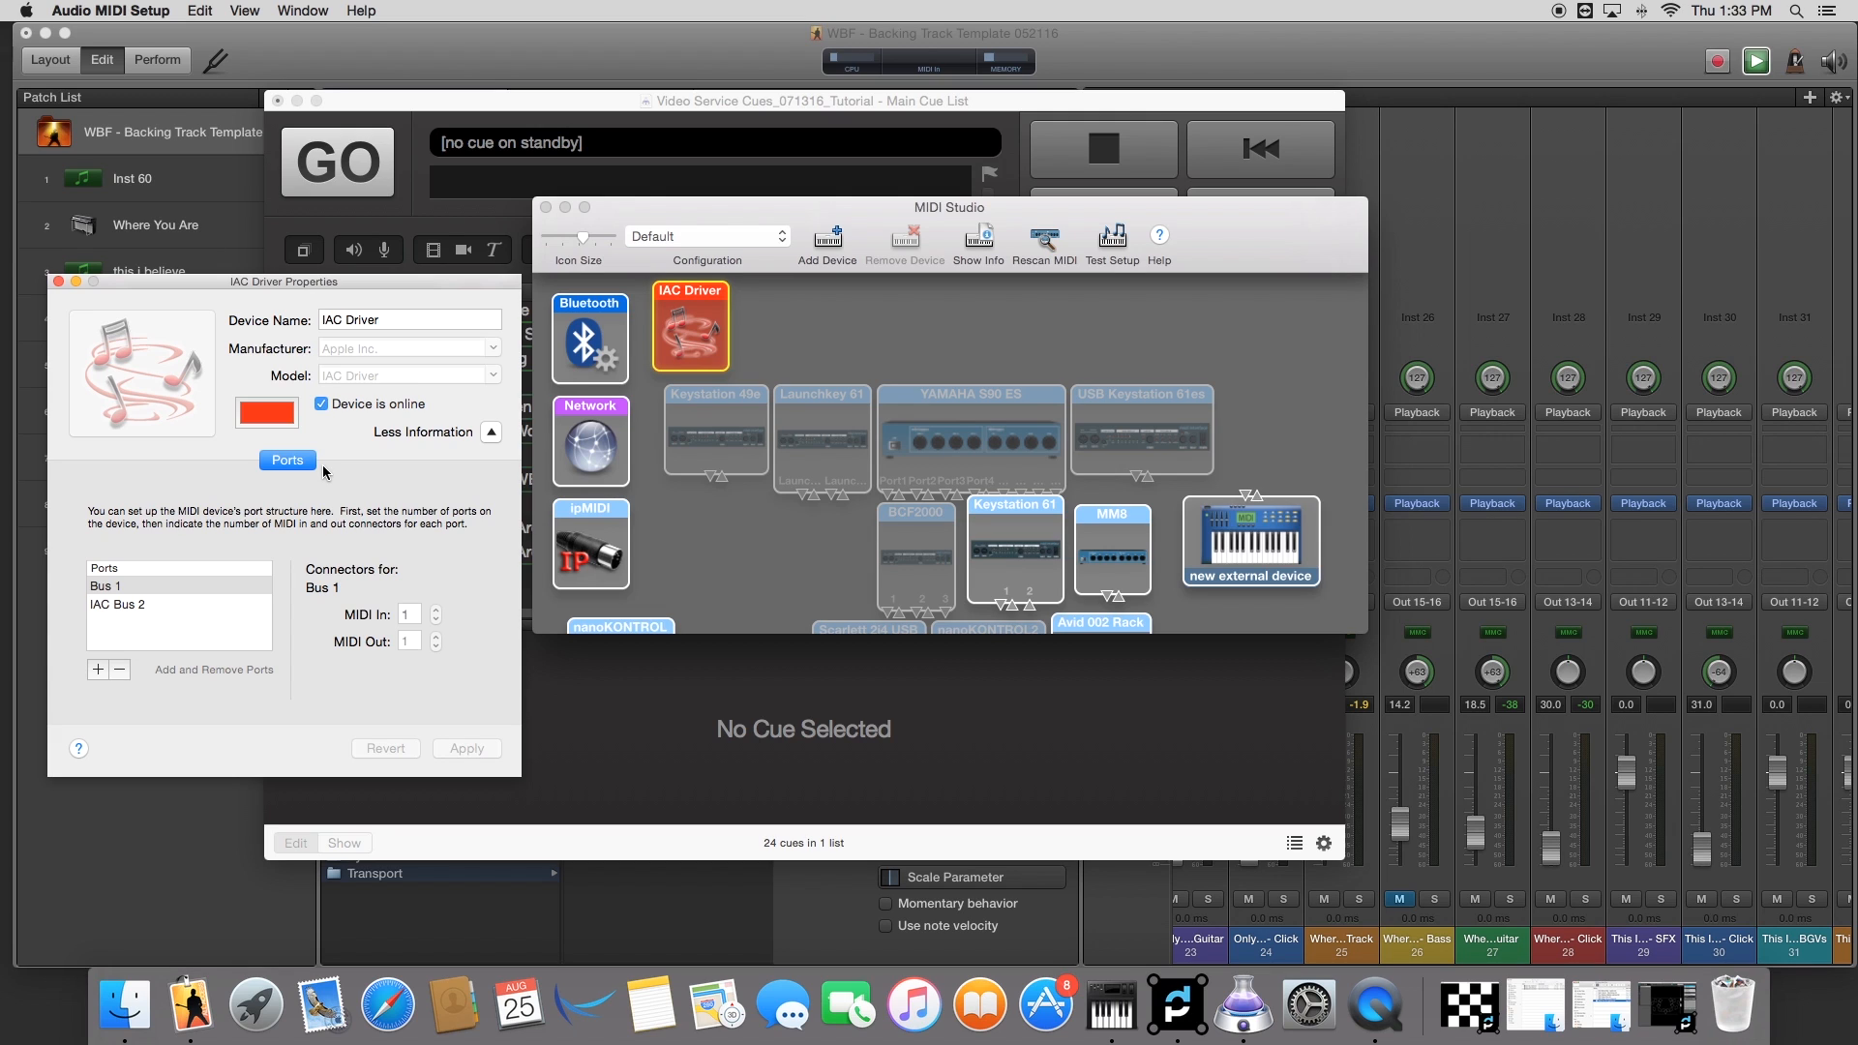
mouse_move(194, 726)
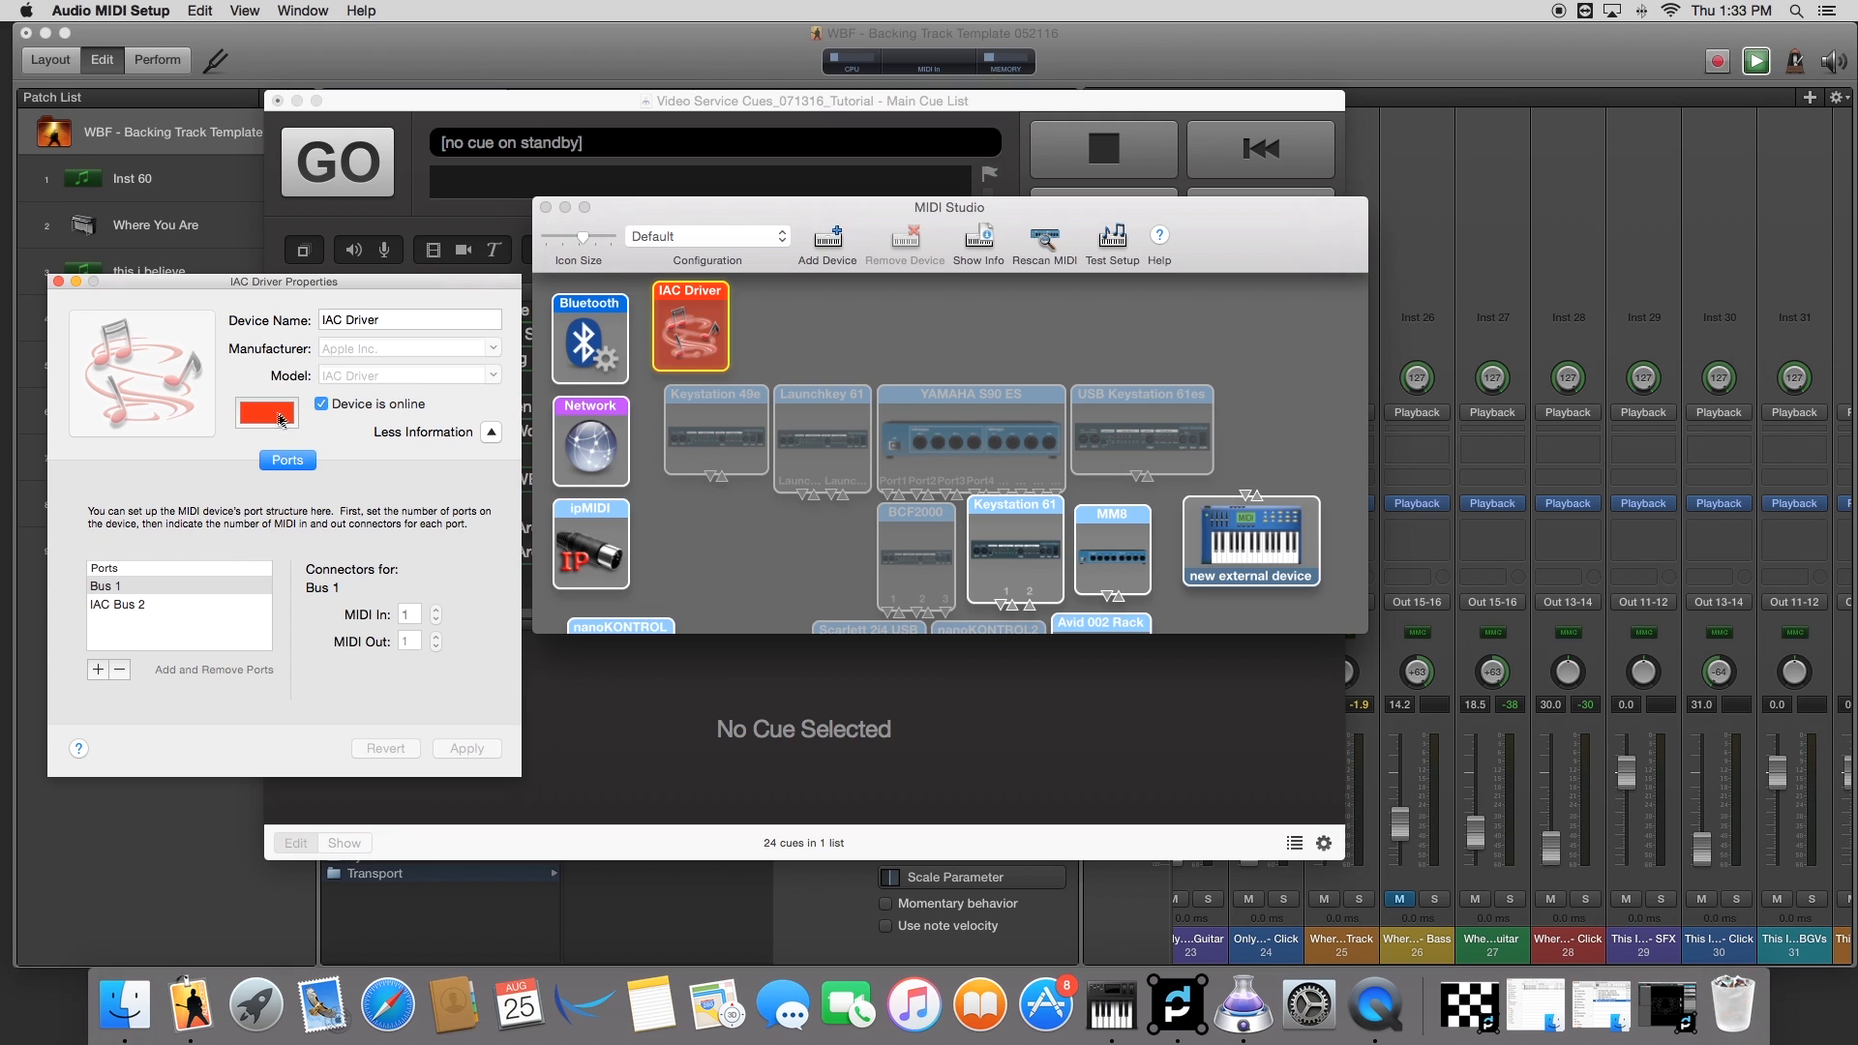
click(321, 405)
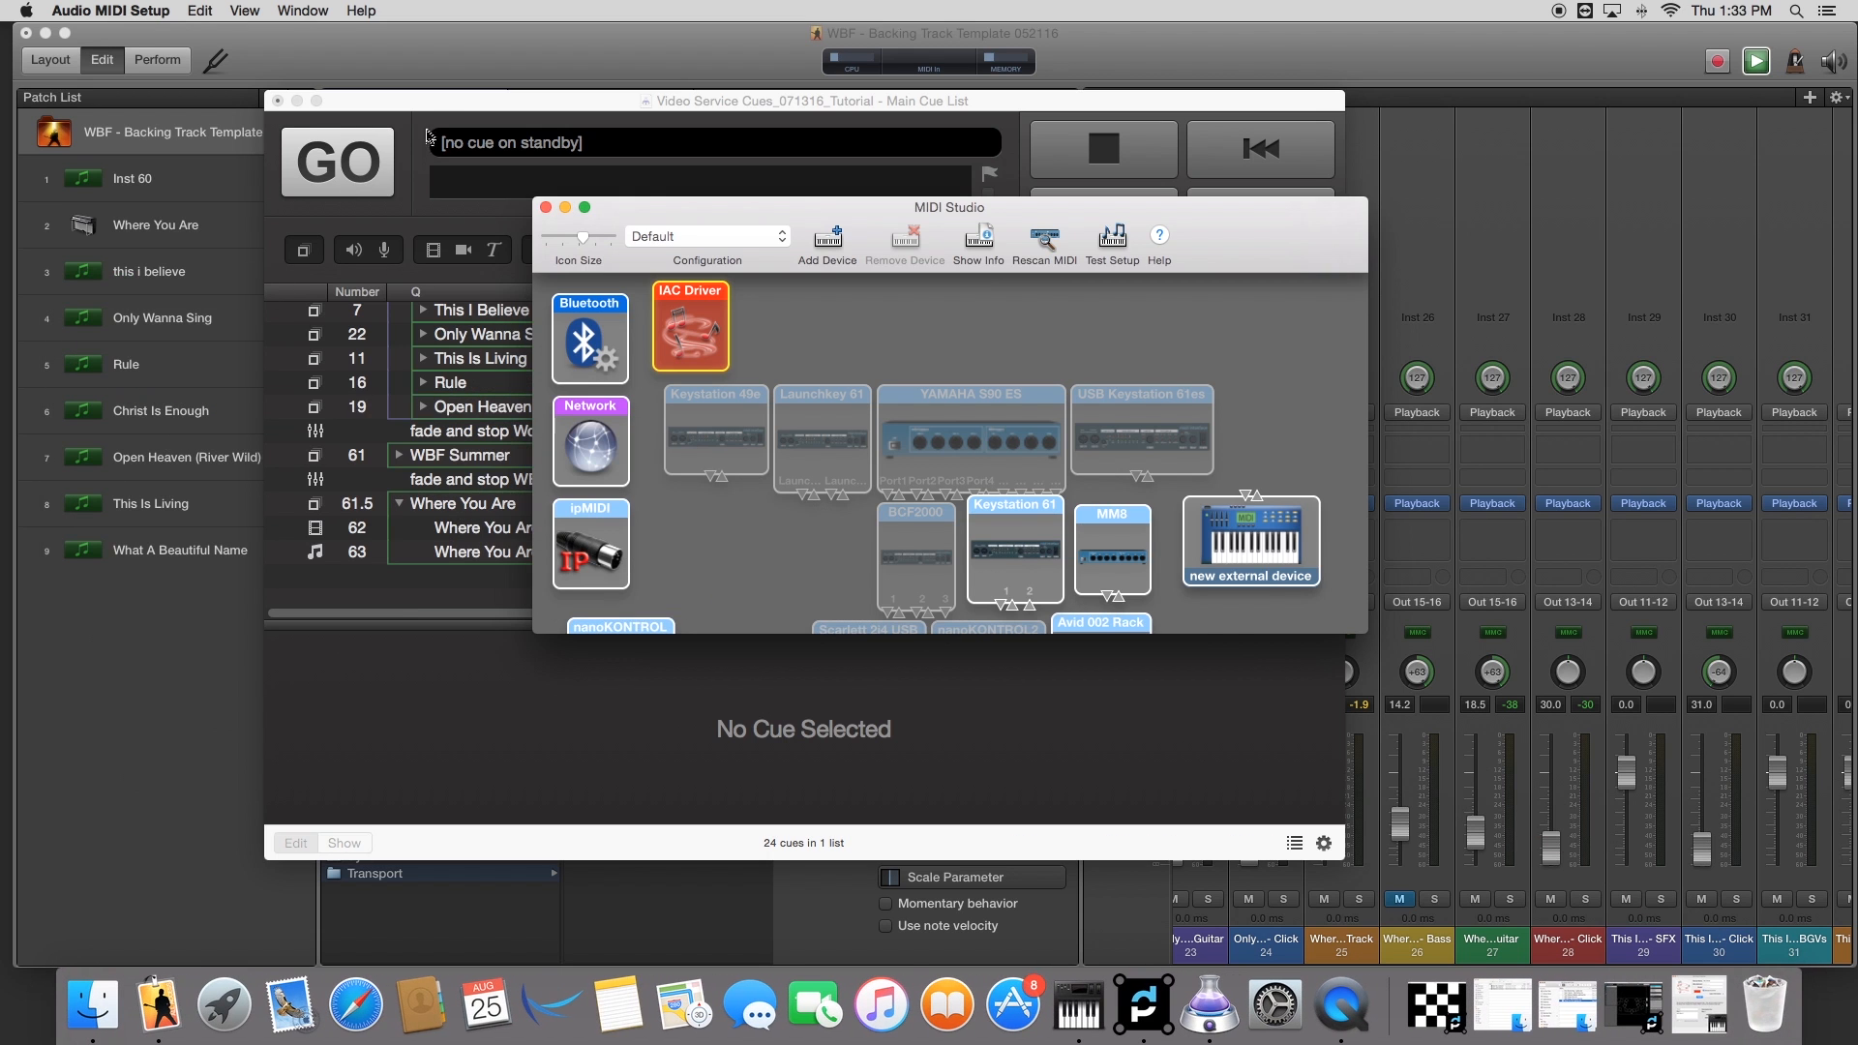
drag(948, 207, 786, 196)
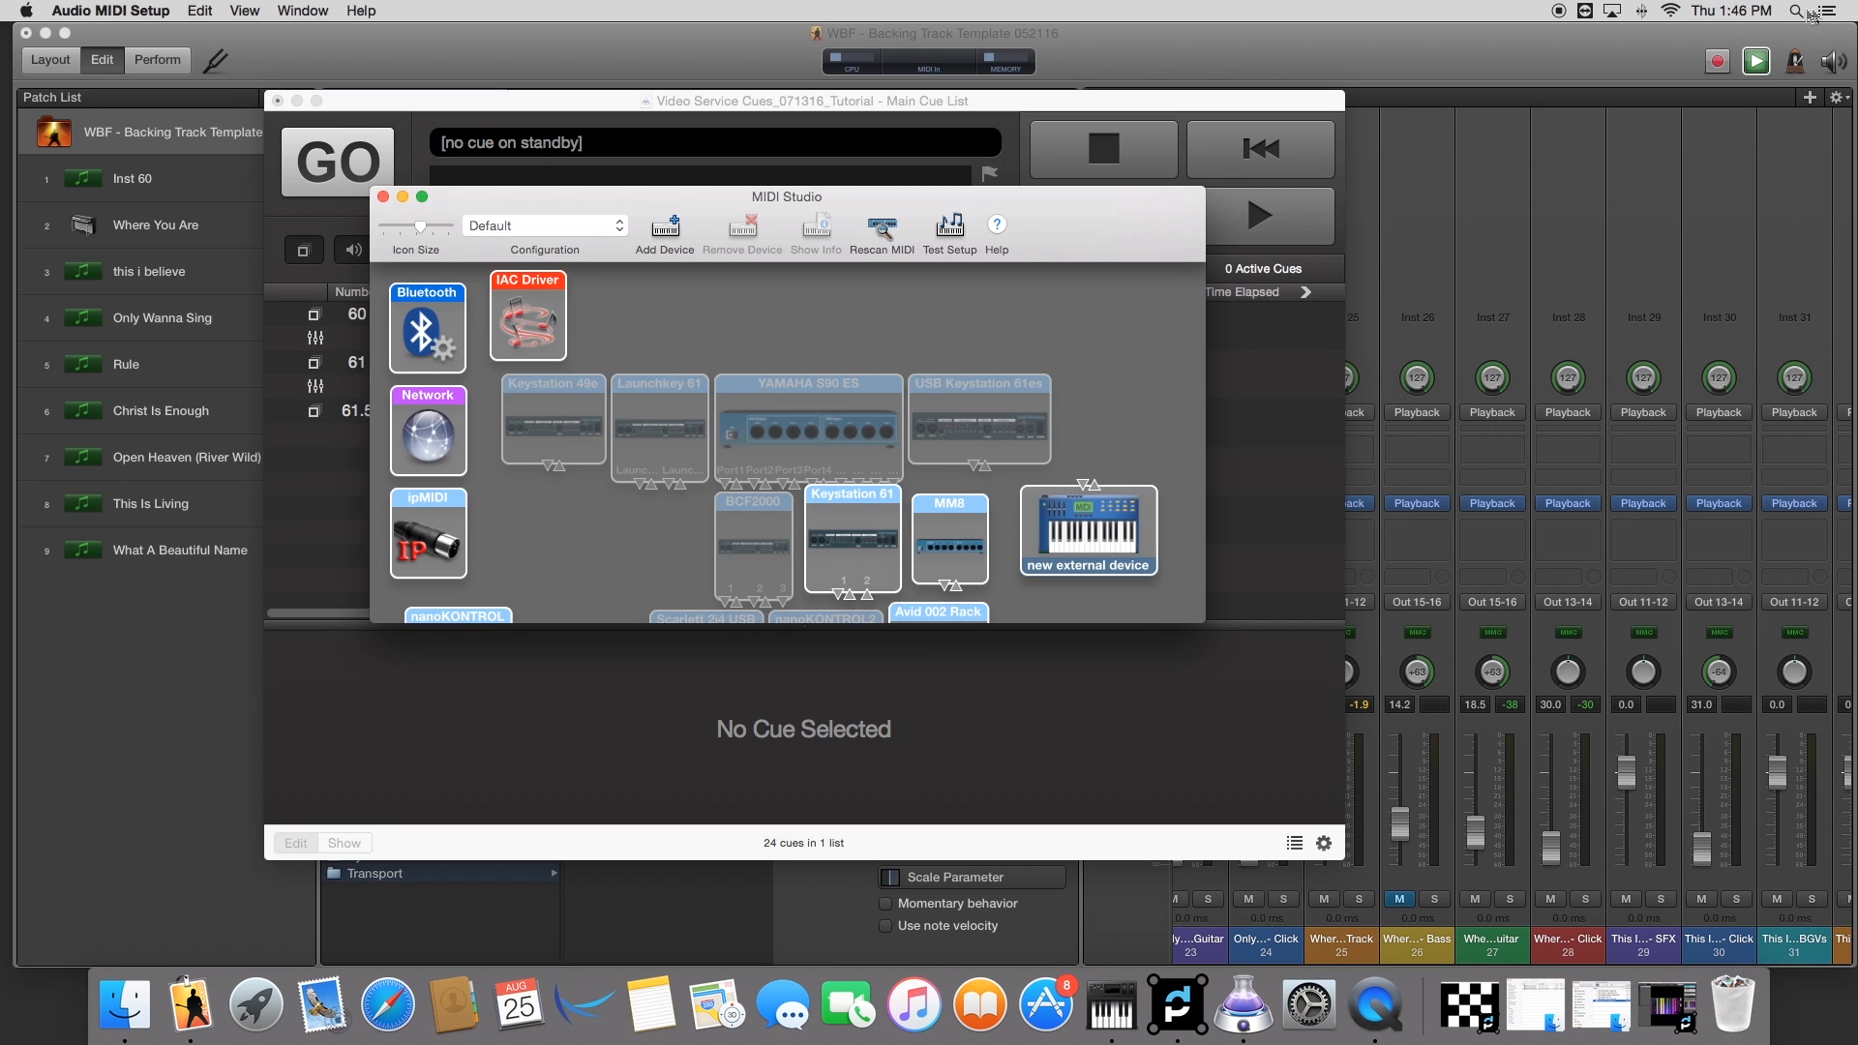
text(au)
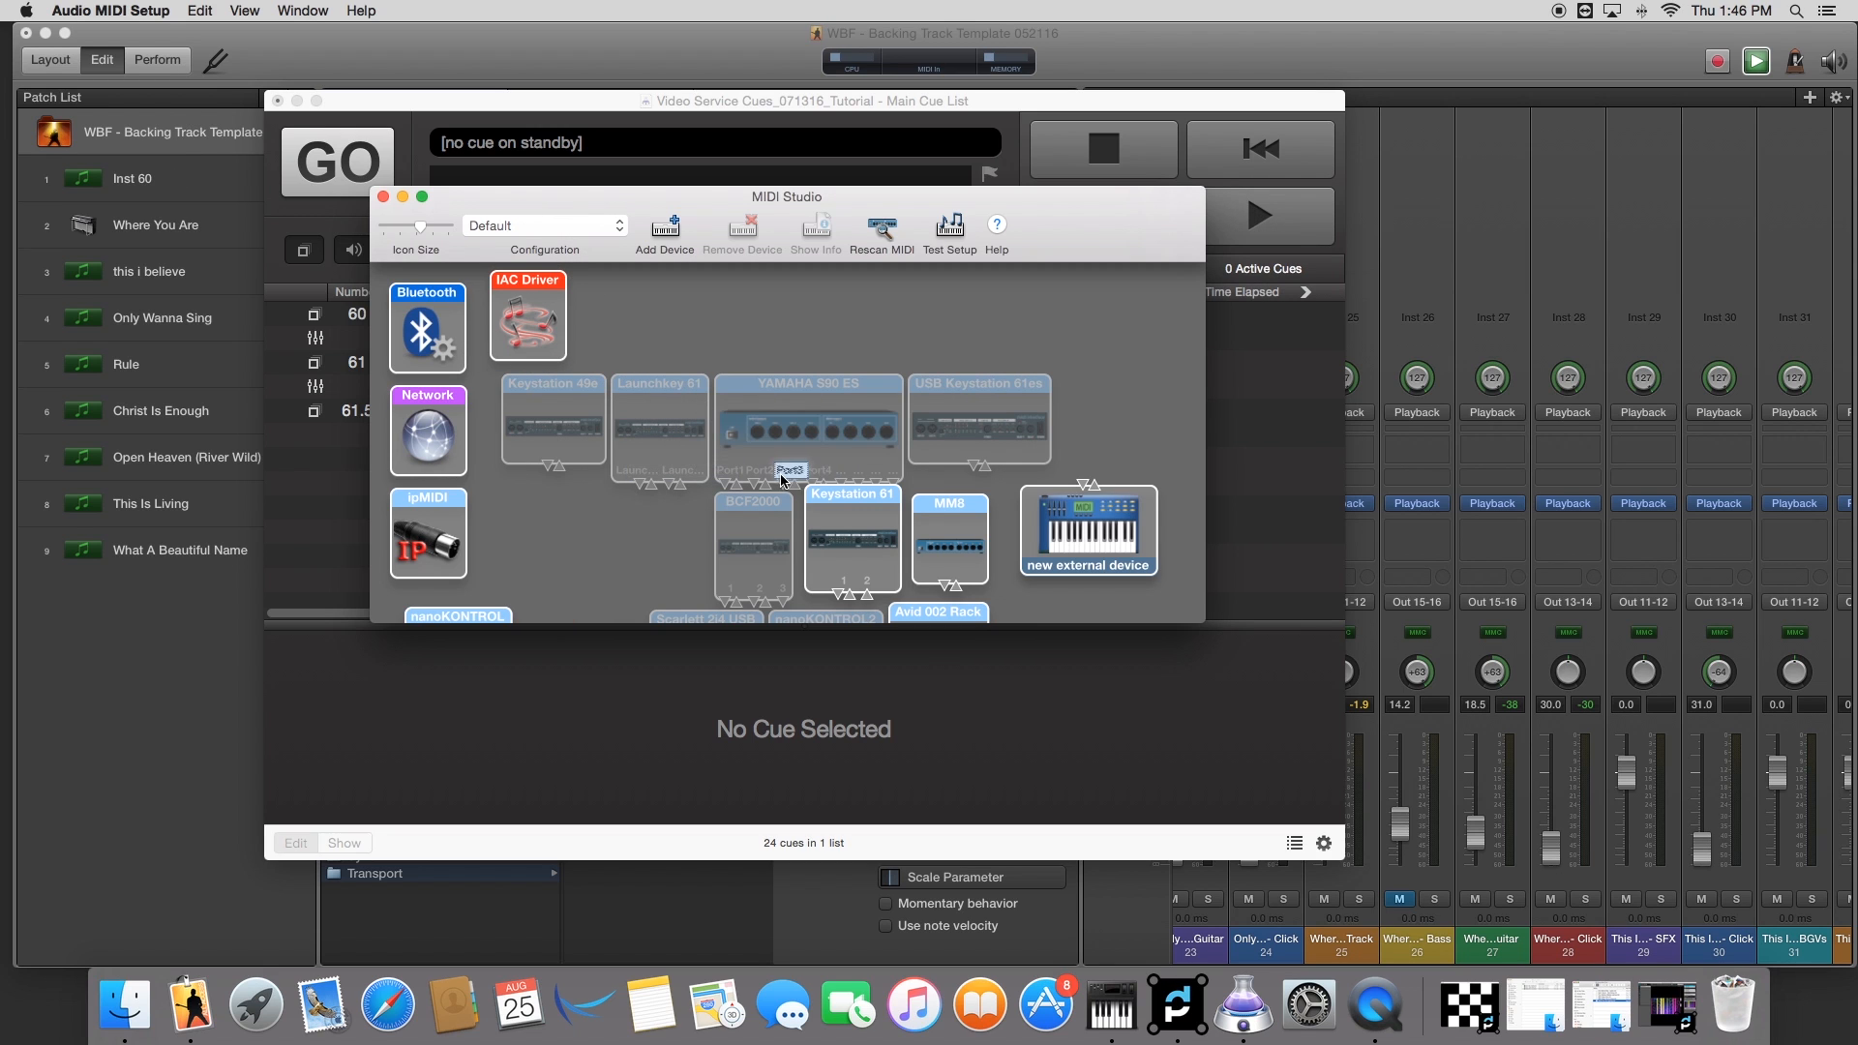
click(302, 12)
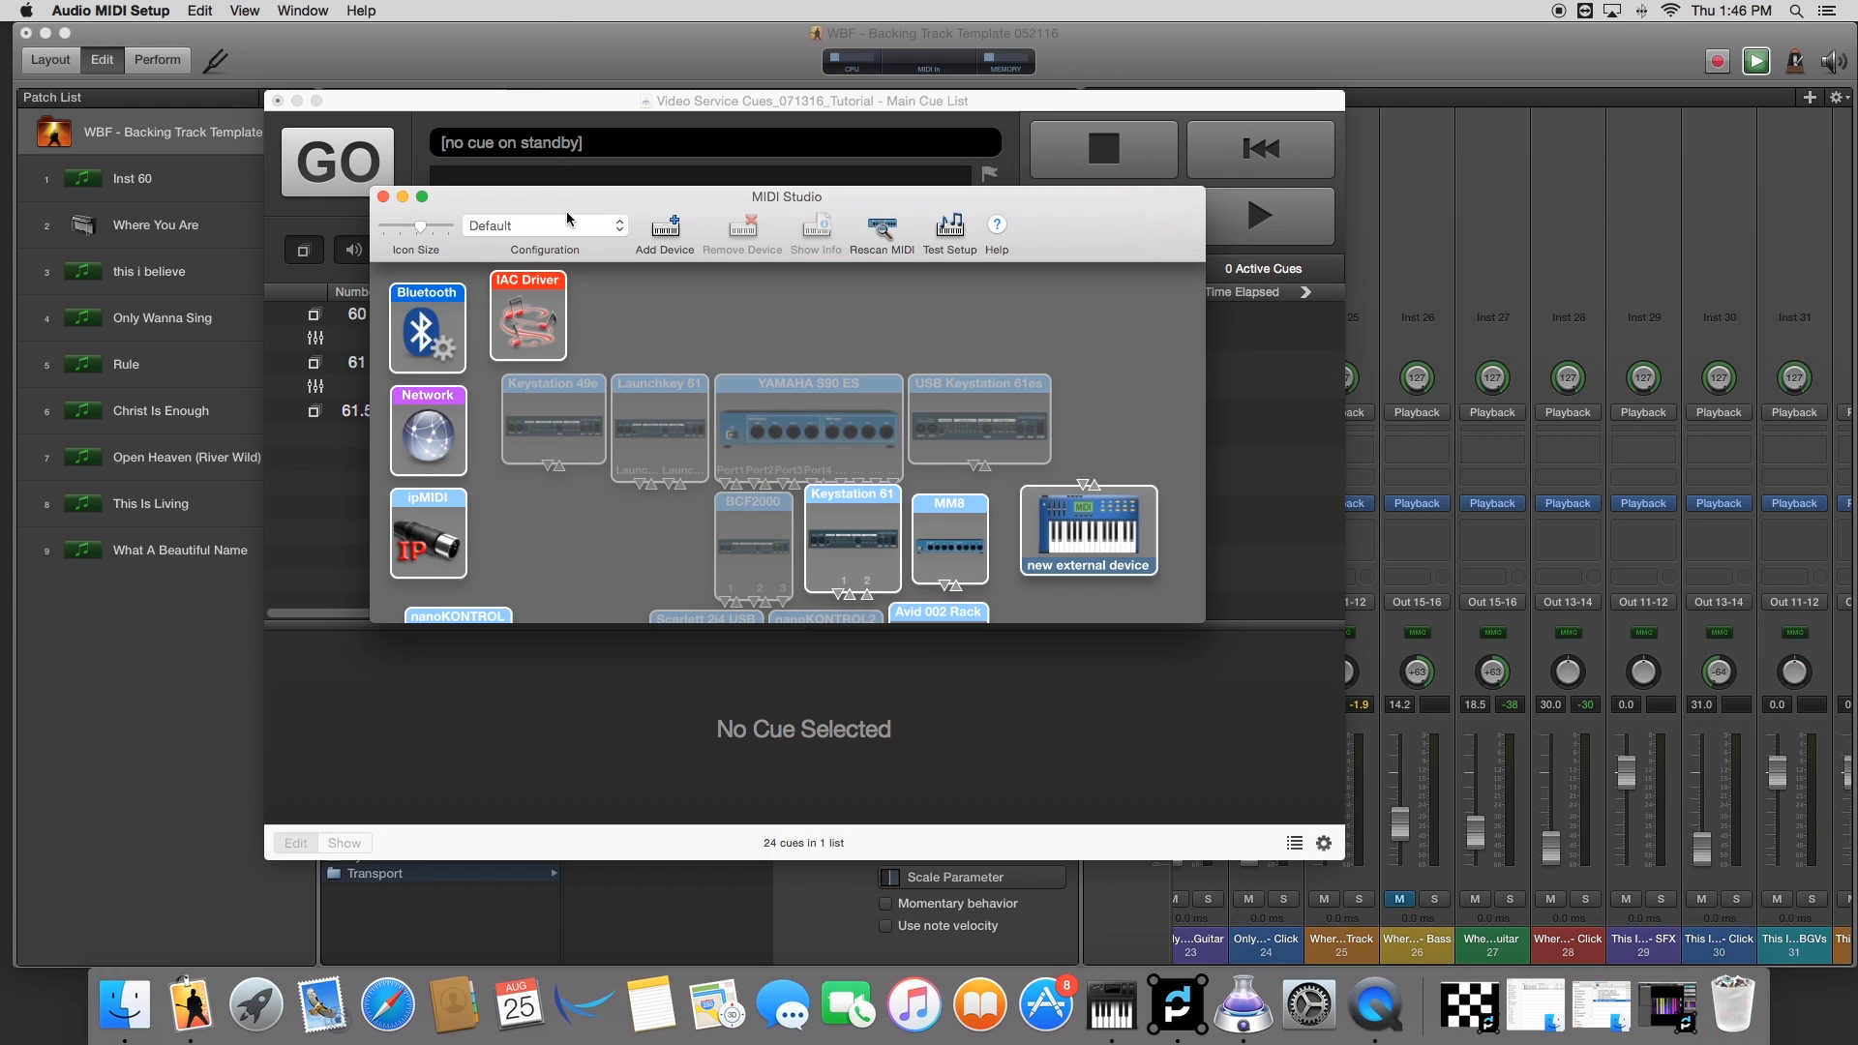
mouse_move(755, 382)
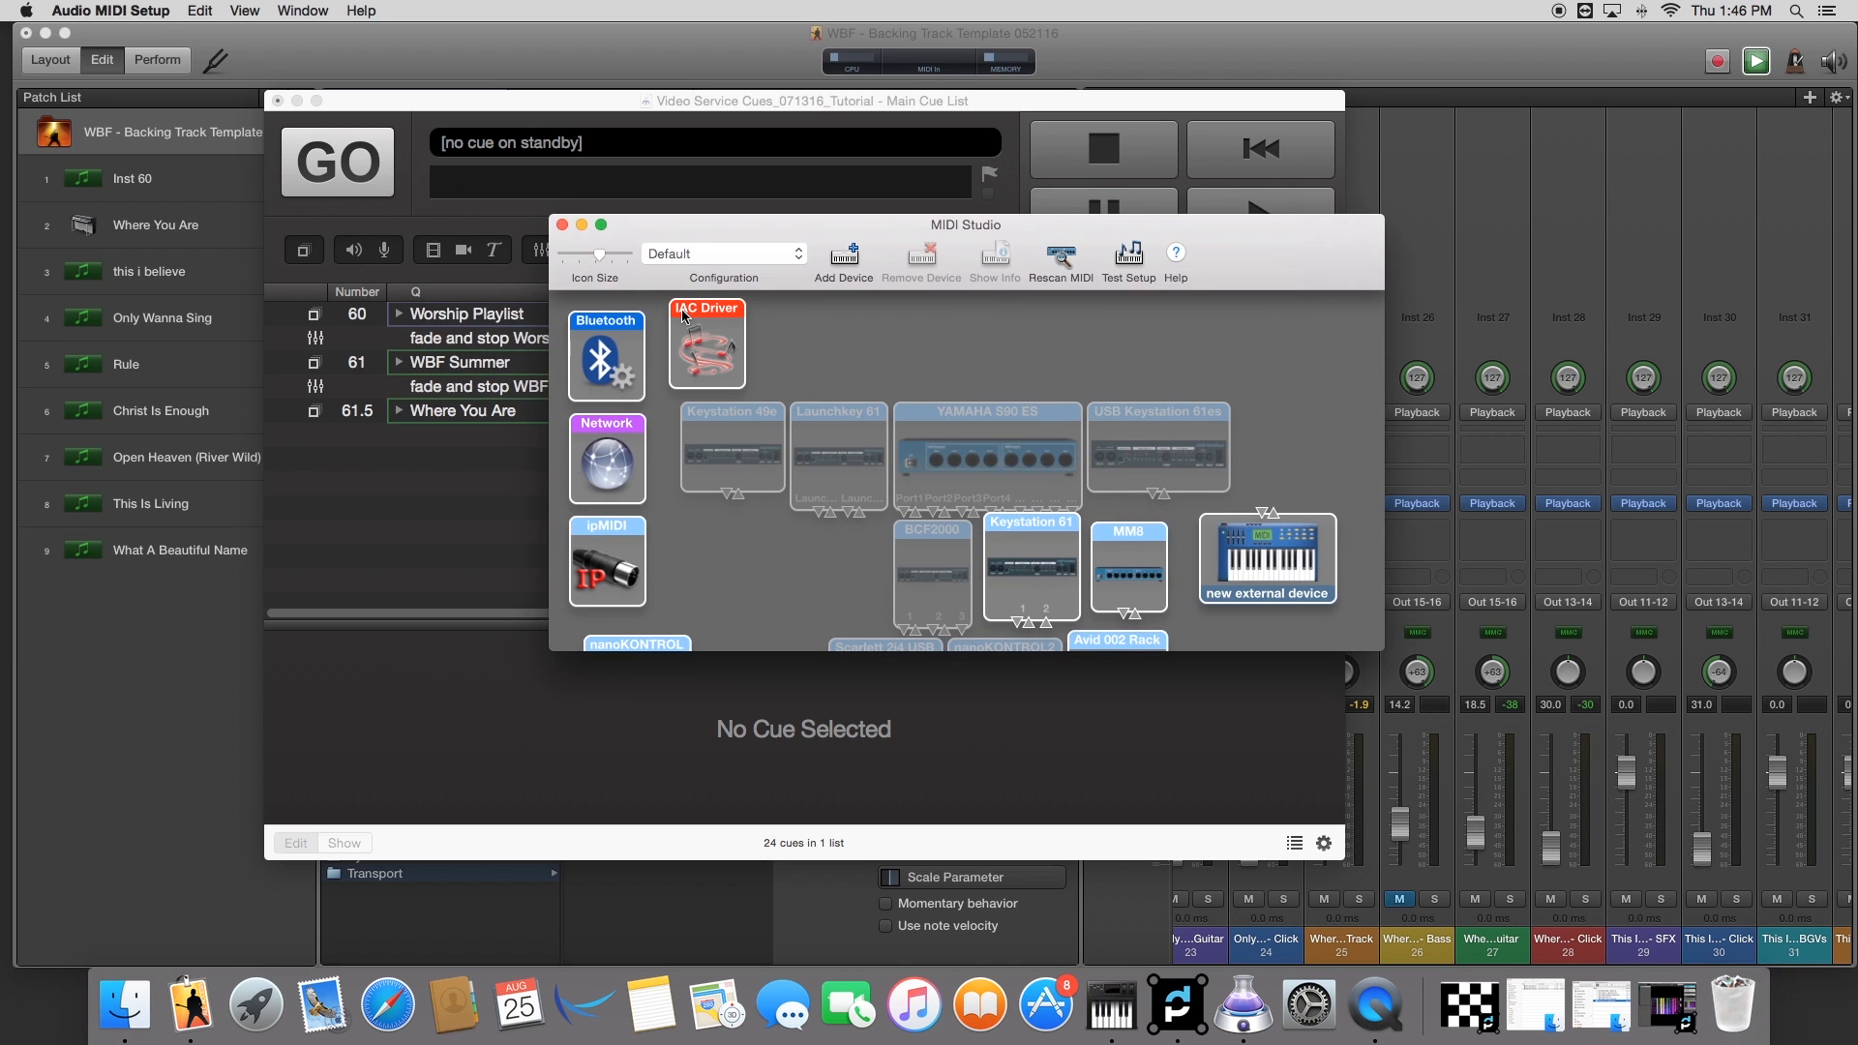
Step: In MIDI Network Setup, edit the MIDI Lighting Test session's Bonjour name to Stage Mac
click(606, 460)
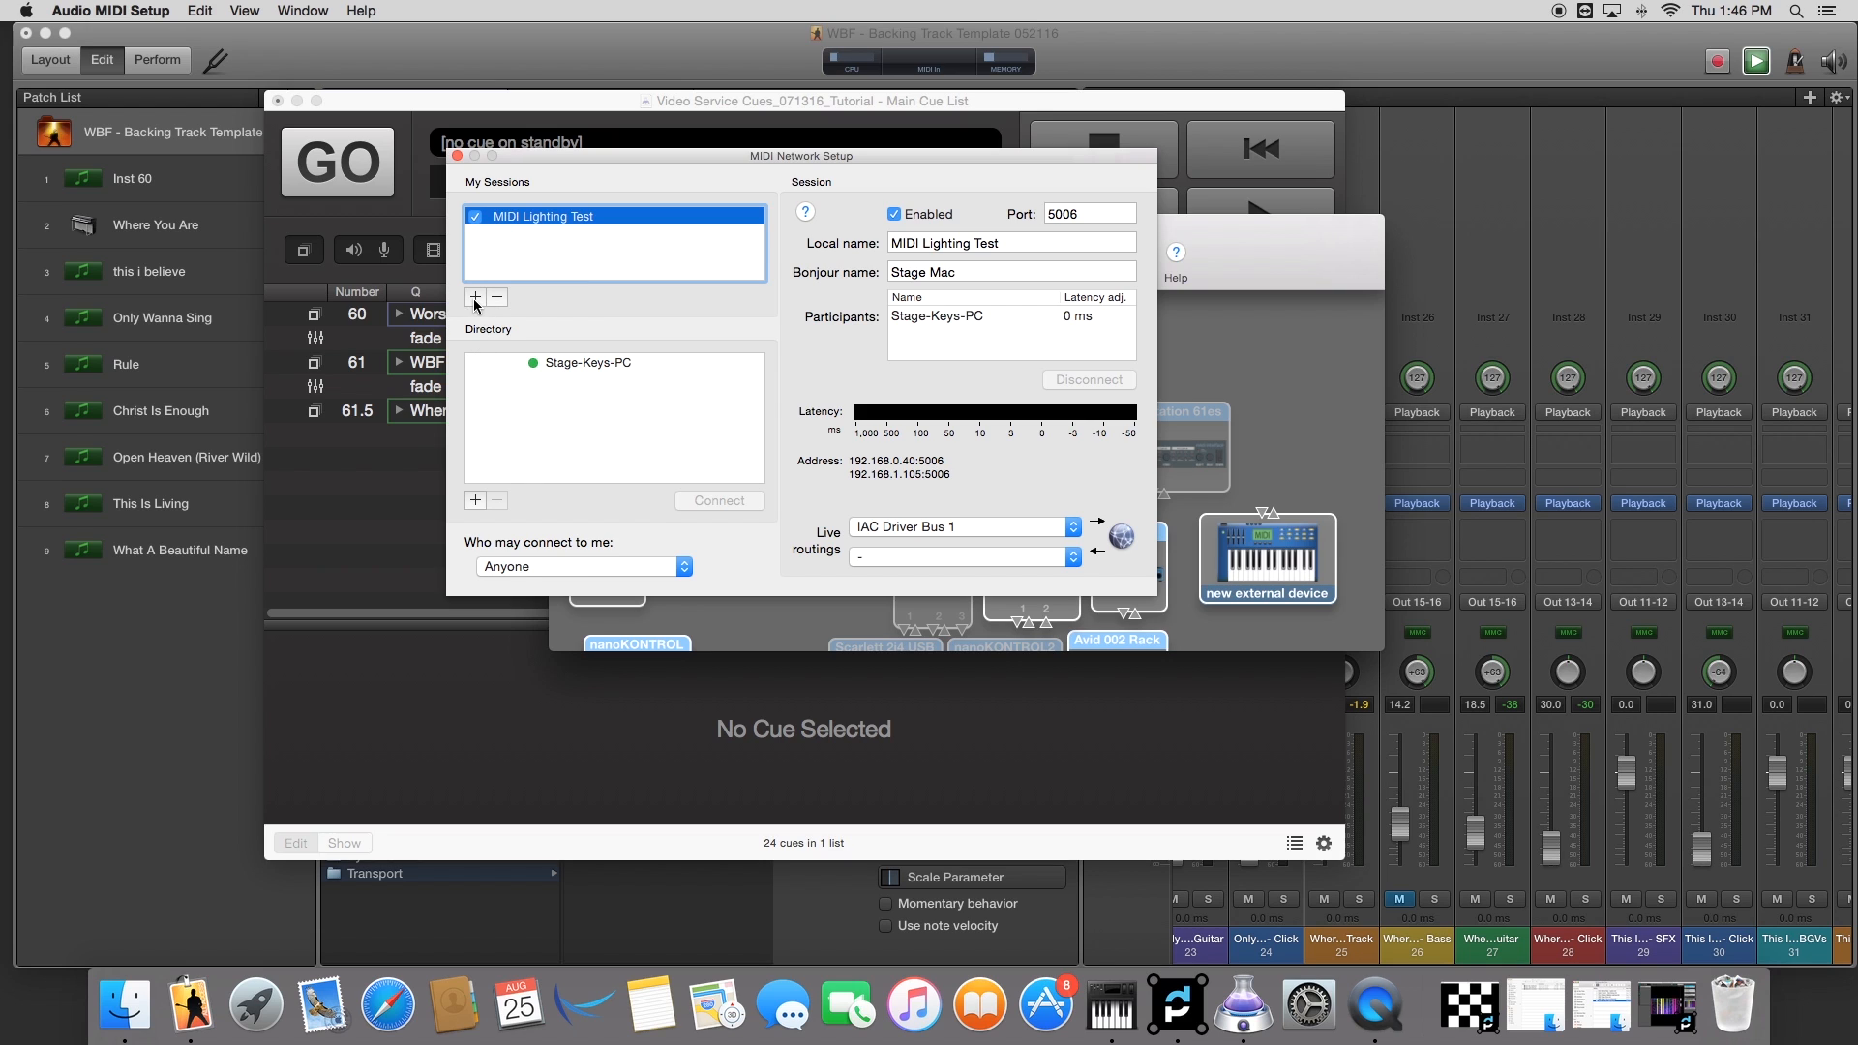
mouse_move(499, 324)
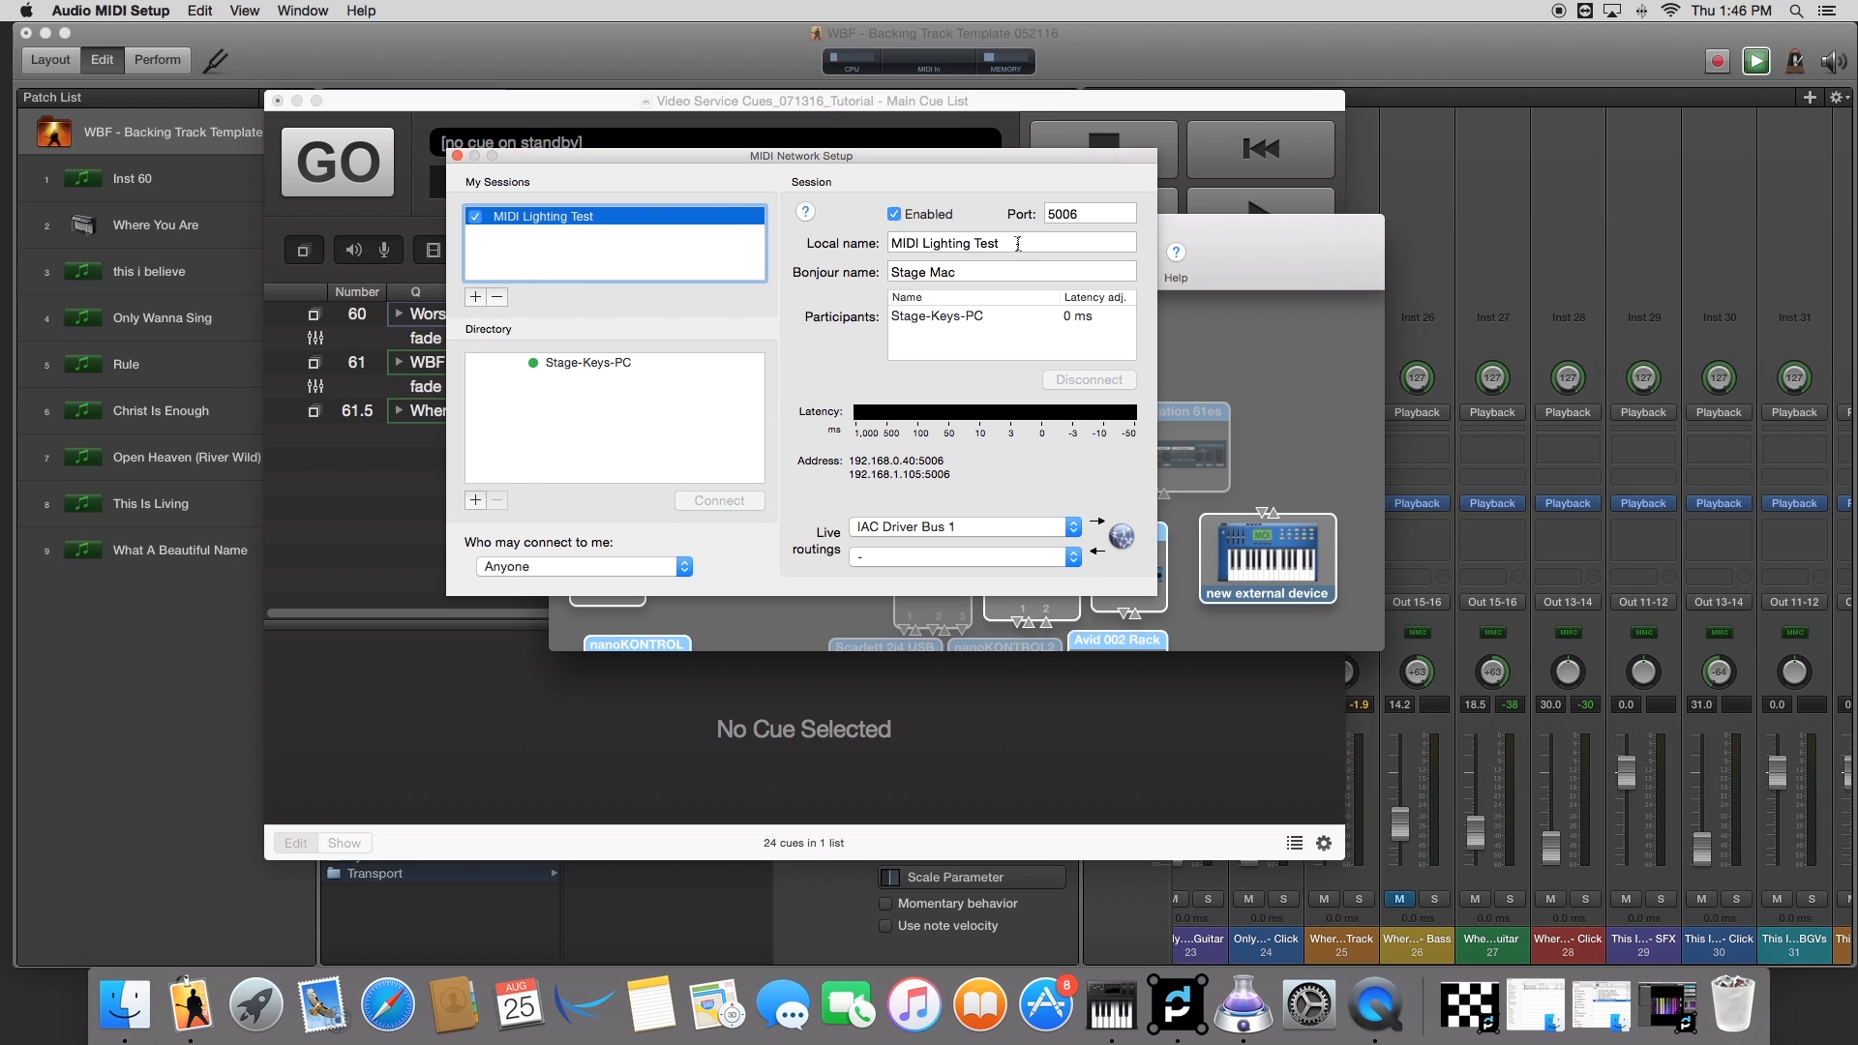
click(1010, 271)
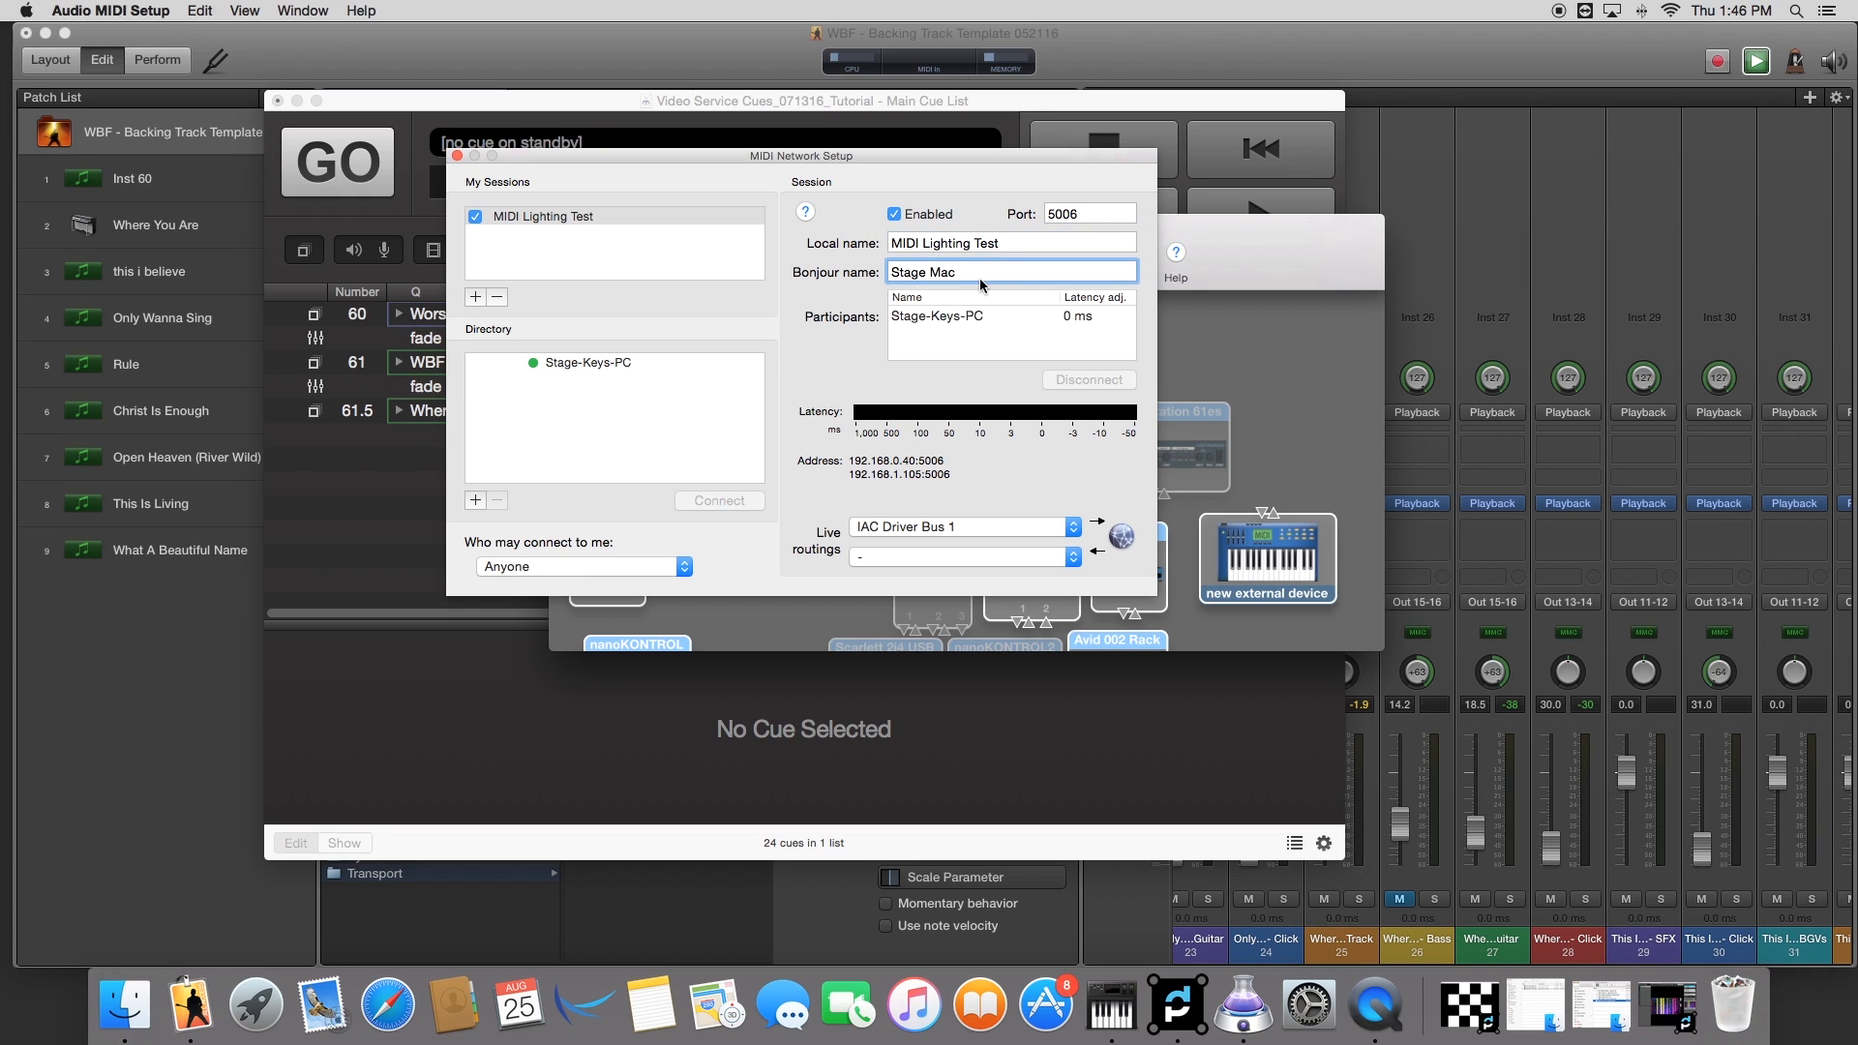
double_click(943, 271)
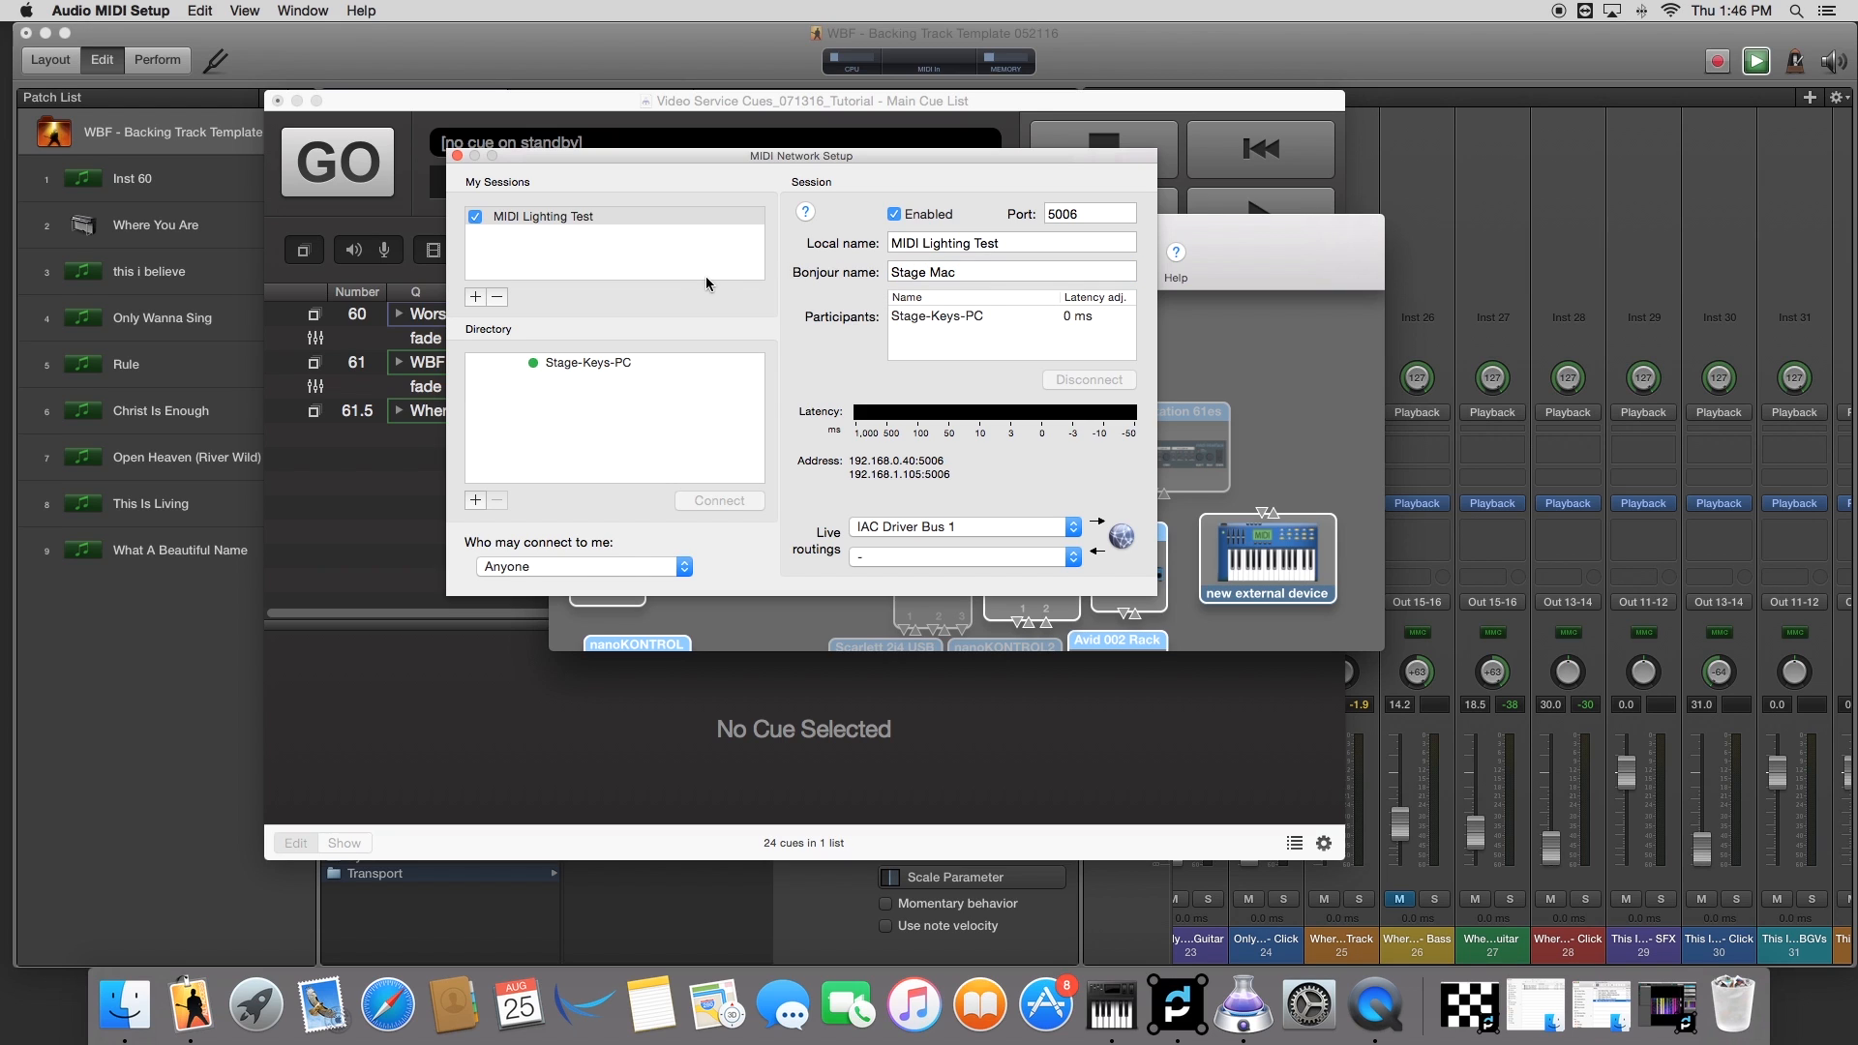
mouse_move(616, 376)
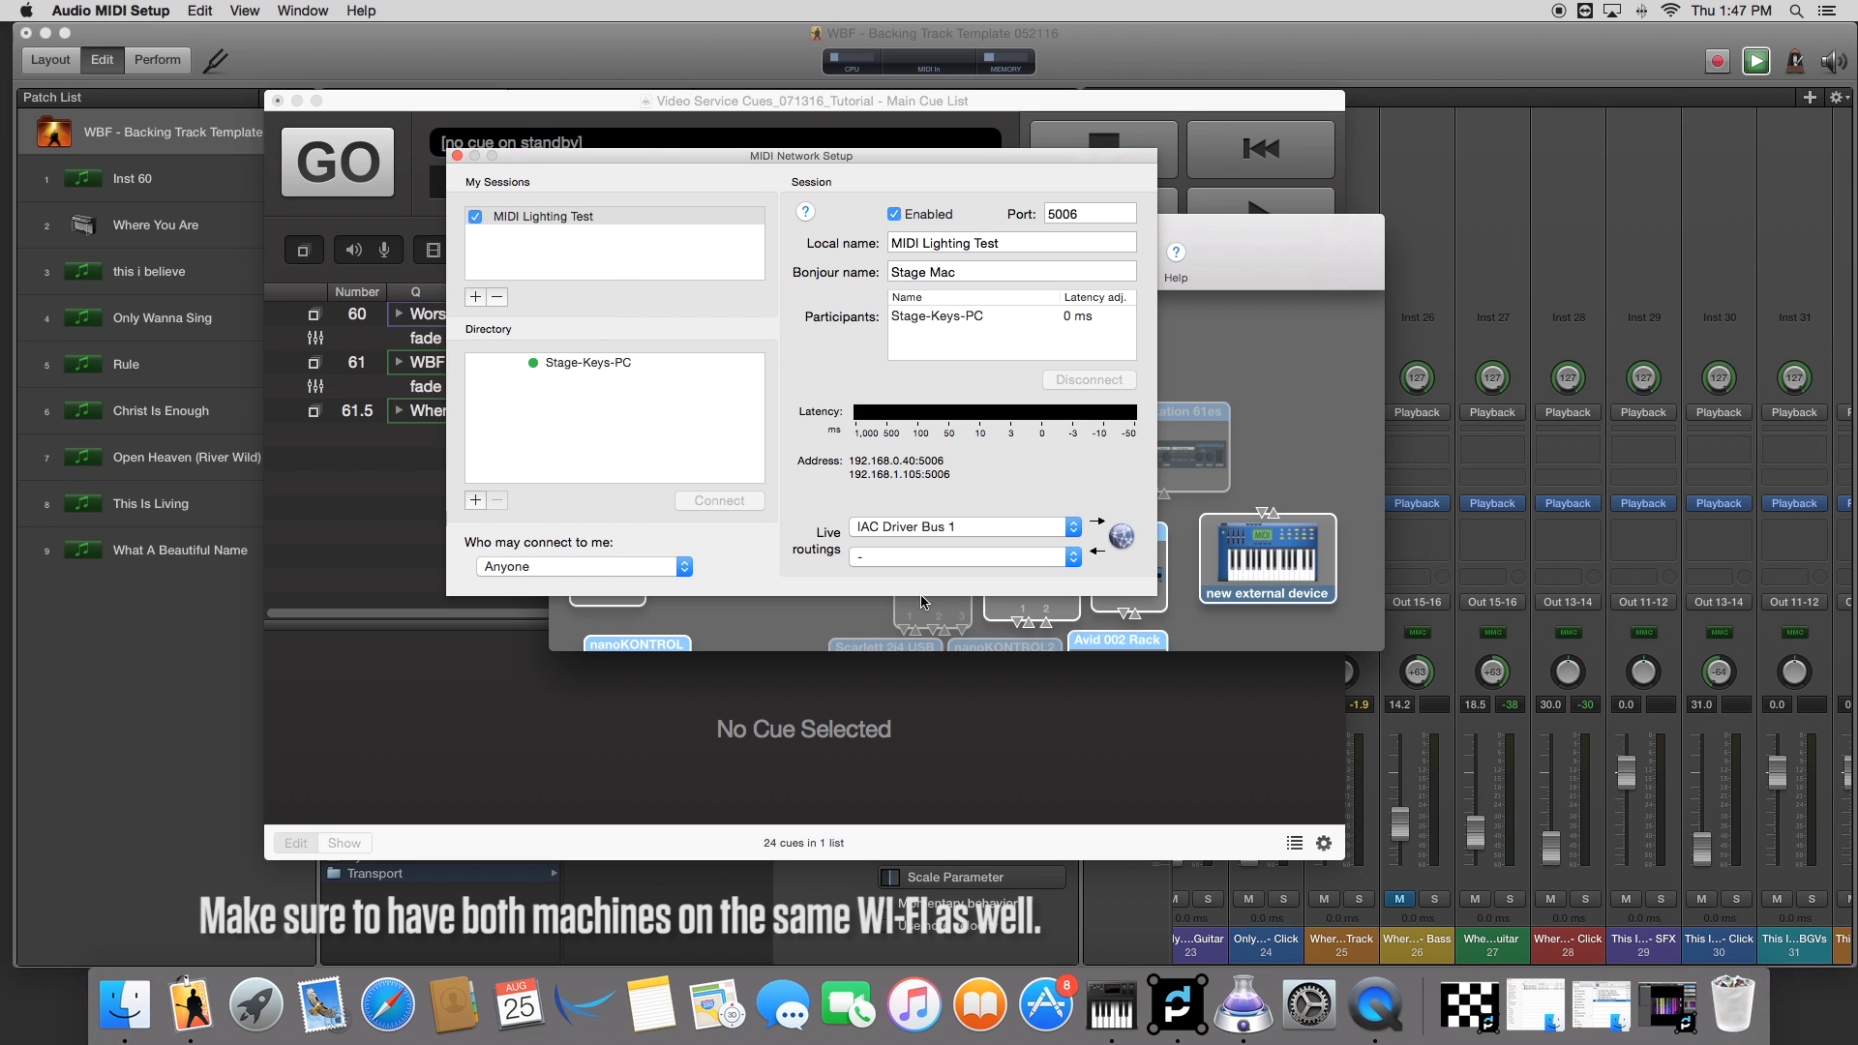
mouse_move(656, 505)
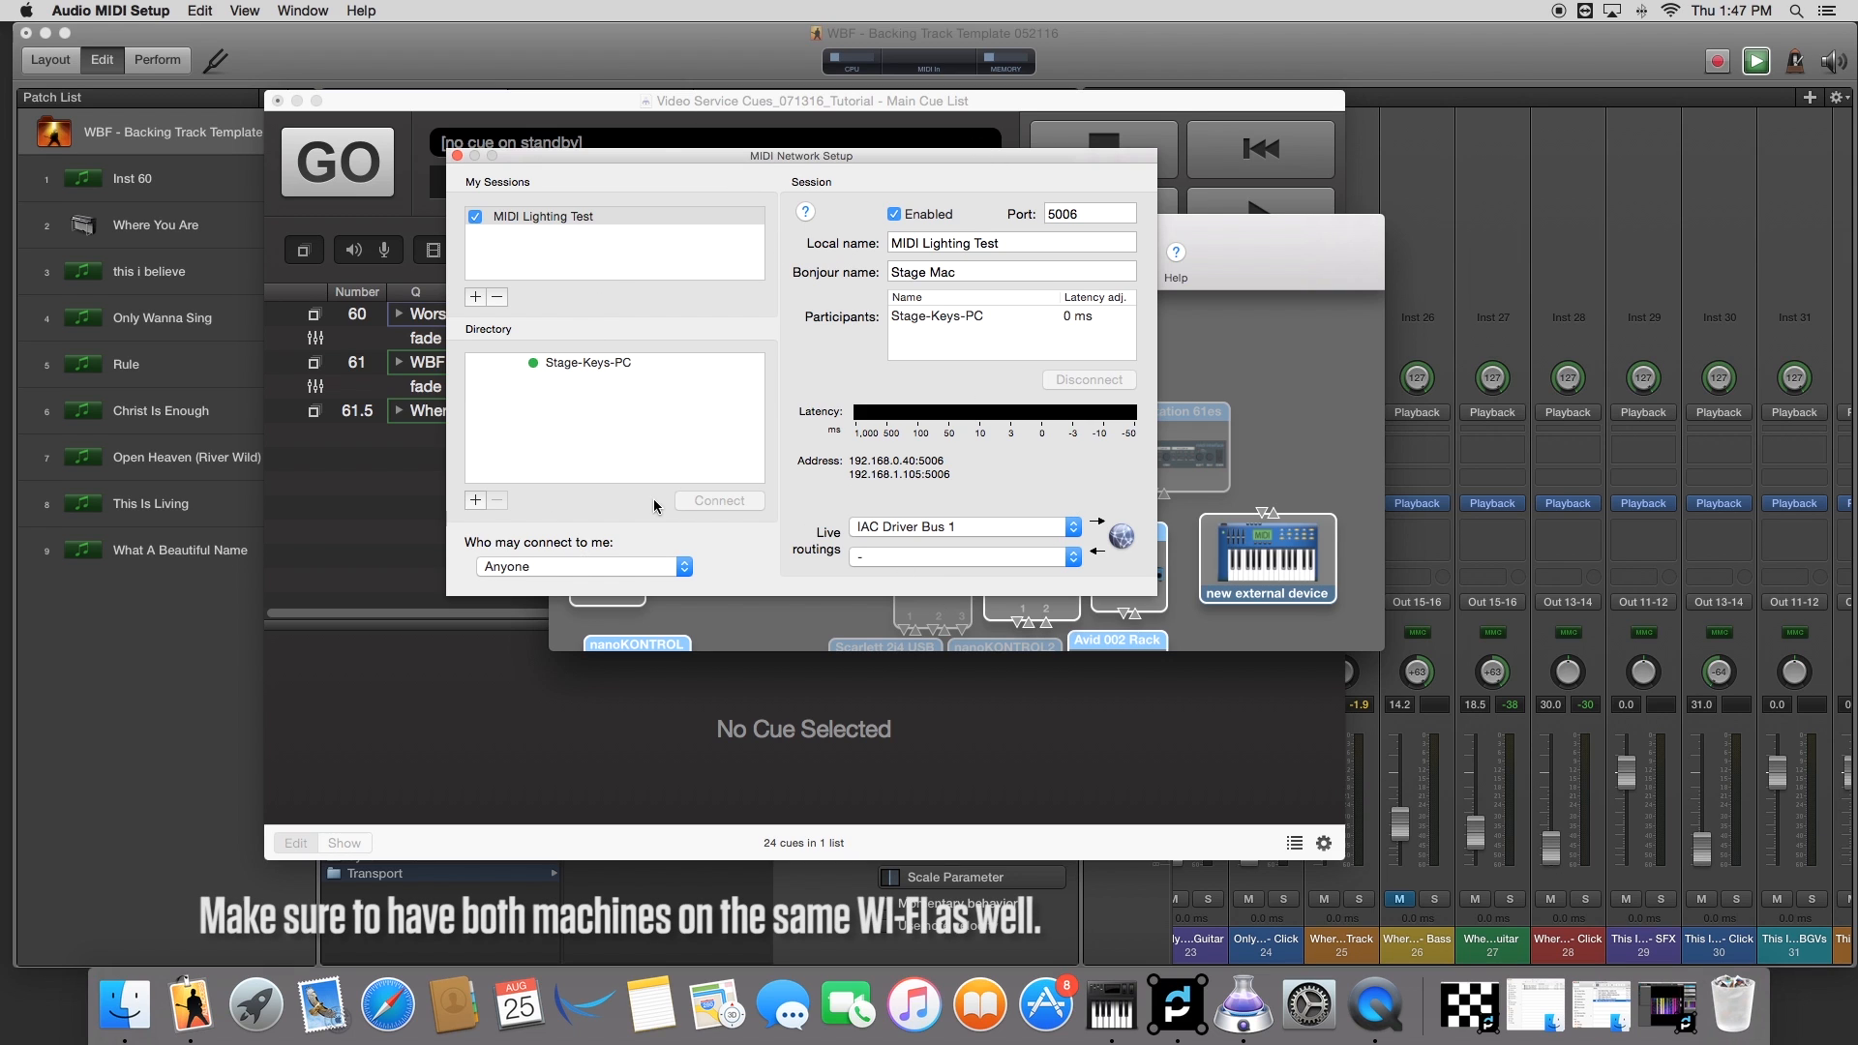
Step: Choose Stage-Keys-PC in the network Directory so it is ready to connect to the session
click(586, 362)
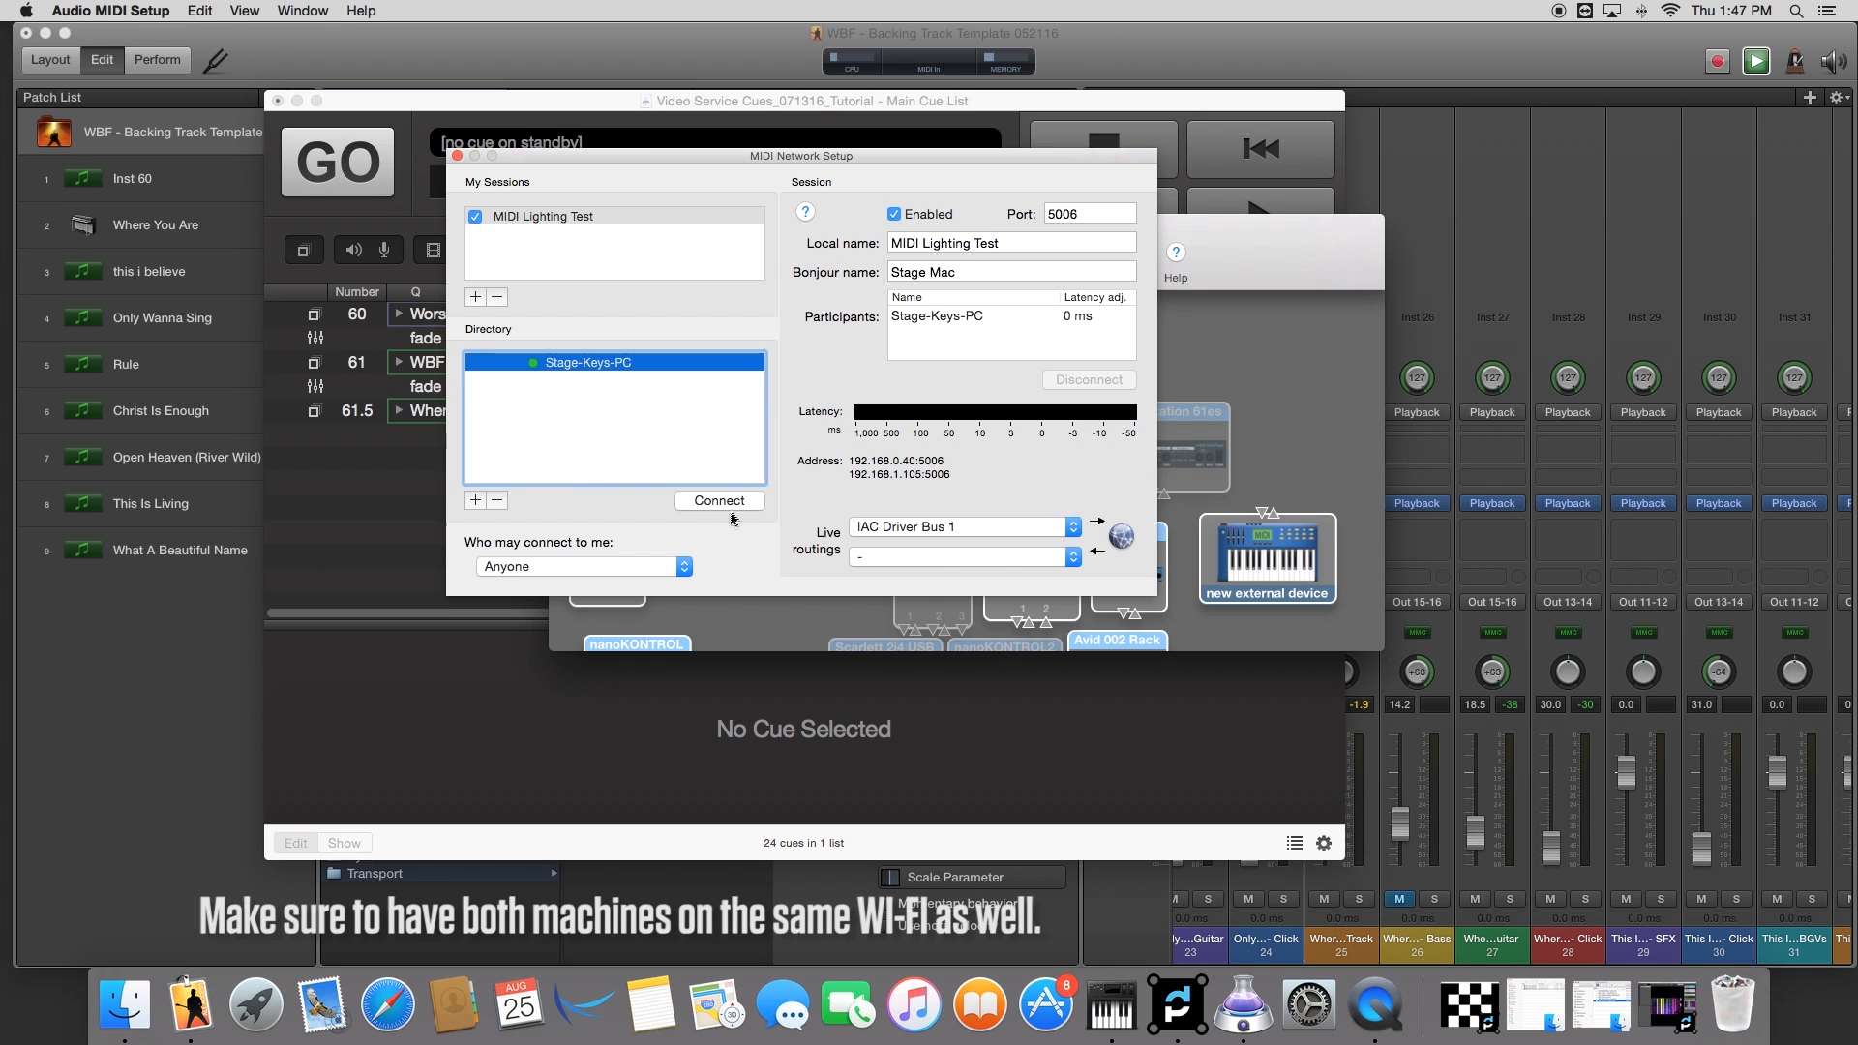
mouse_move(585, 382)
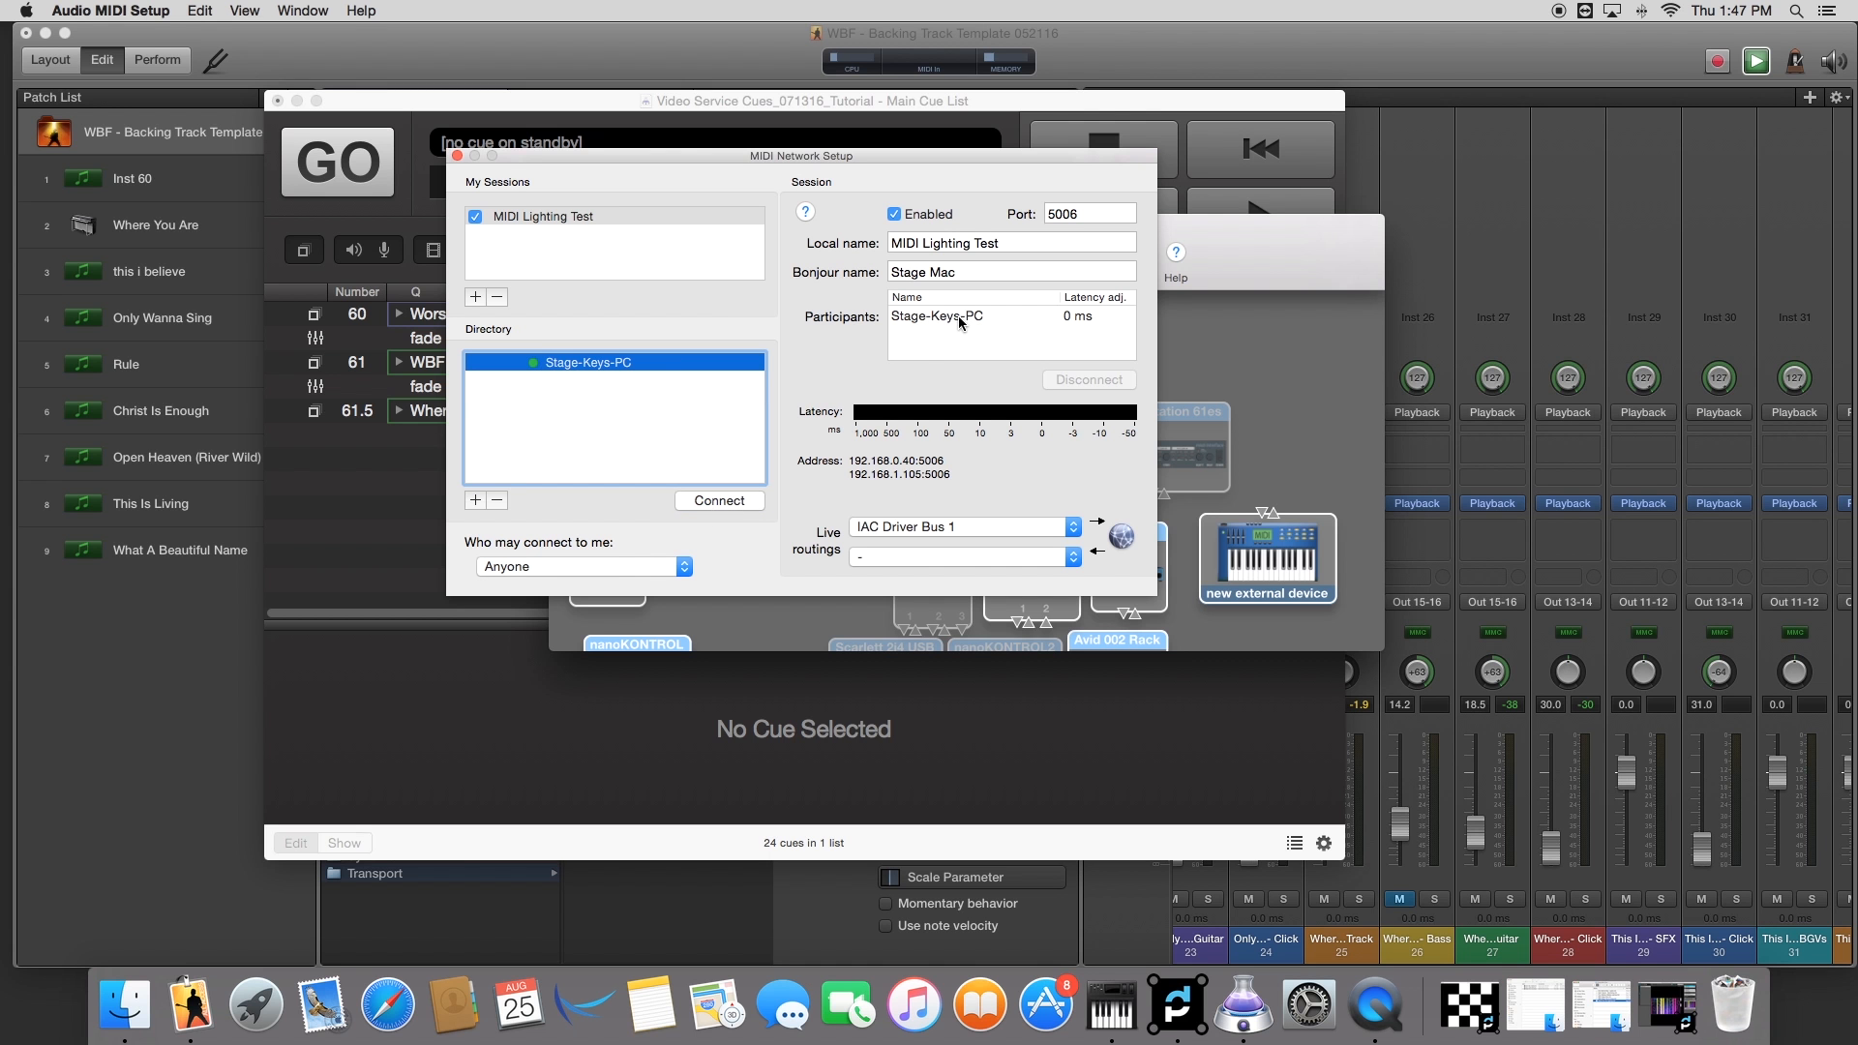
mouse_move(866, 531)
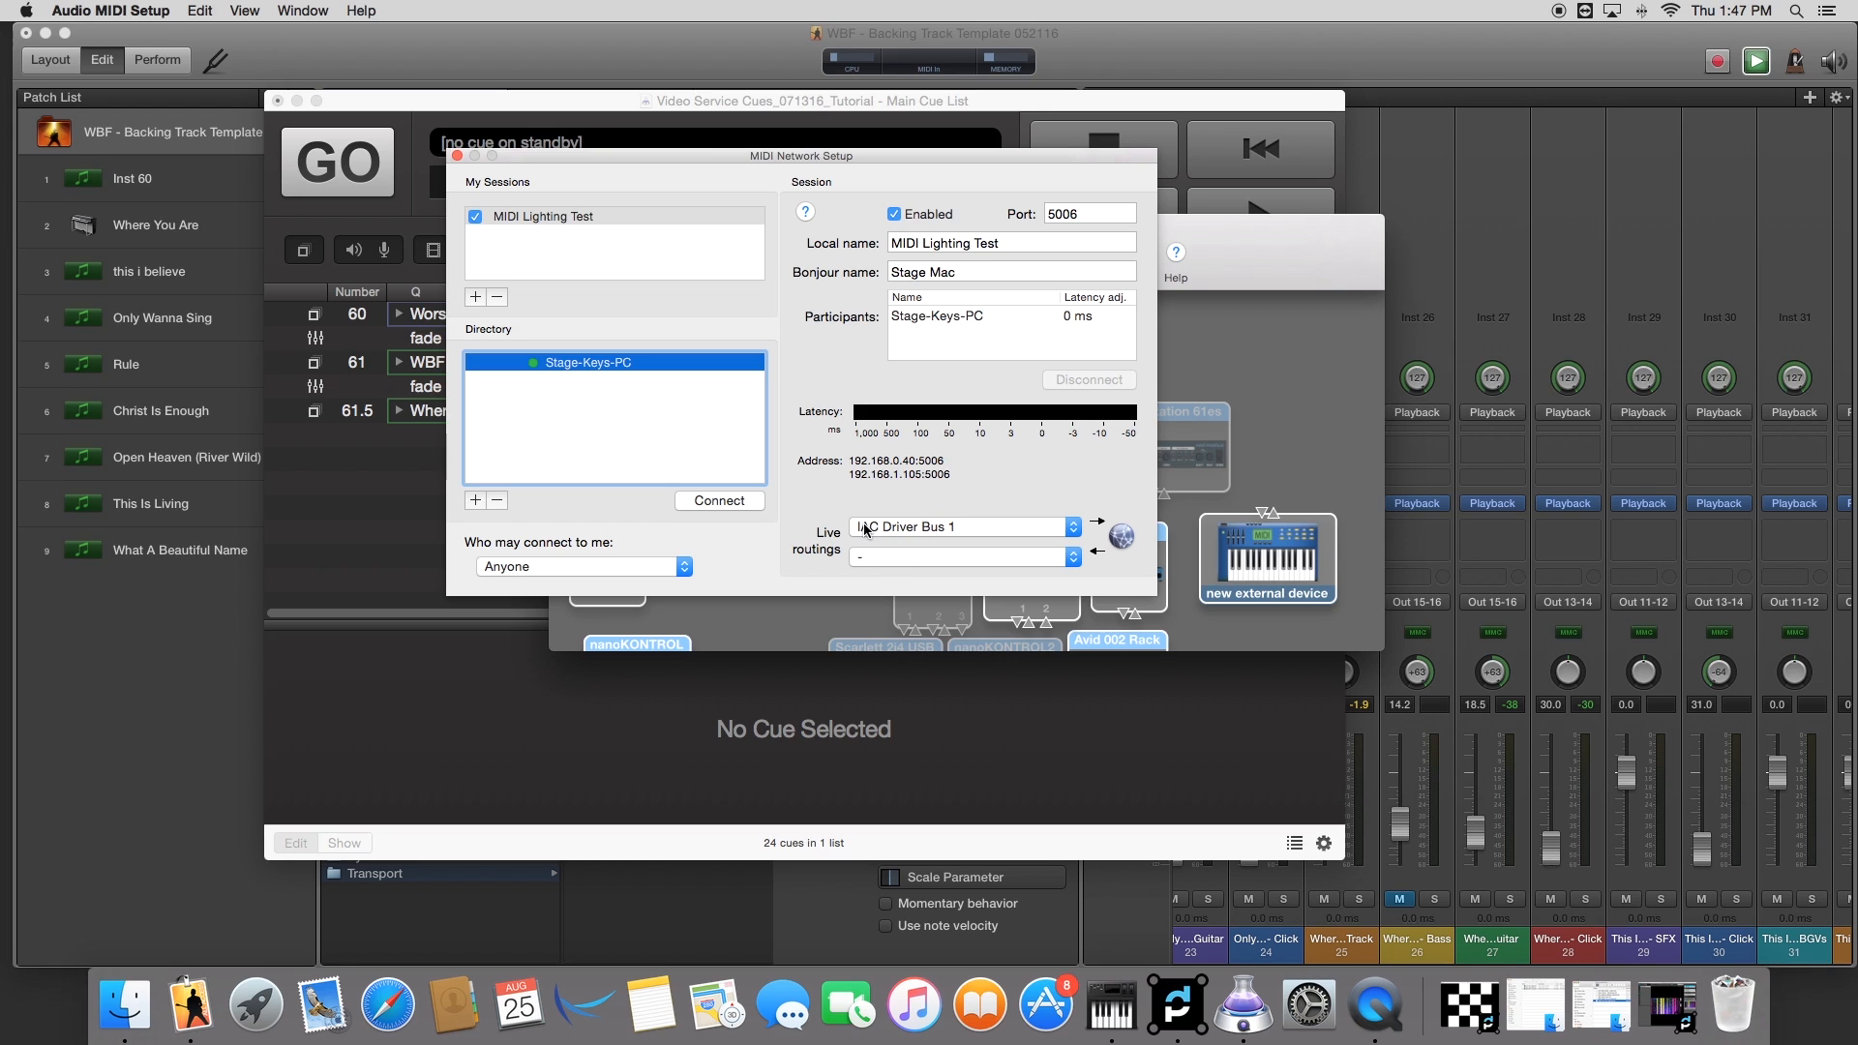
mouse_move(964, 531)
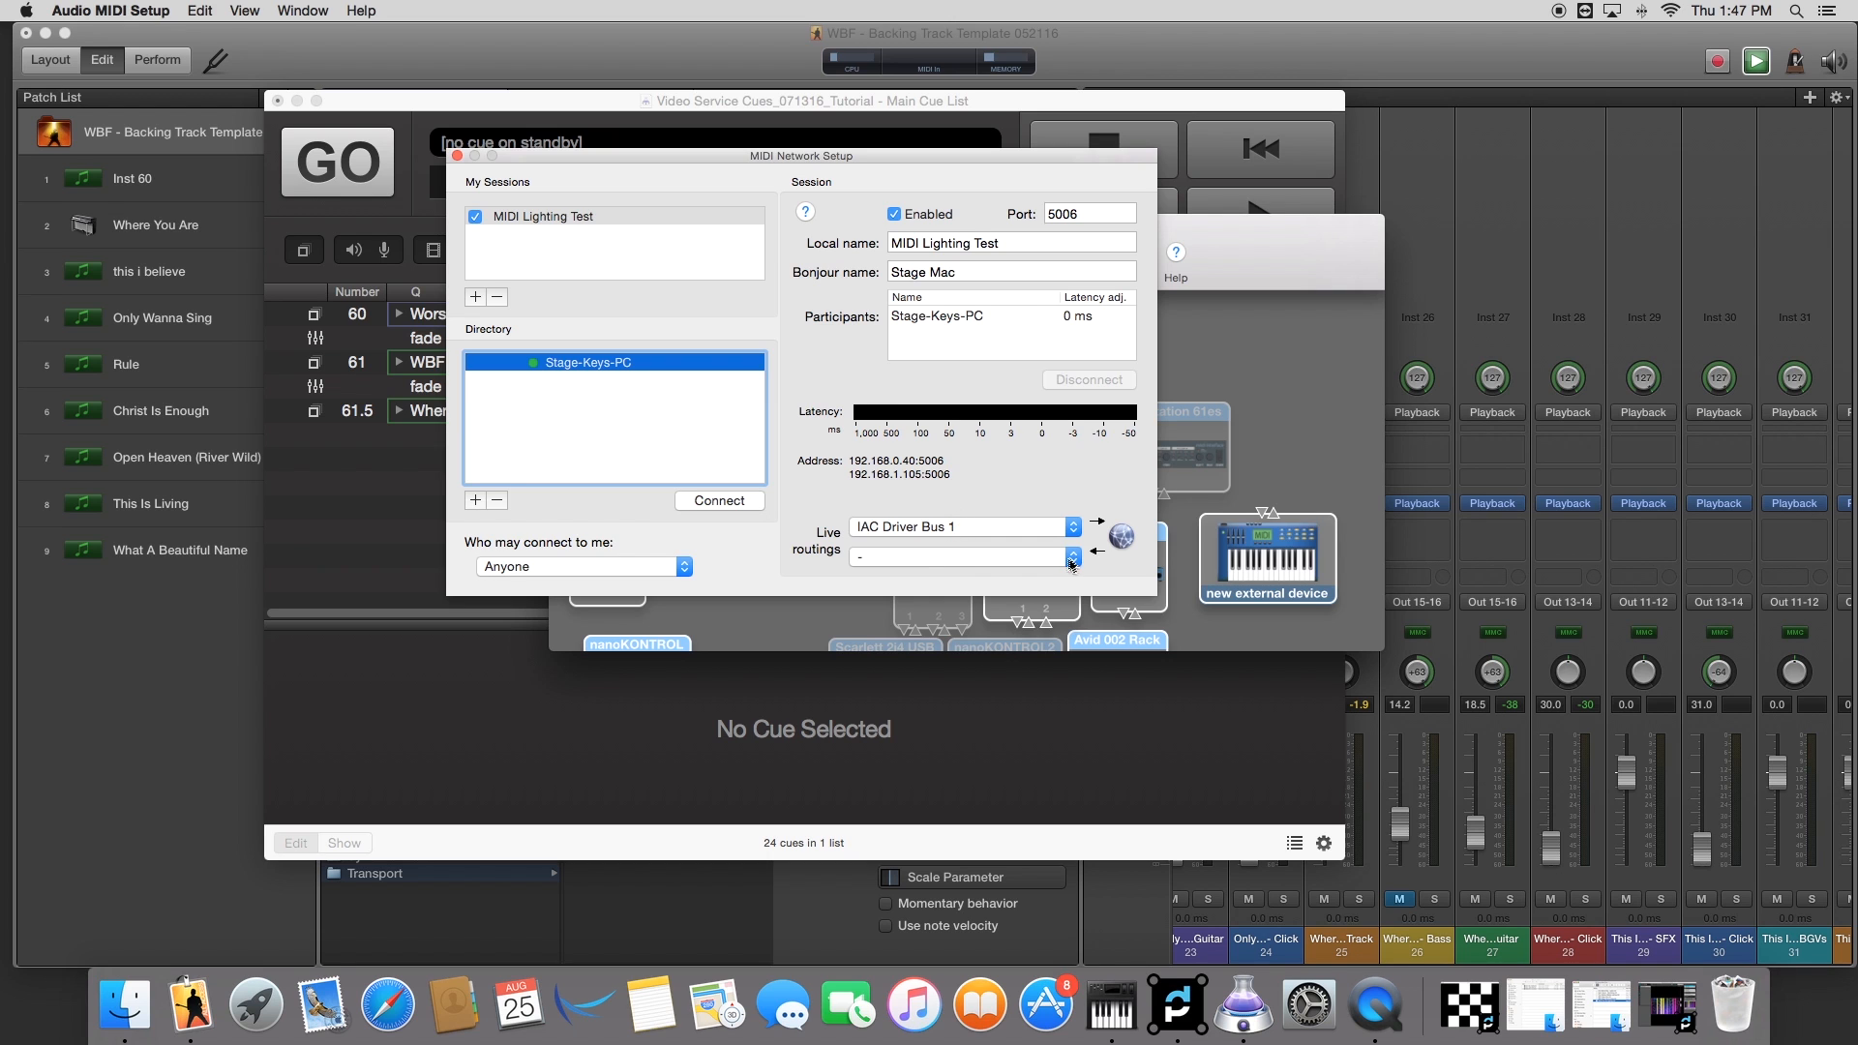
mouse_move(457, 342)
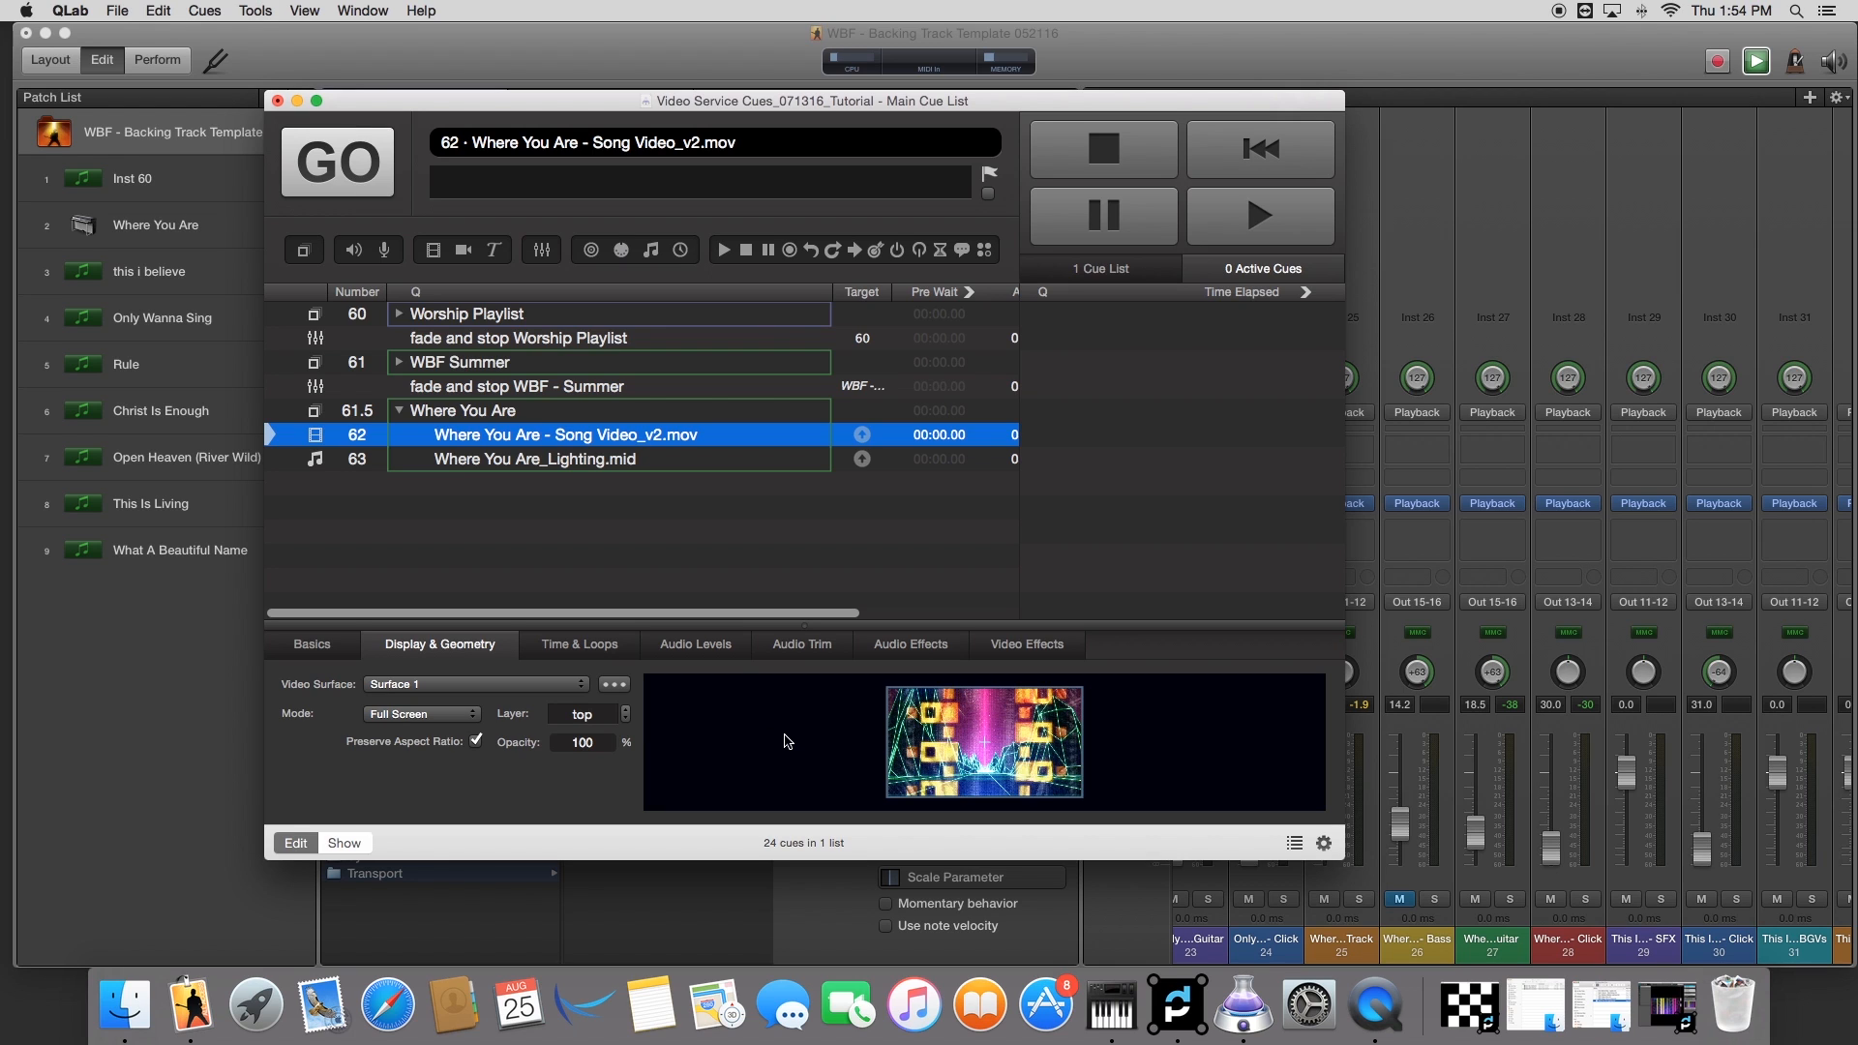
mouse_move(546, 515)
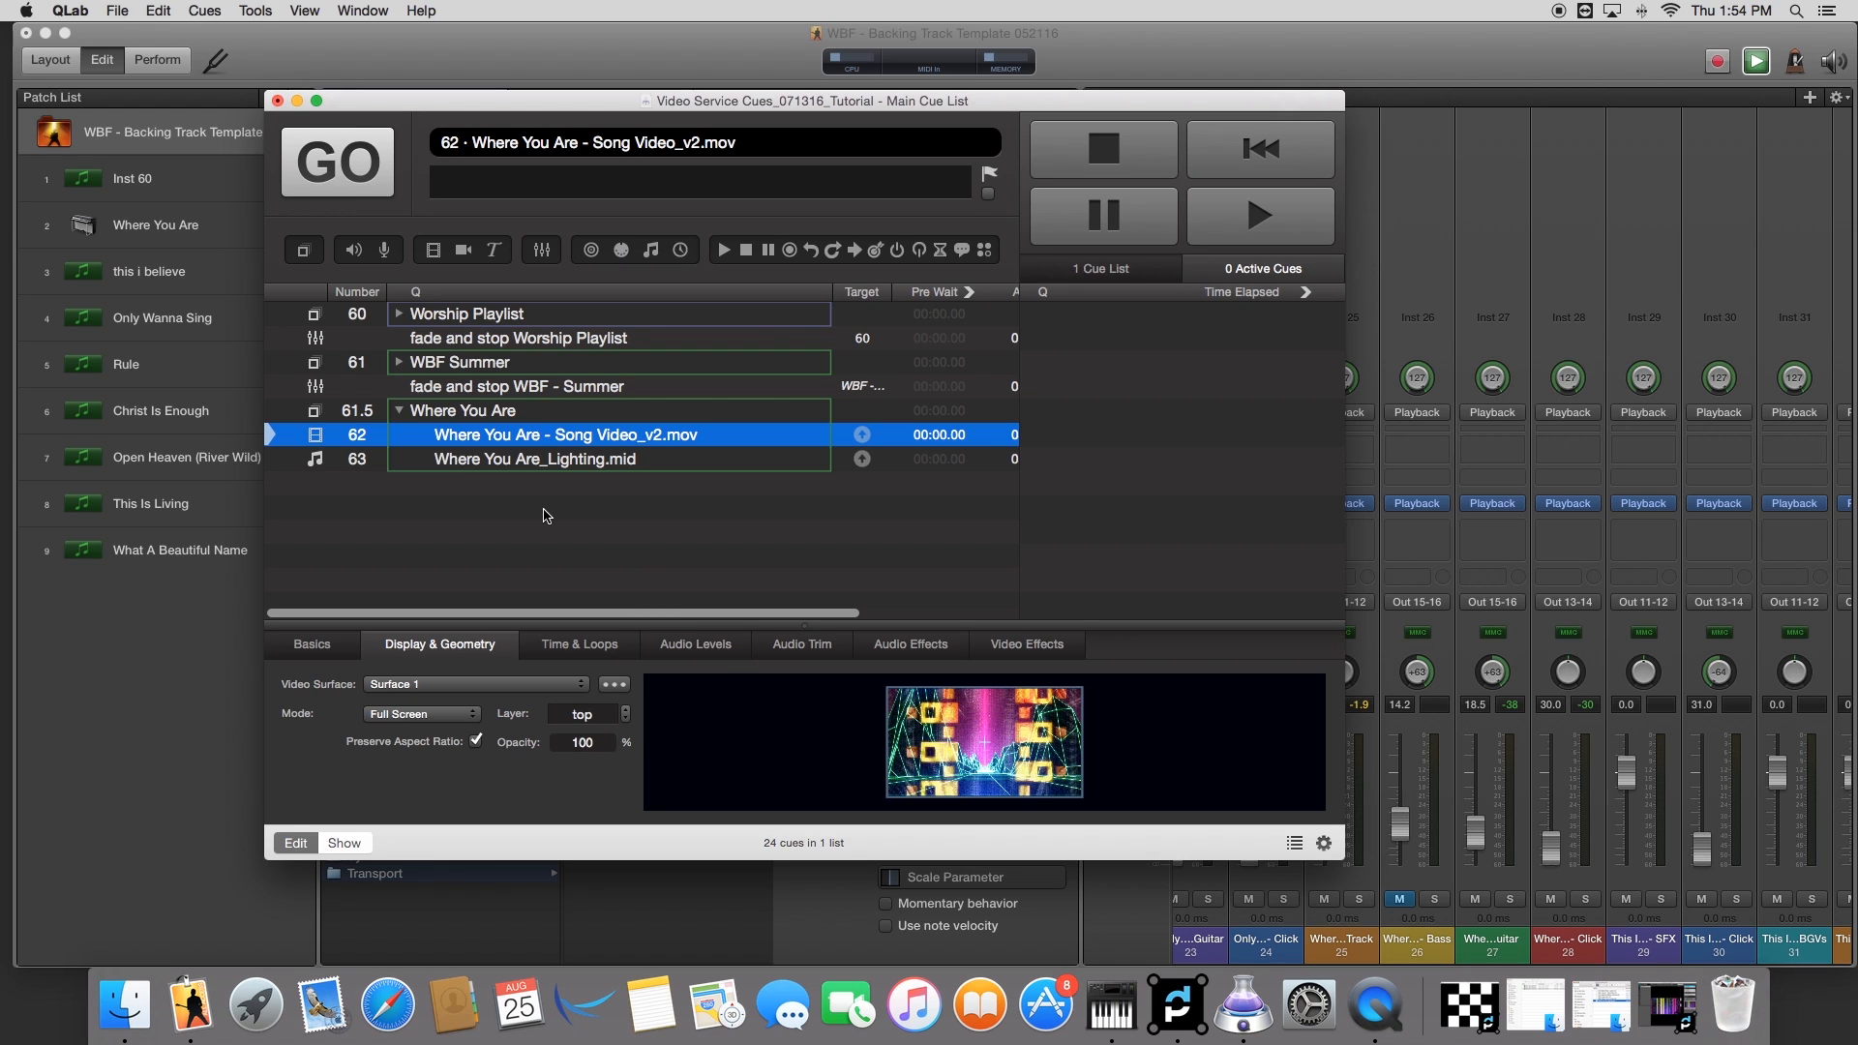
Step: Check that Surface 1 feeds both Display and Syphon in Display & Geometry, then move to MadMapper
click(534, 459)
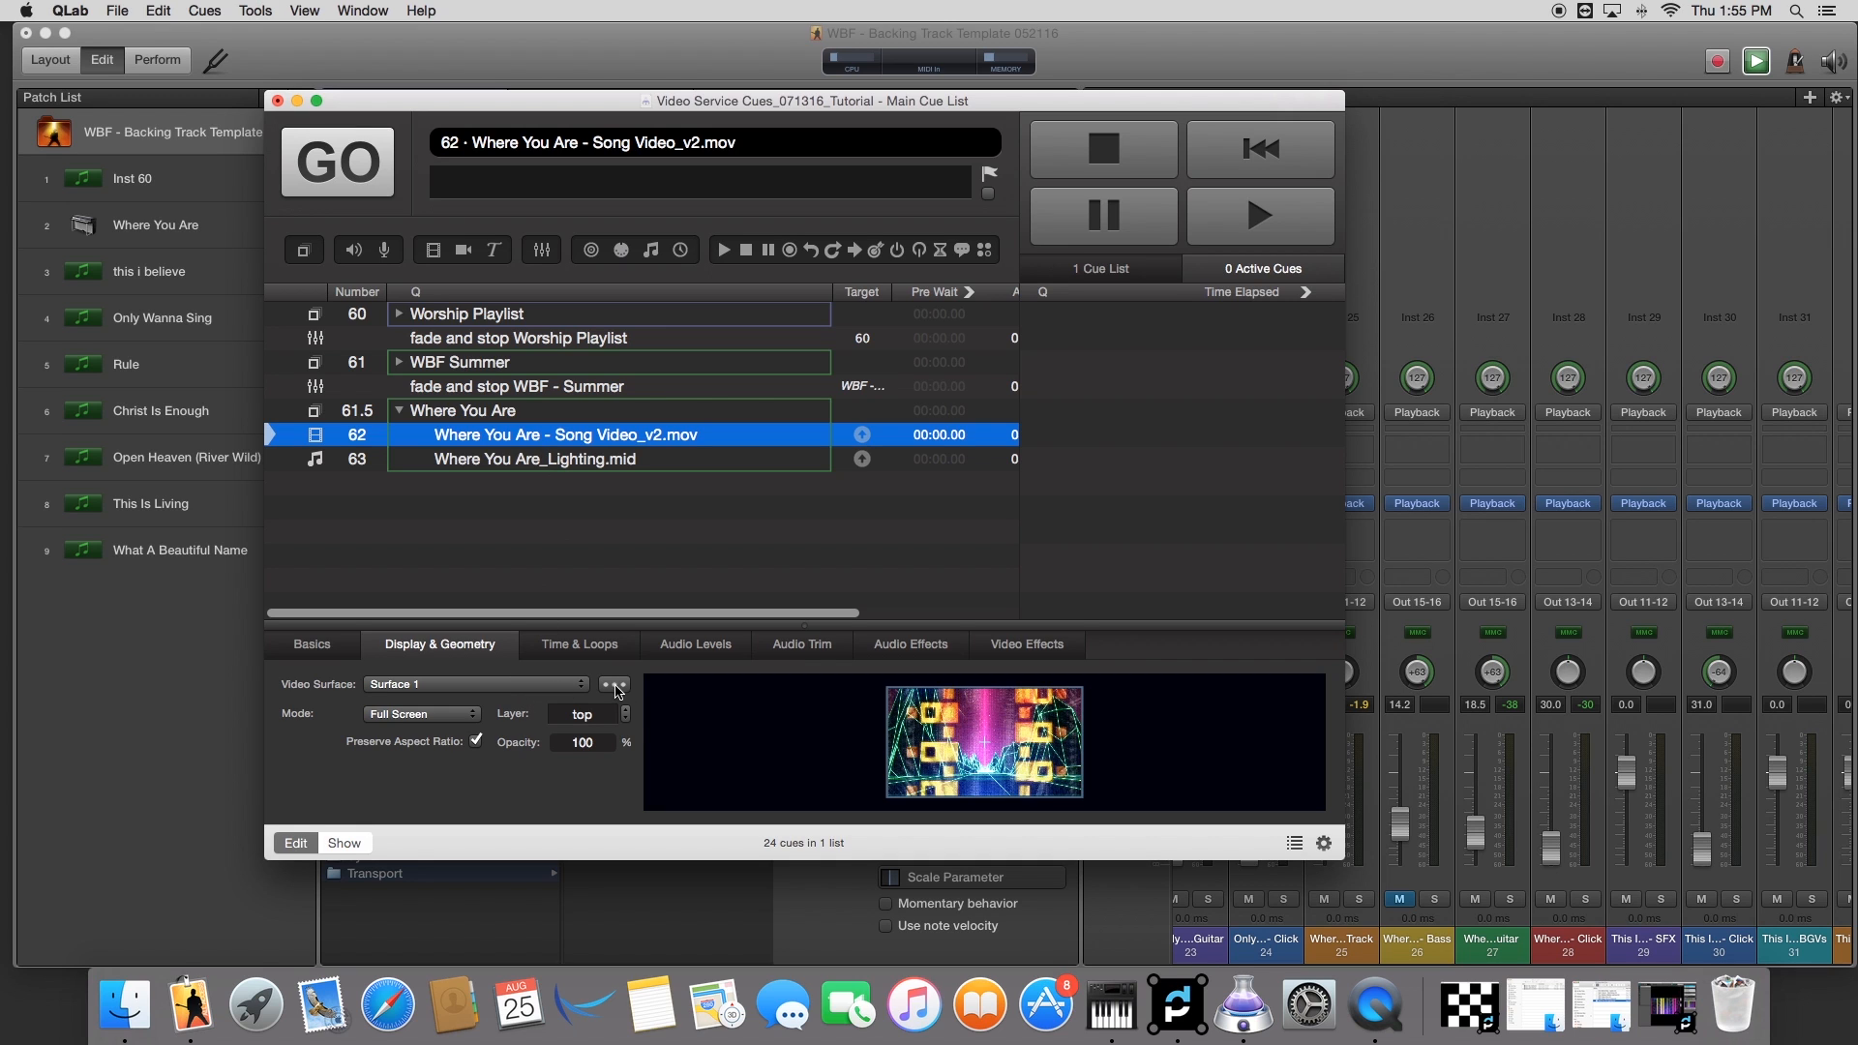
mouse_move(344, 664)
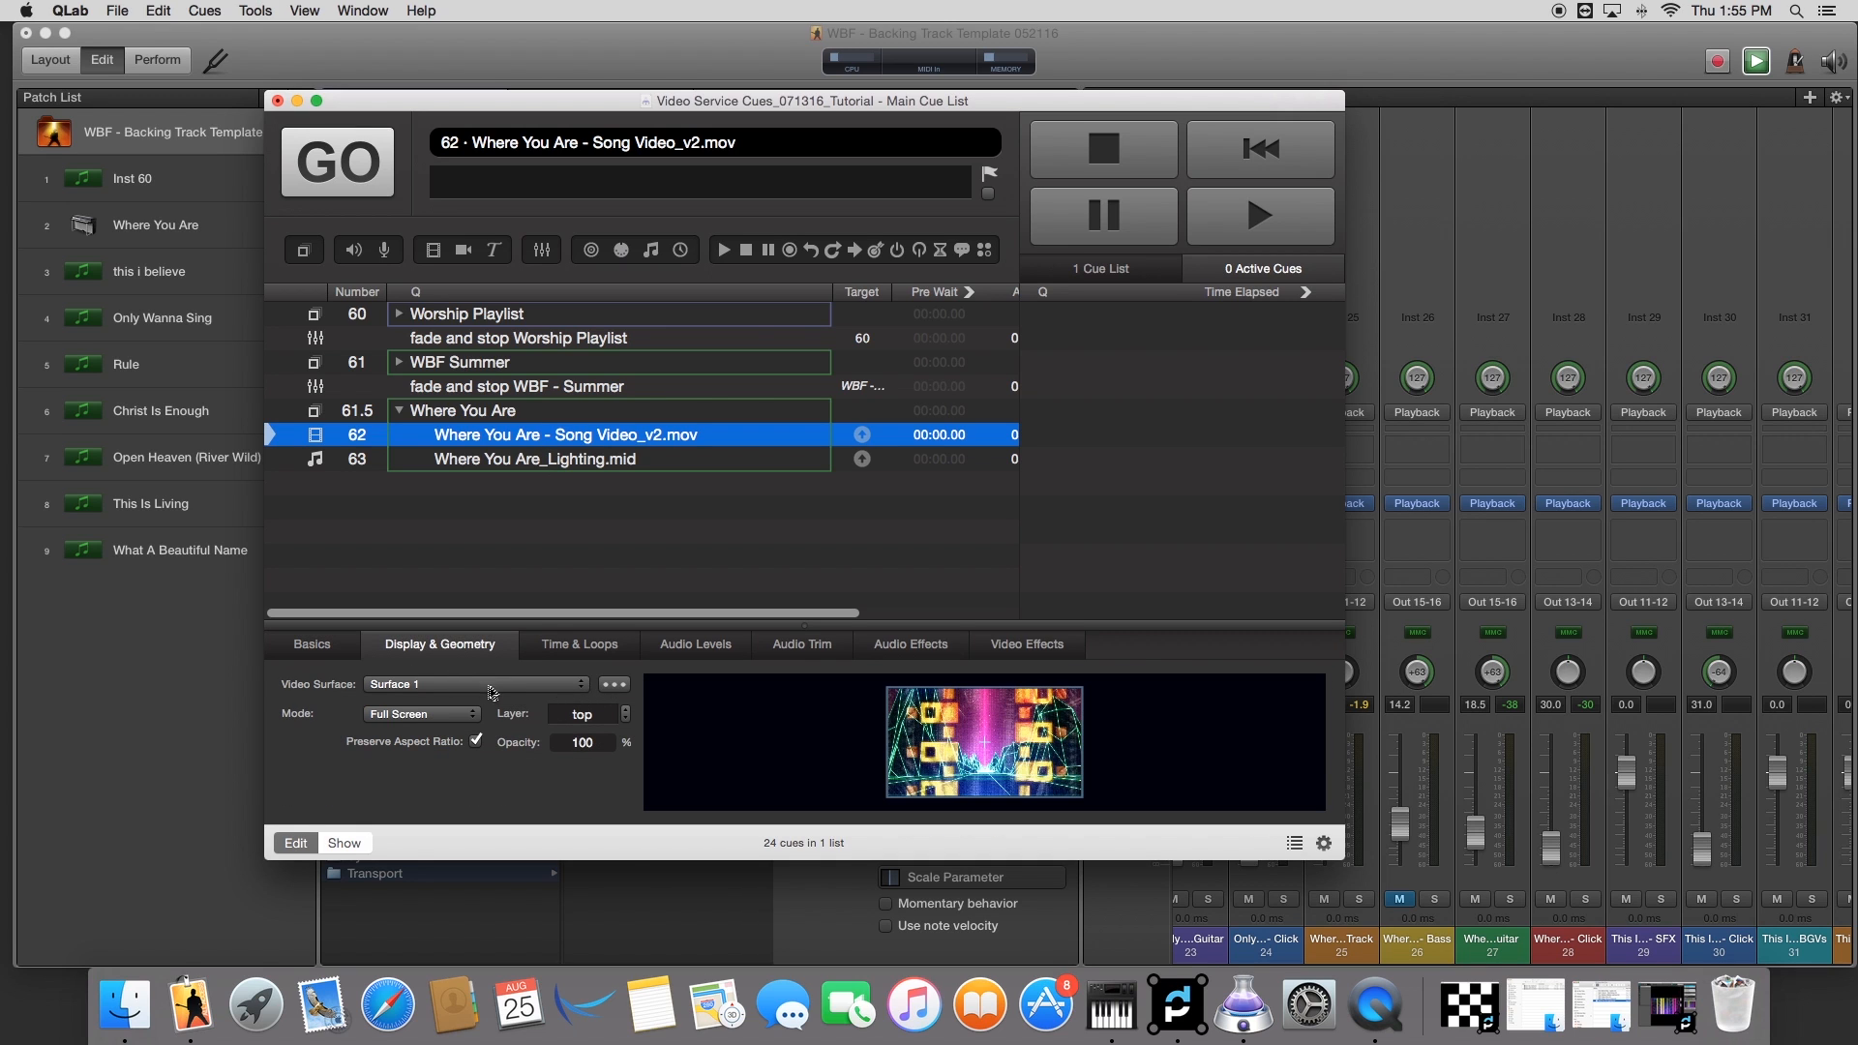
click(613, 683)
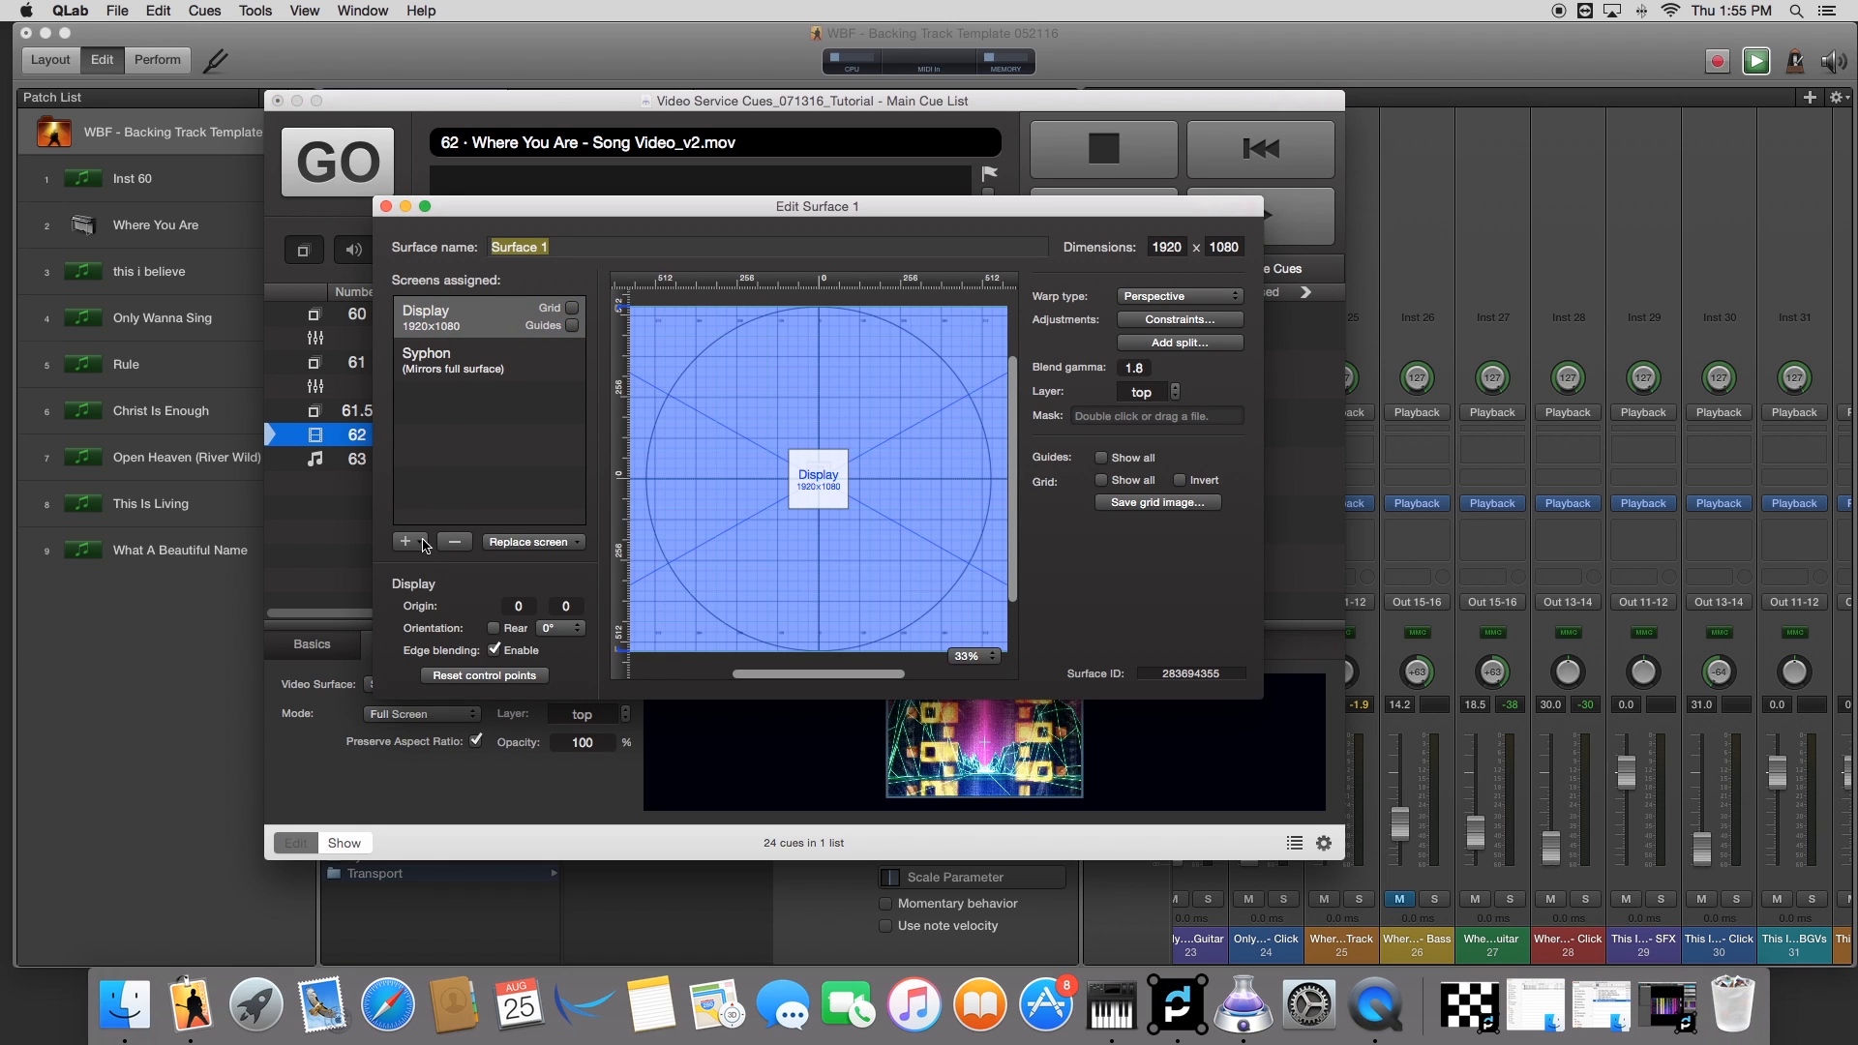
click(474, 359)
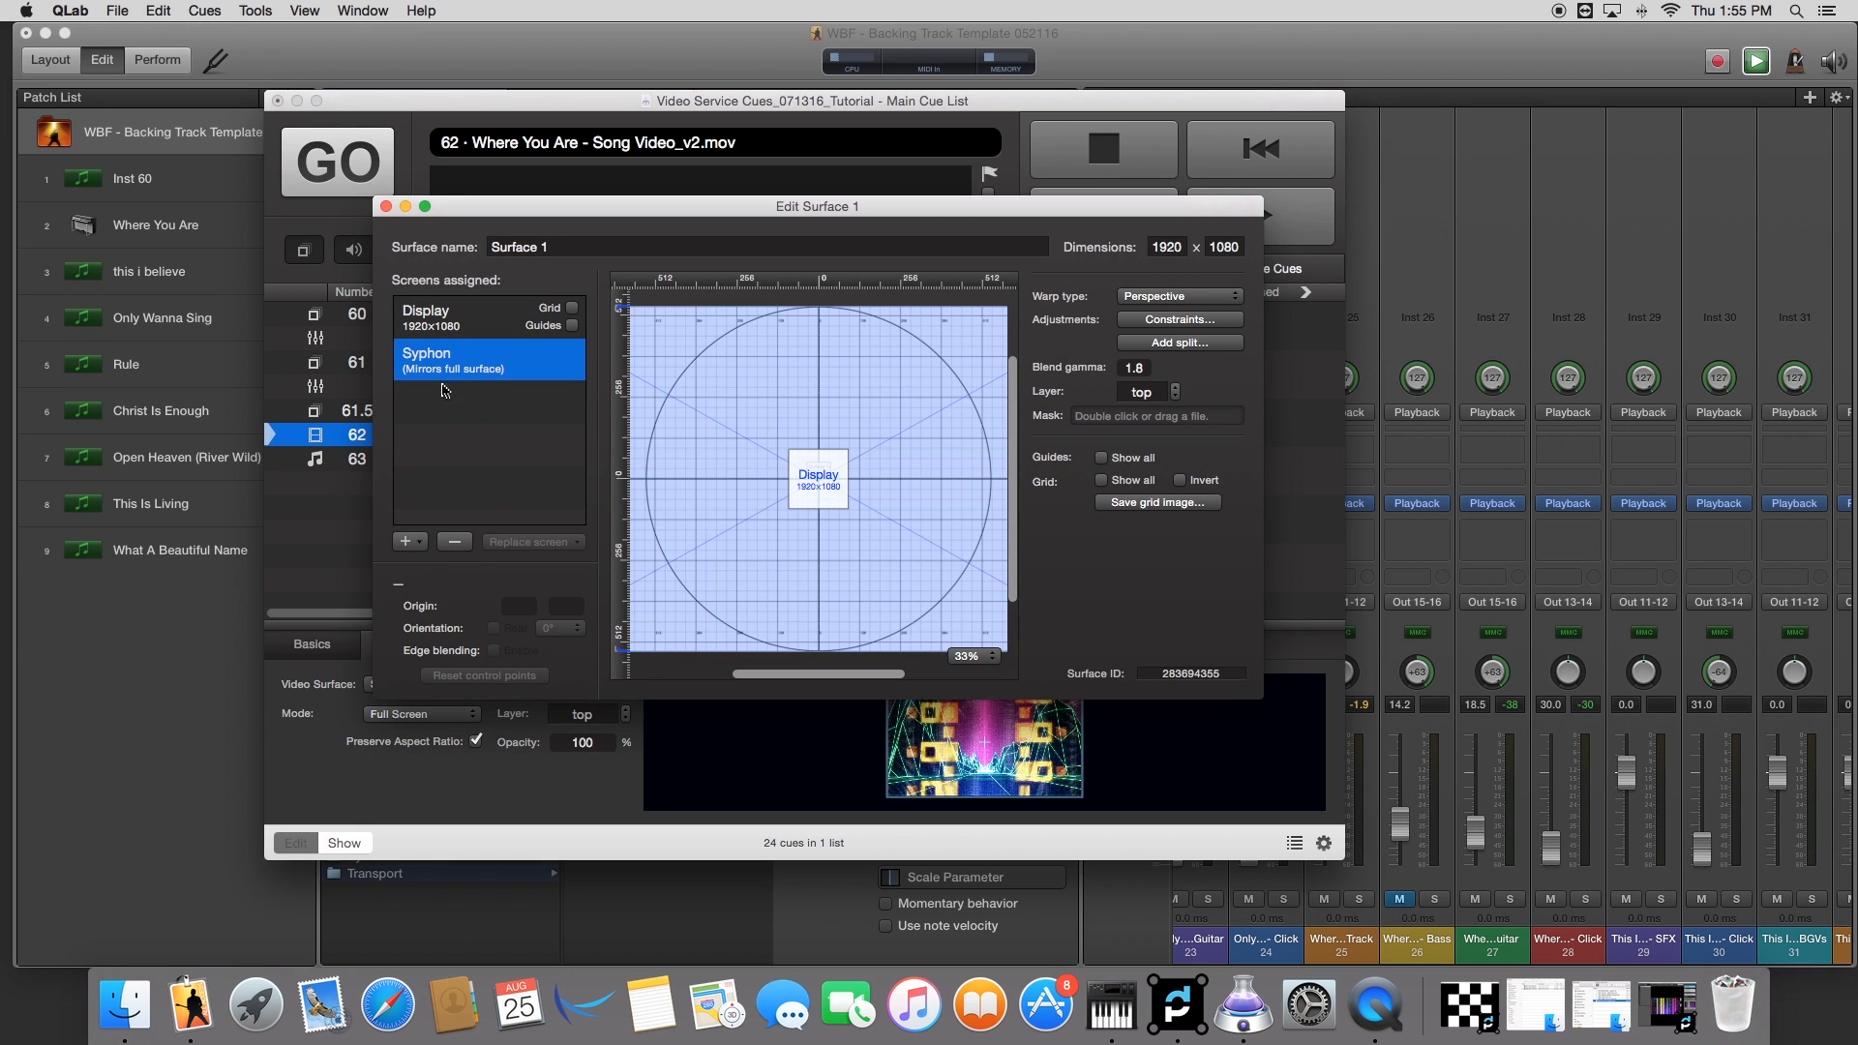
click(404, 542)
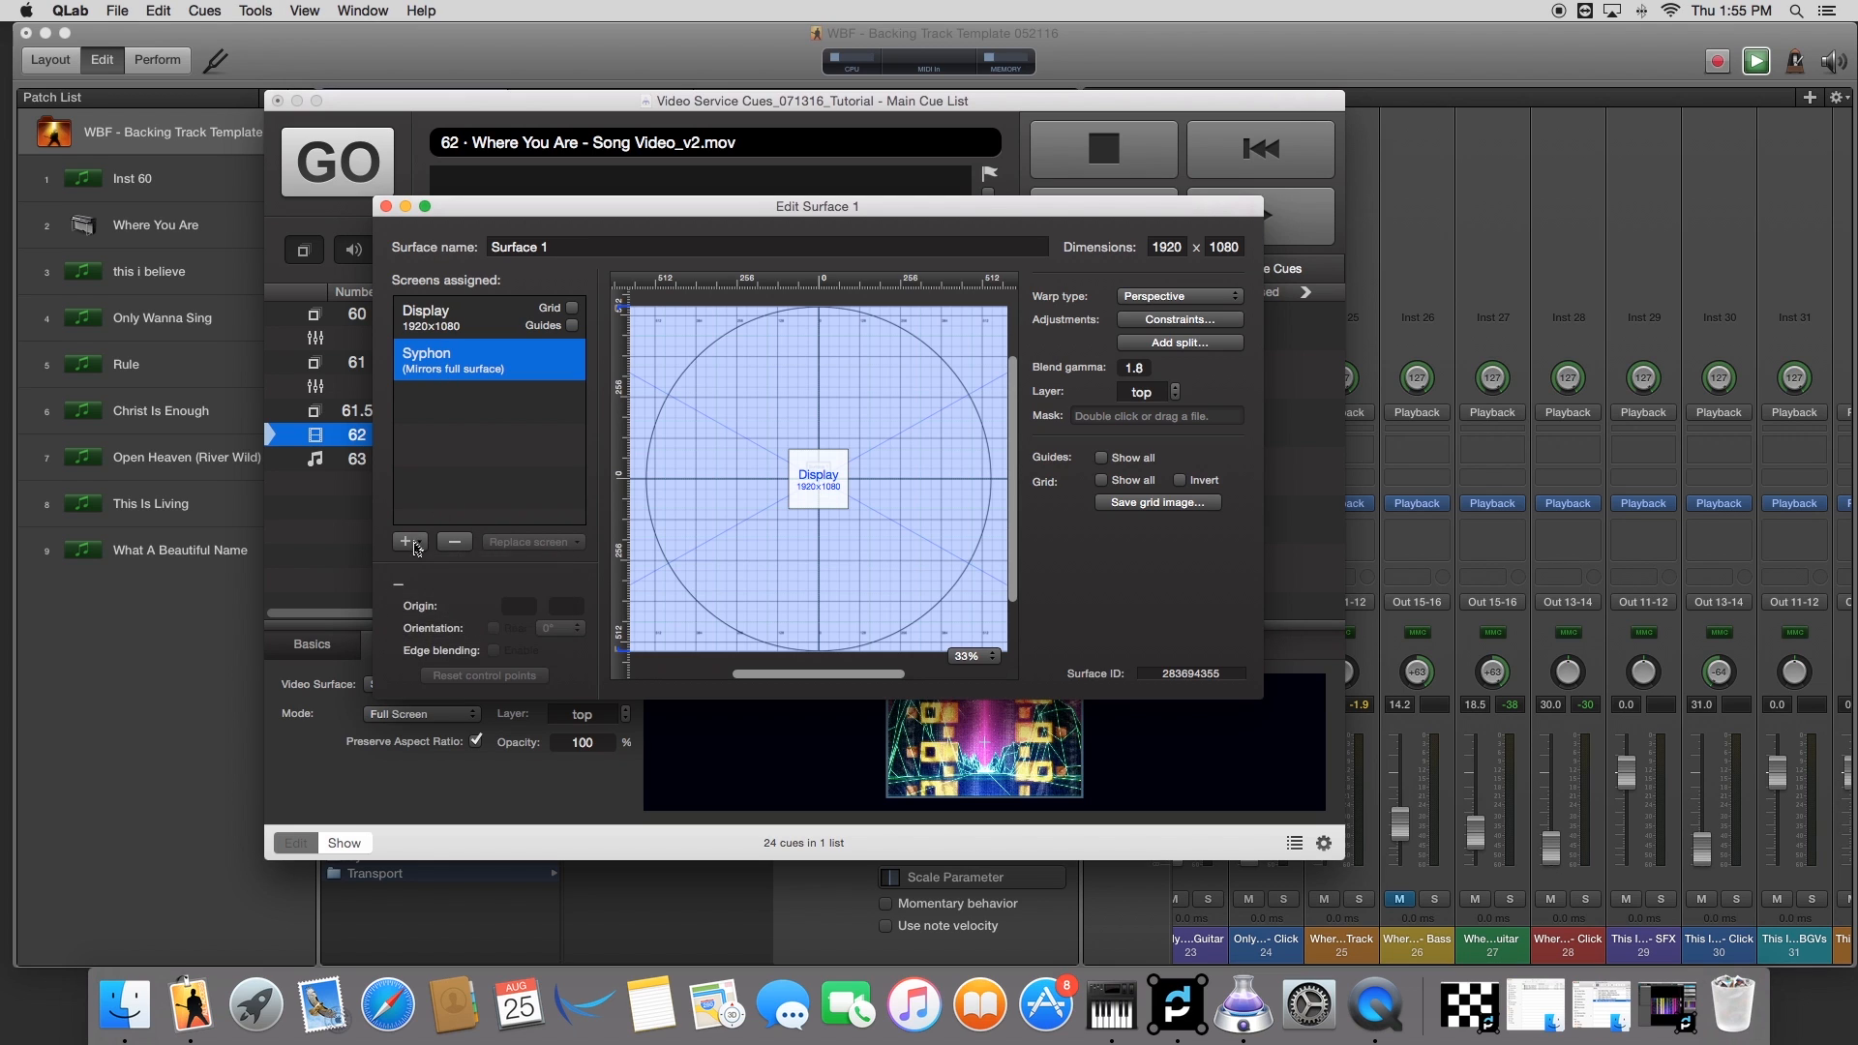
click(406, 541)
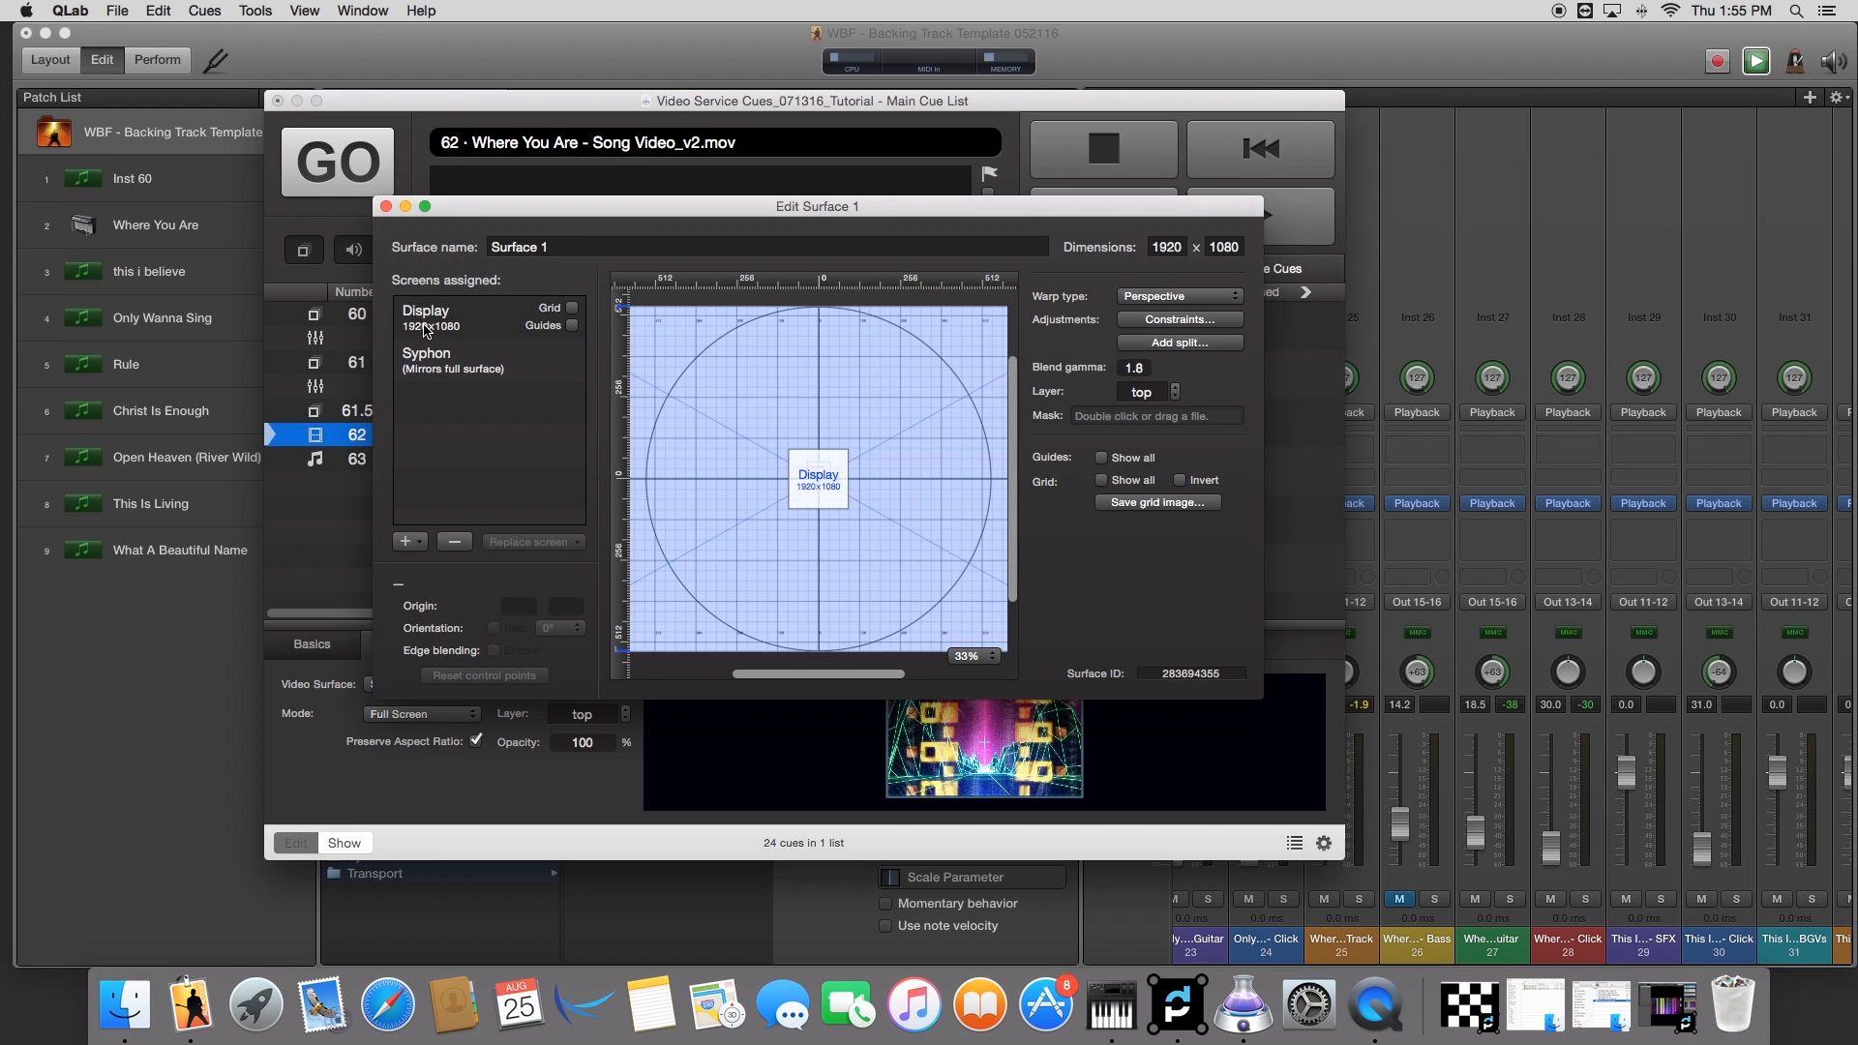
click(409, 542)
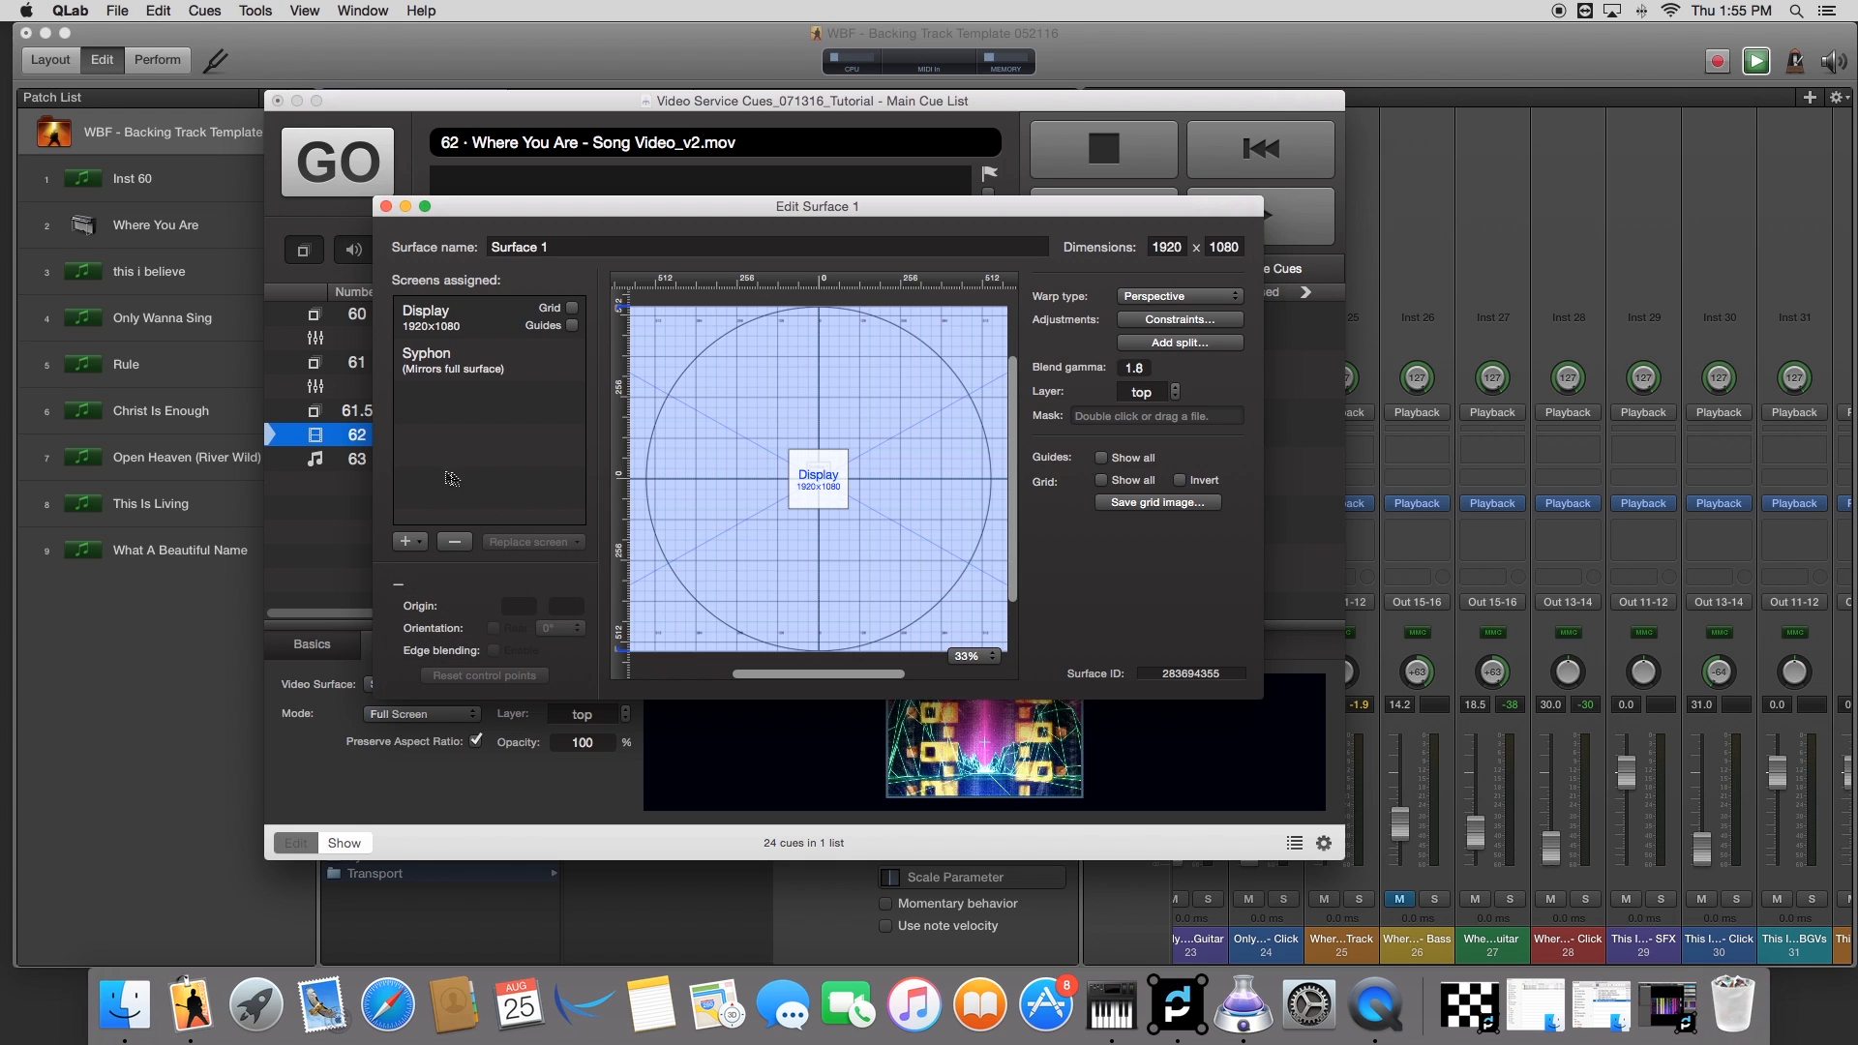
mouse_move(716, 399)
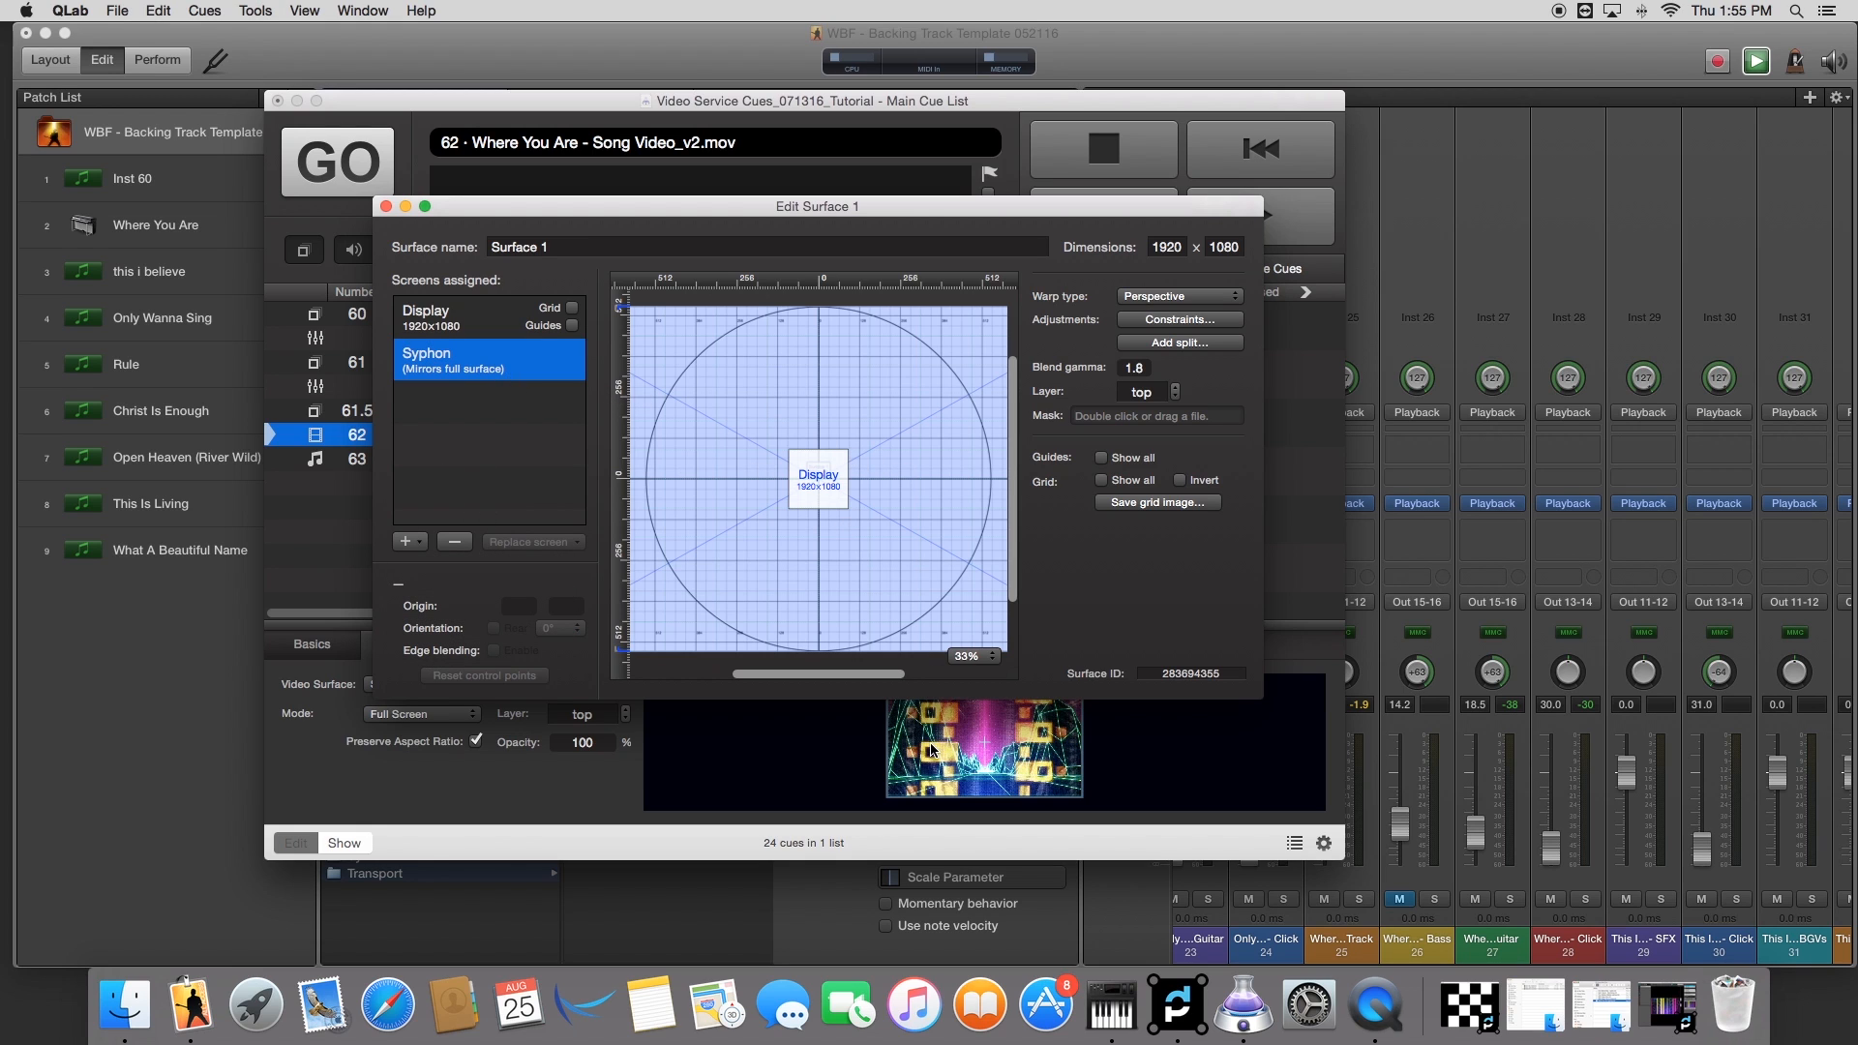
mouse_move(844, 877)
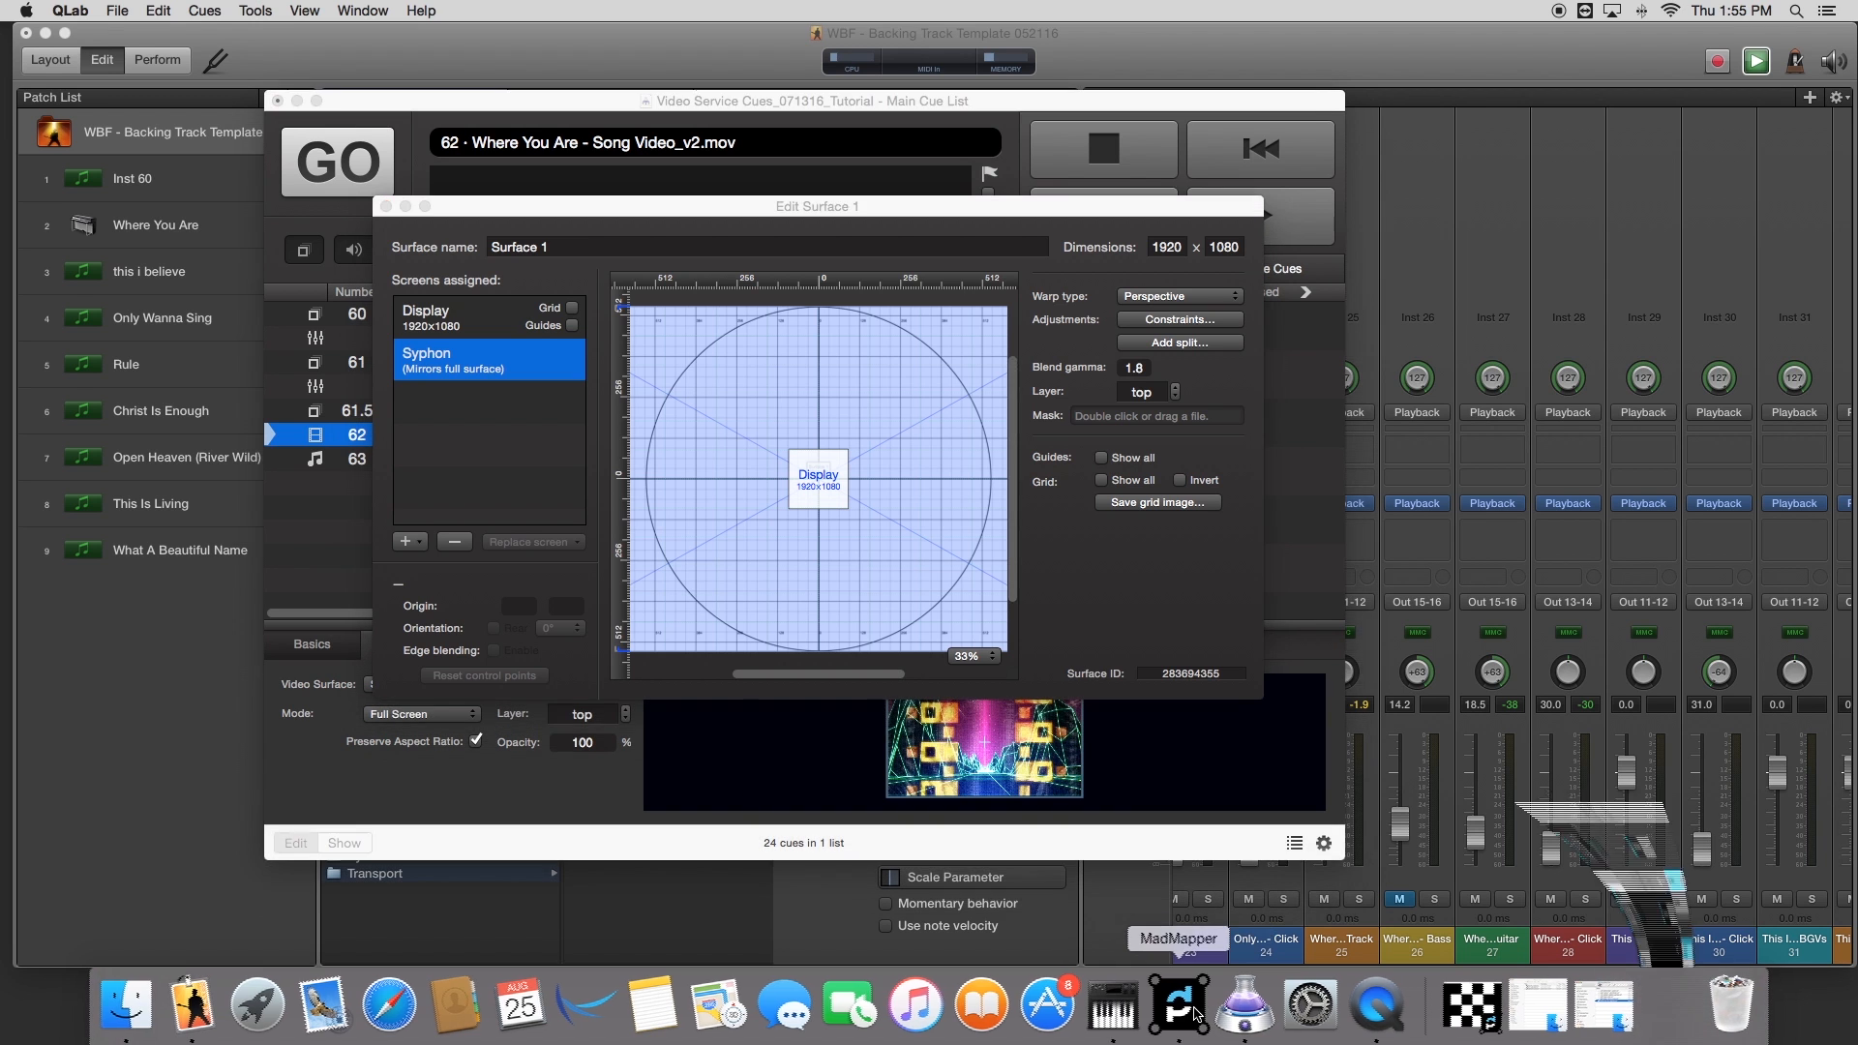
click(1176, 1005)
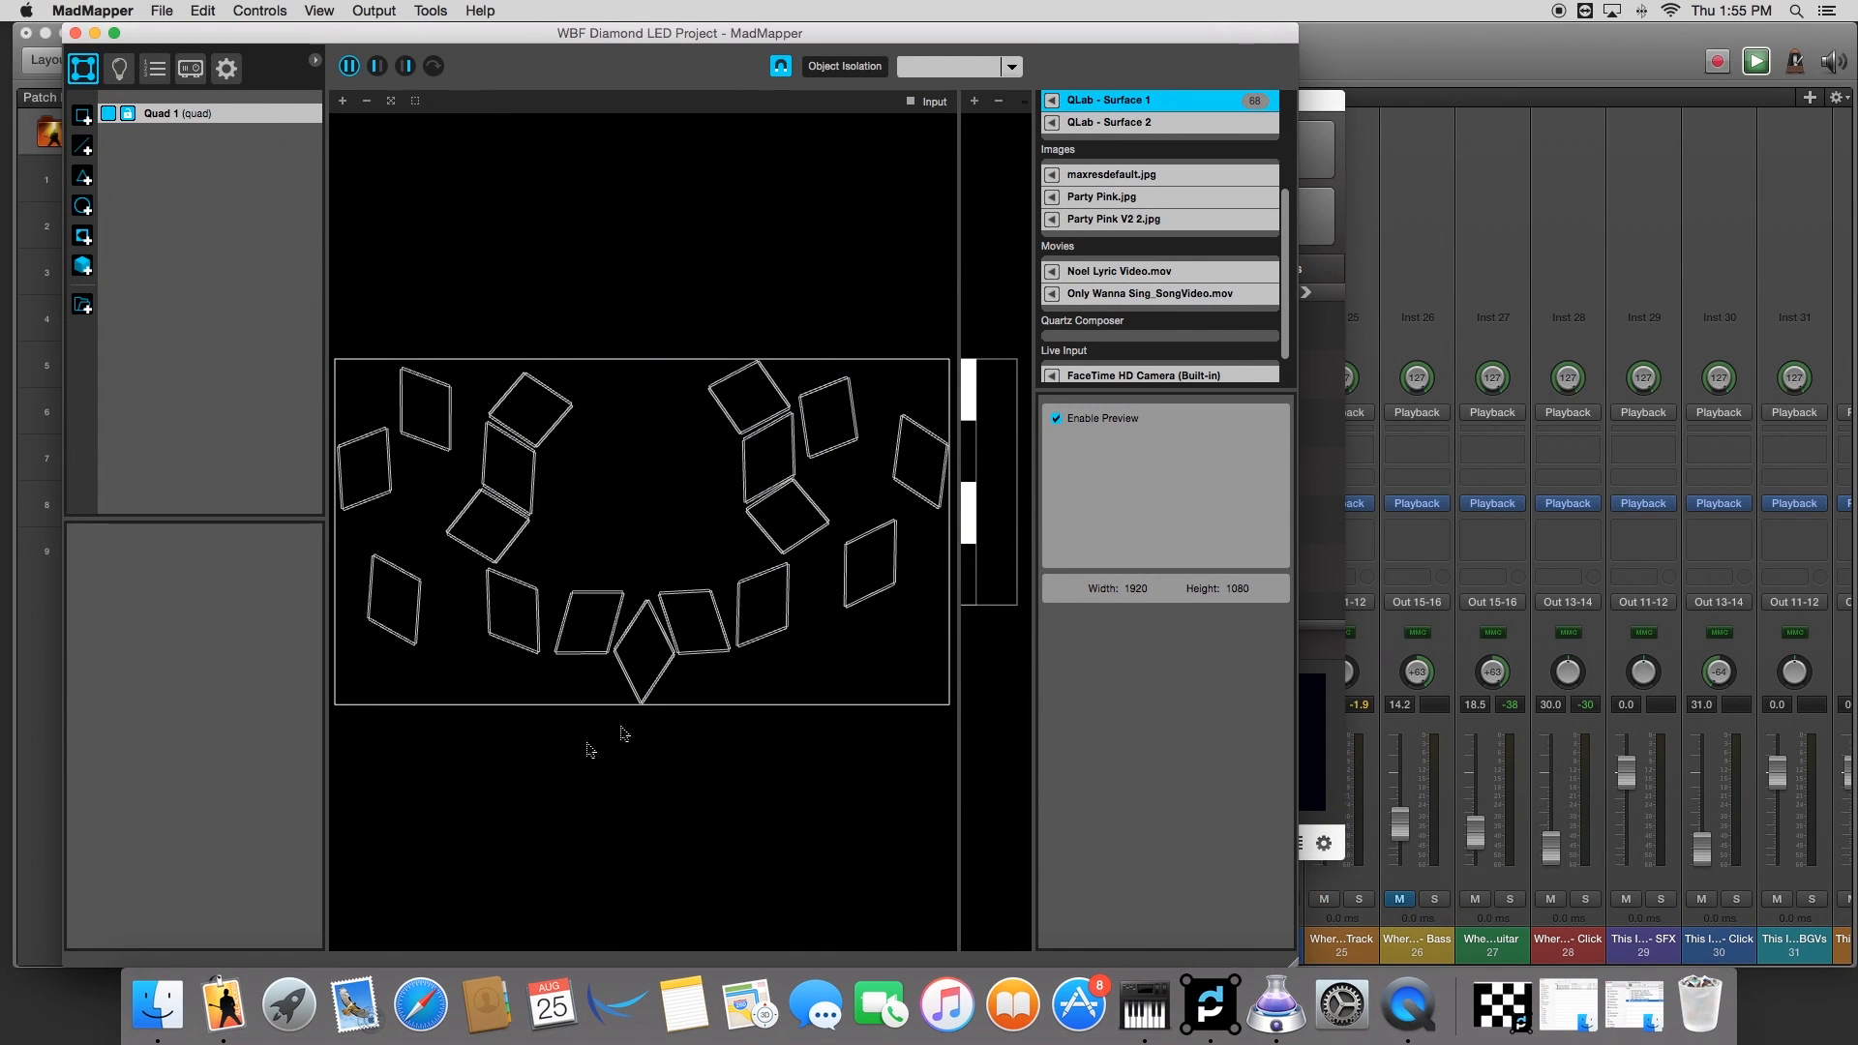
mouse_move(770, 497)
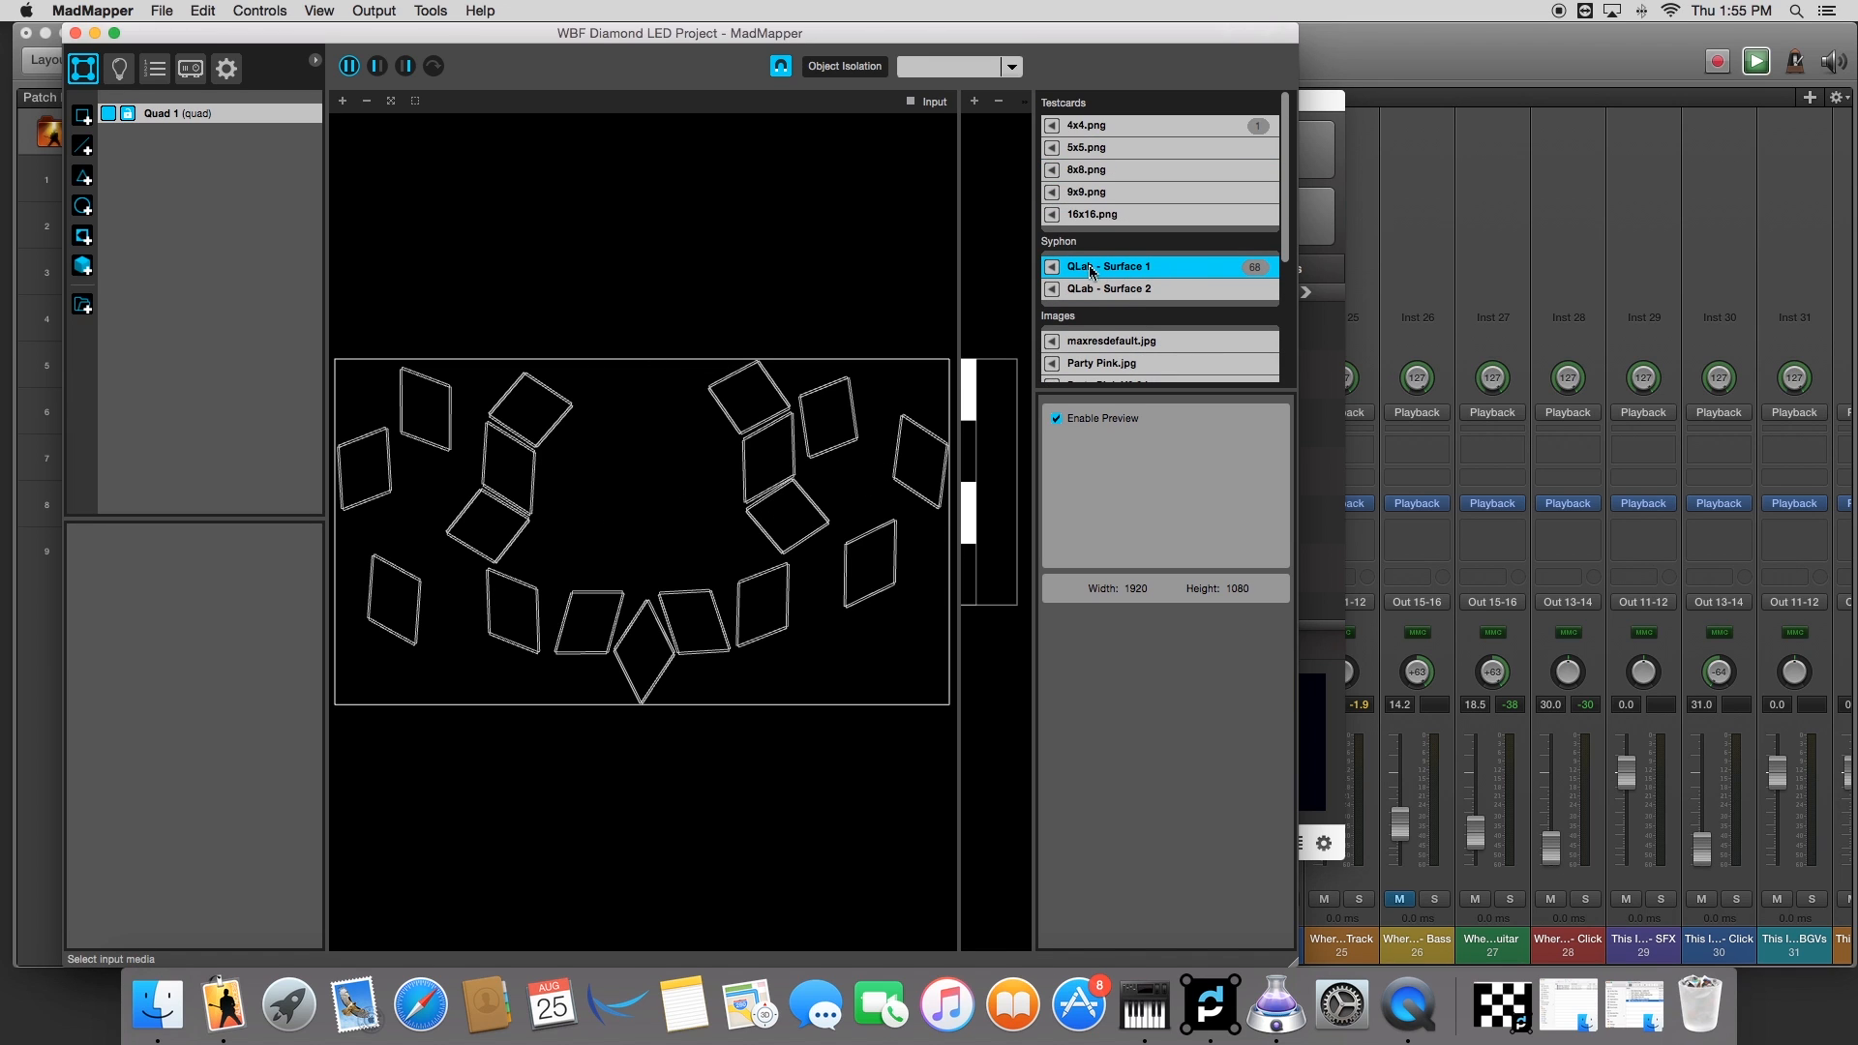
mouse_move(1072, 252)
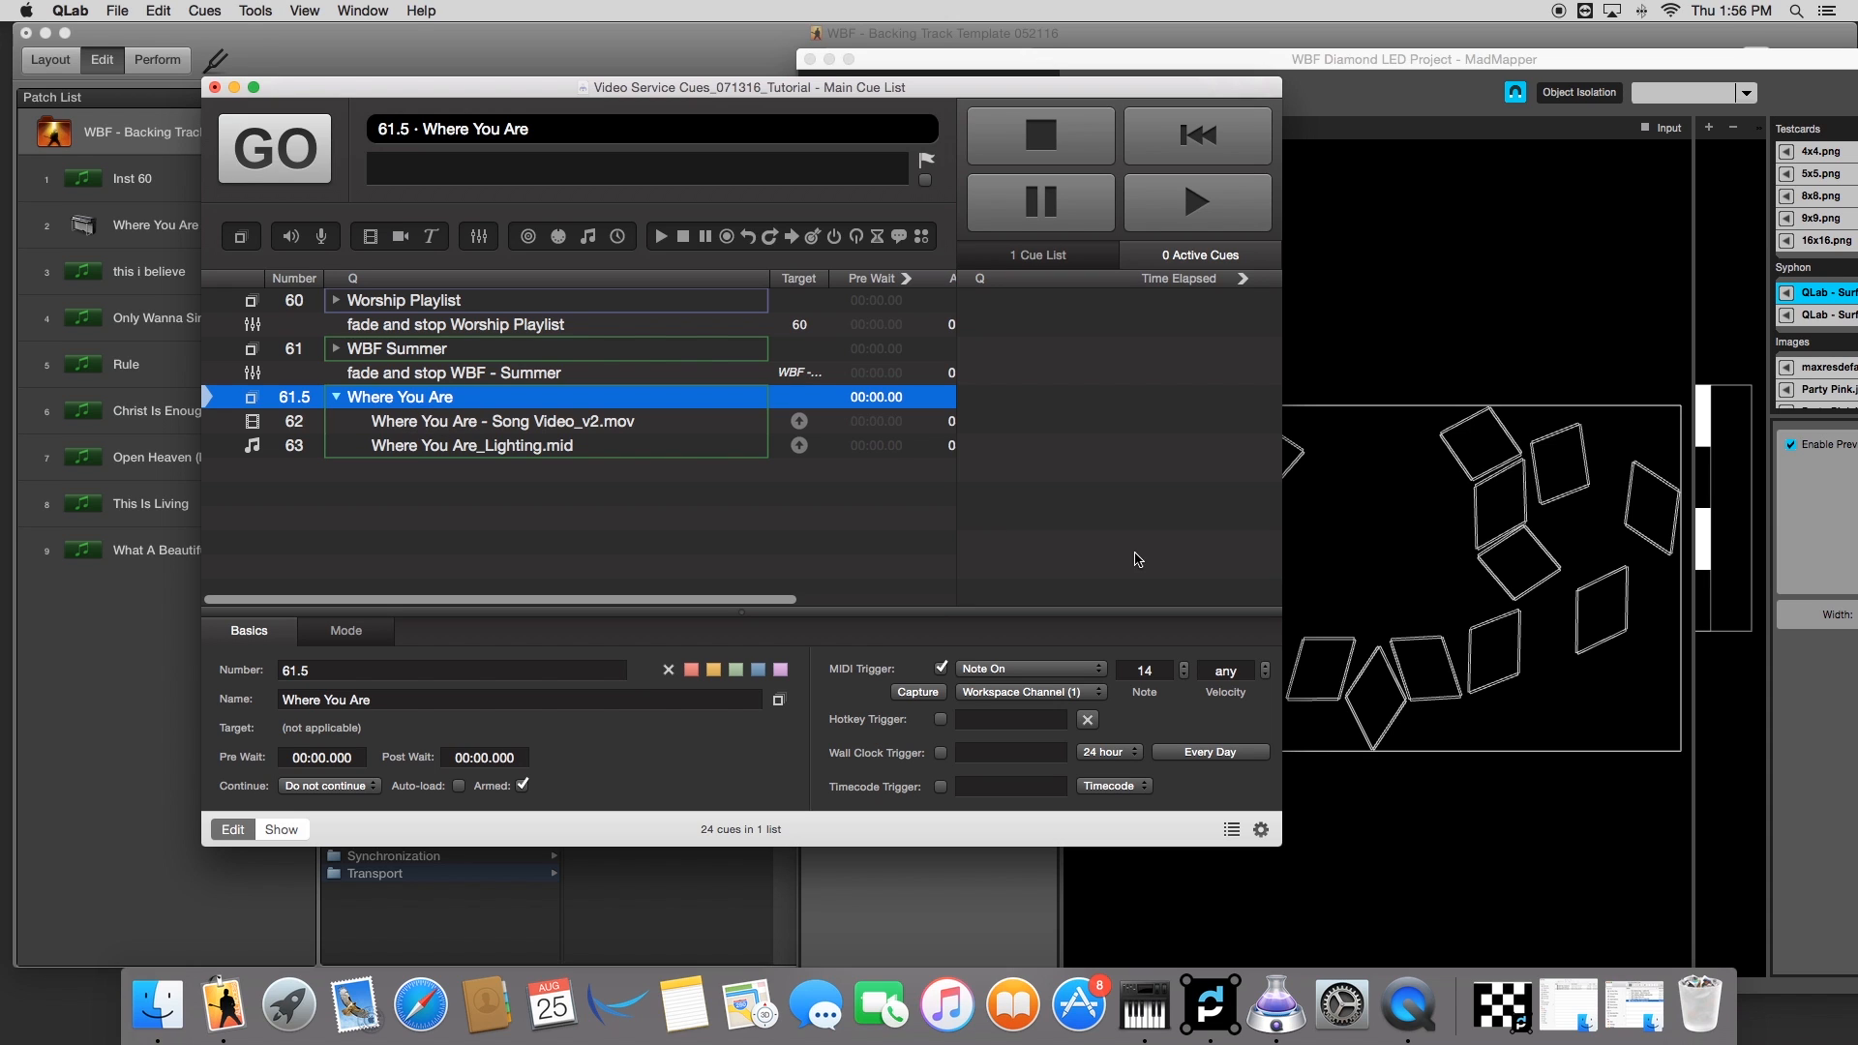
Step: Enable MIDI Trigger on group cue 61.5 and capture an incoming Control Change (control 0, value 0)
click(1142, 670)
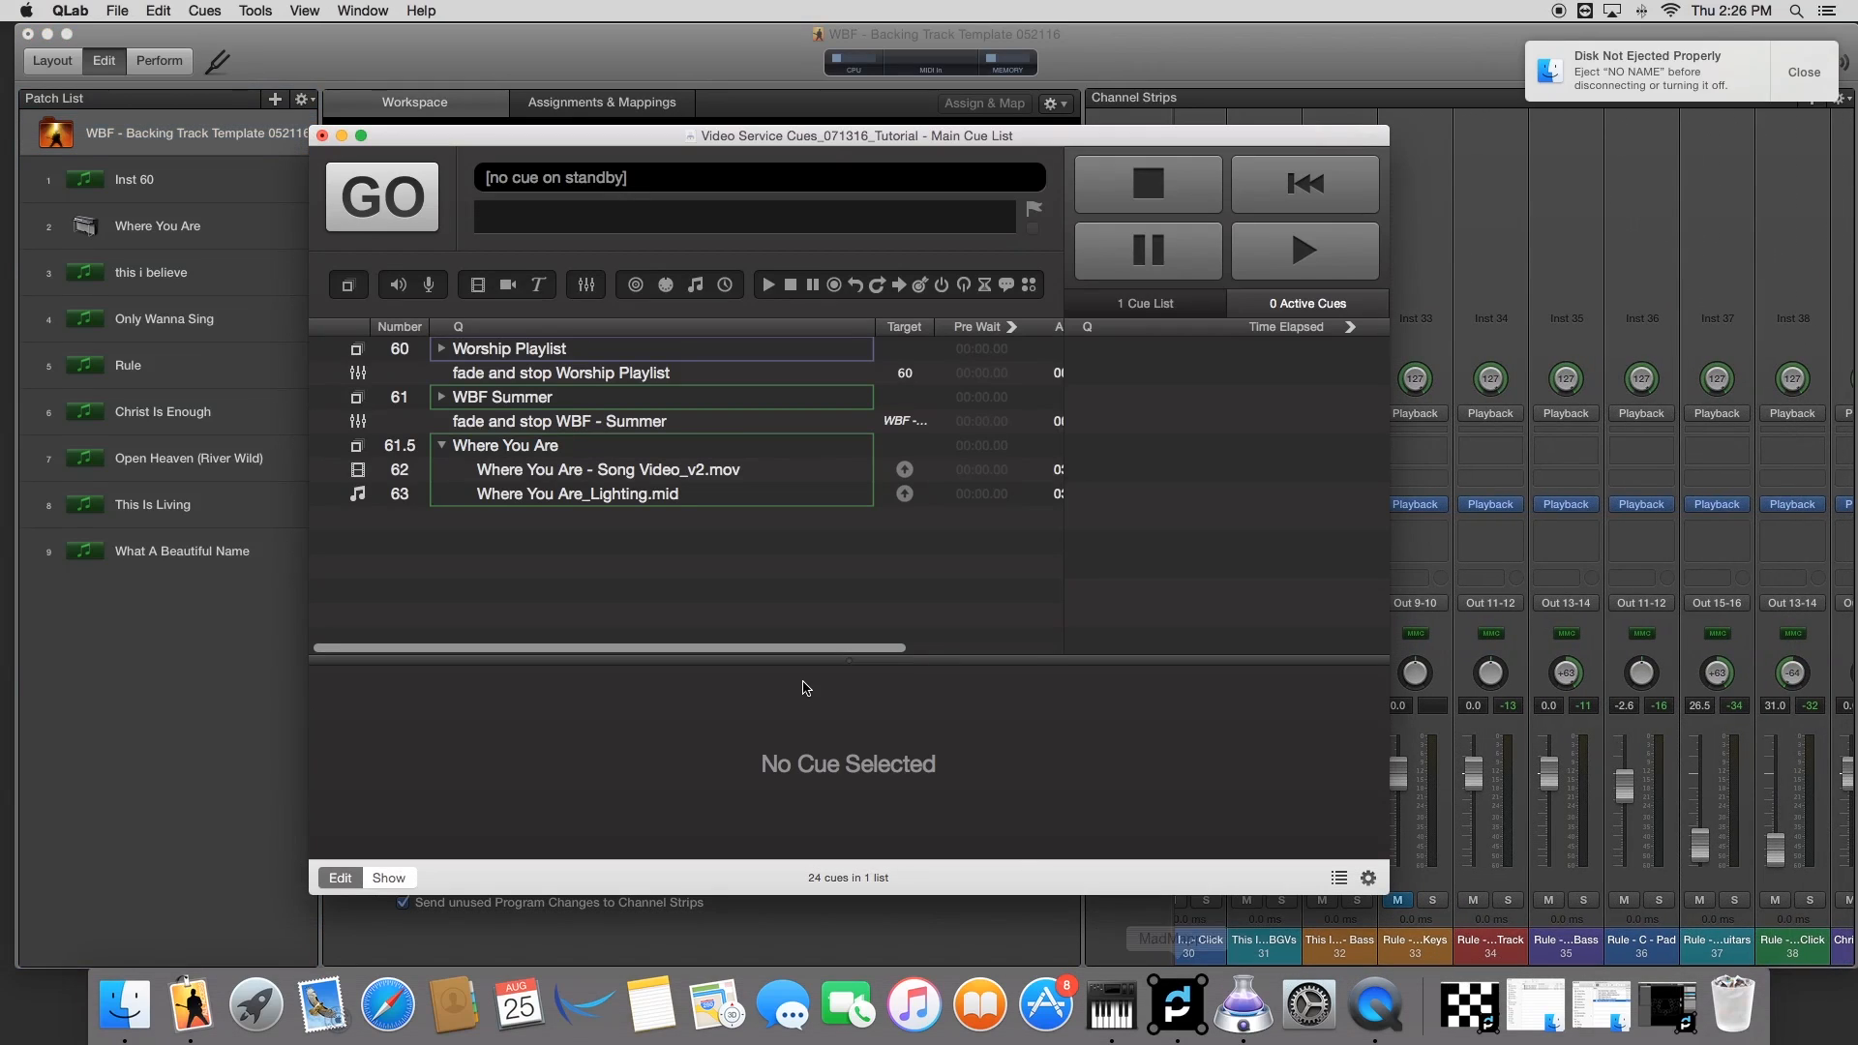
click(505, 445)
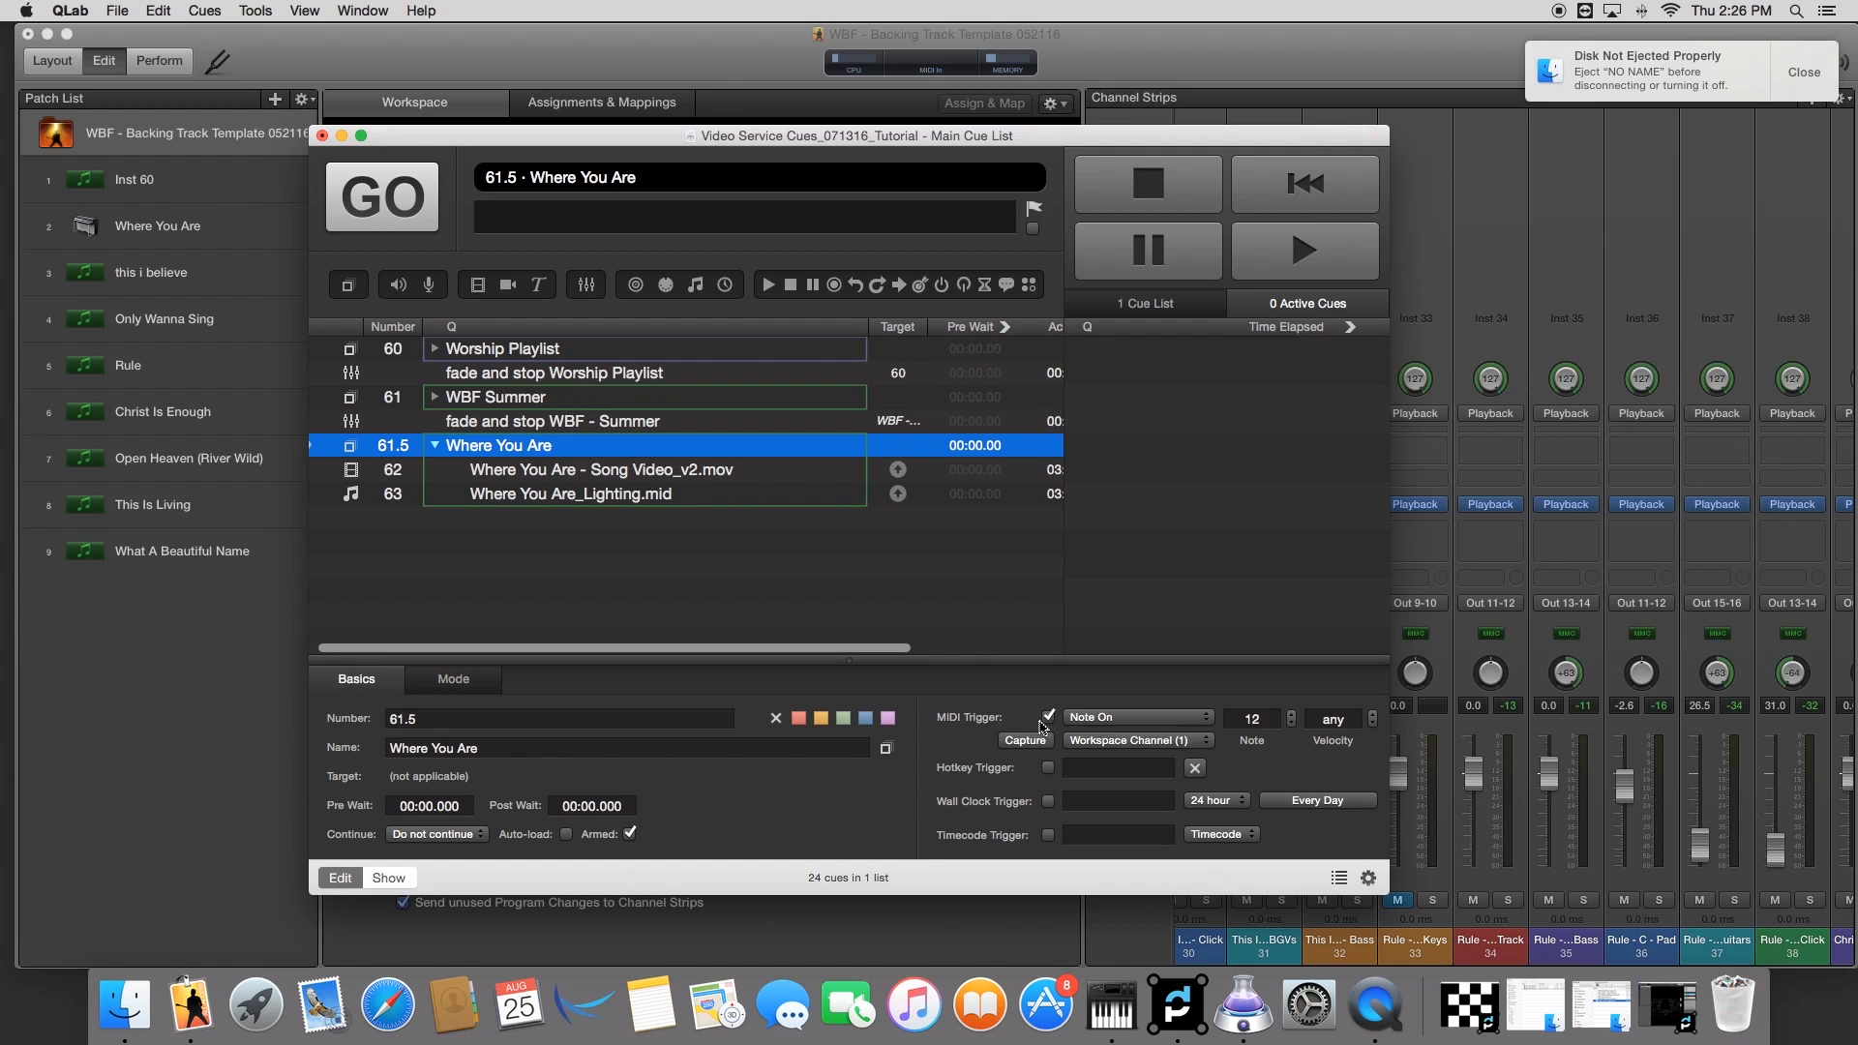
mouse_move(1045, 724)
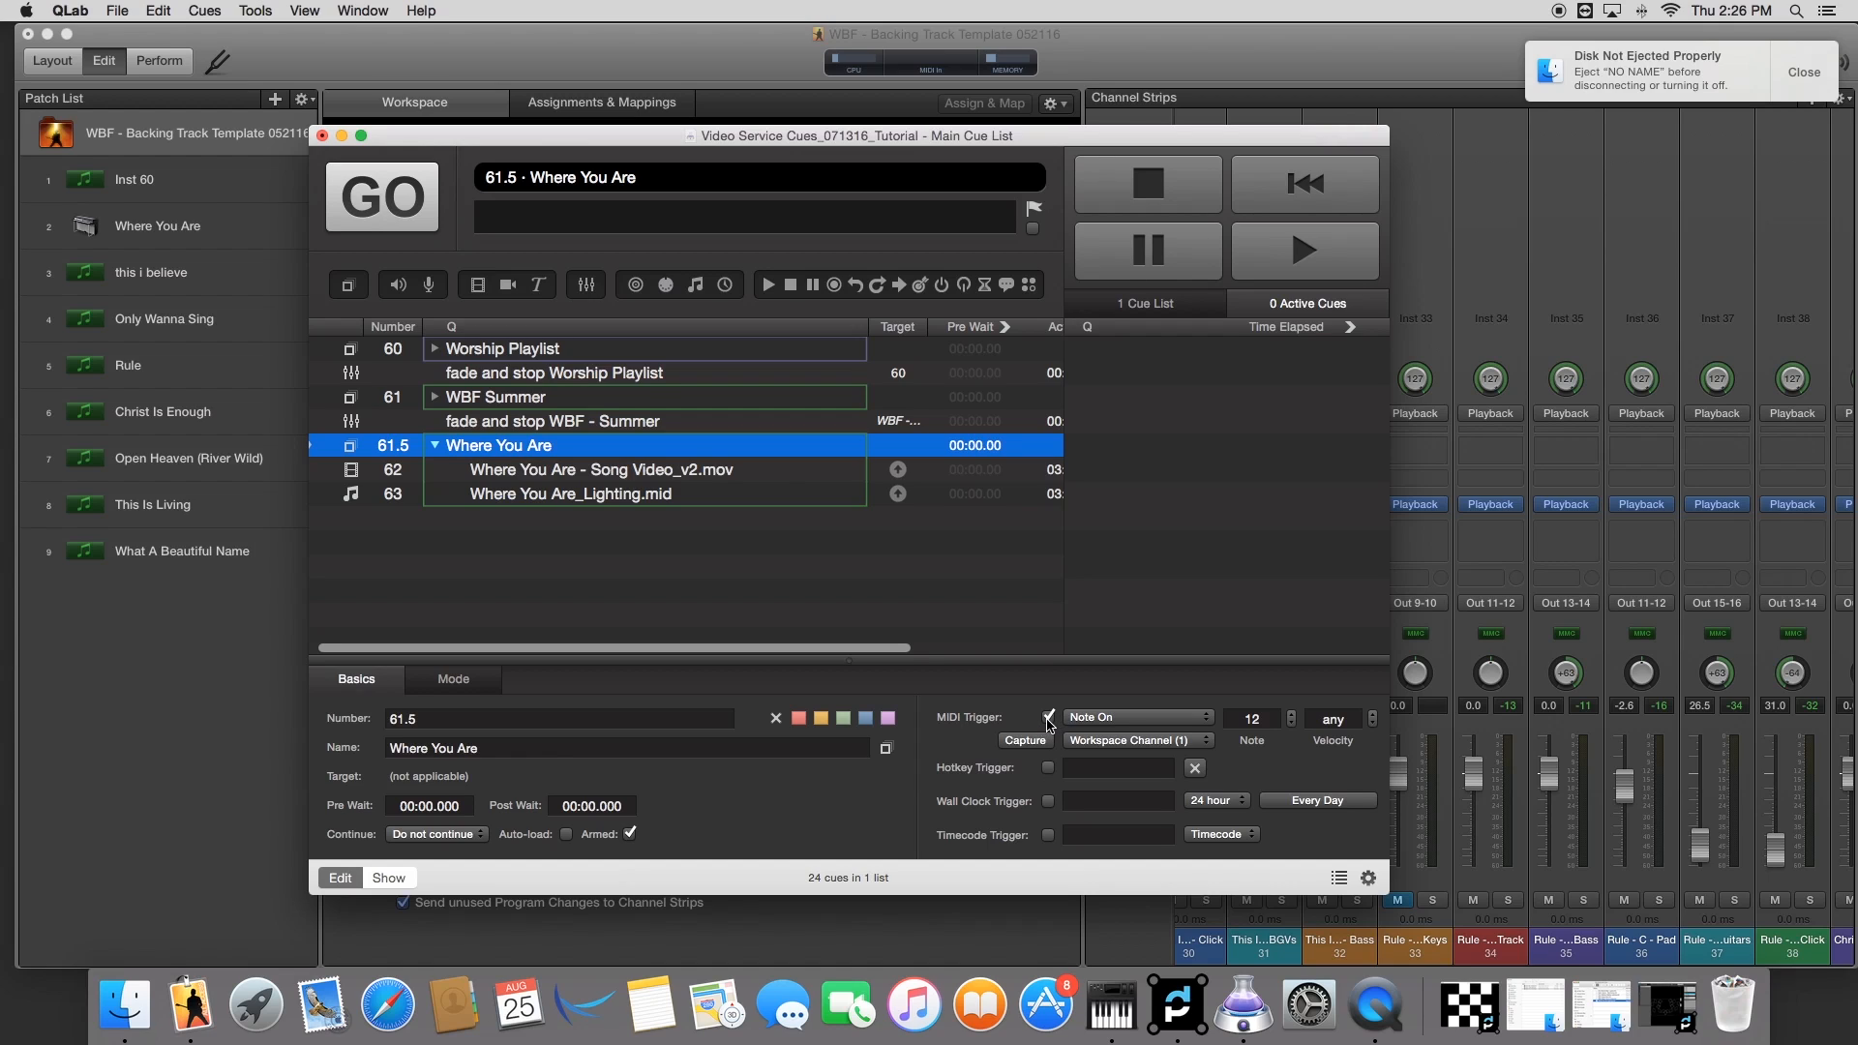
click(1024, 739)
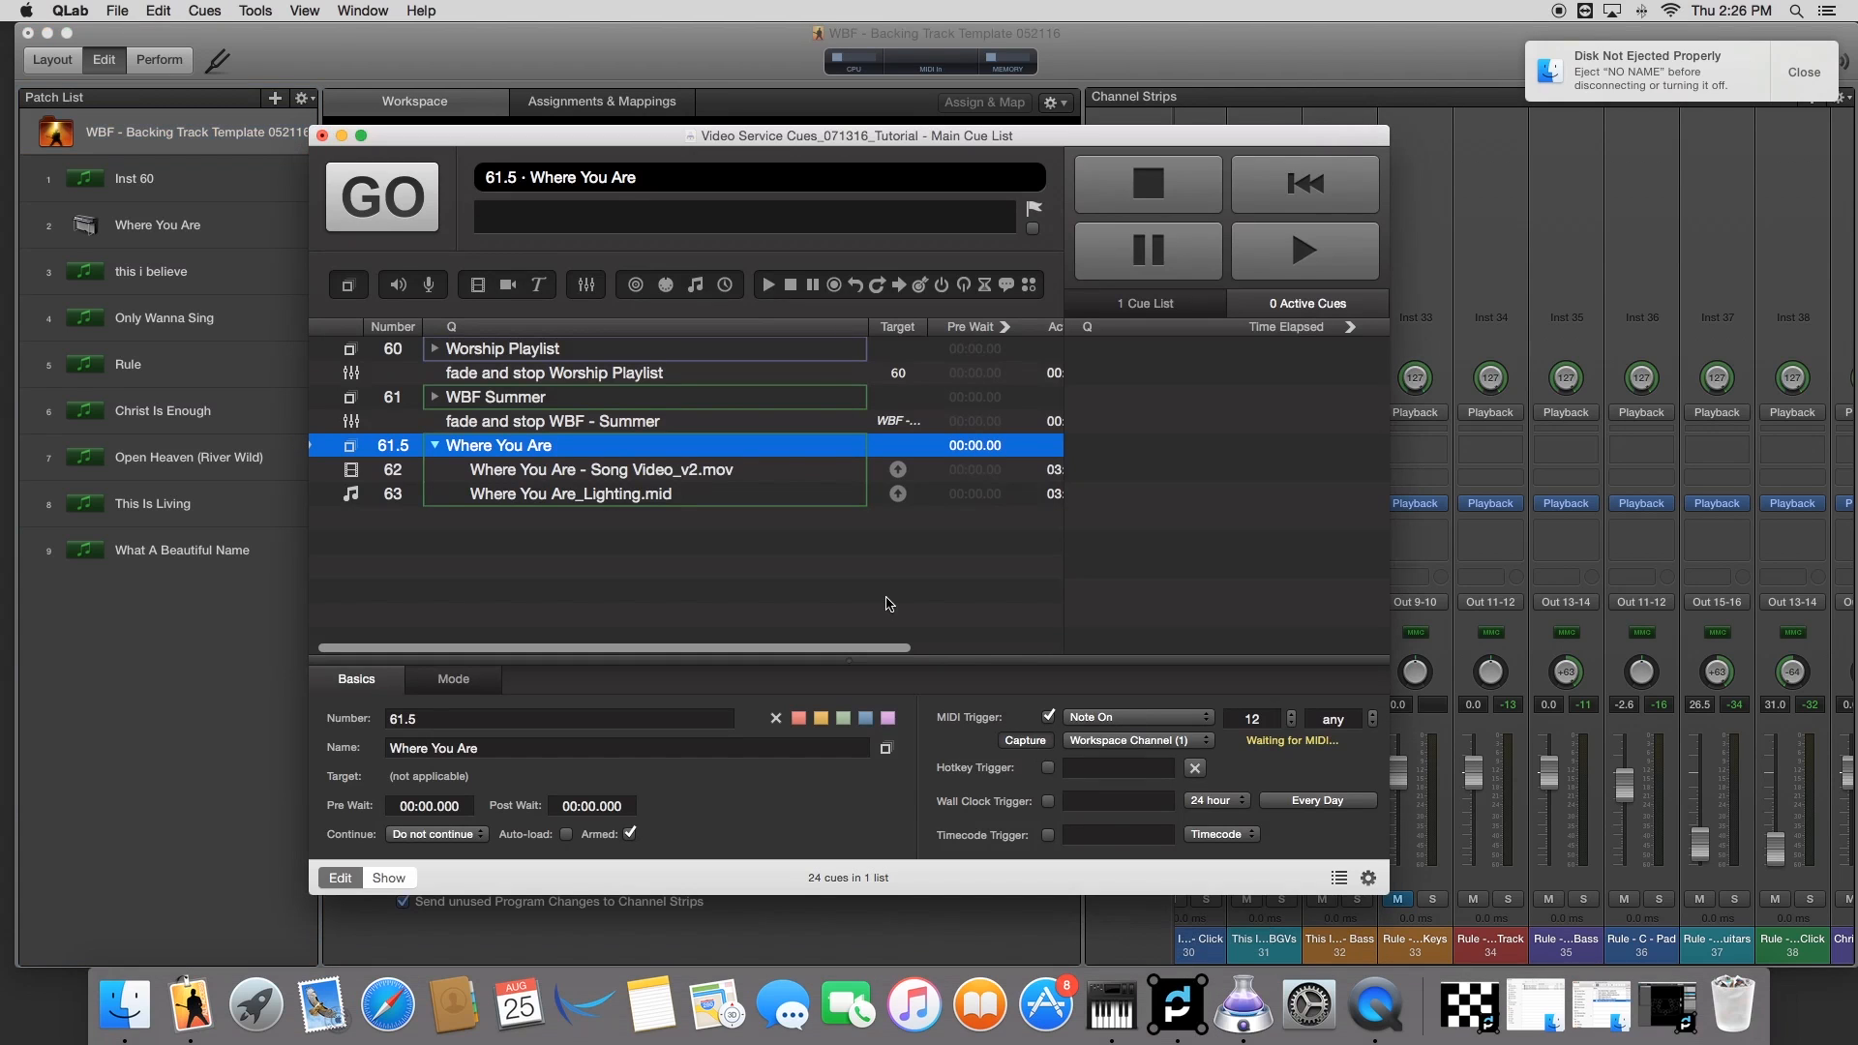
click(1136, 716)
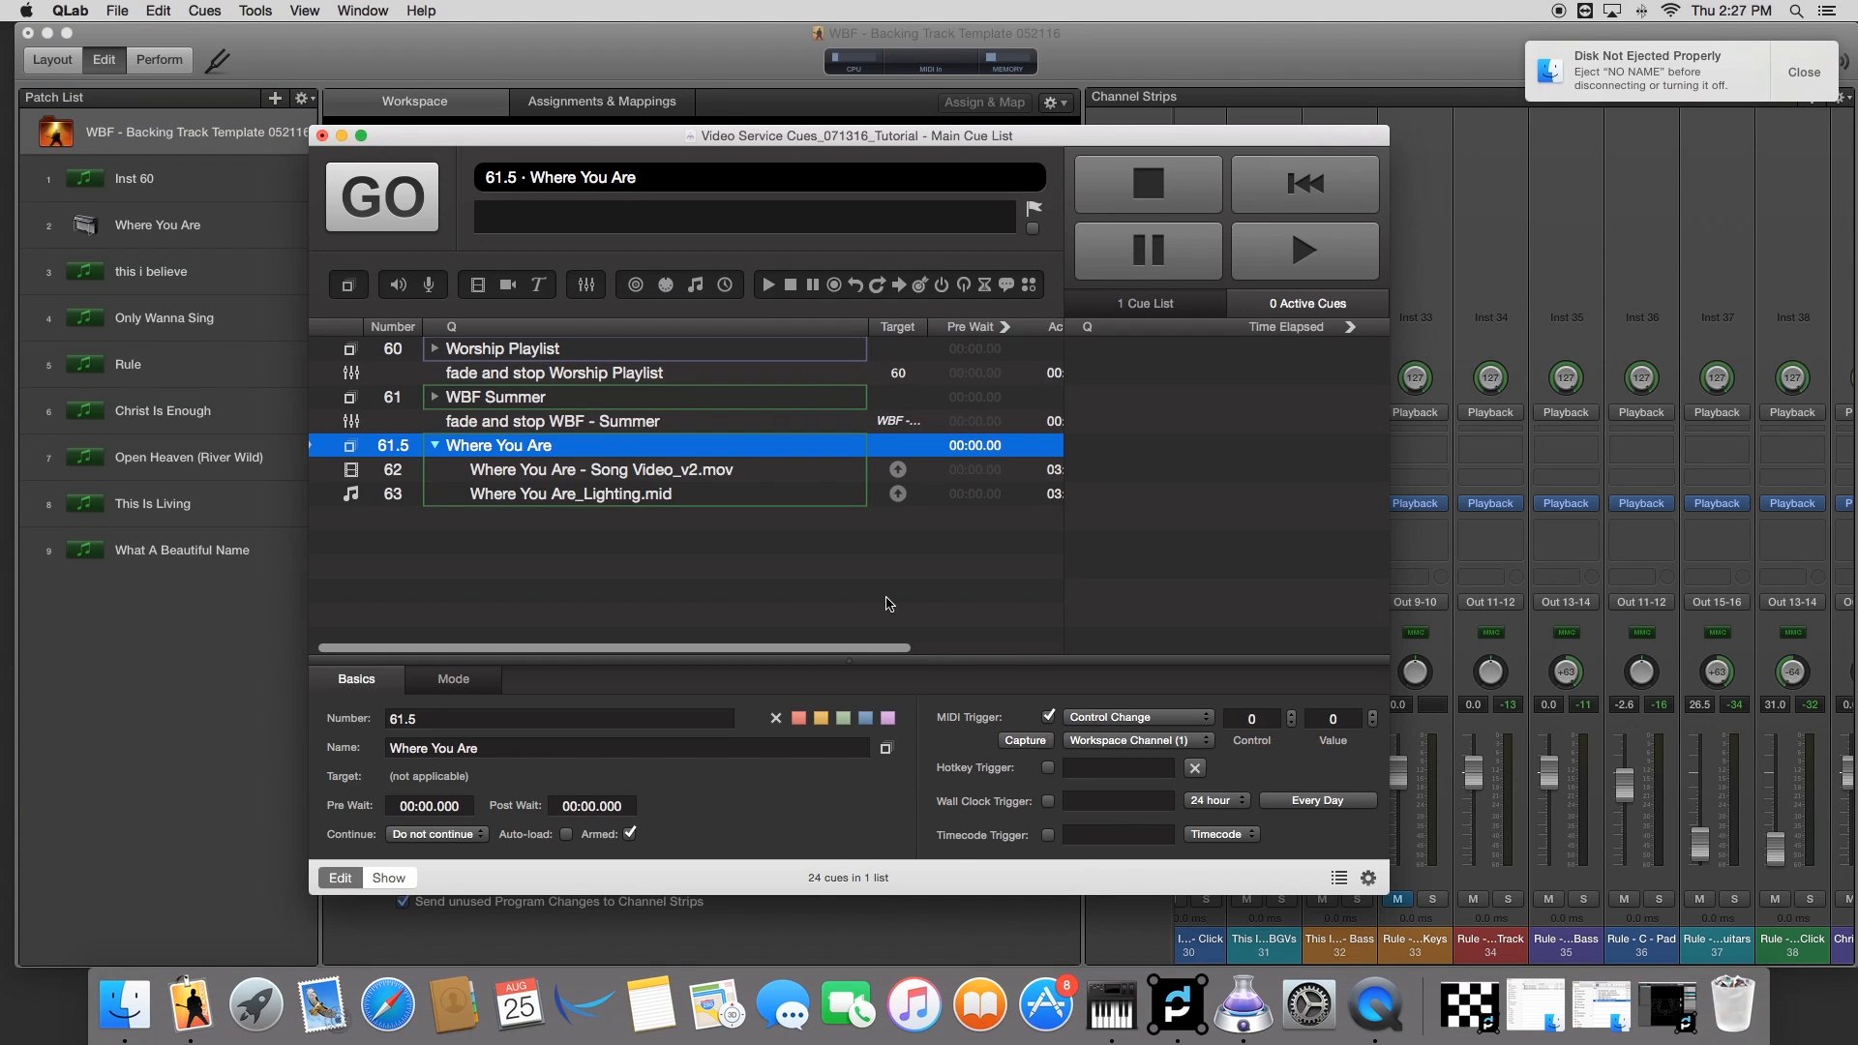
Step: Set the trigger to Channel 3 and capture Note On 44 (velocity 82) as the group's MIDI trigger
click(1134, 741)
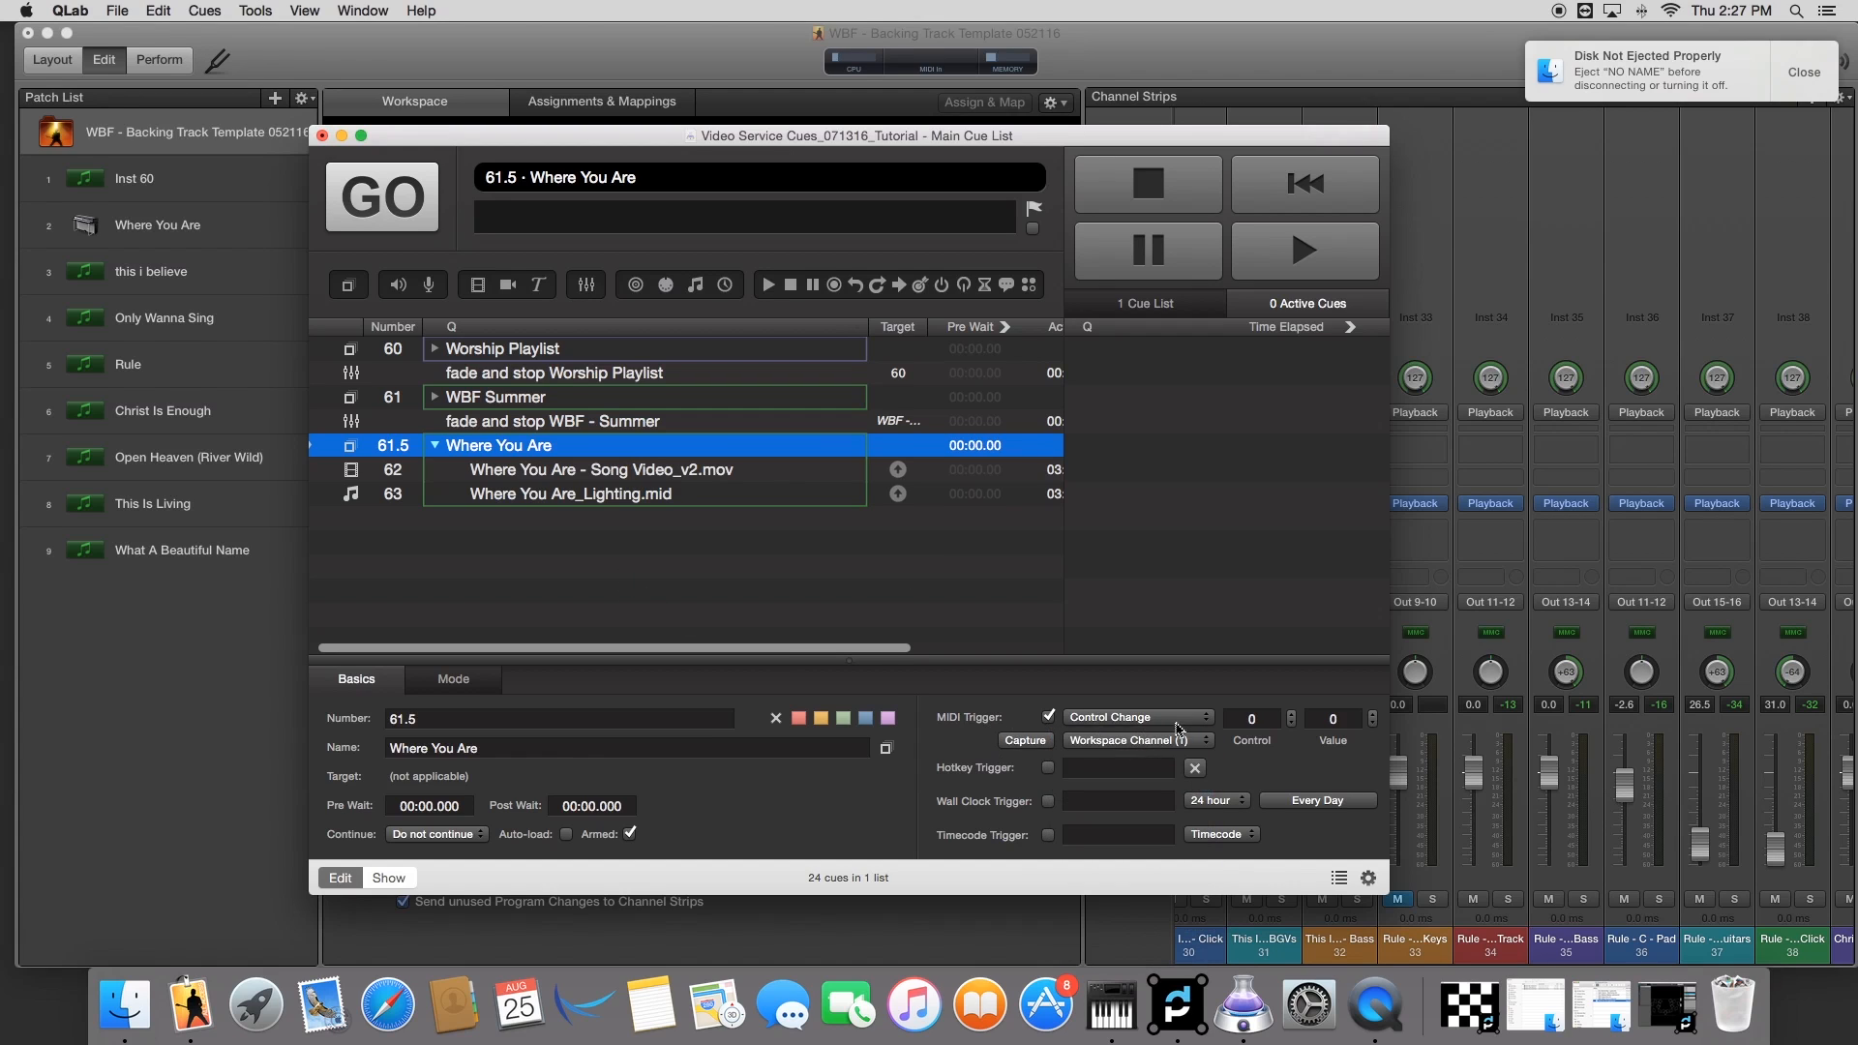
click(1134, 739)
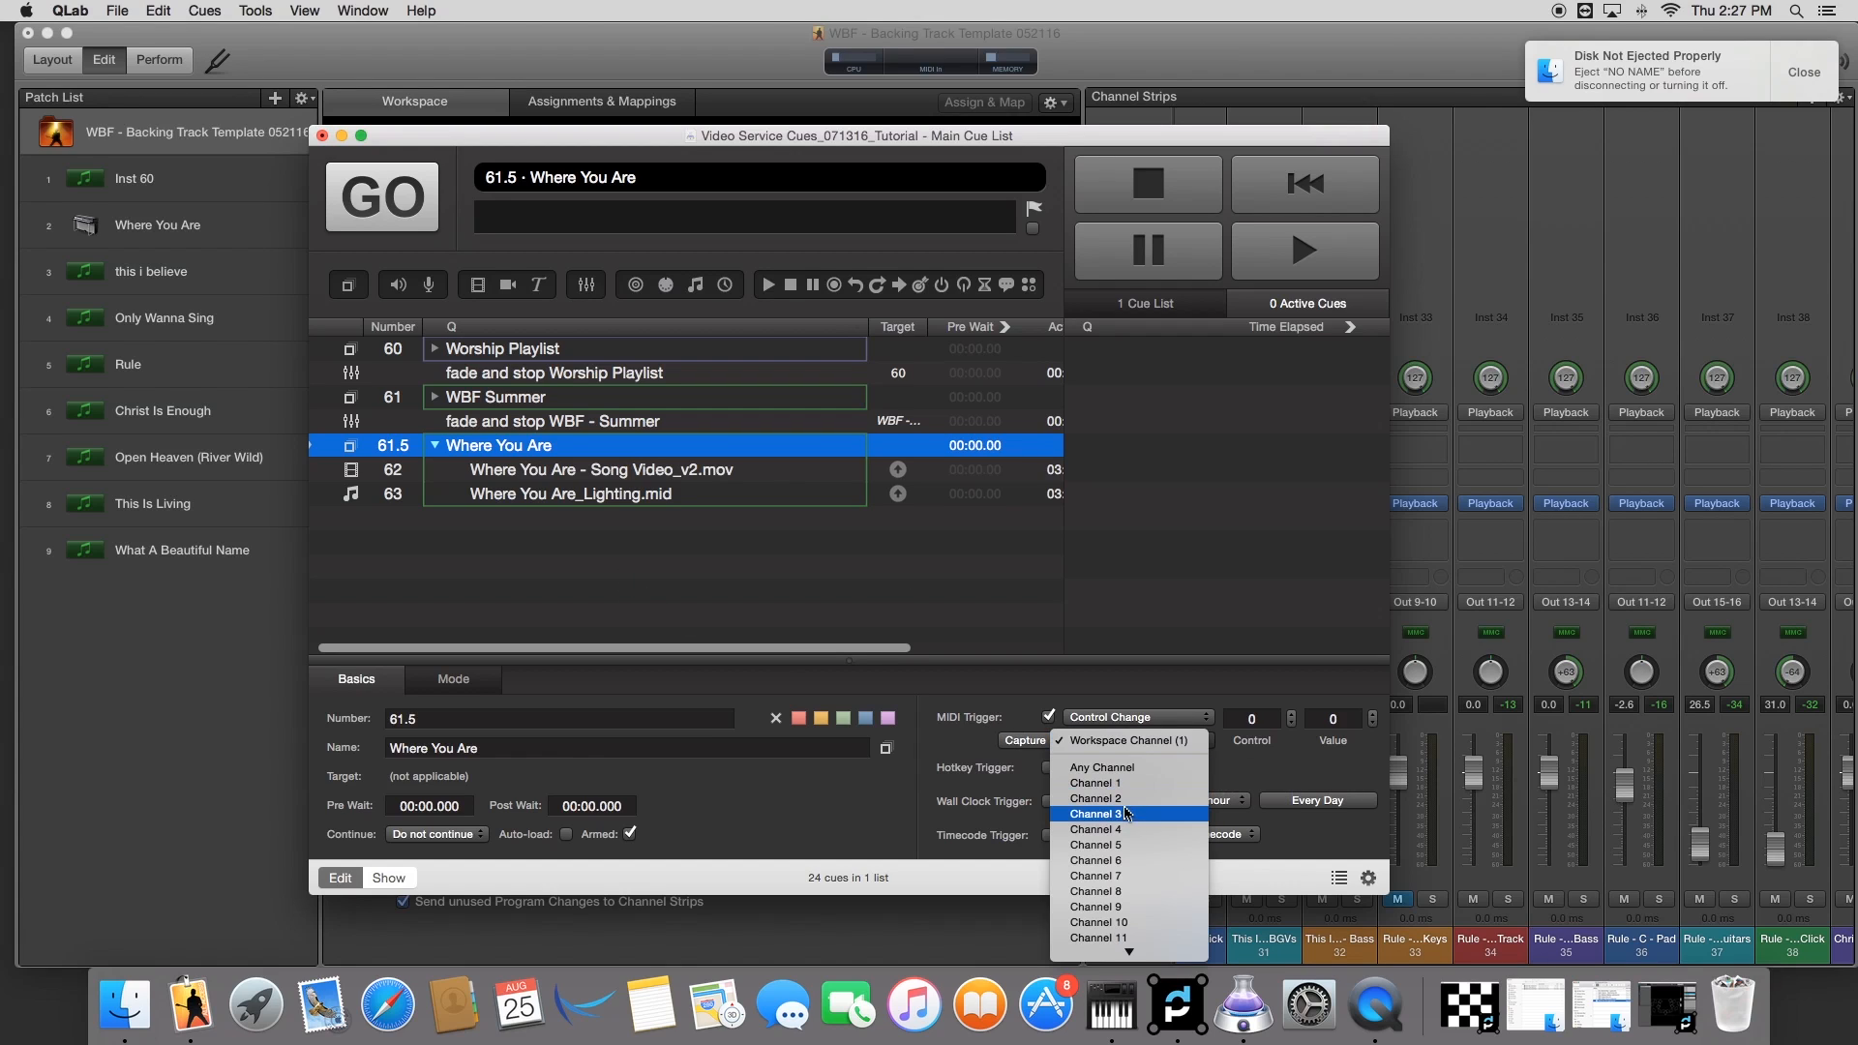
click(1093, 815)
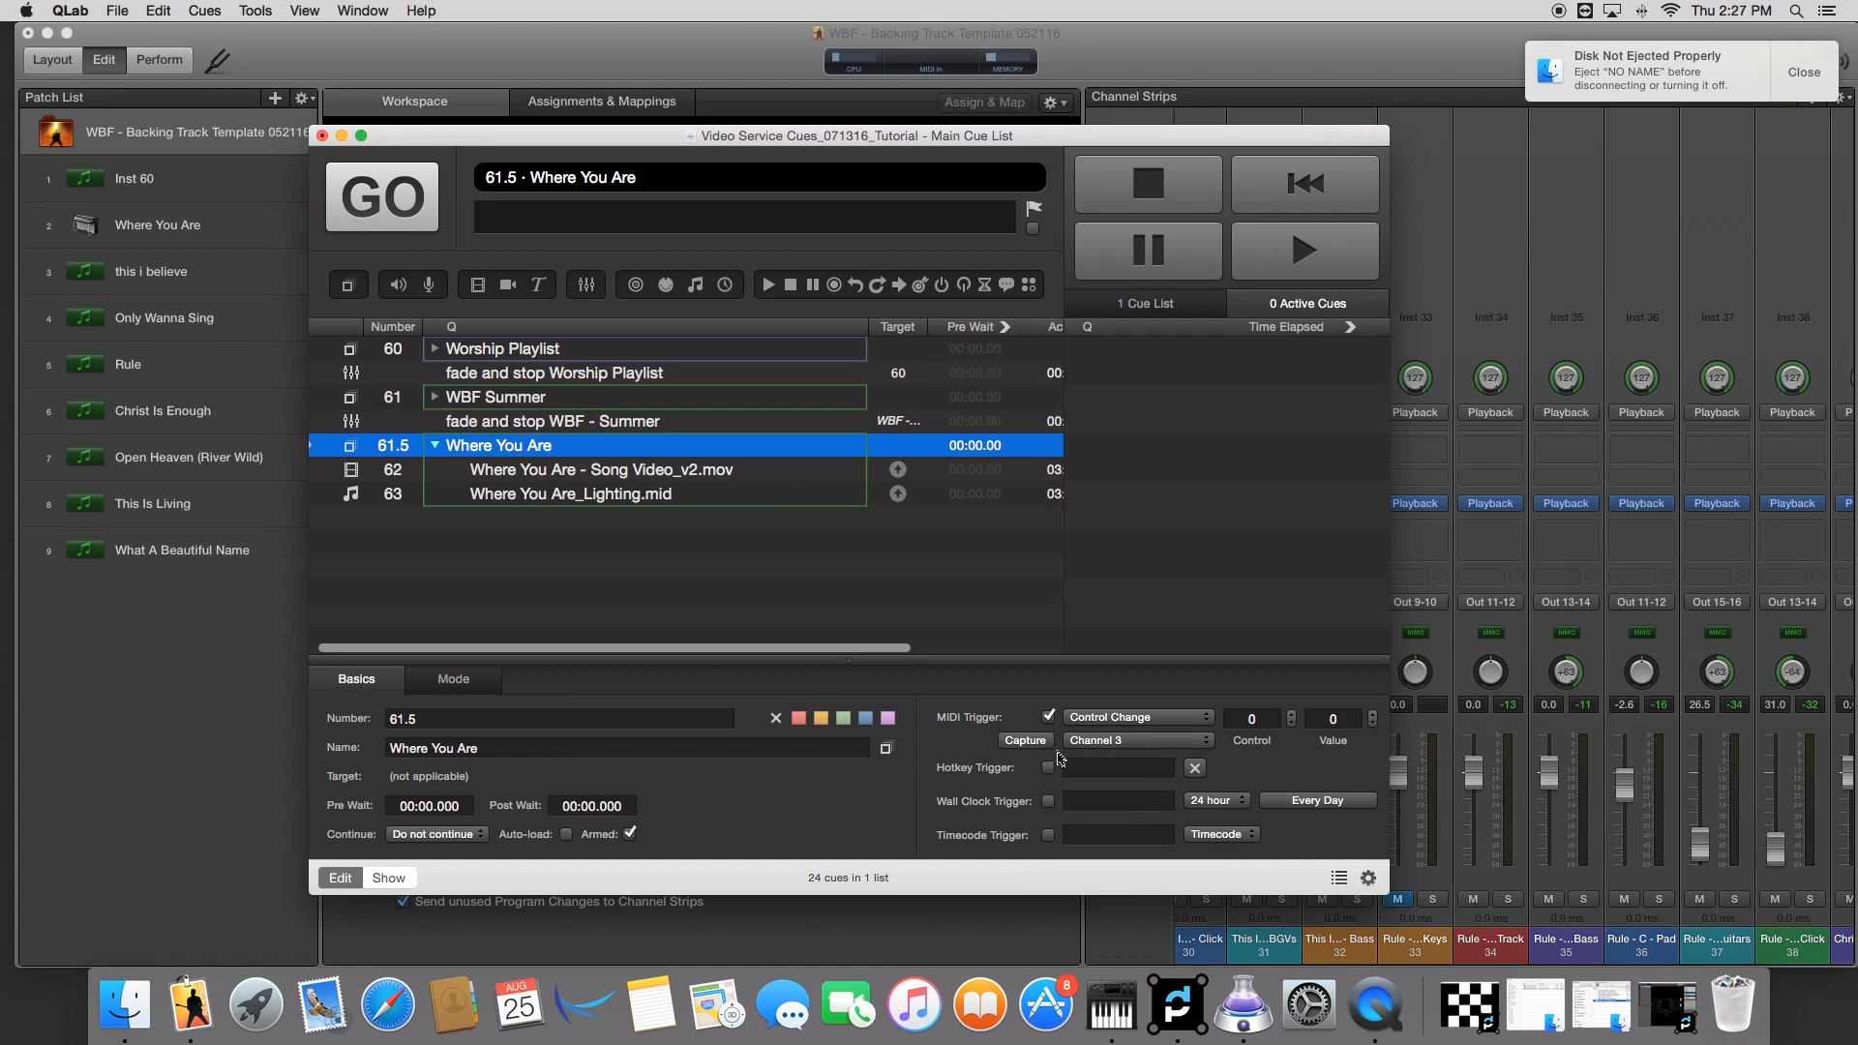
mouse_move(1087, 741)
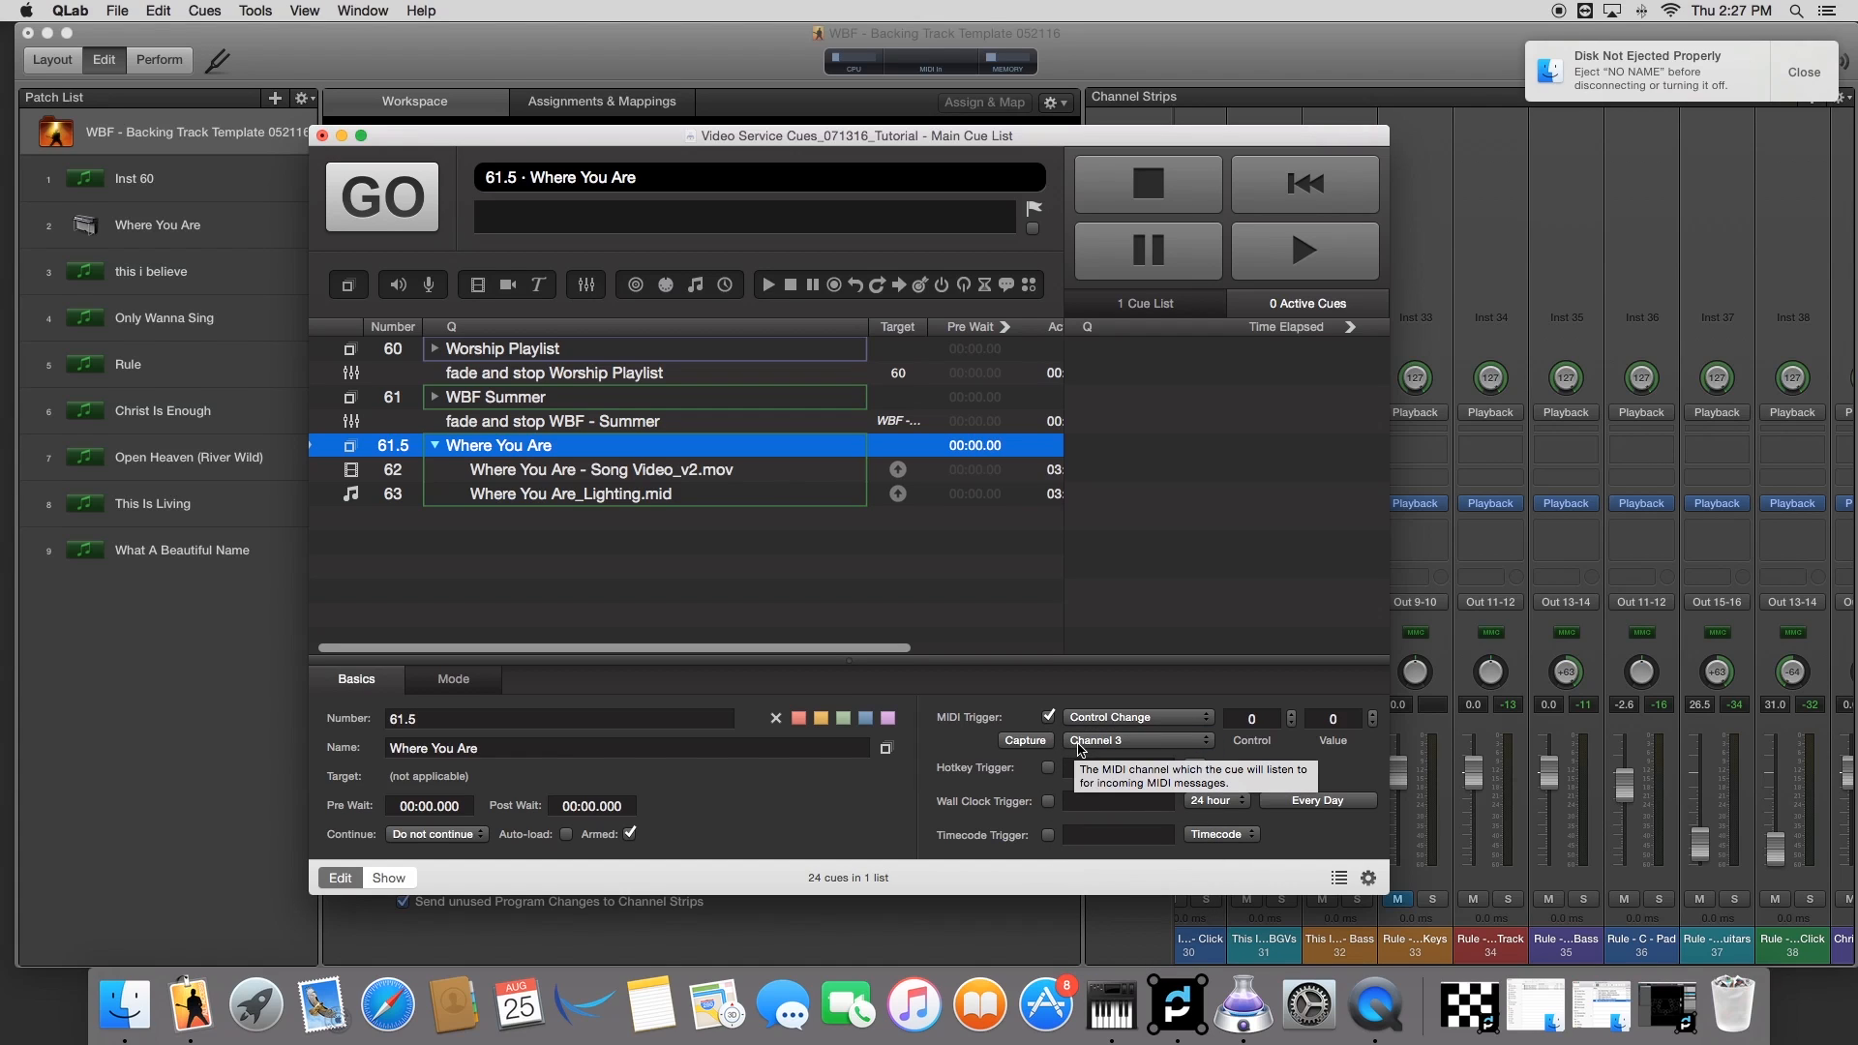
mouse_move(1091, 747)
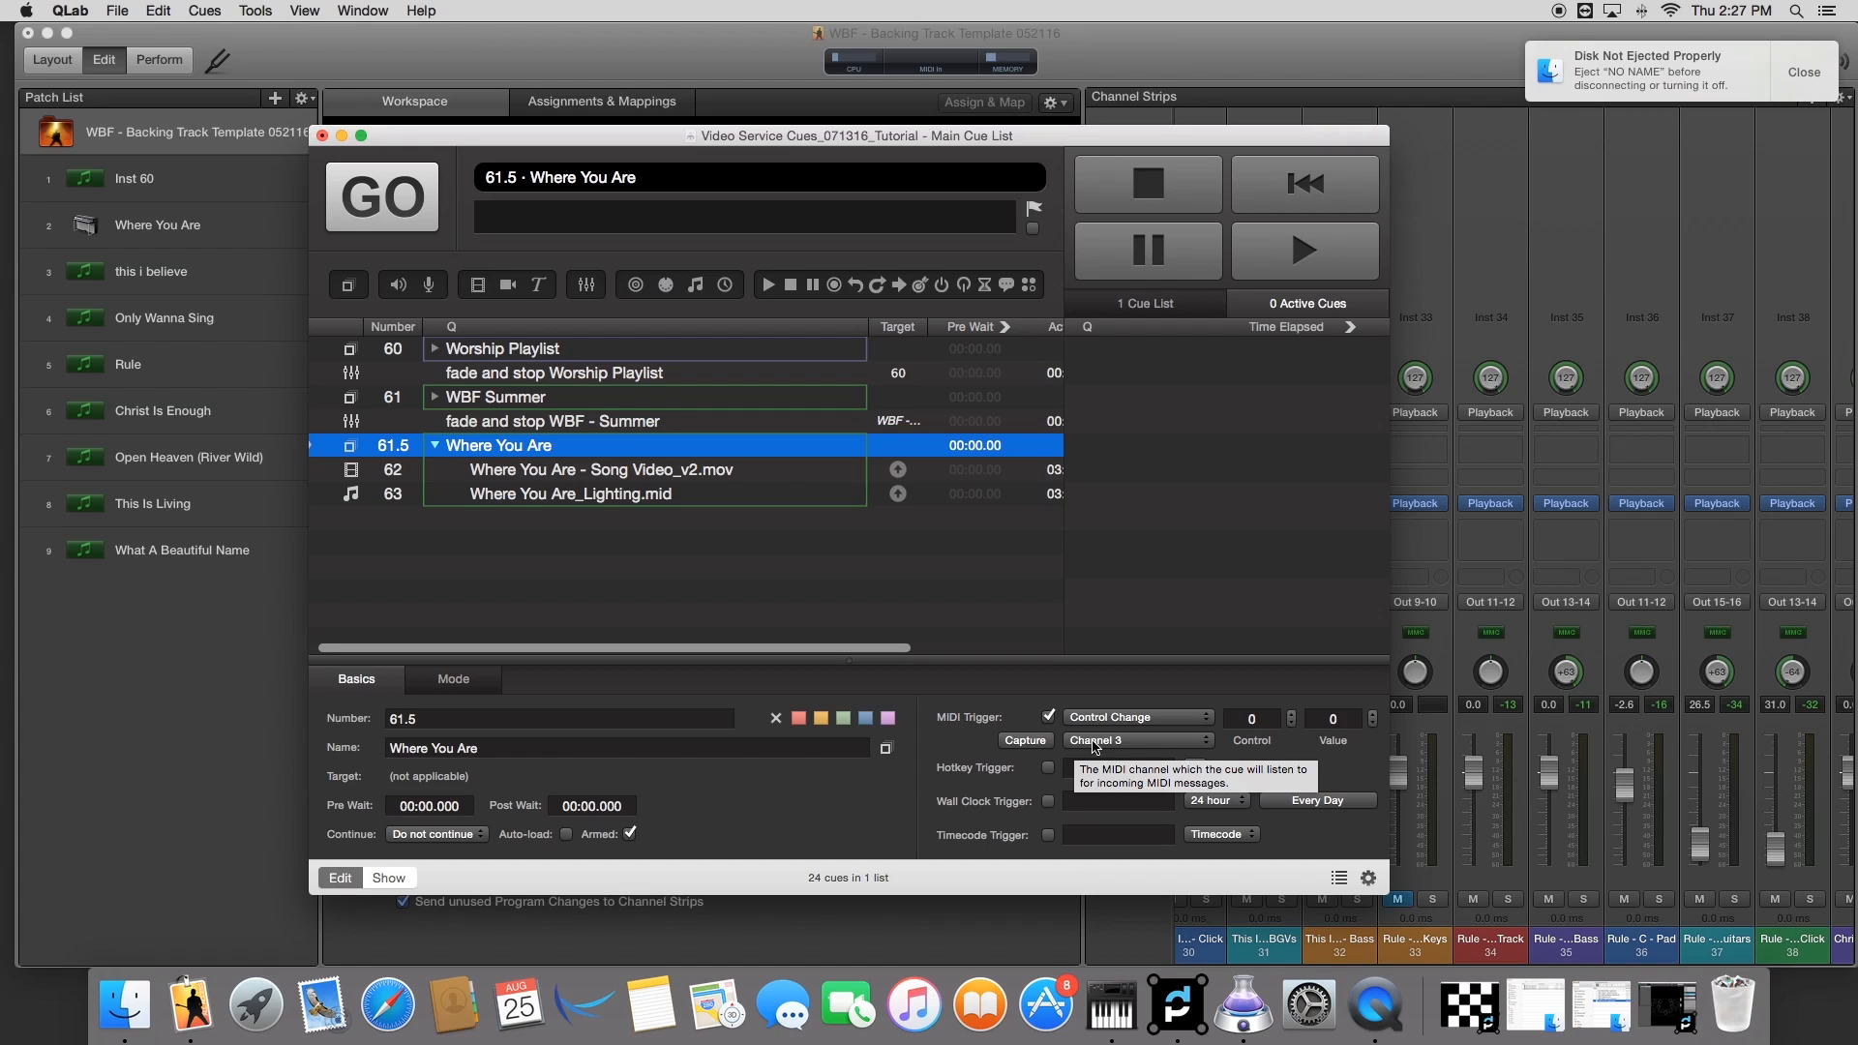
mouse_move(273, 109)
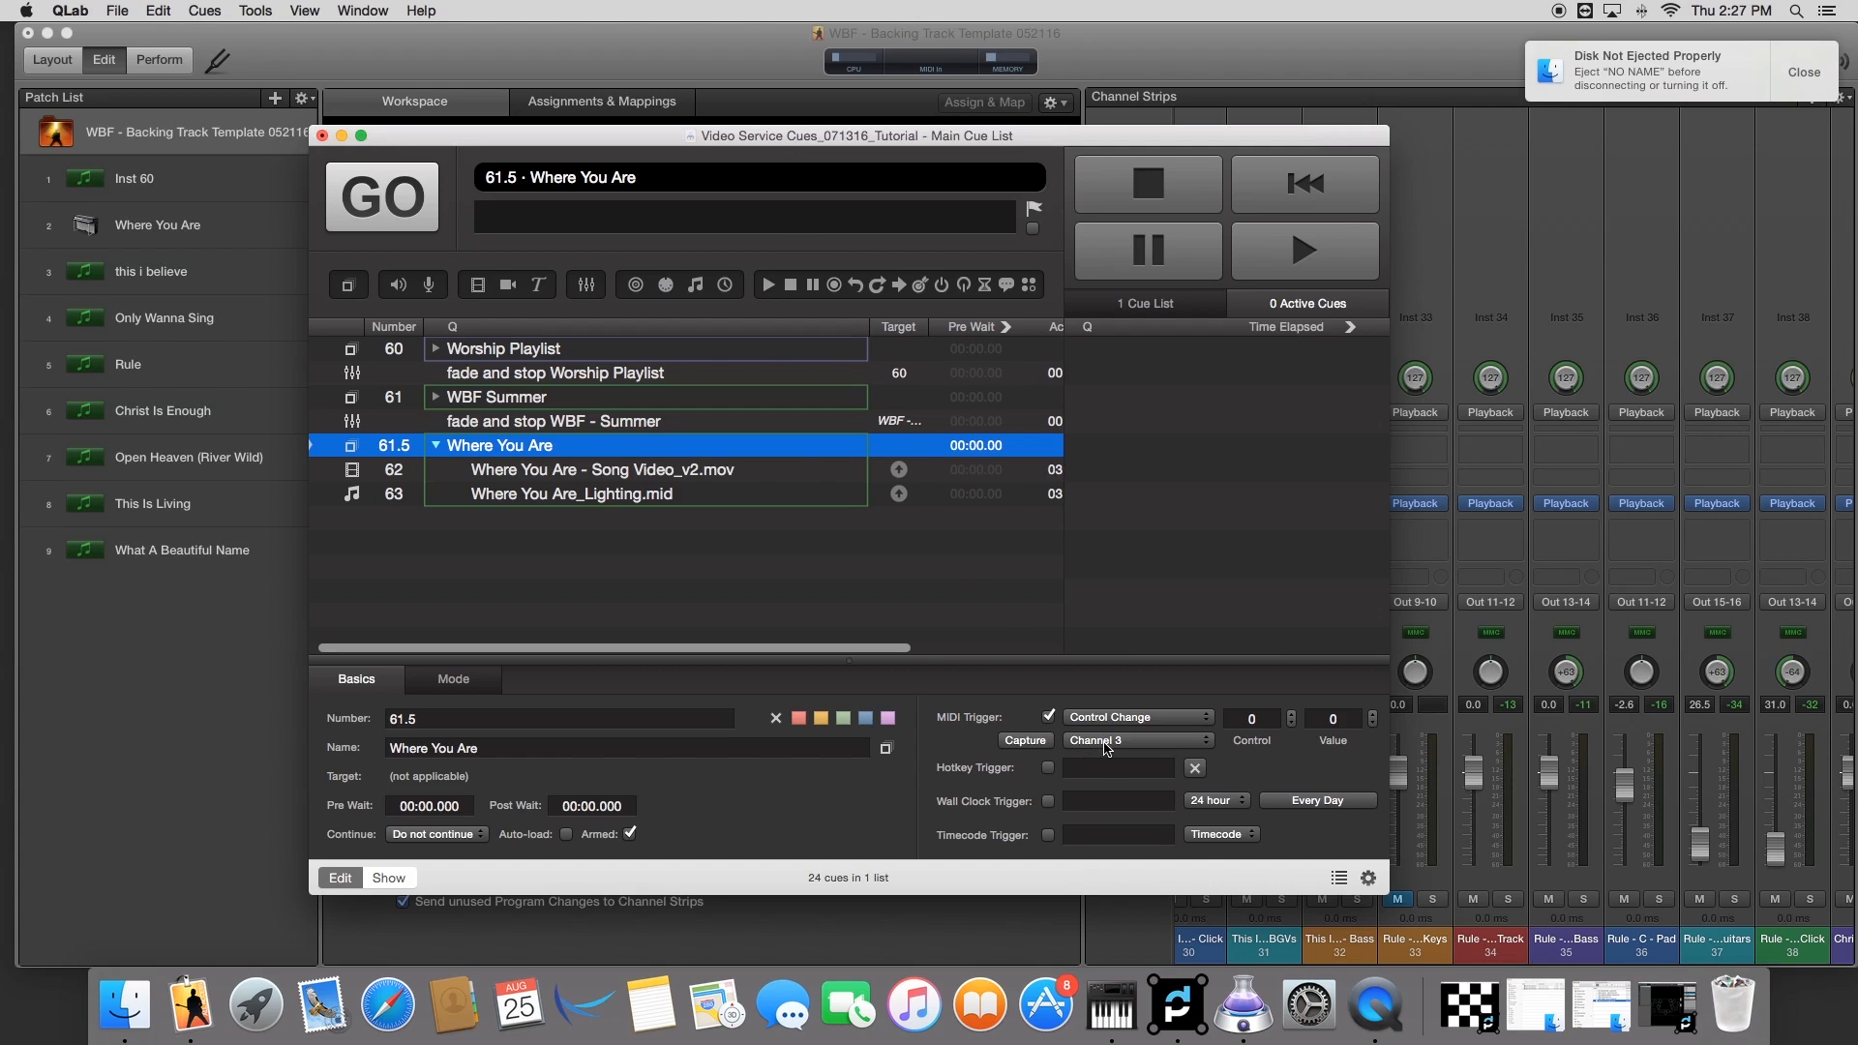
click(1134, 740)
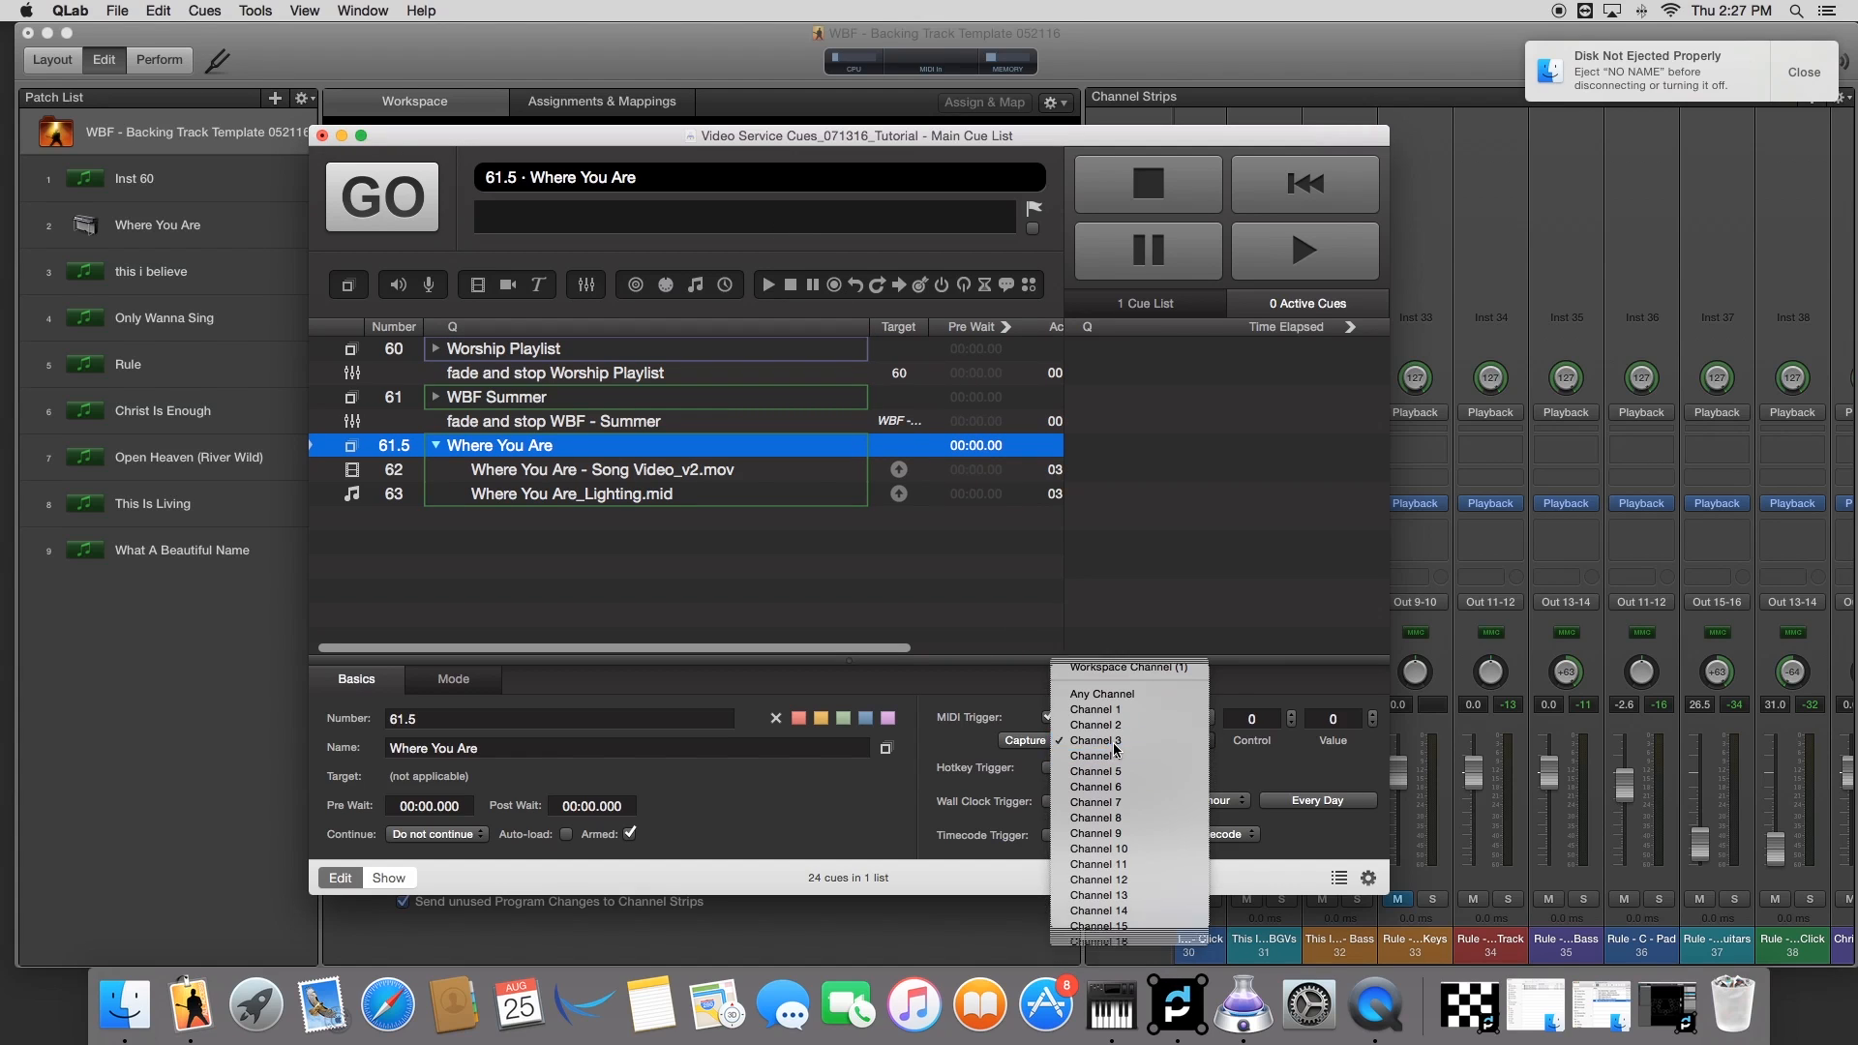
click(1095, 739)
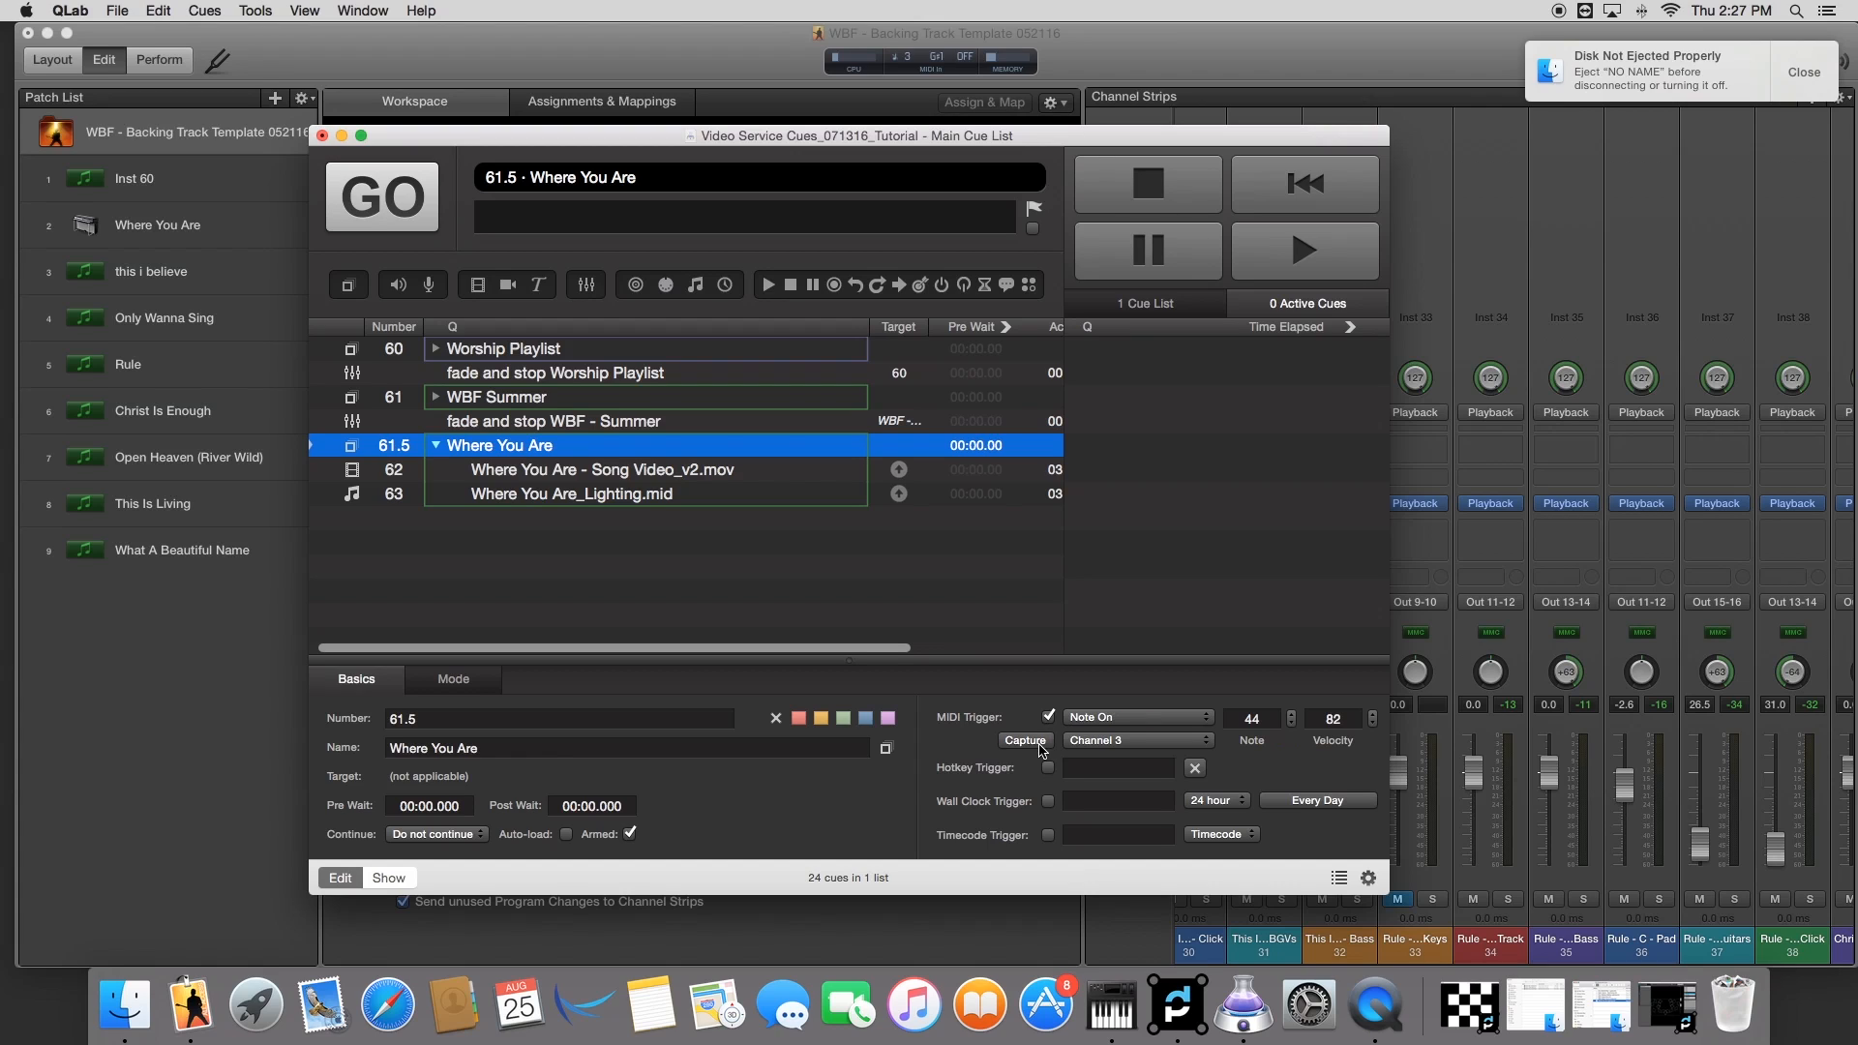
mouse_move(1283, 737)
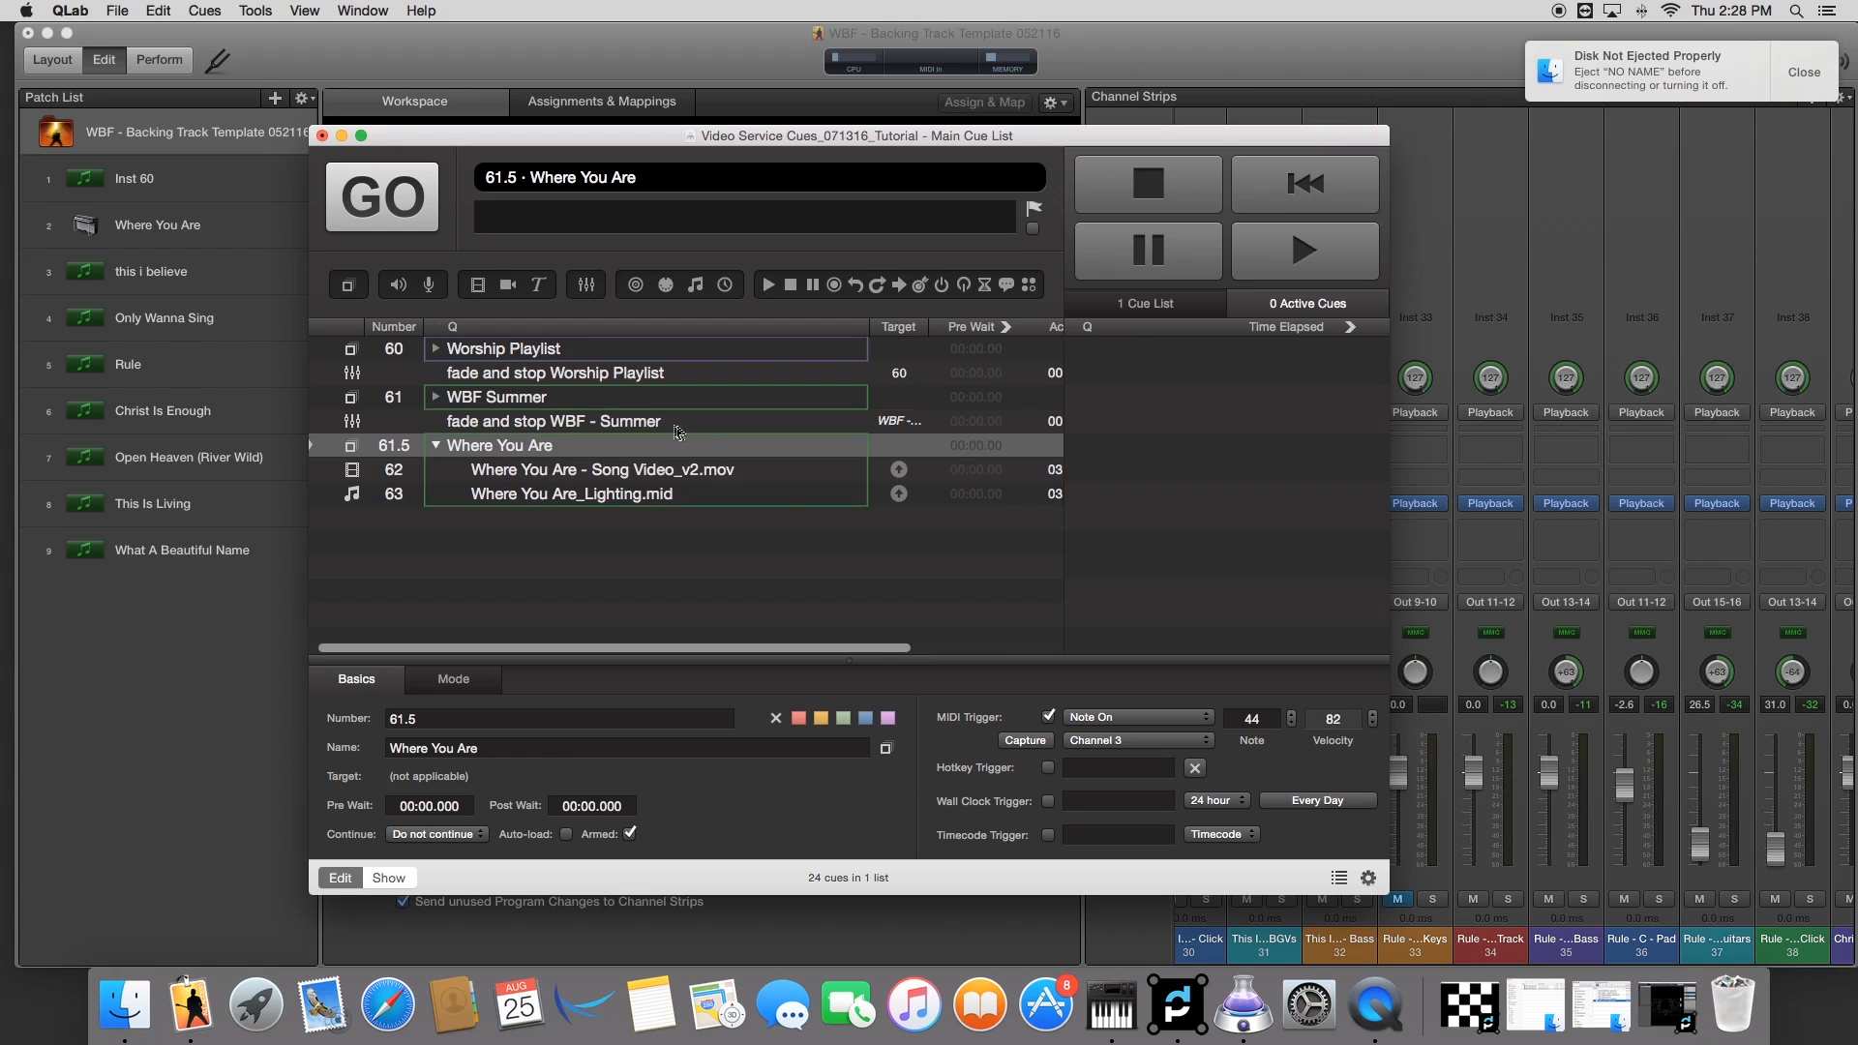
mouse_move(858, 587)
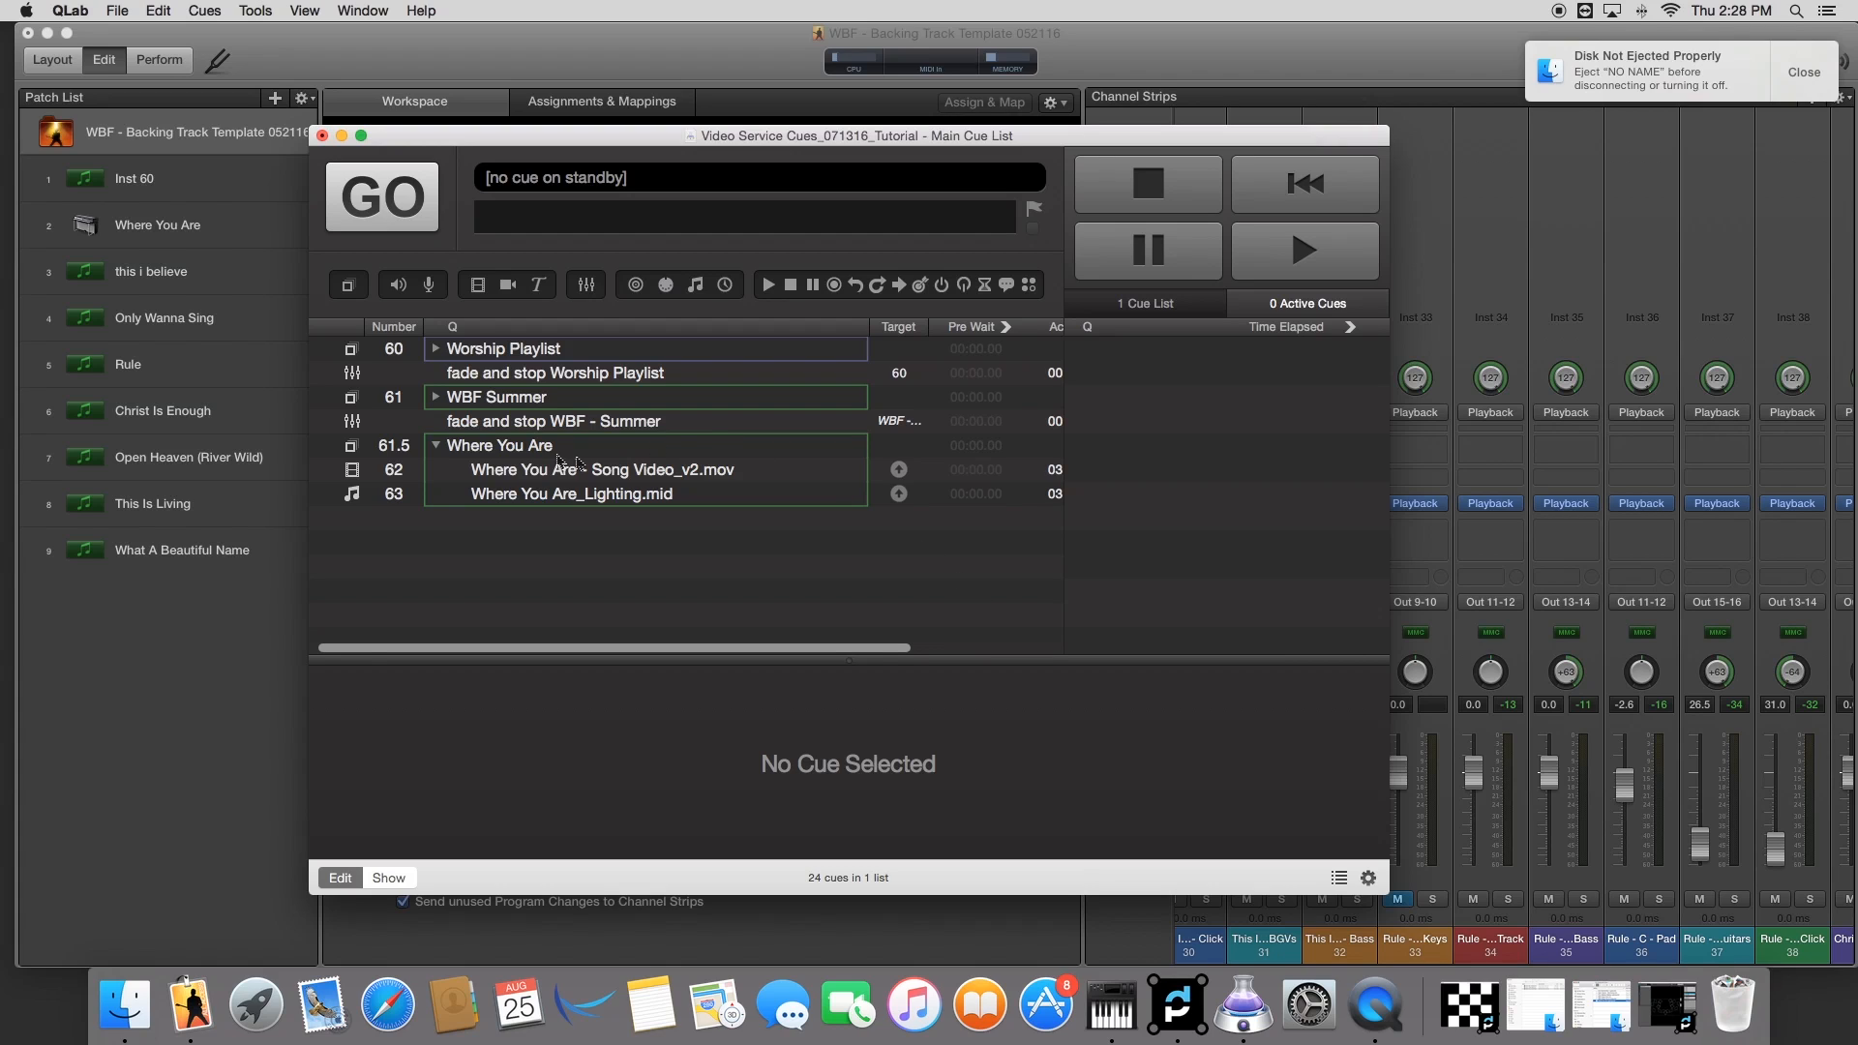
Step: With the trigger velocity set to 'any', reselect group cue 61.5 and move over to MainStage 3
click(502, 445)
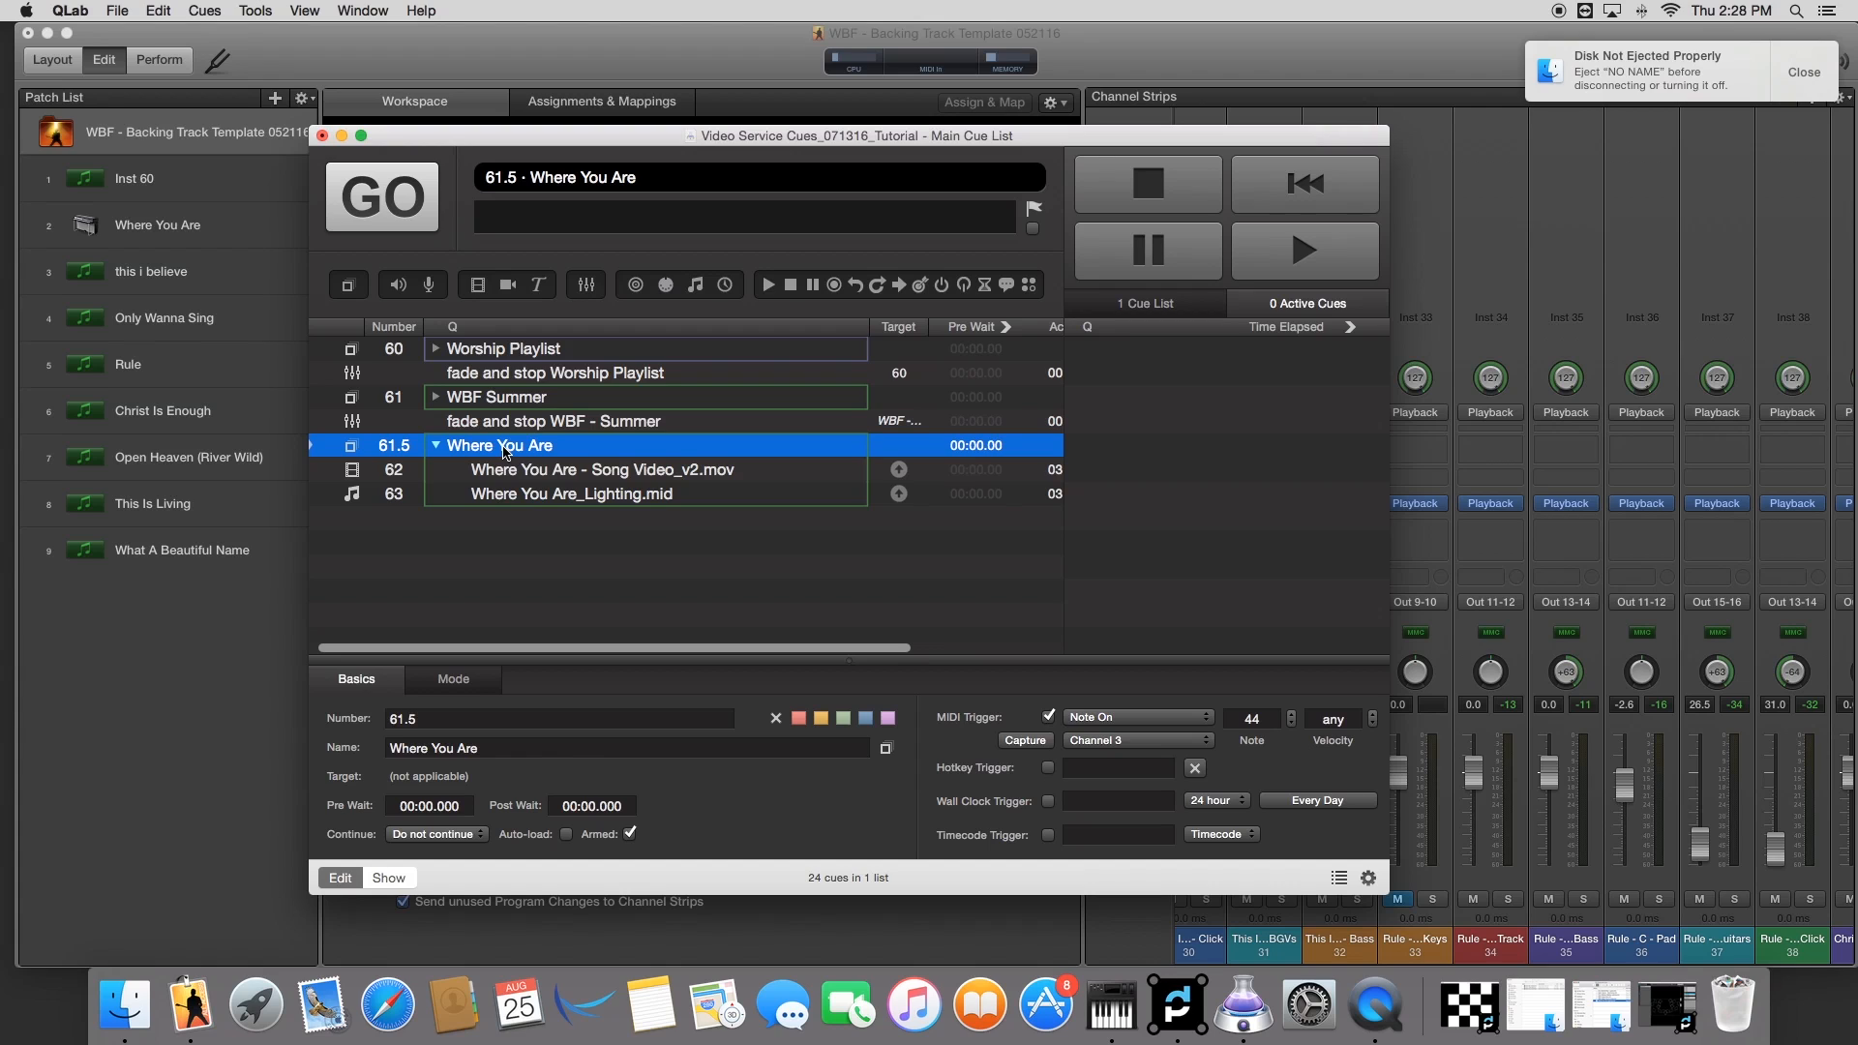
click(381, 197)
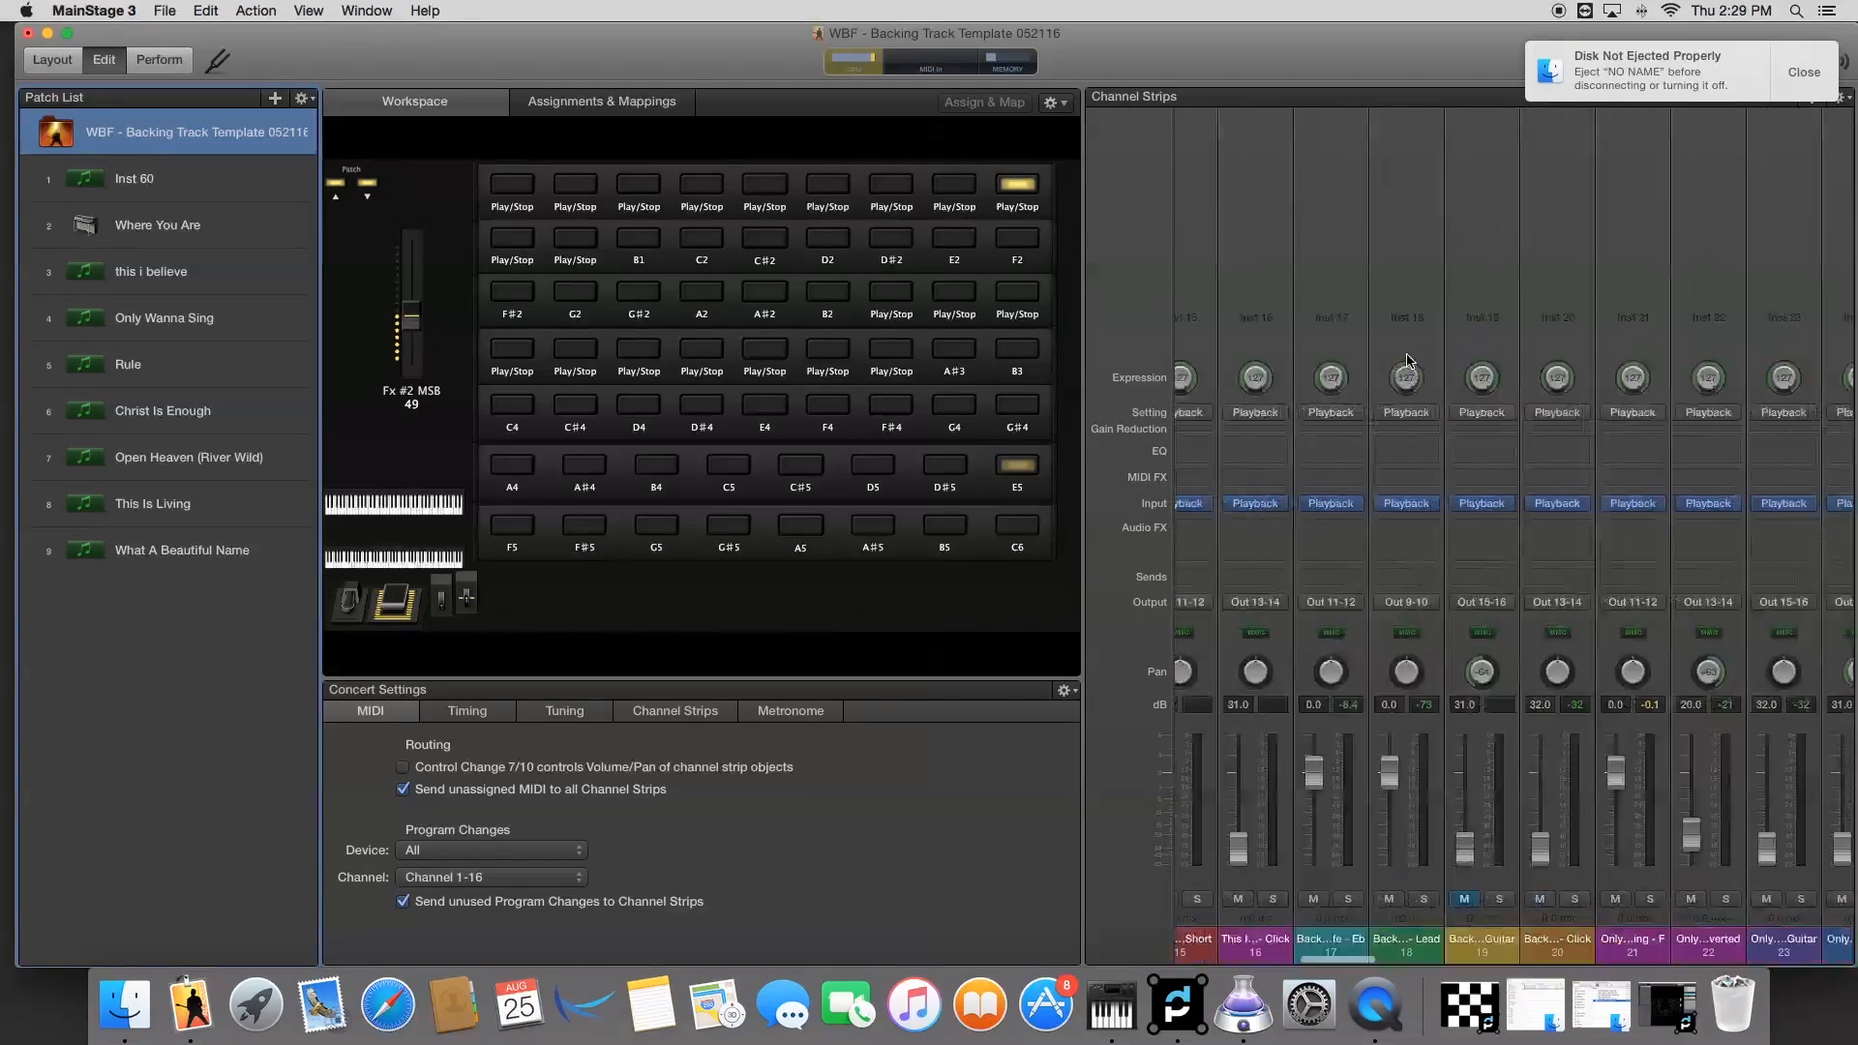
Step: Scroll the MainStage channel strips to Where You Are, then switch back to QLab beside MadMapper
scroll(right, 3)
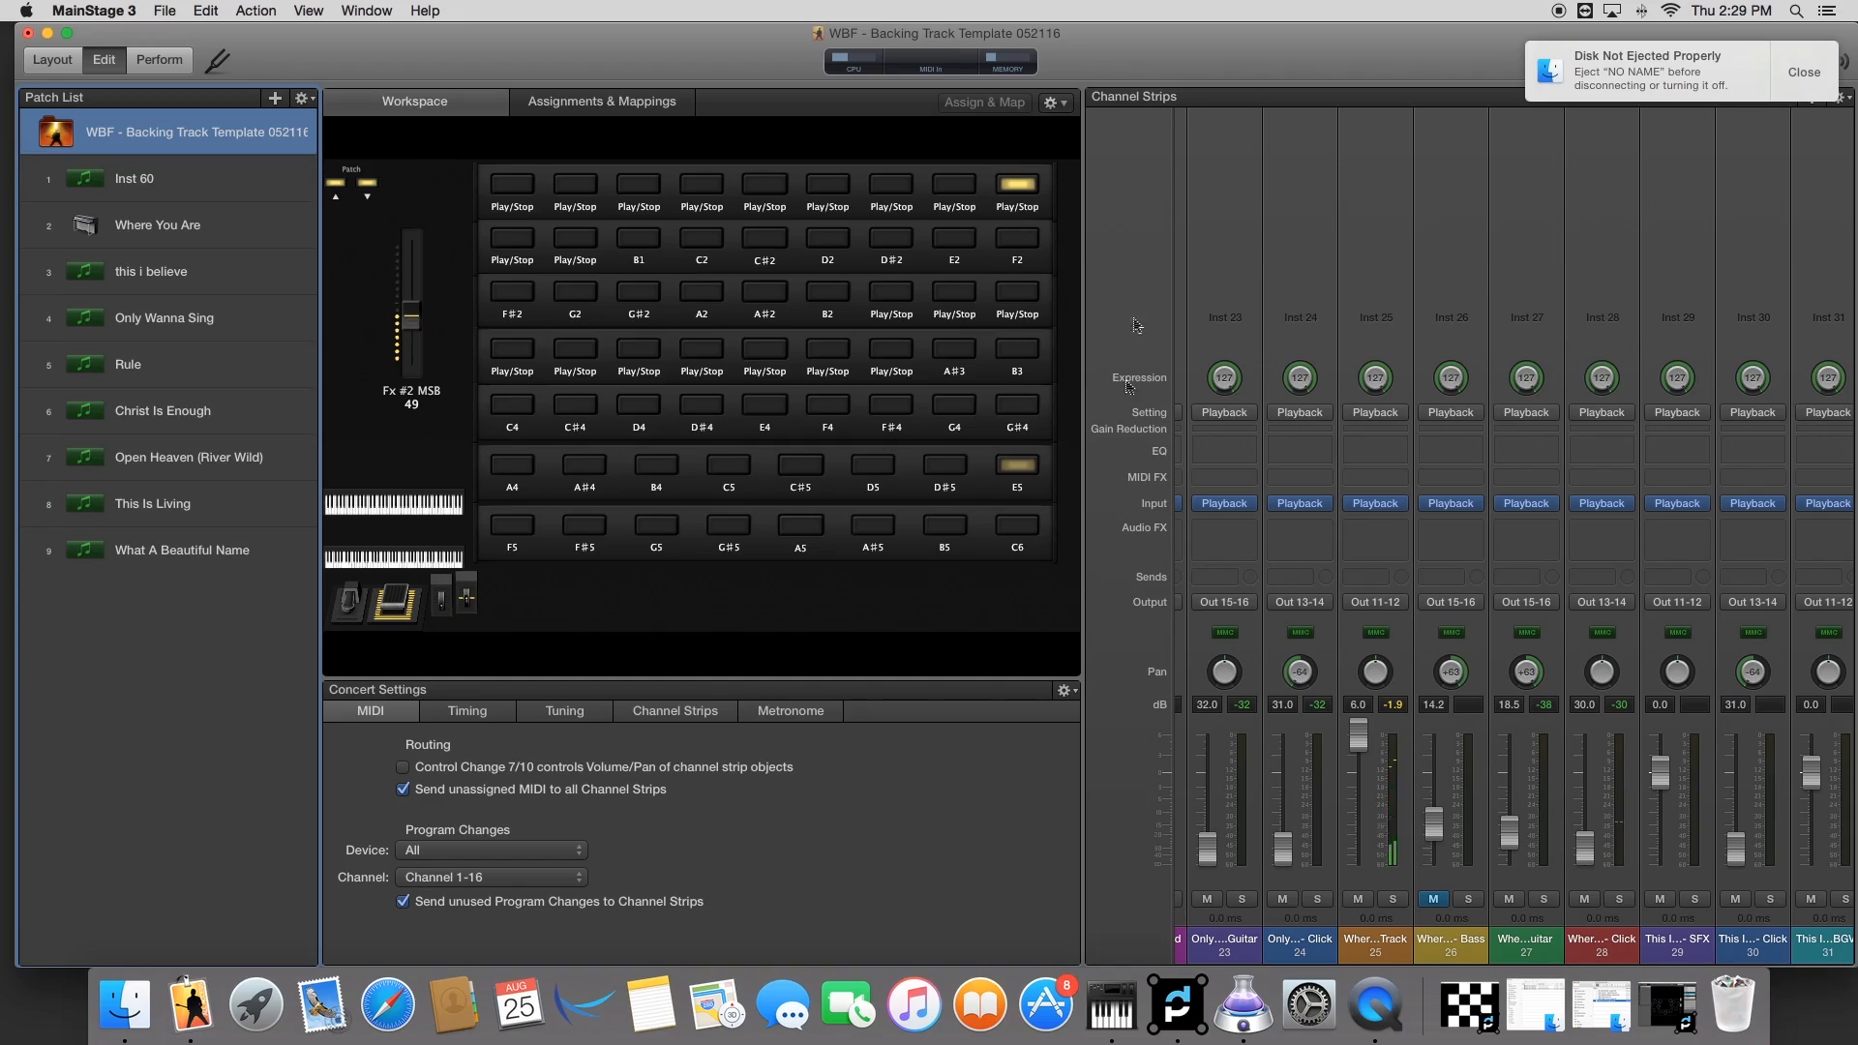
click(1178, 1006)
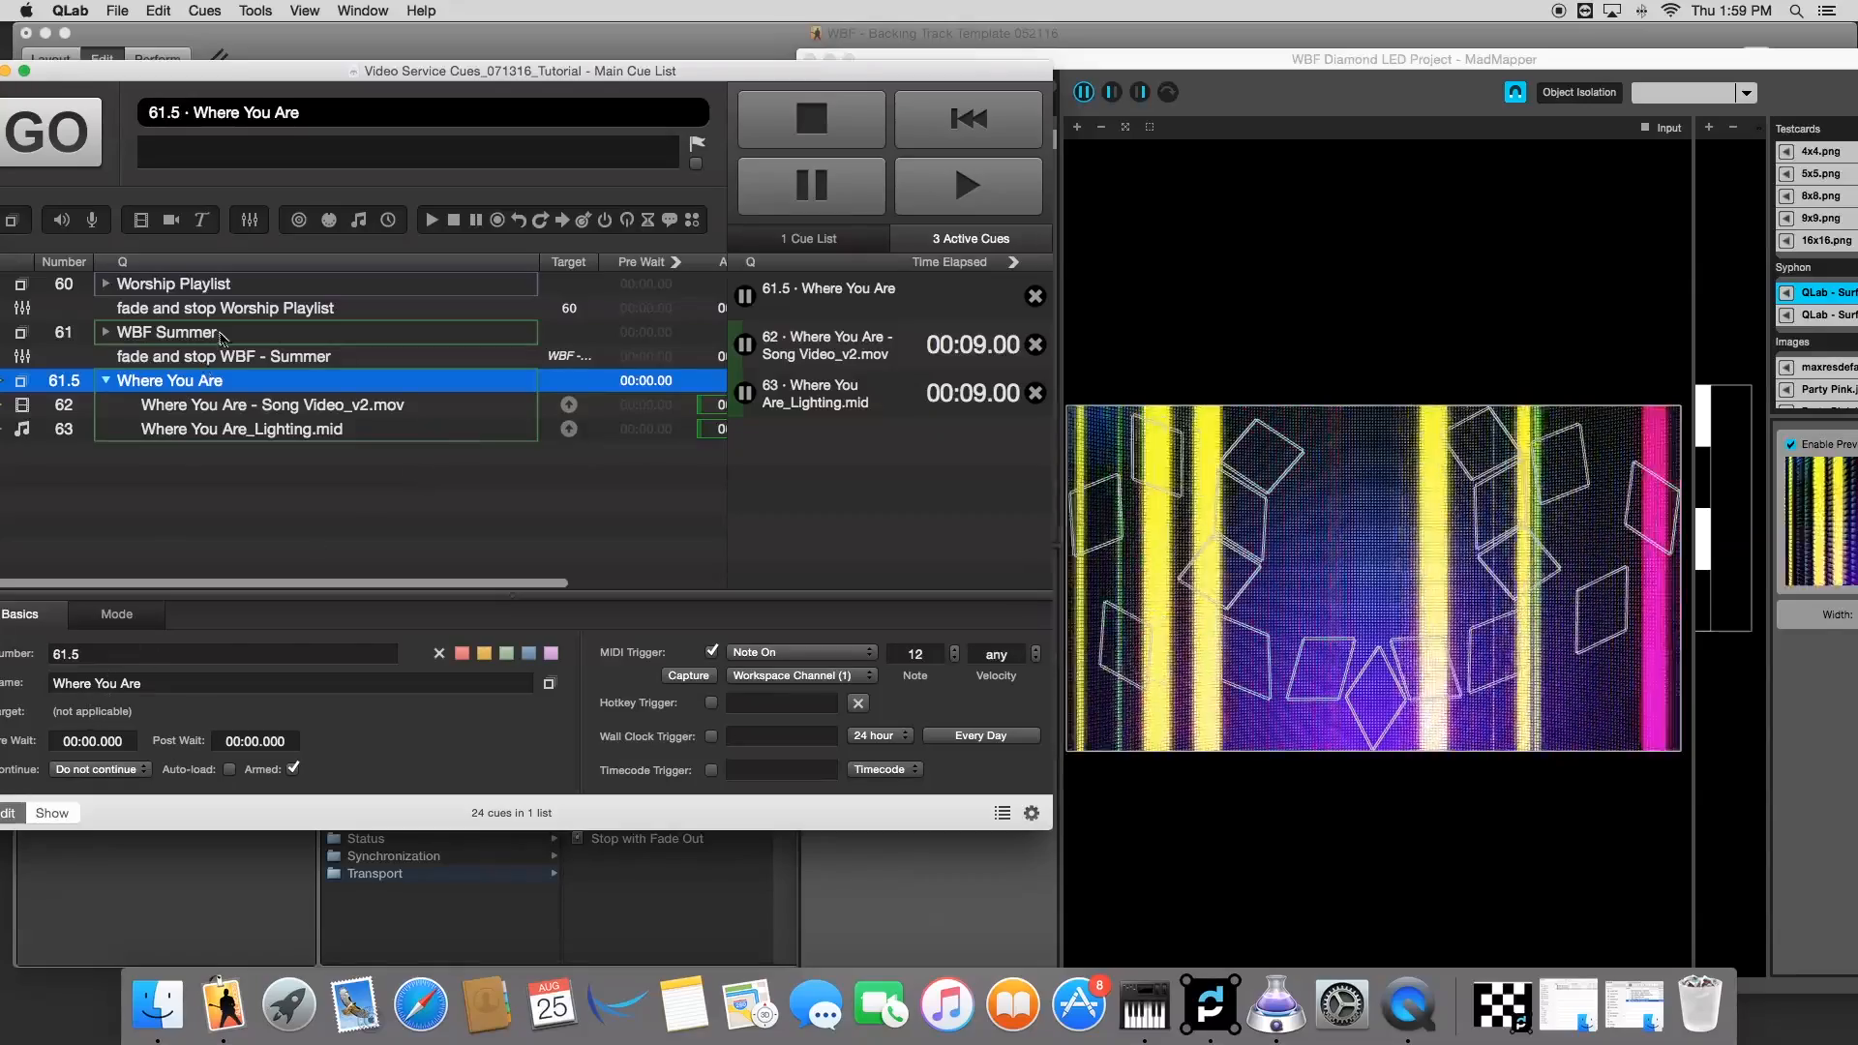
Step: View the song video's Surface 1 editor while cue 61.5 plays, then close it to the cue list
click(271, 405)
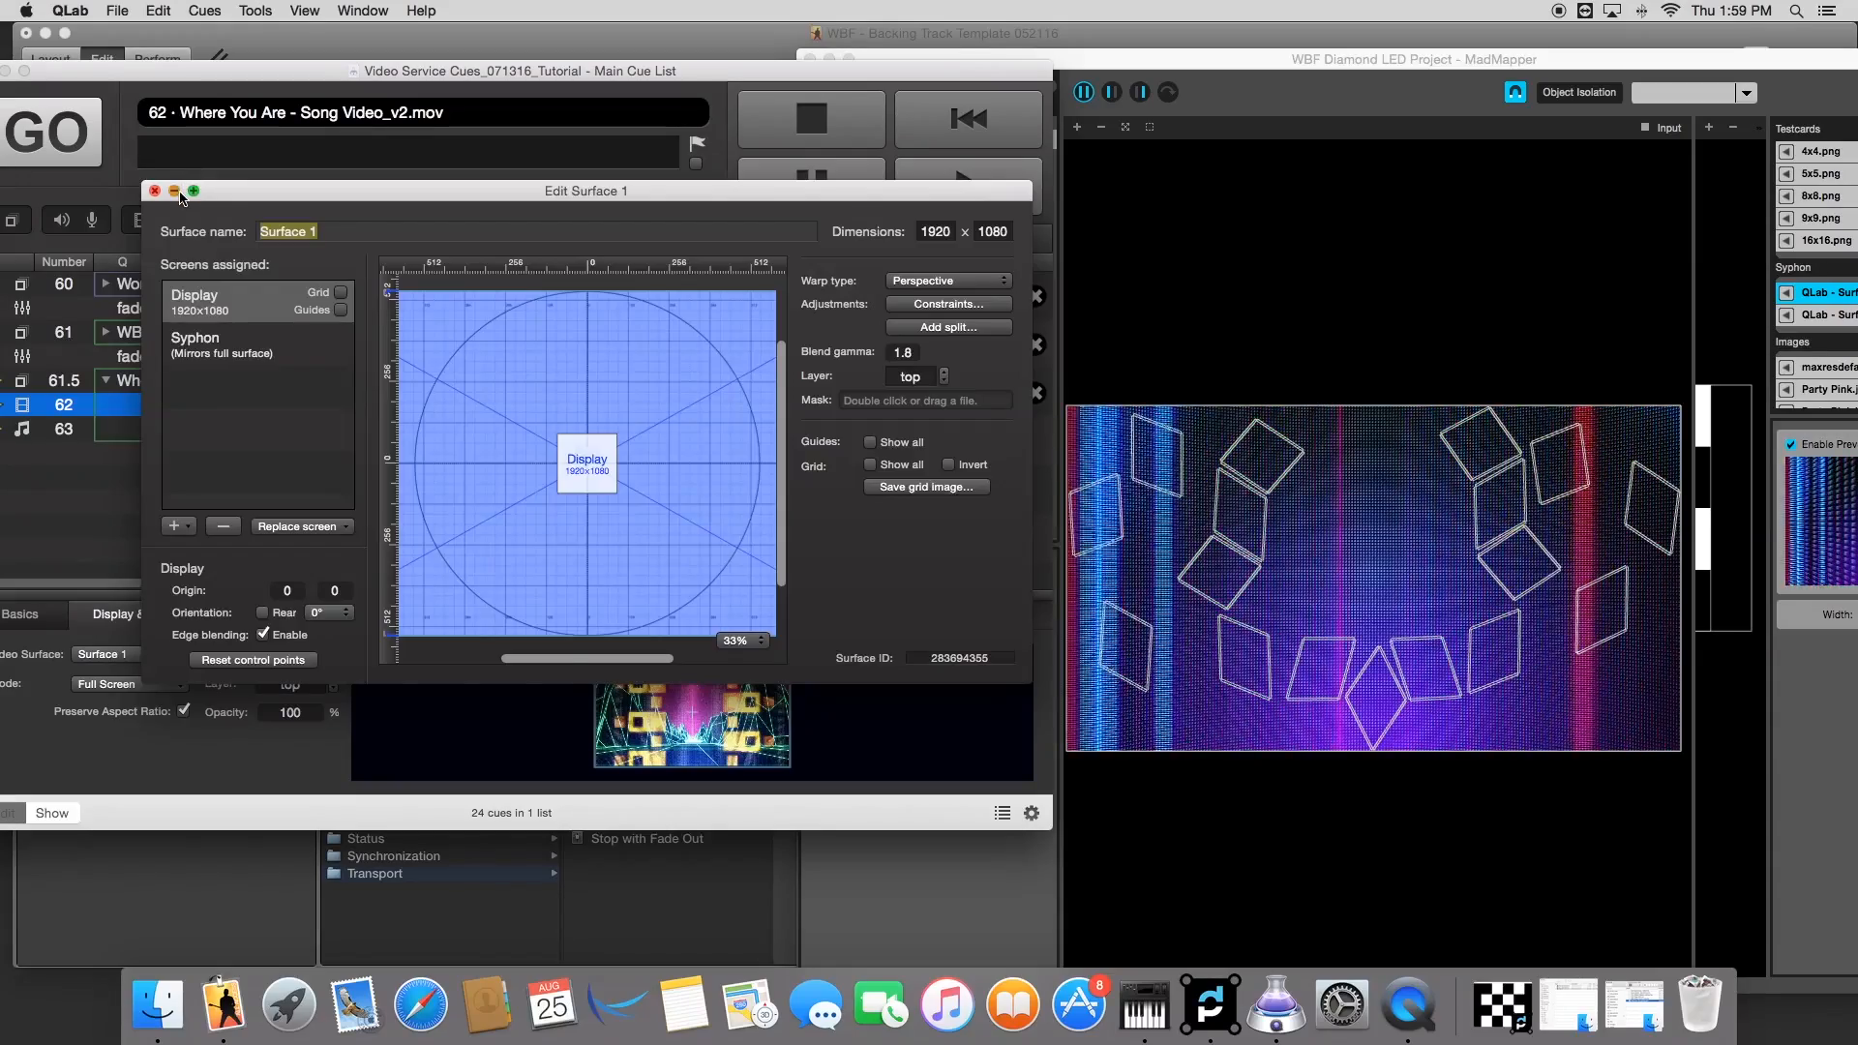
click(155, 192)
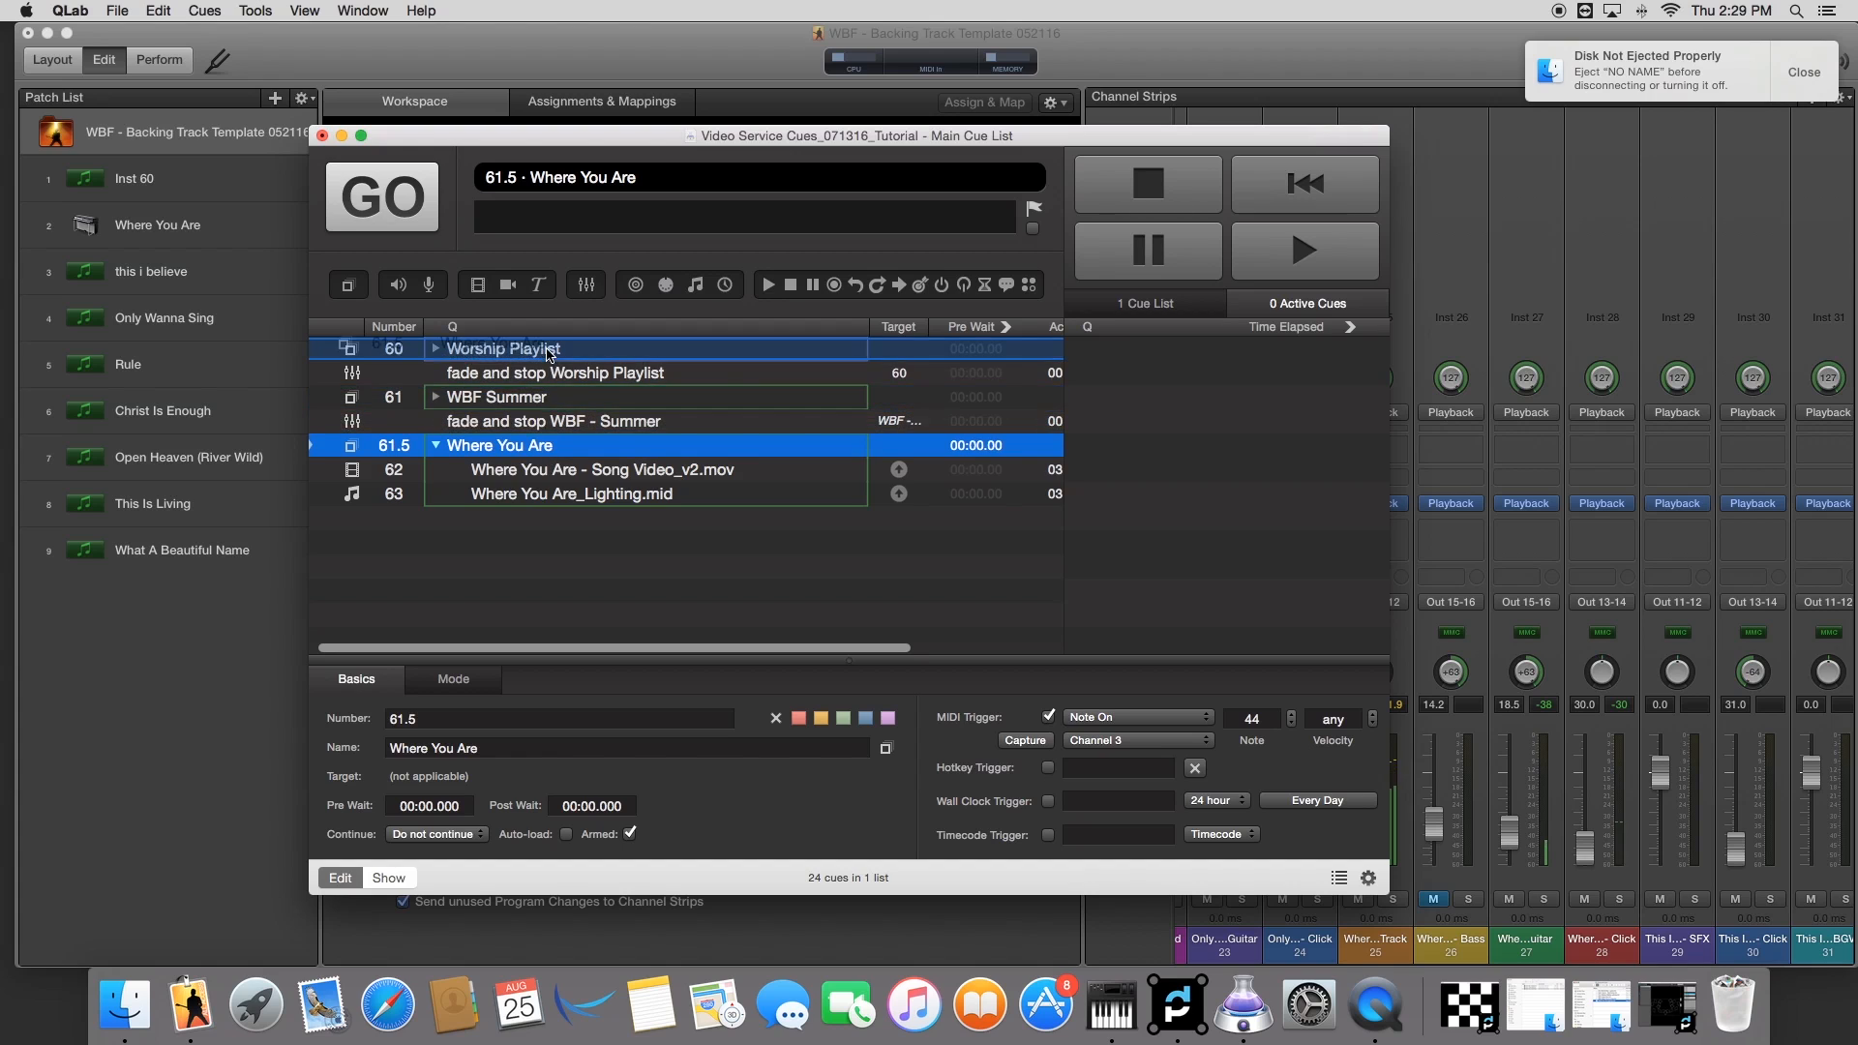
Step: Move group 61.5 into the Worship Playlist, collapse the song groups and check the fade-and-stop cue
click(435, 348)
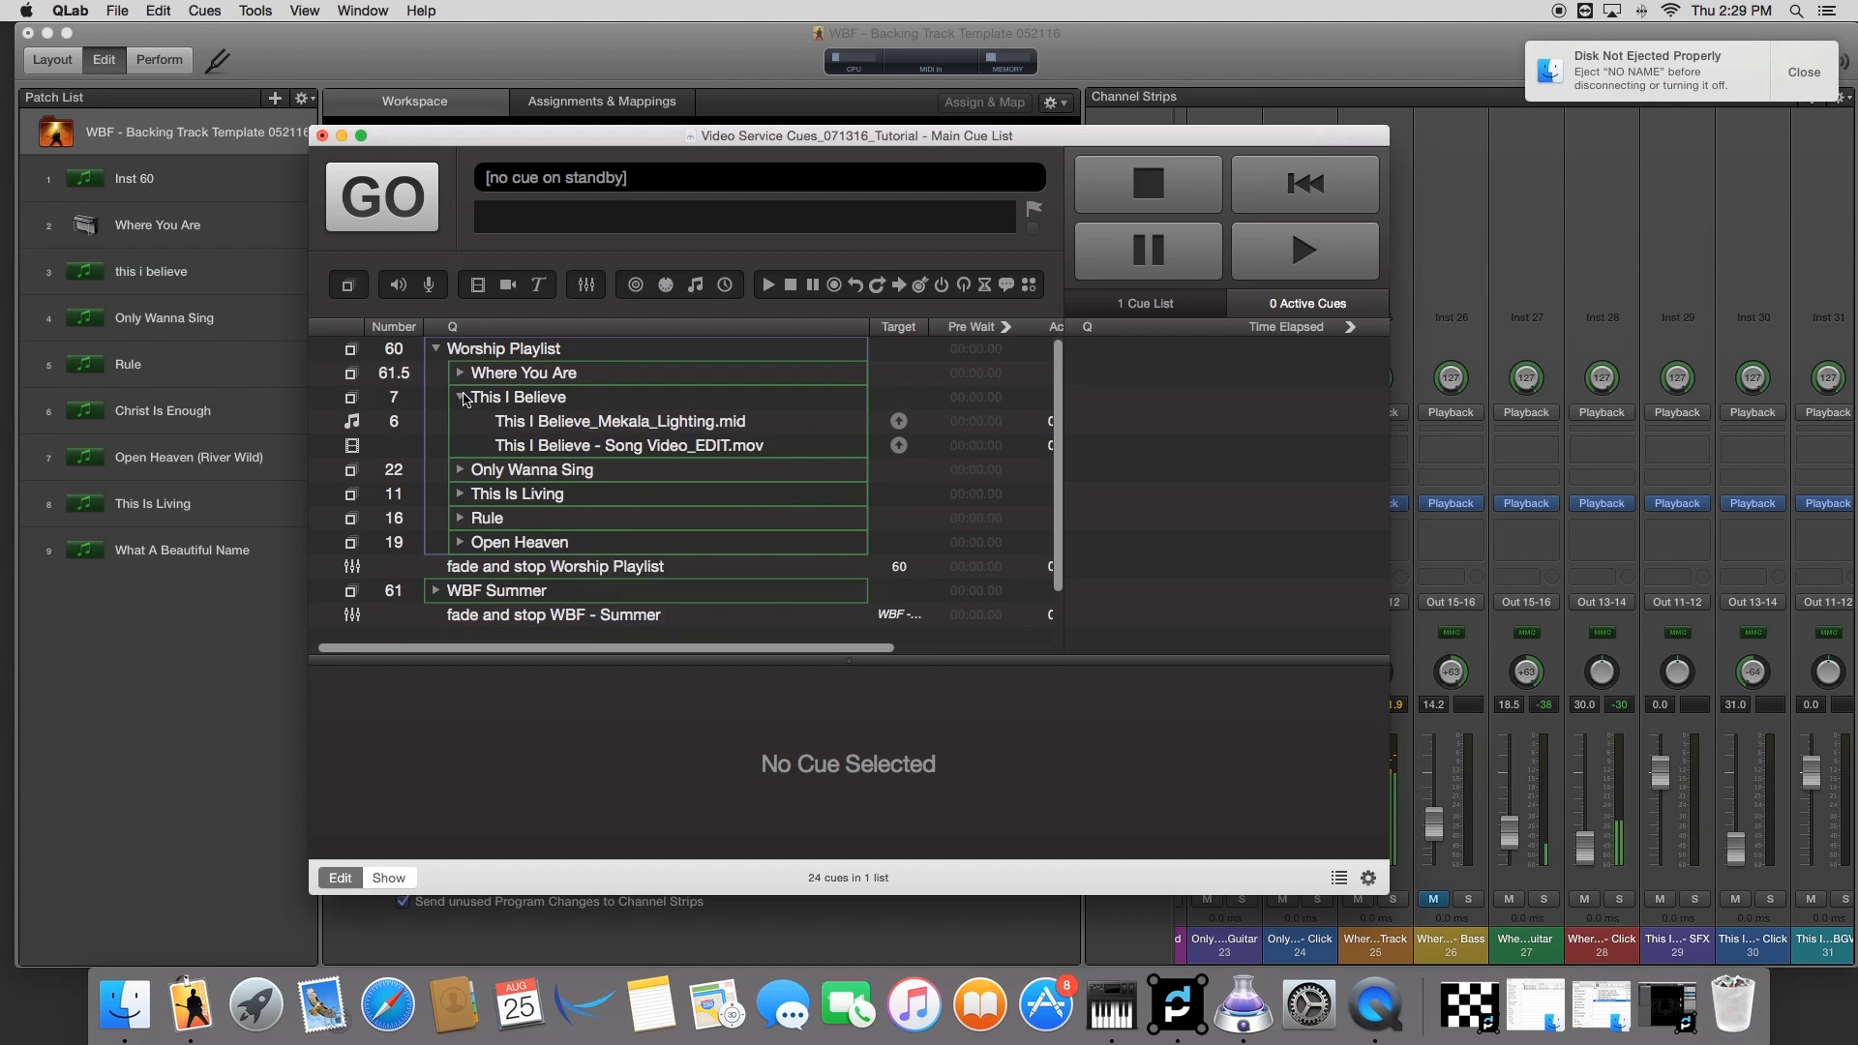
click(460, 397)
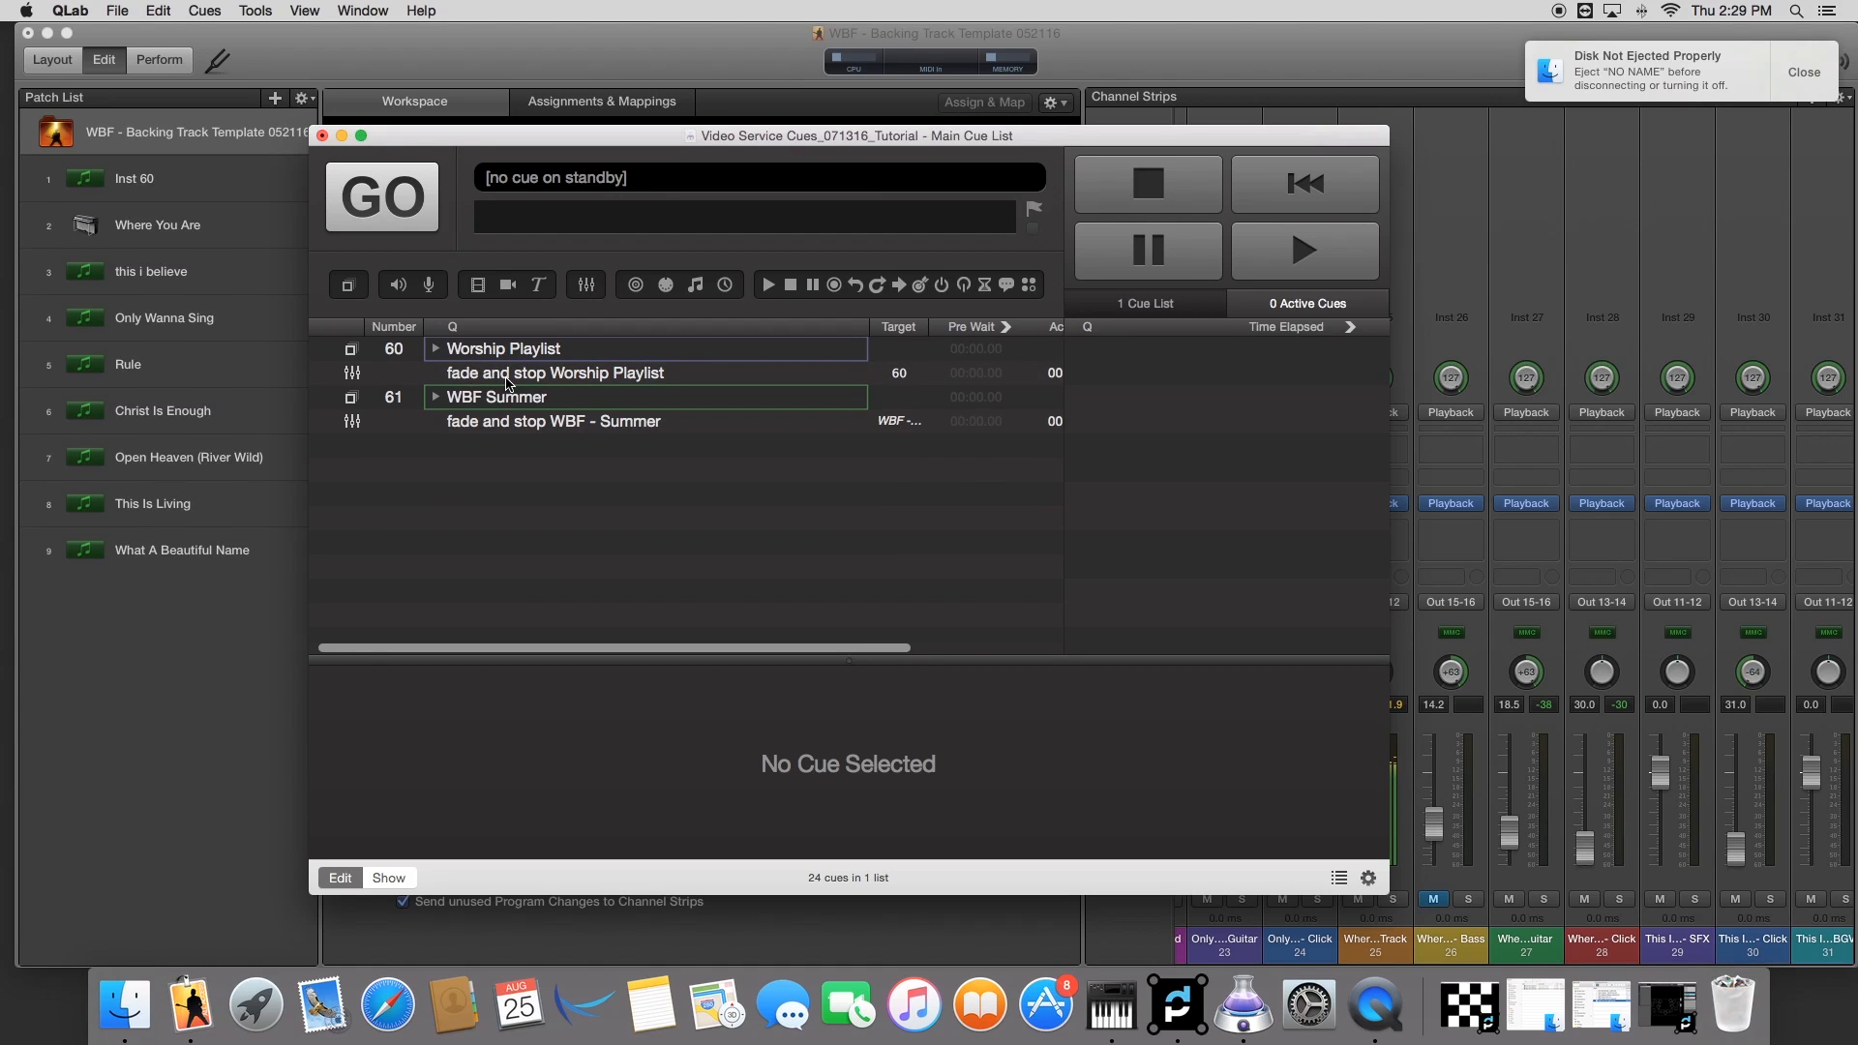
click(555, 371)
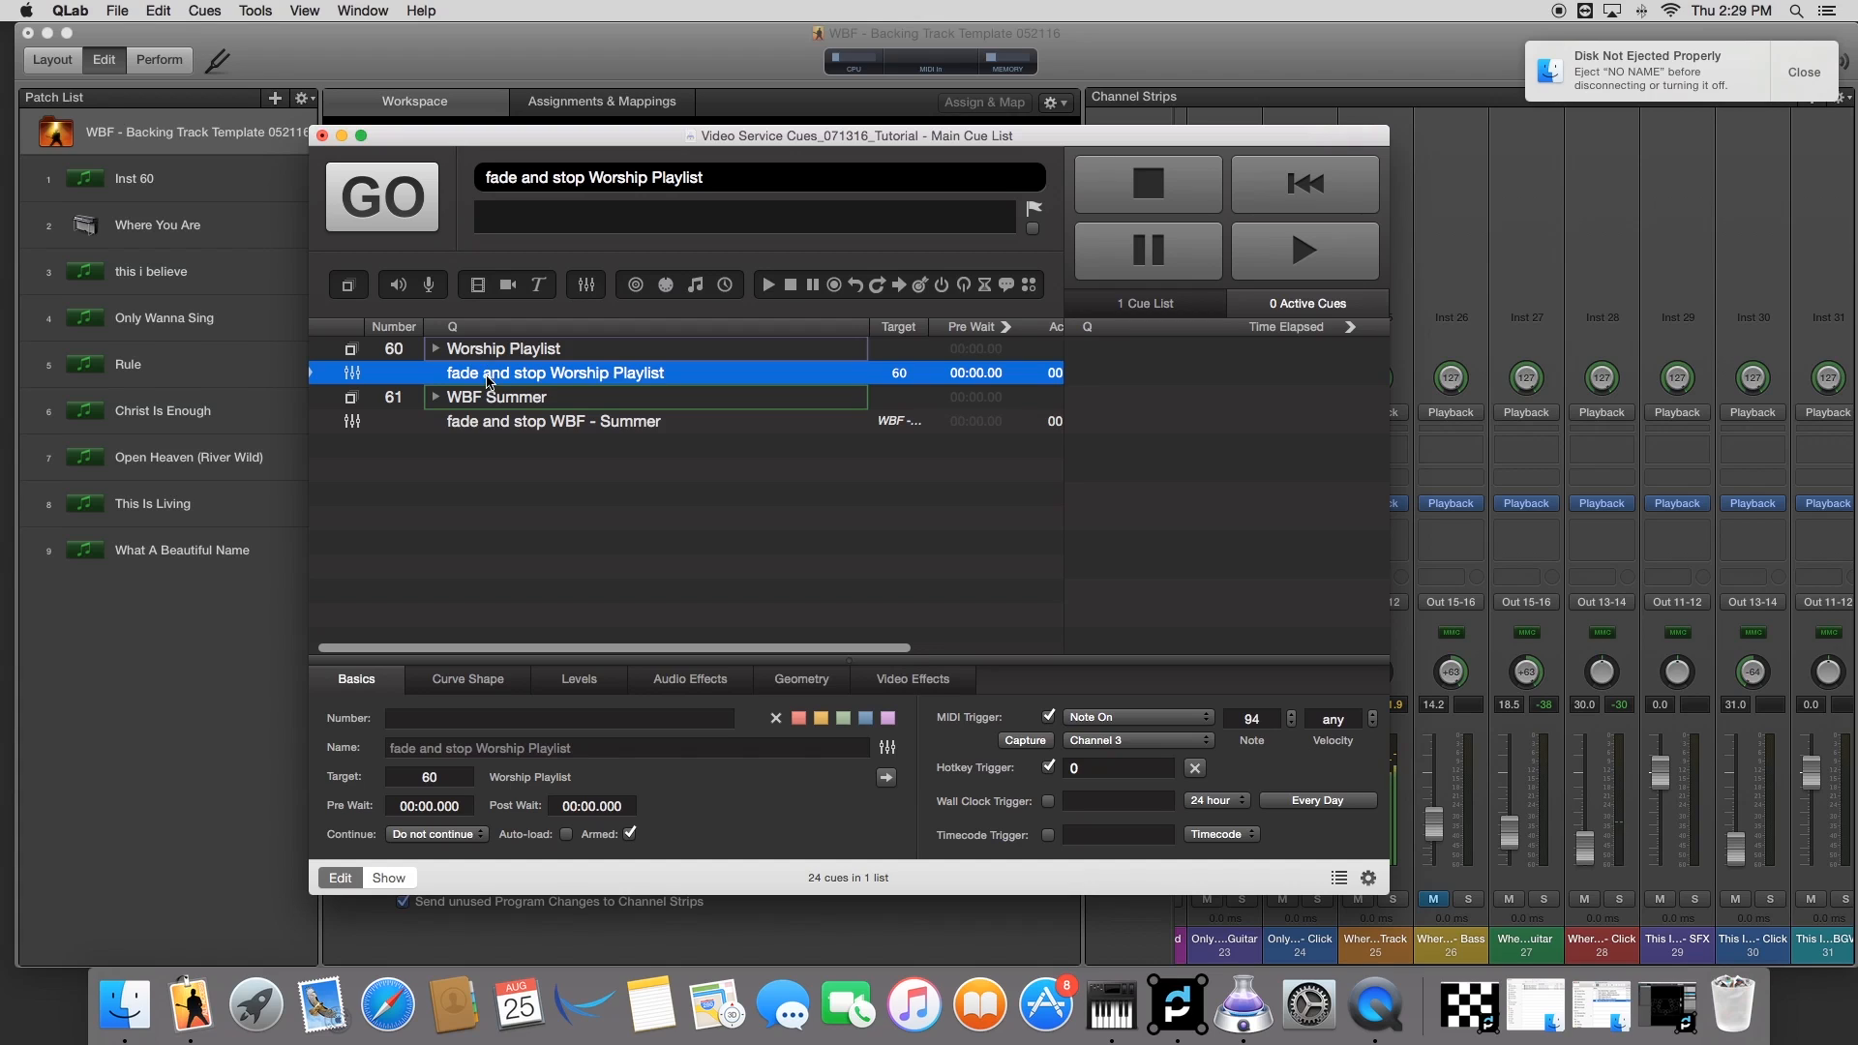
Step: Expand Worship Playlist to show its six songs and review the fade-and-stop cue on note 94, channel 3
click(503, 349)
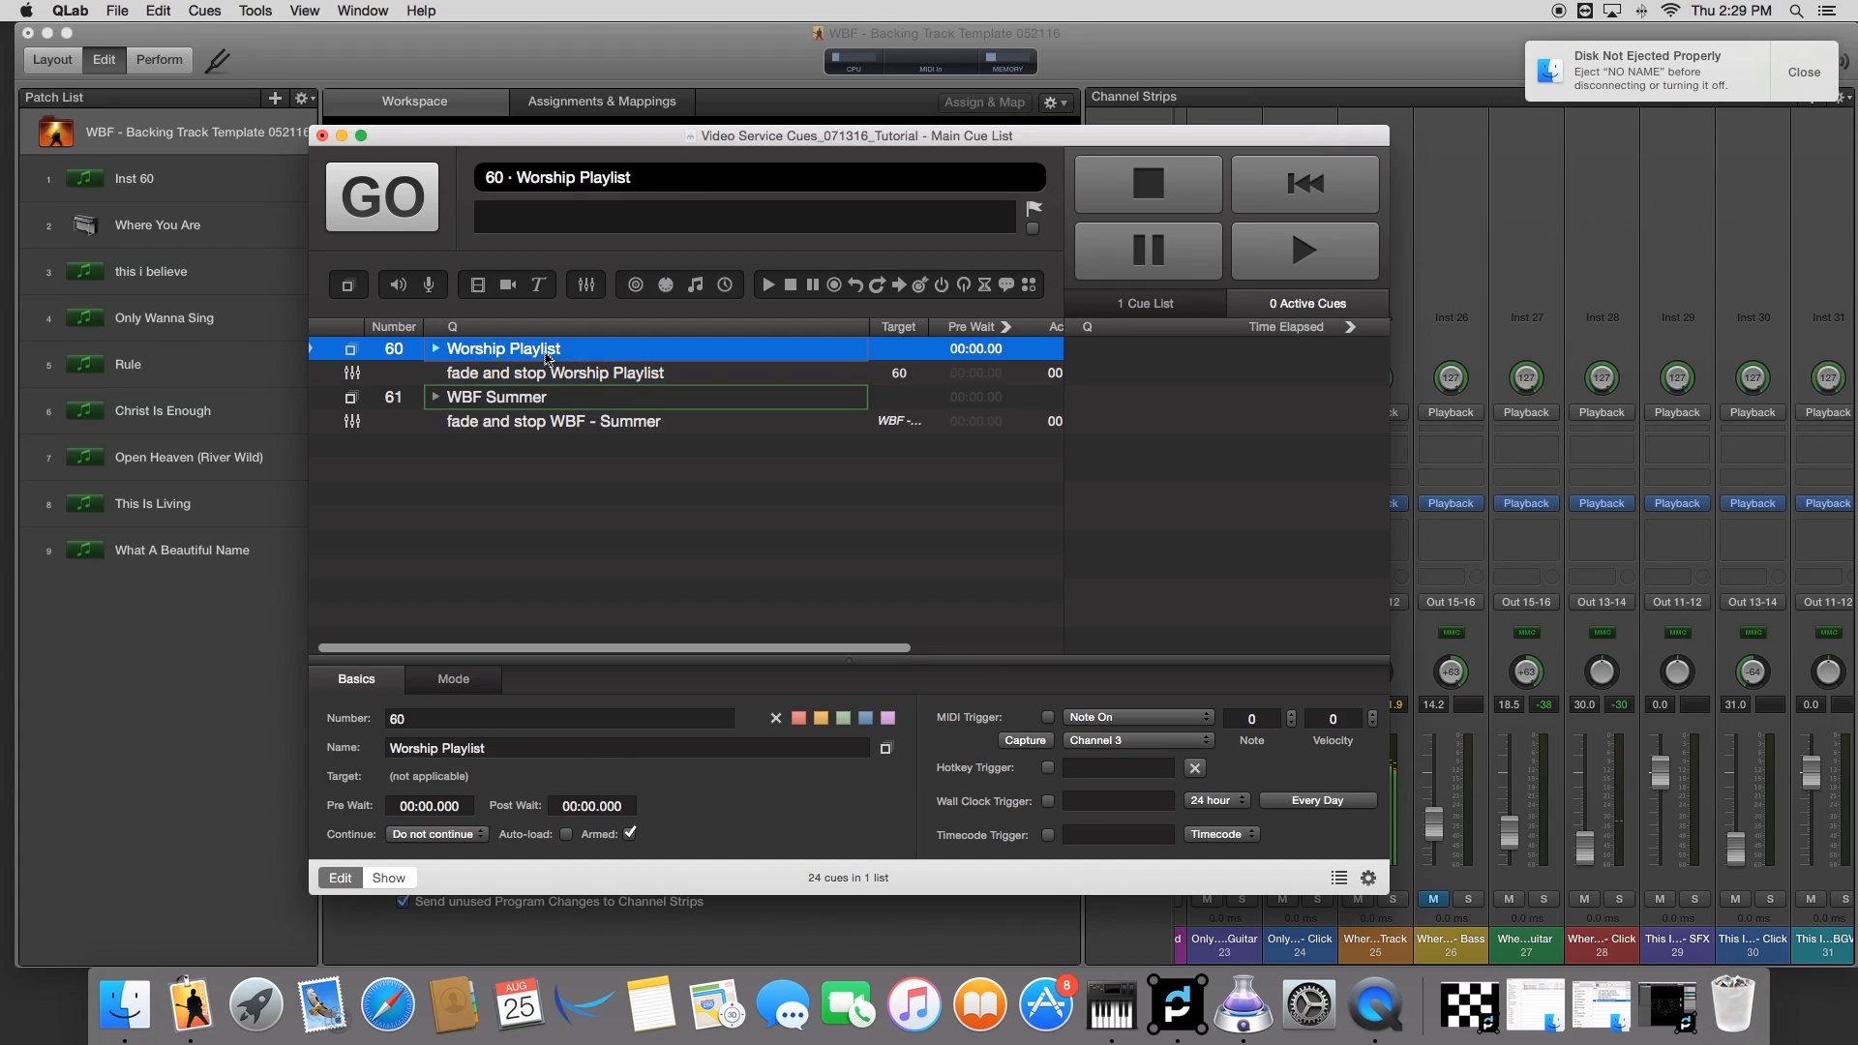
click(436, 349)
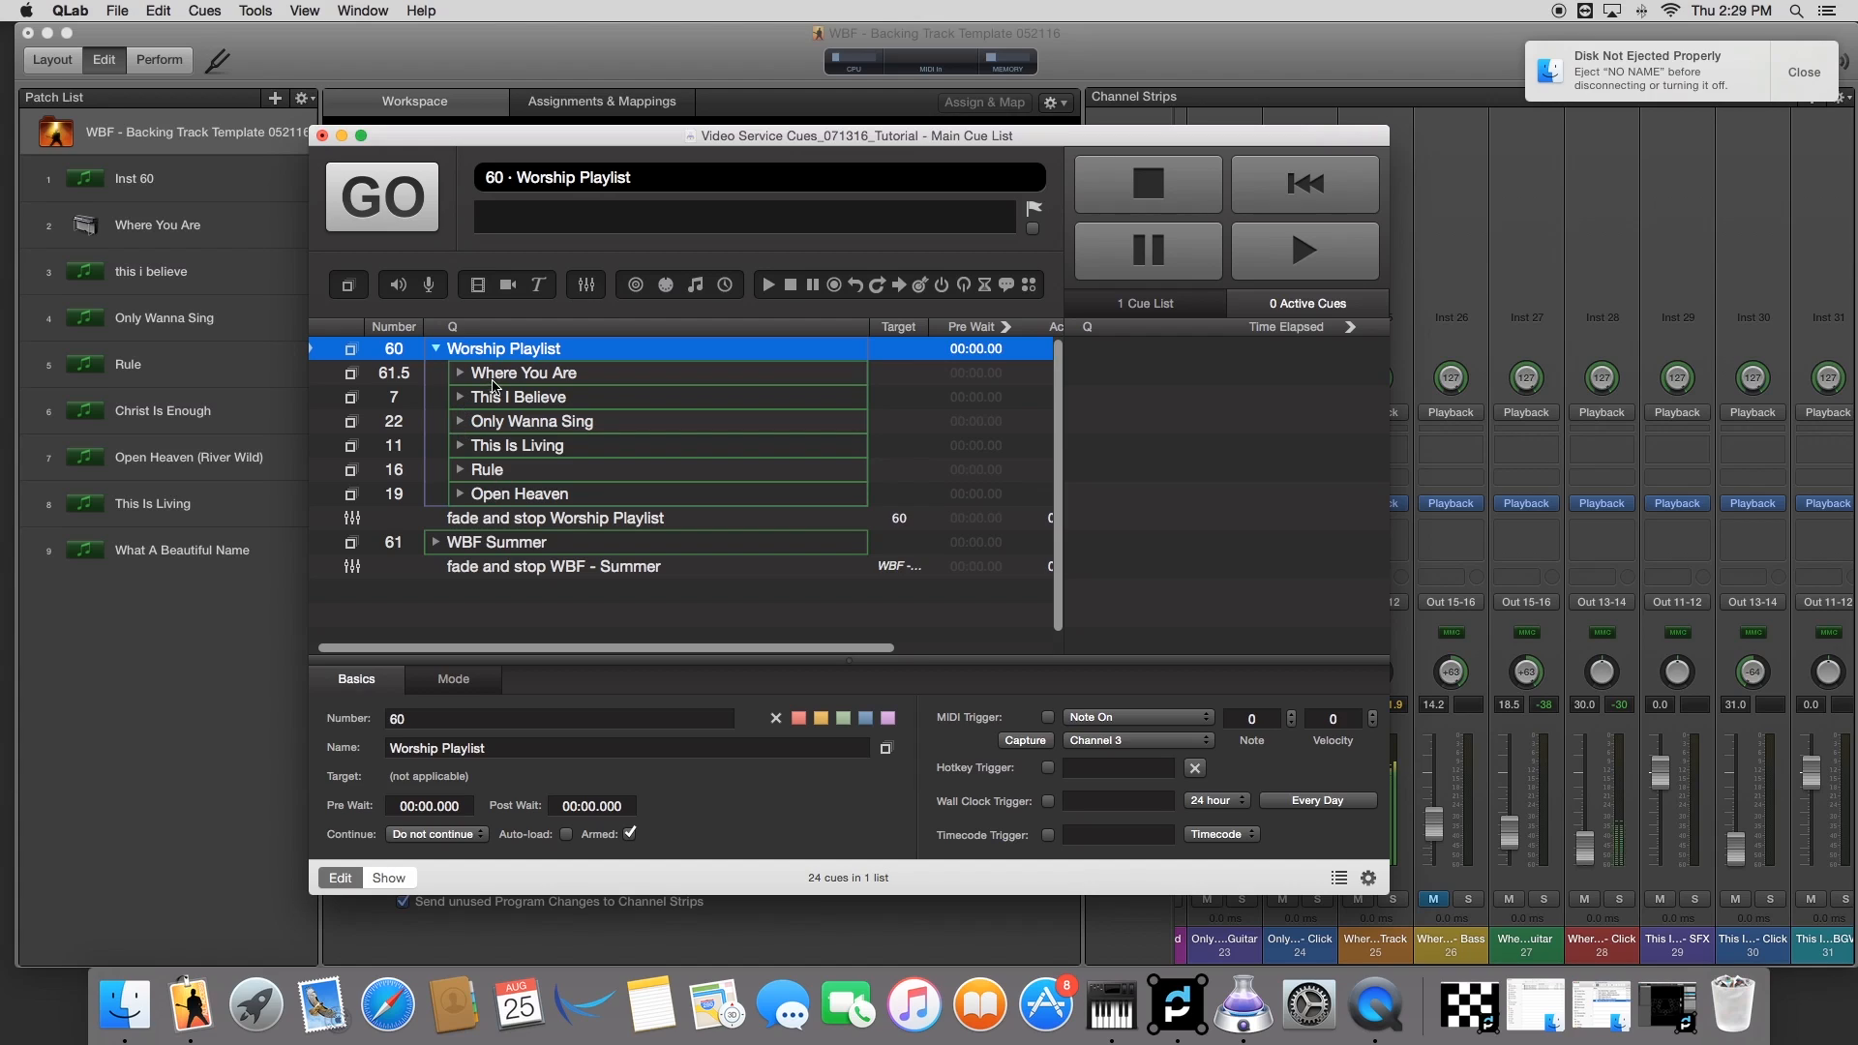
mouse_move(494, 464)
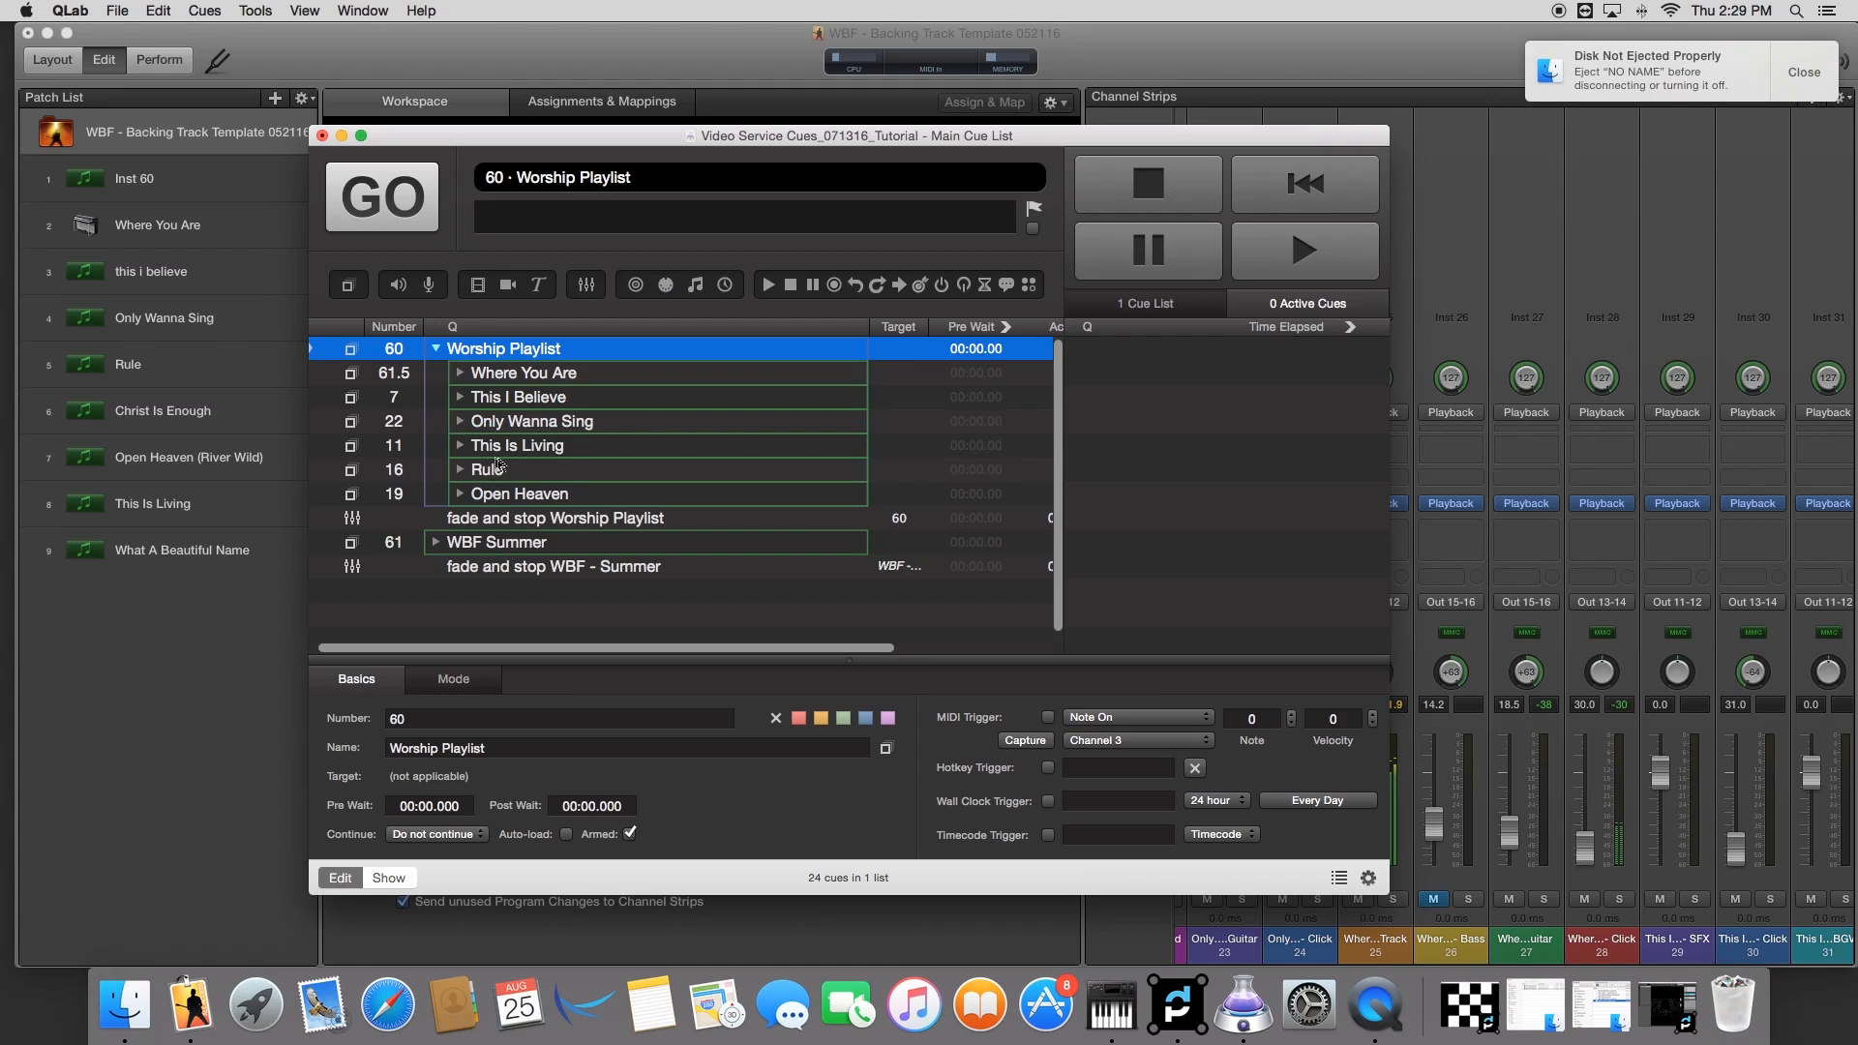
mouse_move(503, 391)
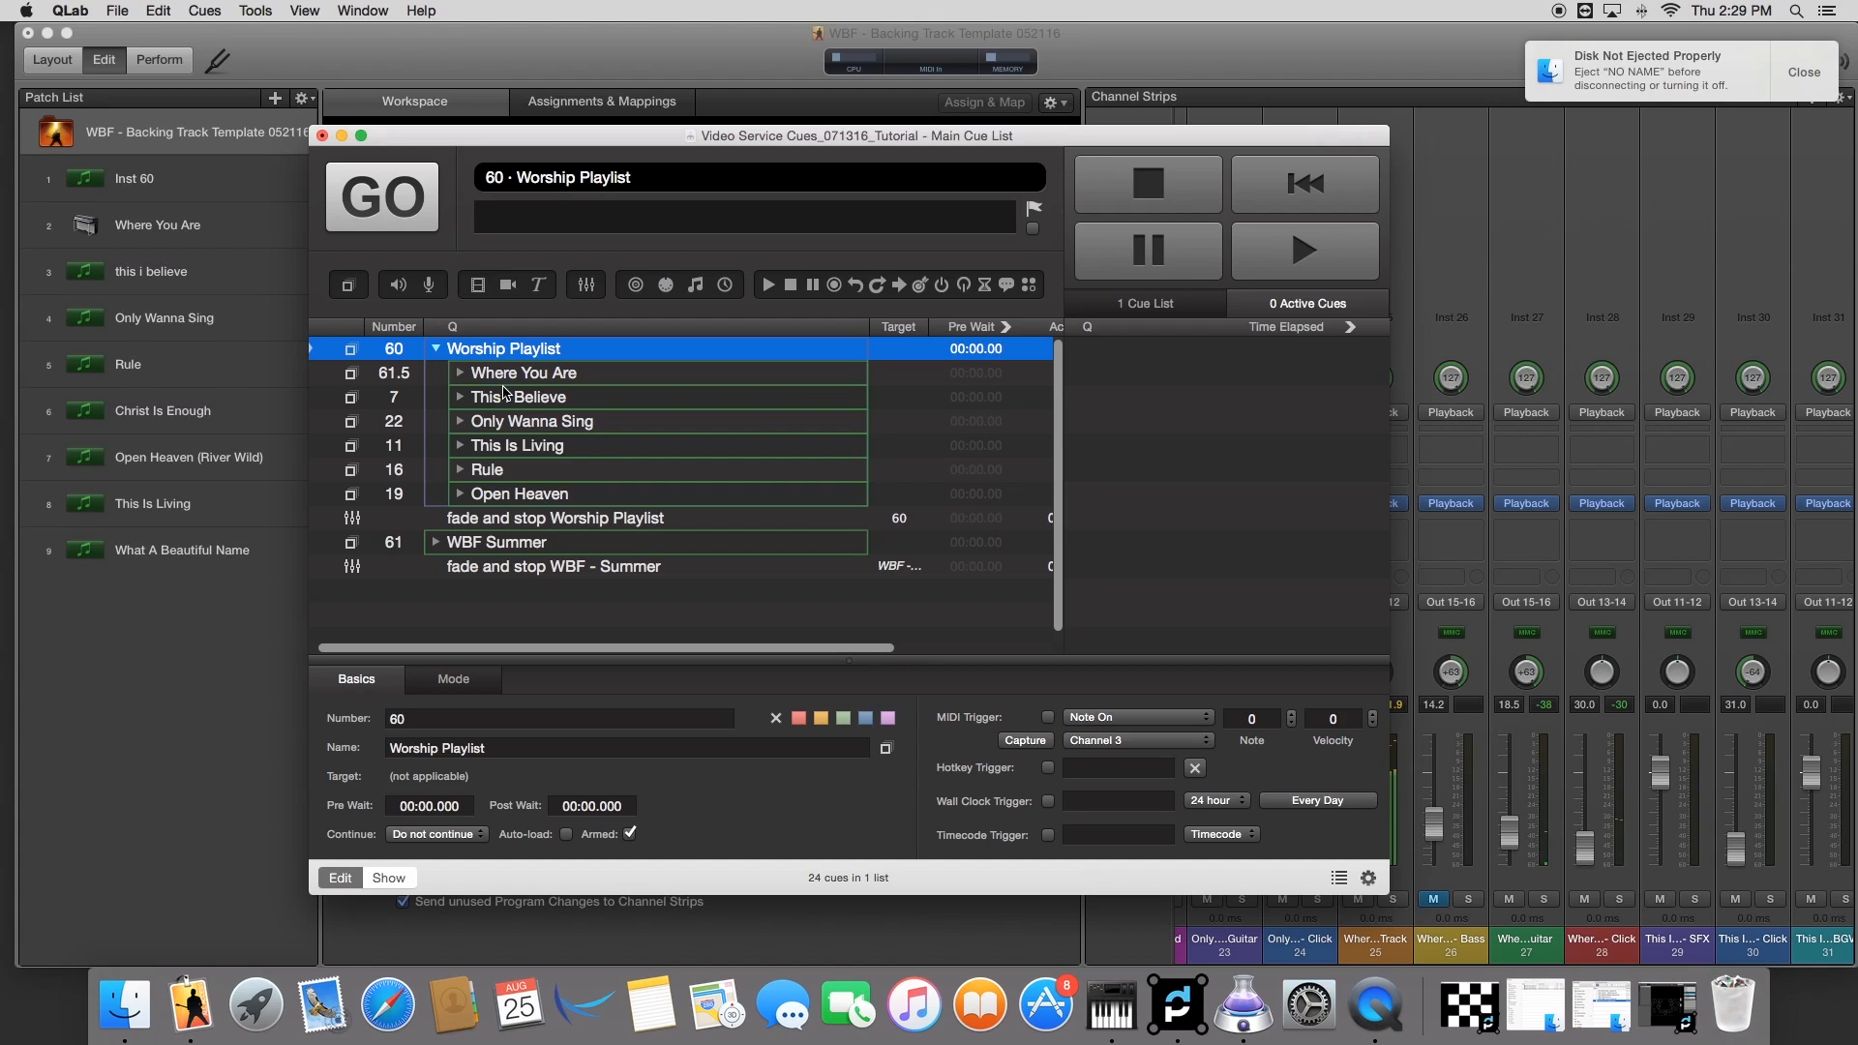
mouse_move(606, 527)
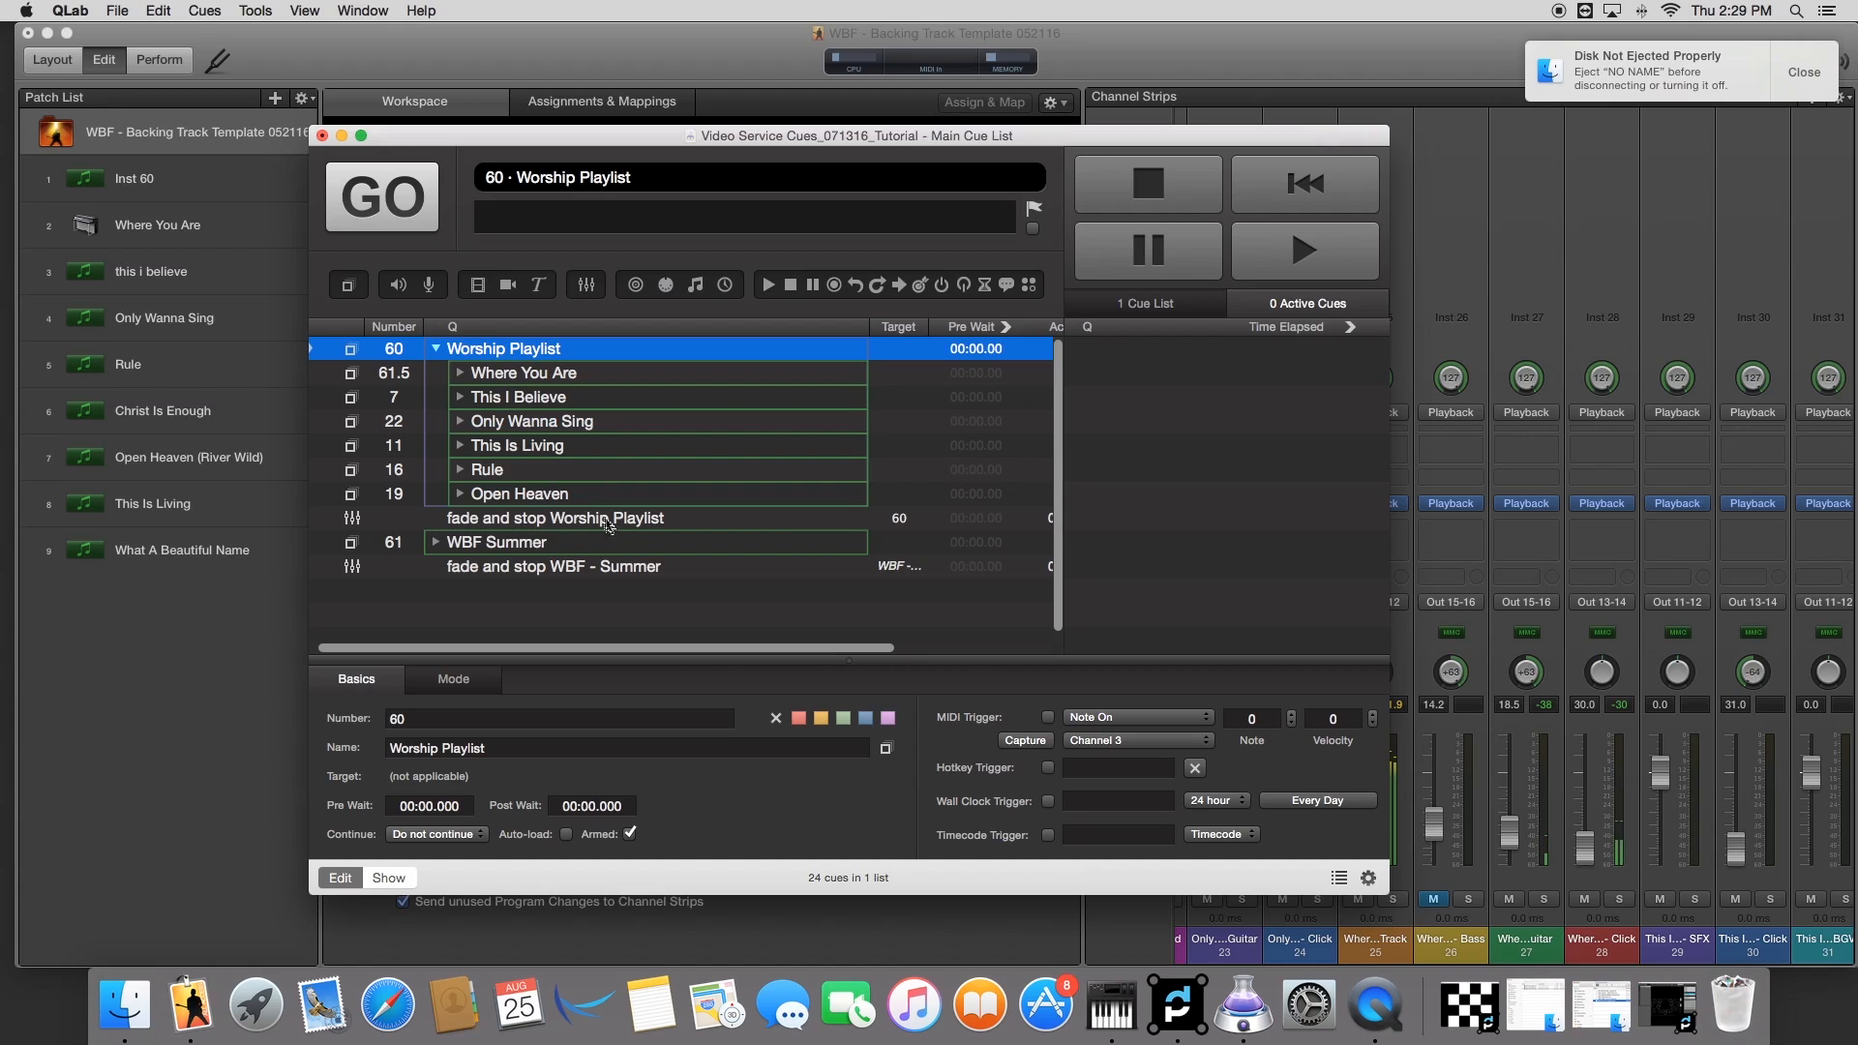
click(553, 519)
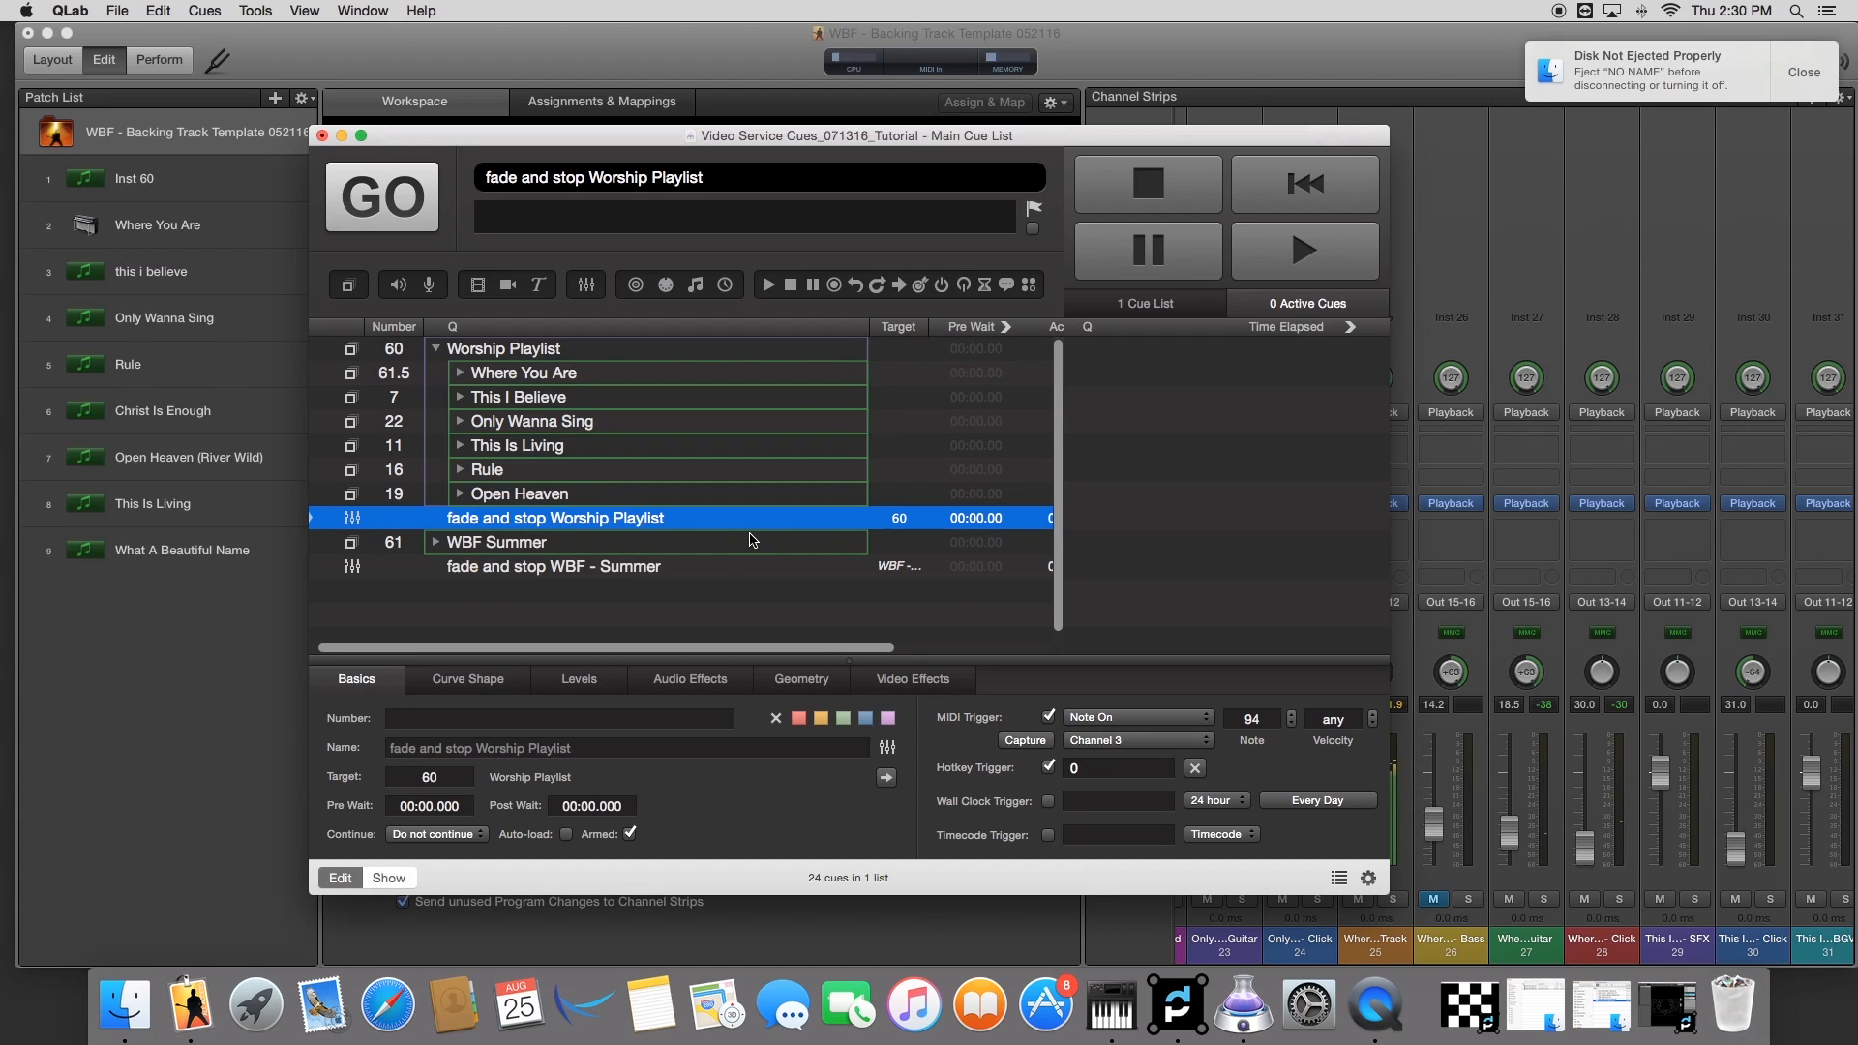
mouse_move(490, 305)
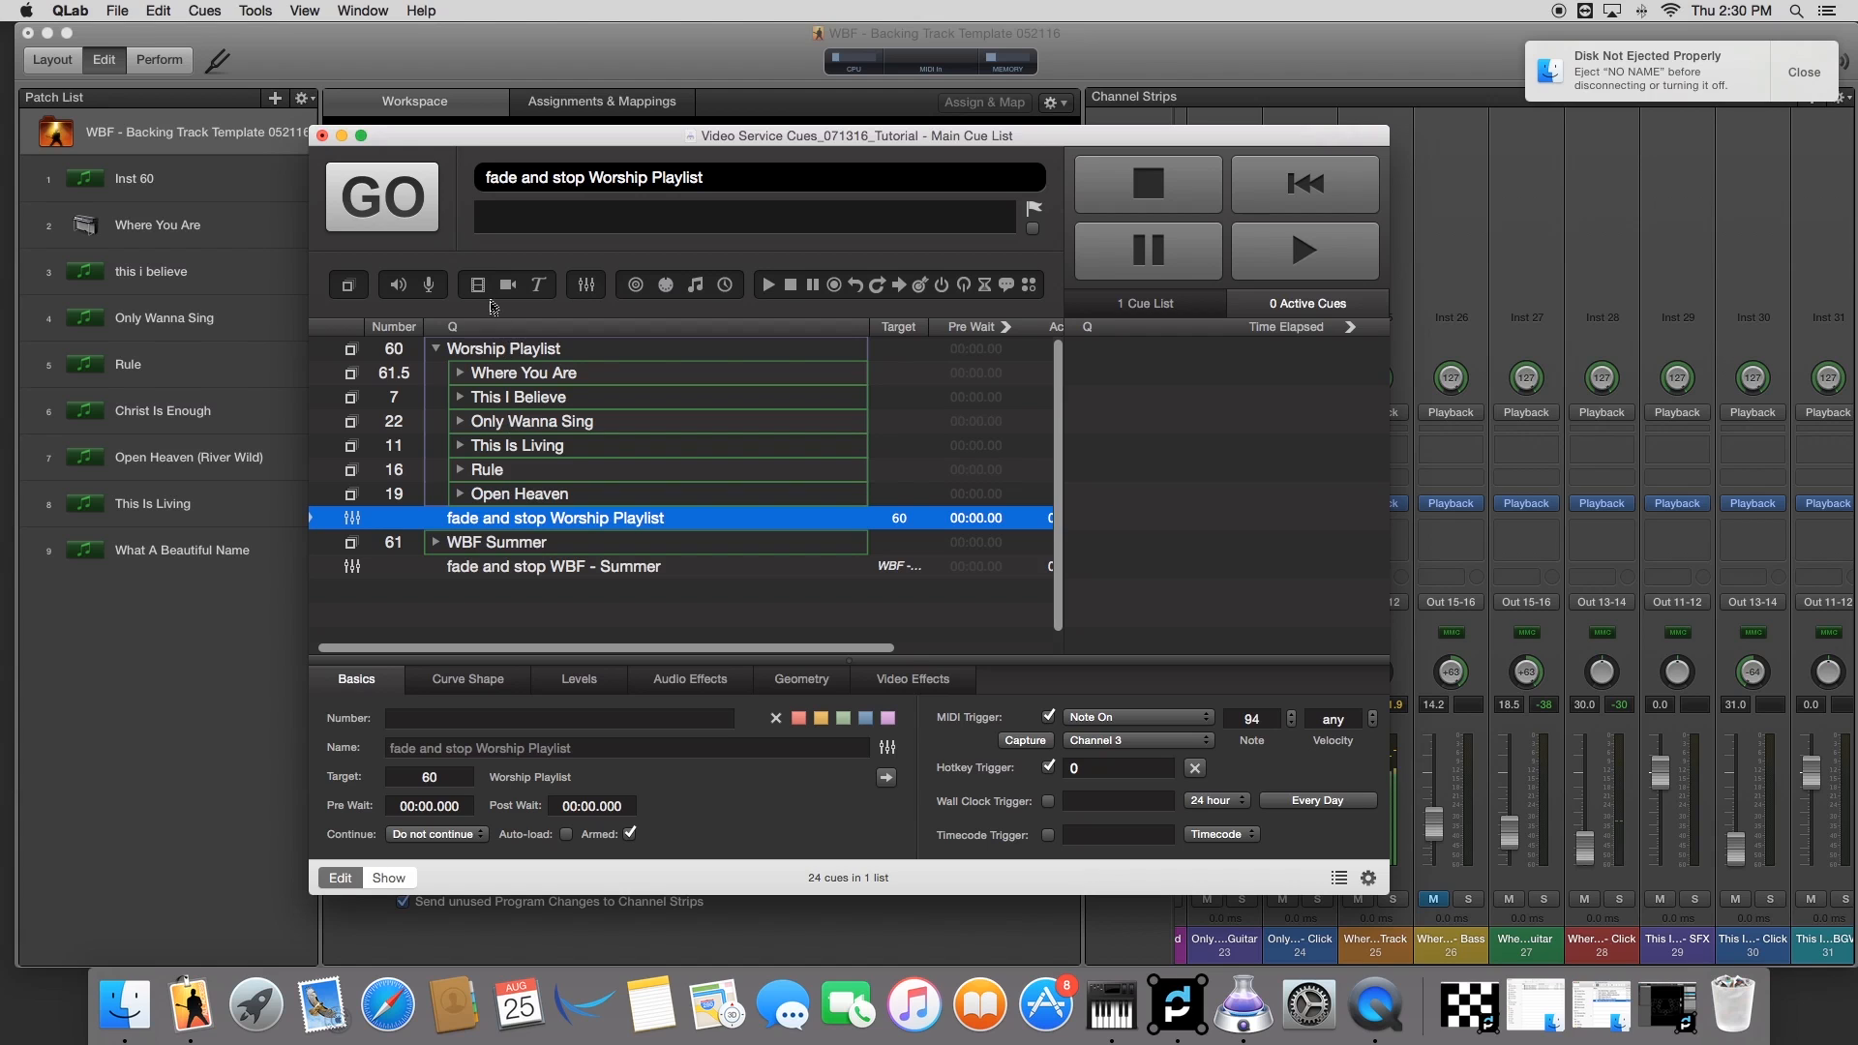